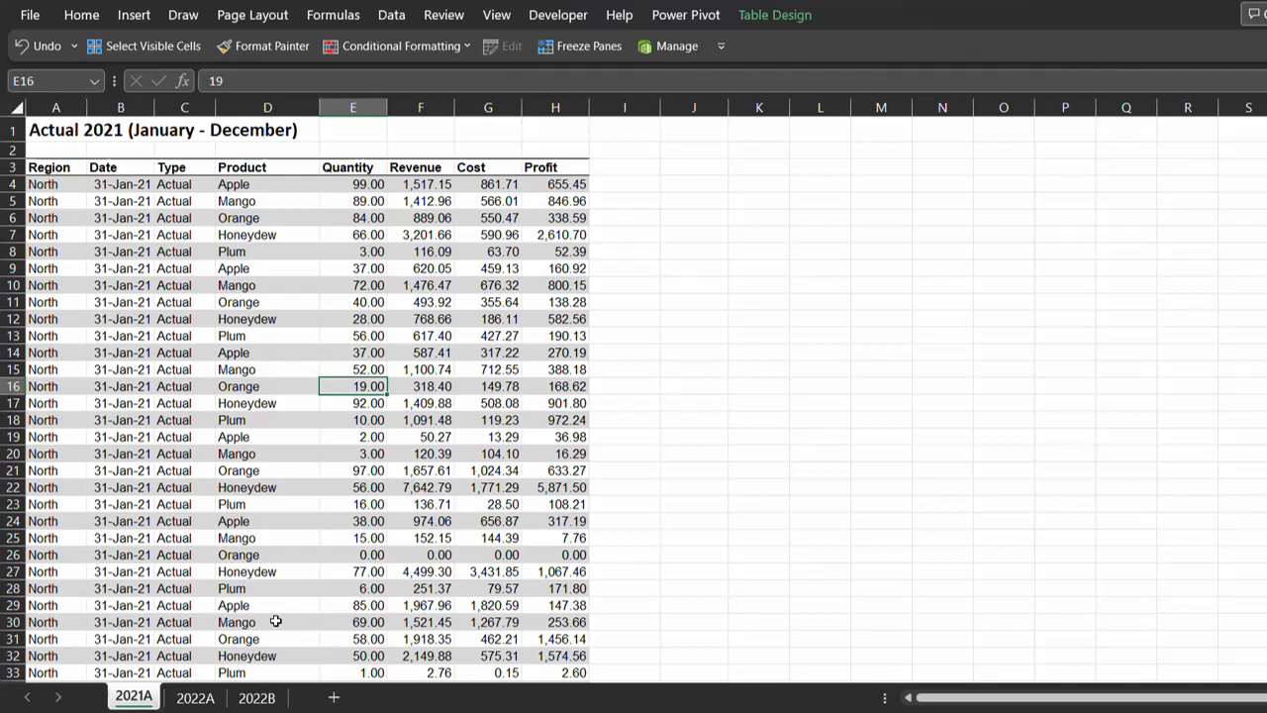
mouse_move(196, 692)
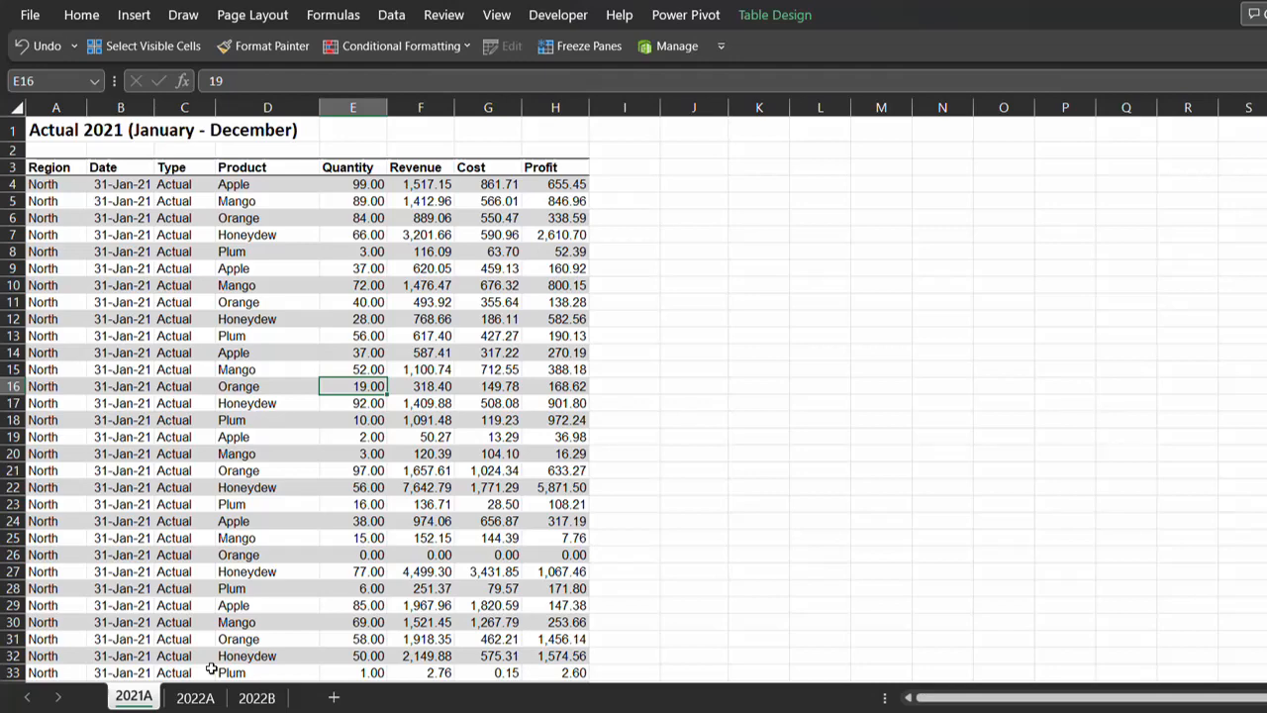
Step: Review the 2022A actuals sheet, then add a blank Sheet1 after 2021A
click(195, 696)
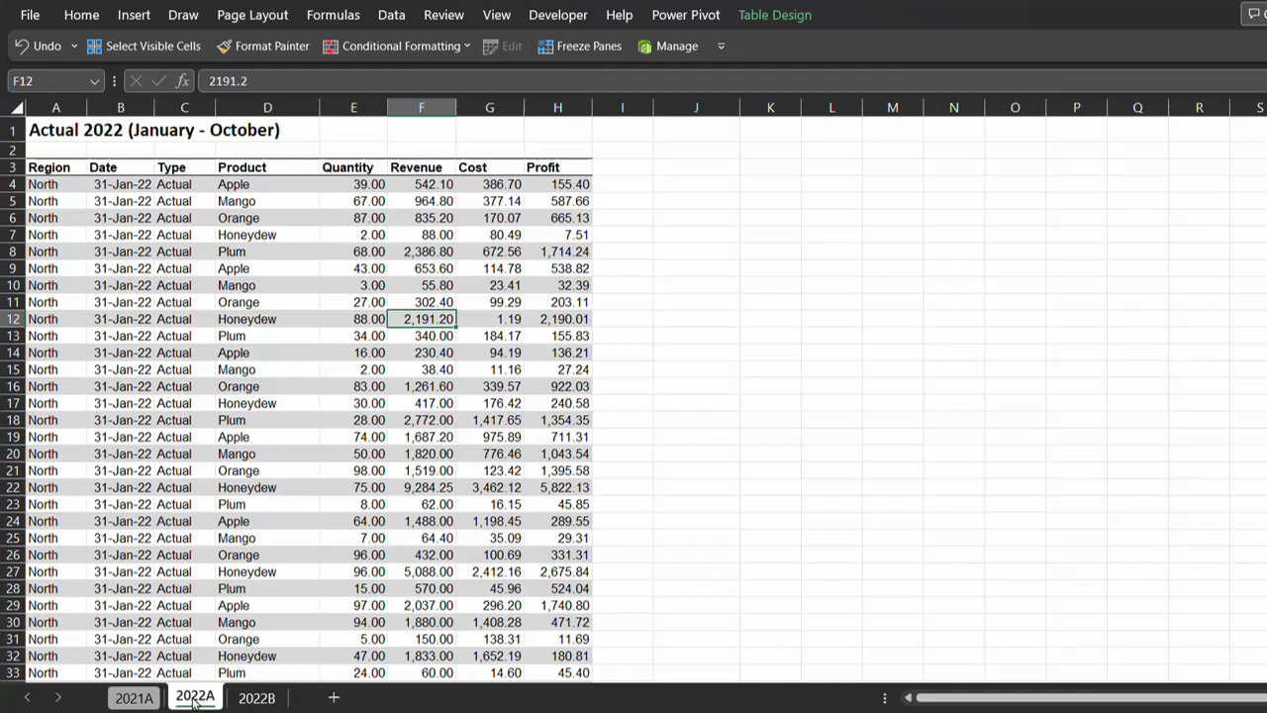
click(258, 696)
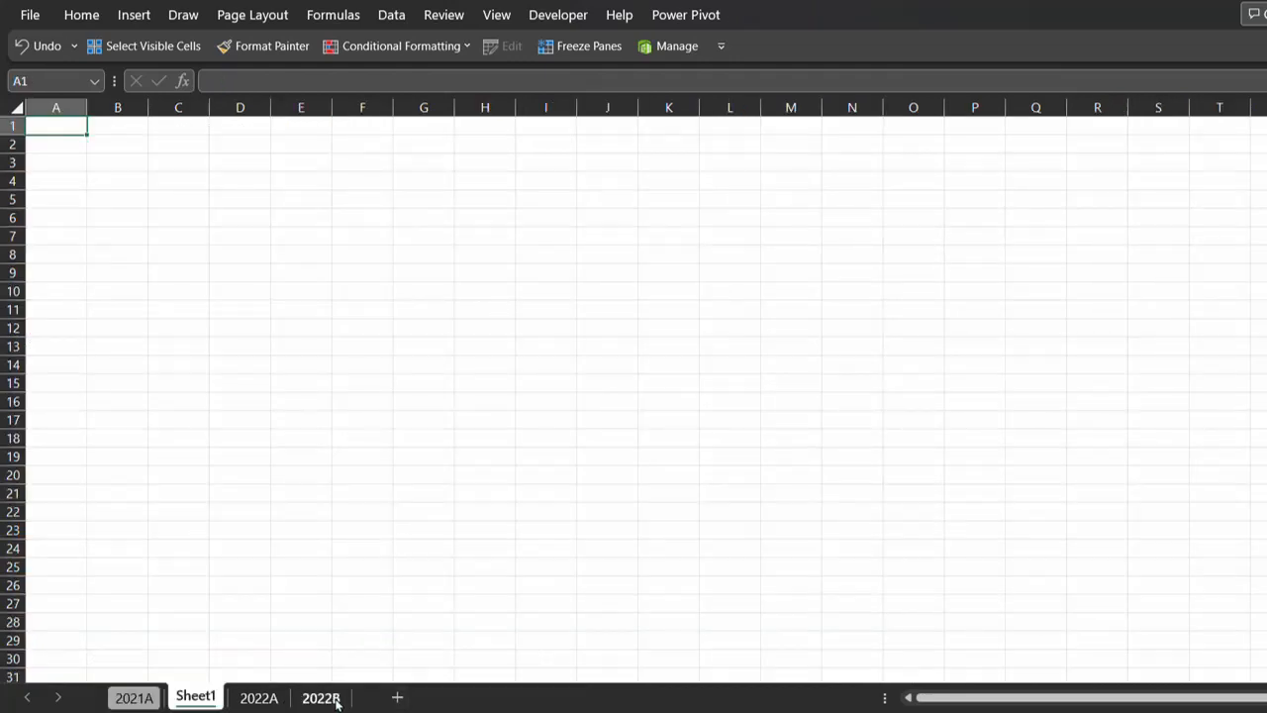
Step: Stack Actual_2021 and Actual_2022 with =VSTACK in A1 and format column B as dates
text(=vs)
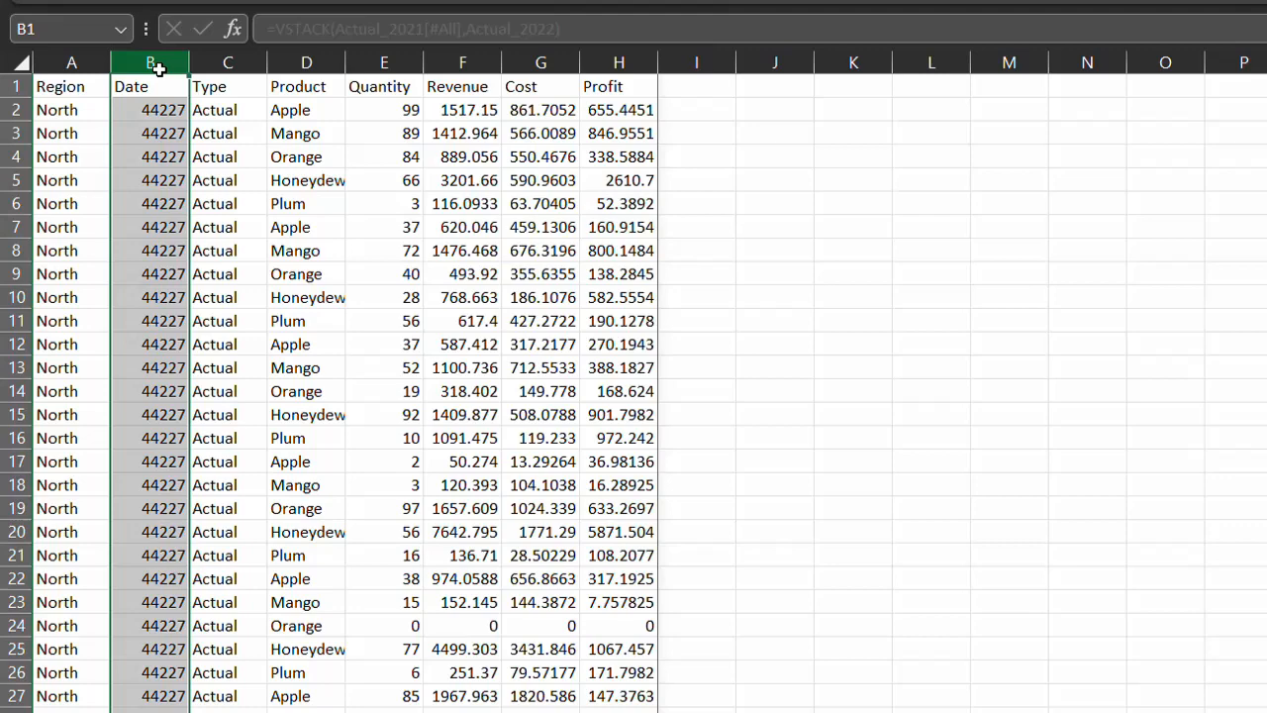
key(Ctrl+Shift+3)
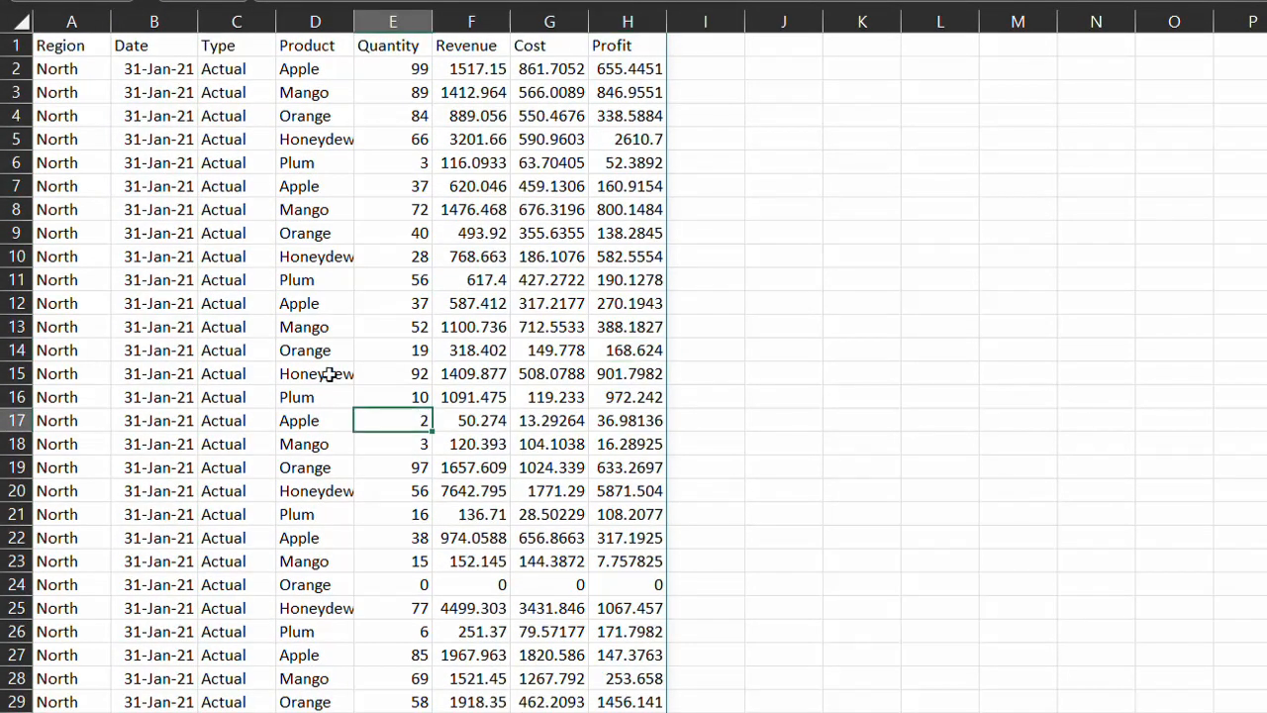
Step: Load the stacked actuals into Power Query as a query named Actual_Combined
right_click(307, 374)
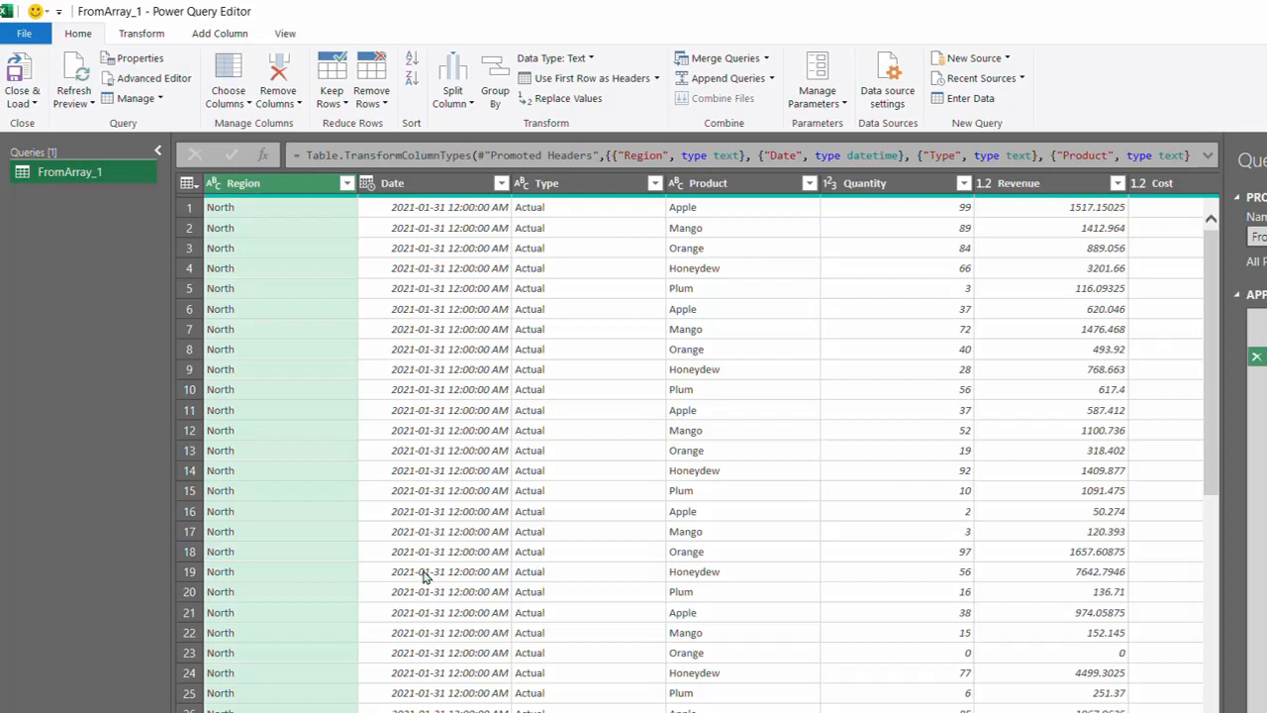
key(F2)
text(Actual_Comb)
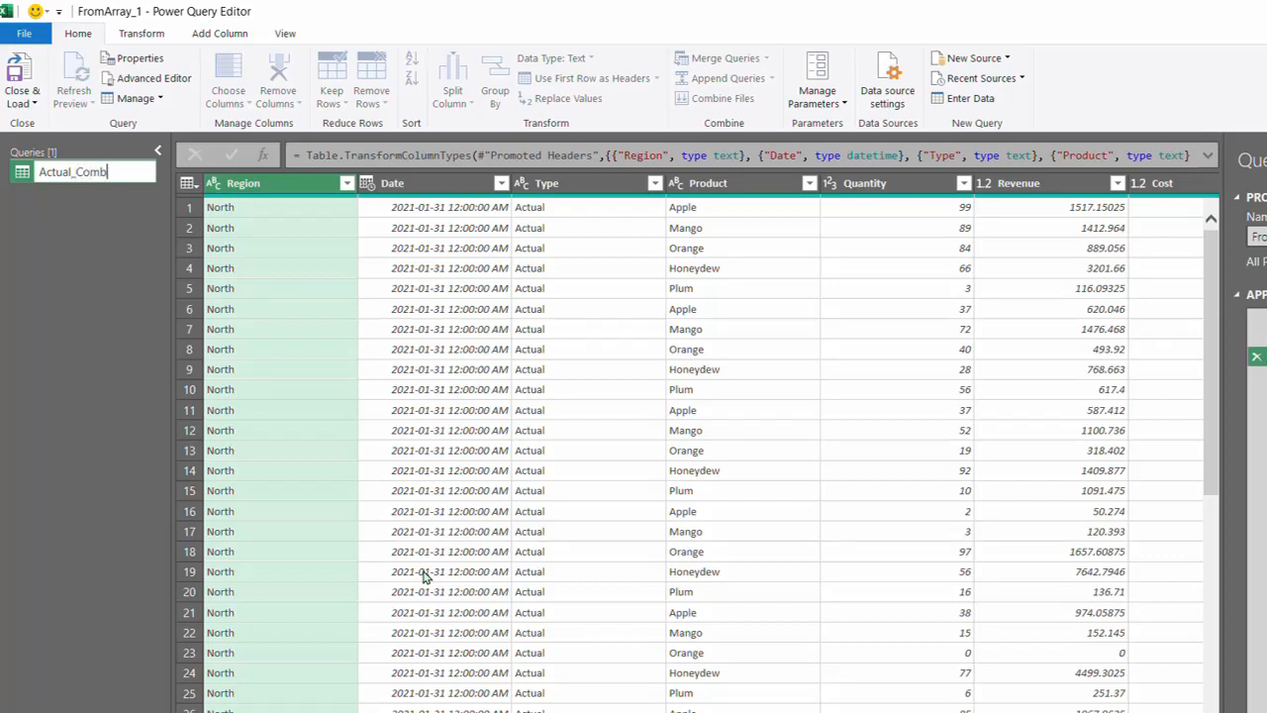
key(Enter)
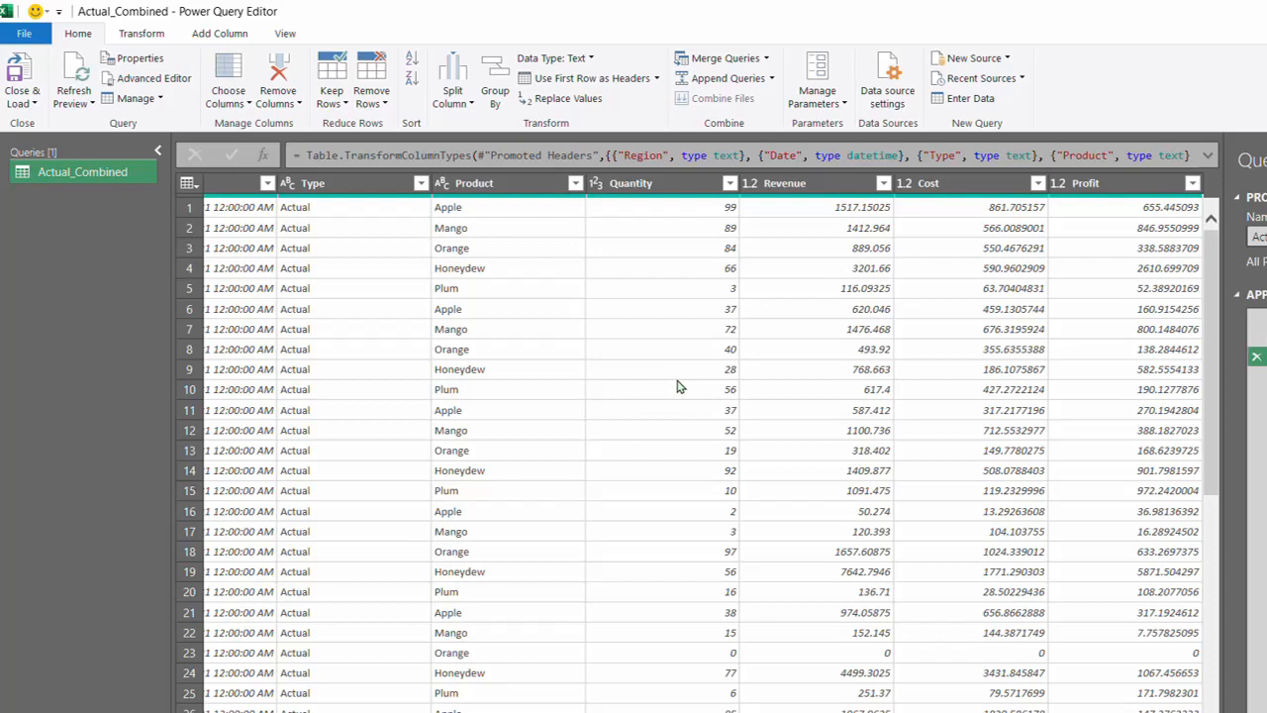
mouse_move(675, 352)
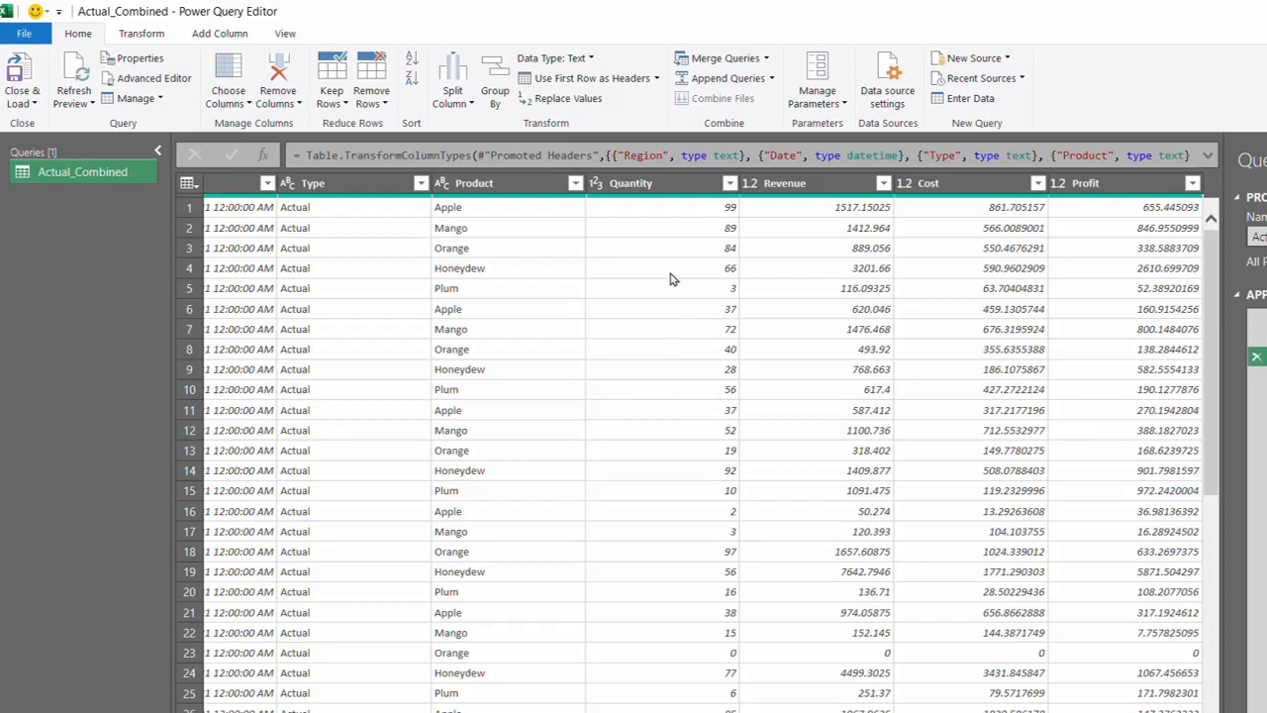
Step: Unpivot Quantity–Profit, rename Attribute to Line item, and load as a Data Model connection
click(630, 182)
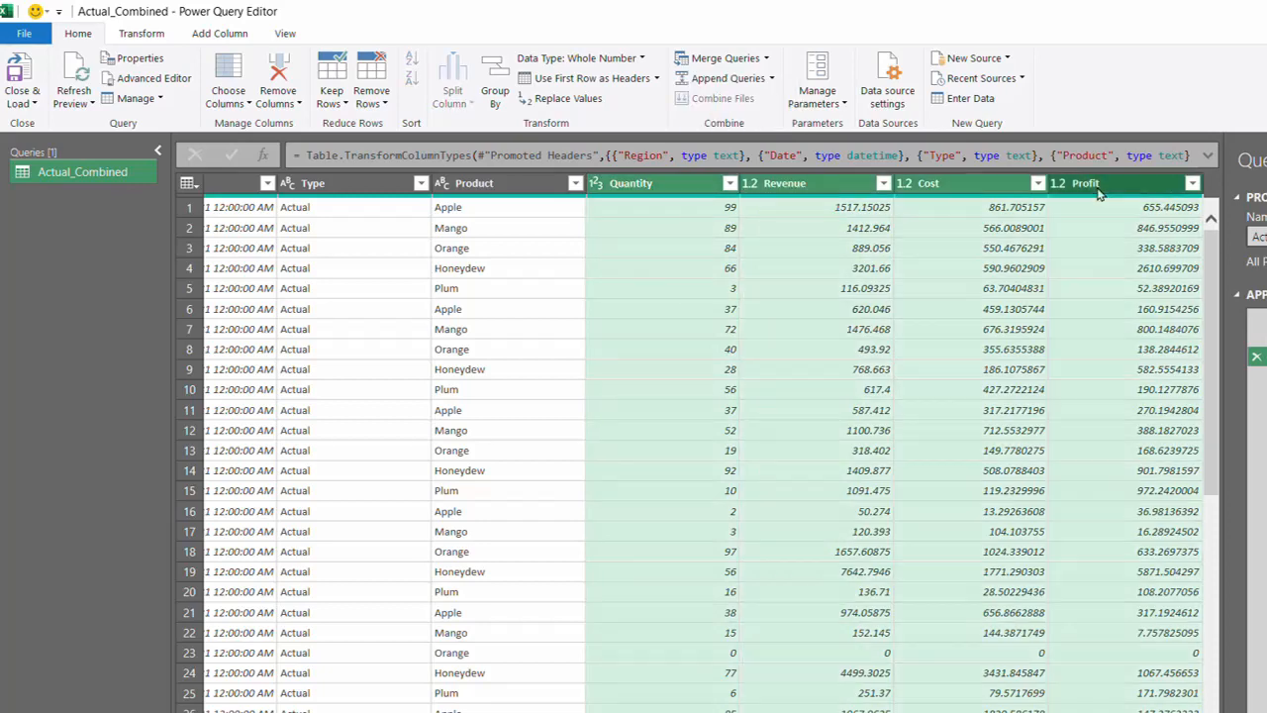
mouse_move(1089, 184)
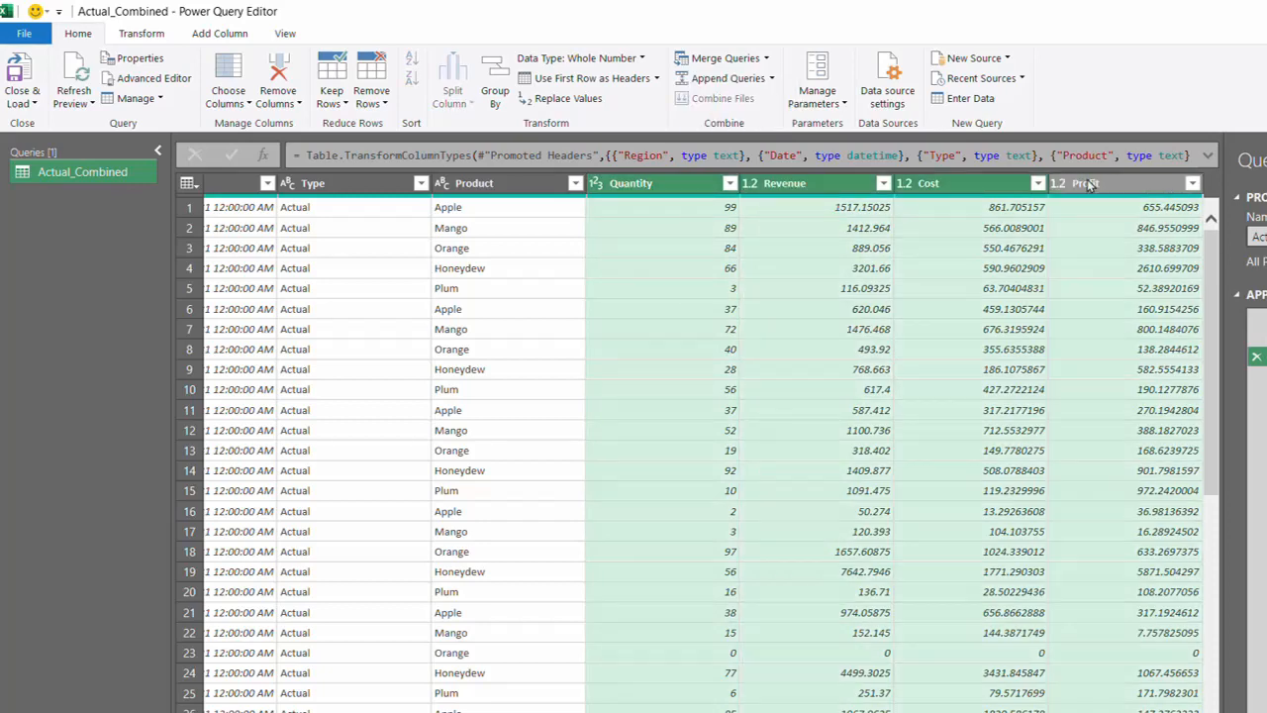
right_click(1089, 183)
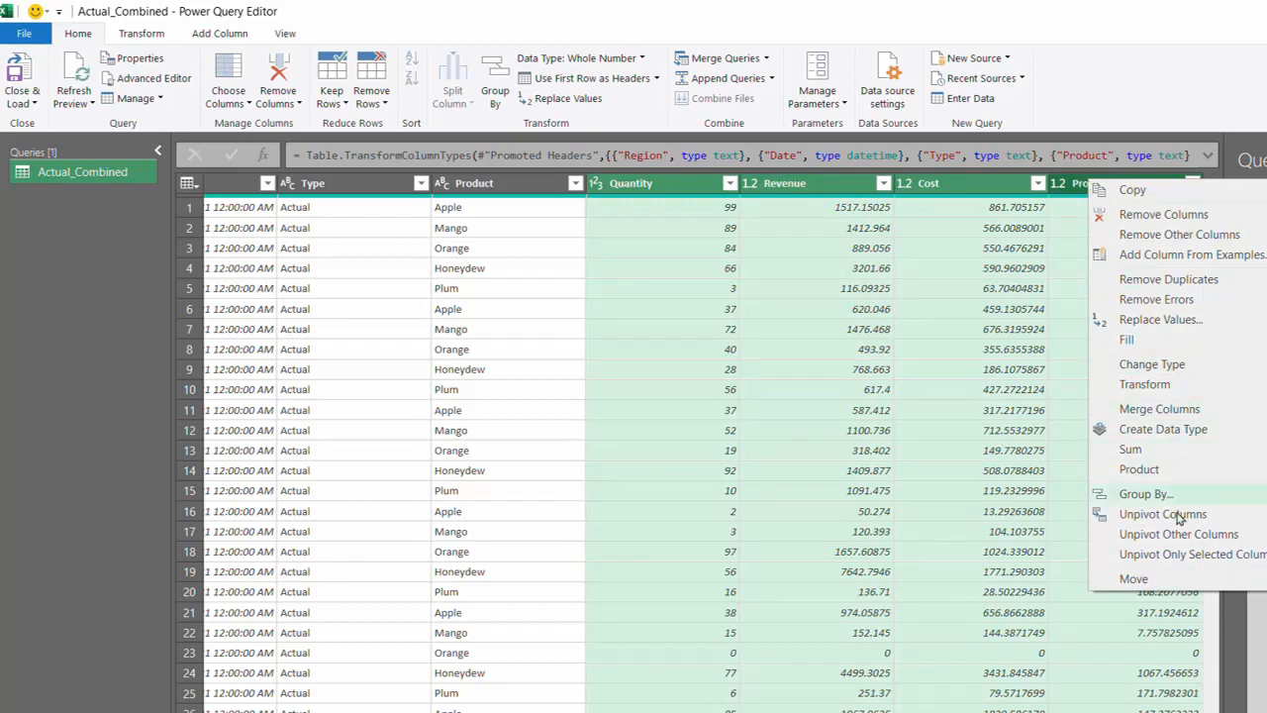
click(1178, 534)
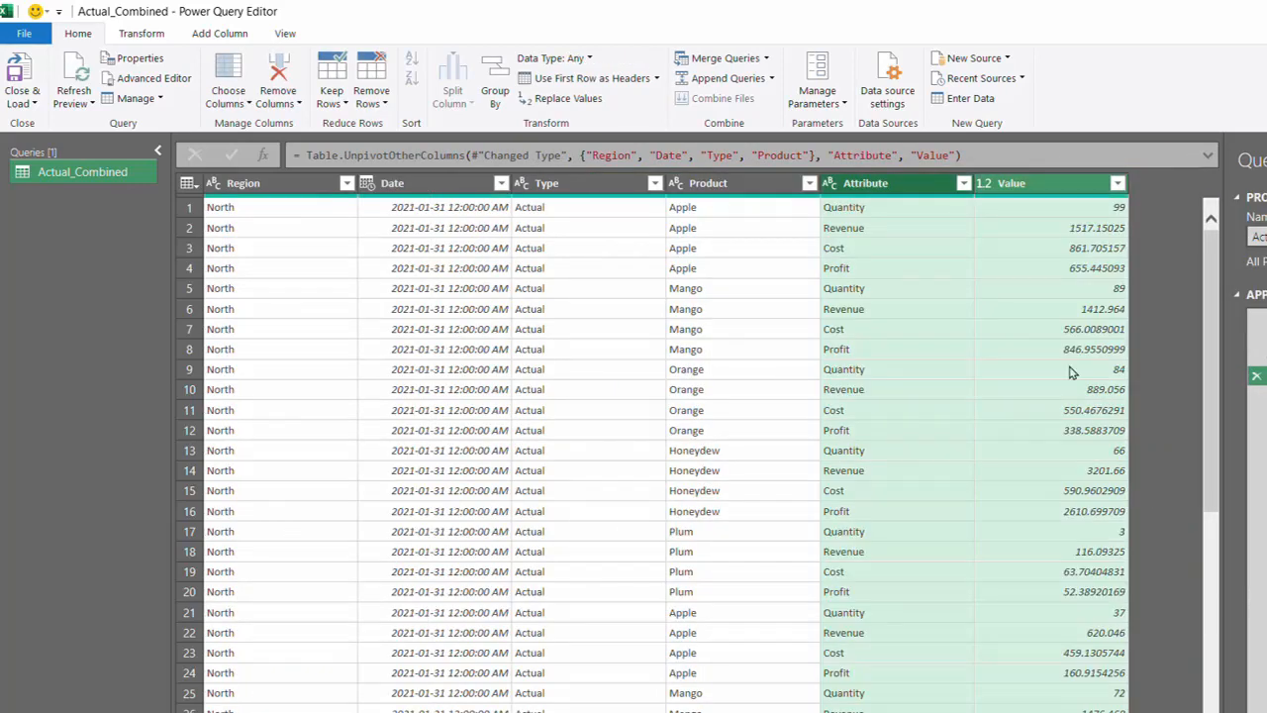
mouse_move(901, 202)
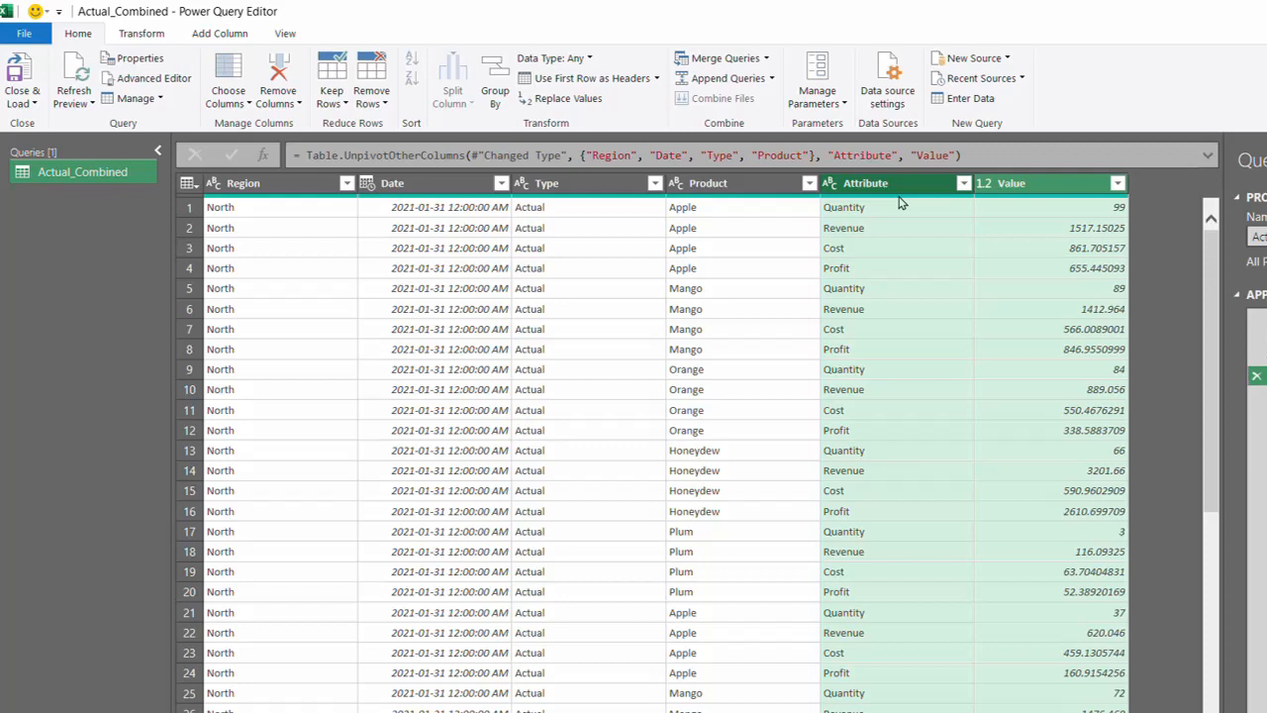
double_click(865, 182)
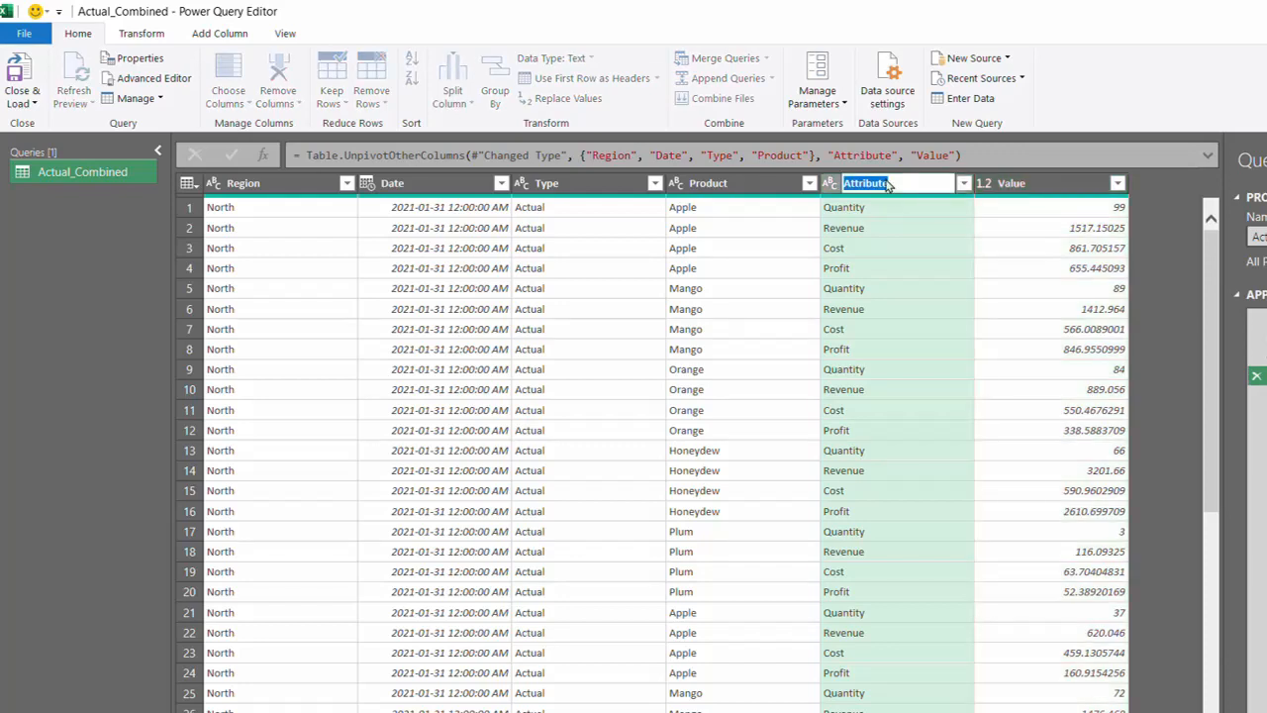
text(Line)
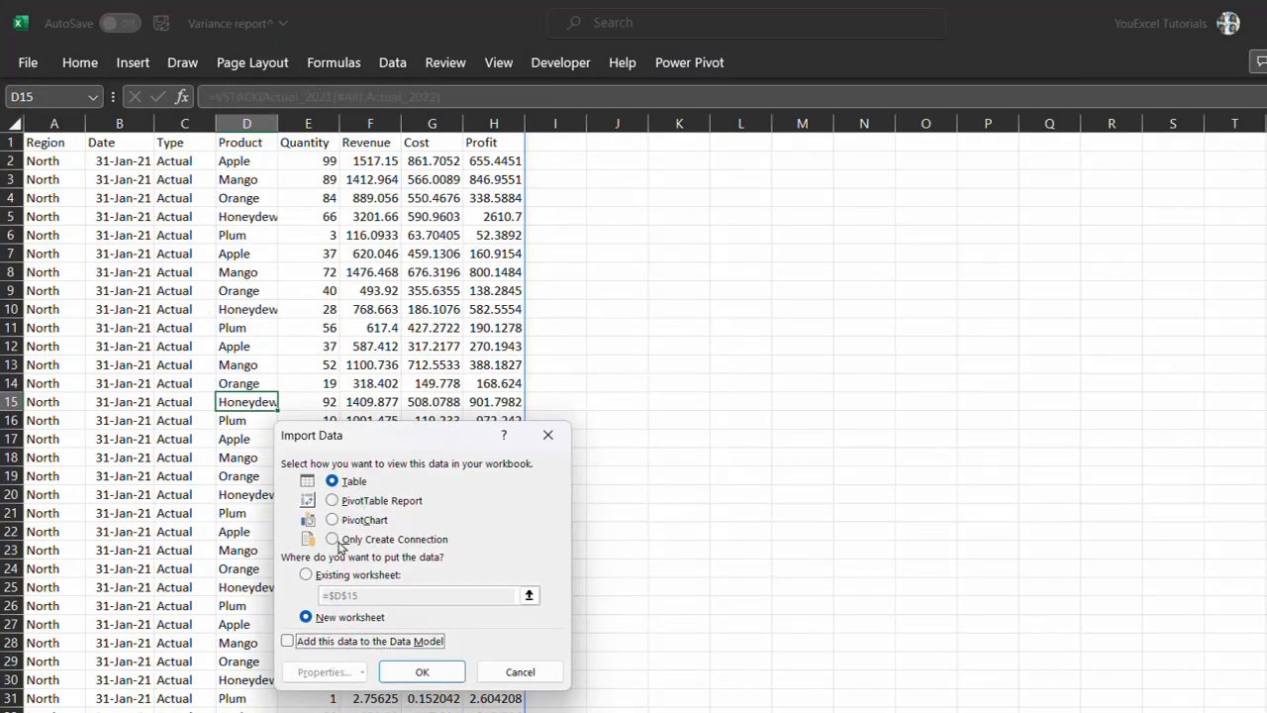
click(332, 539)
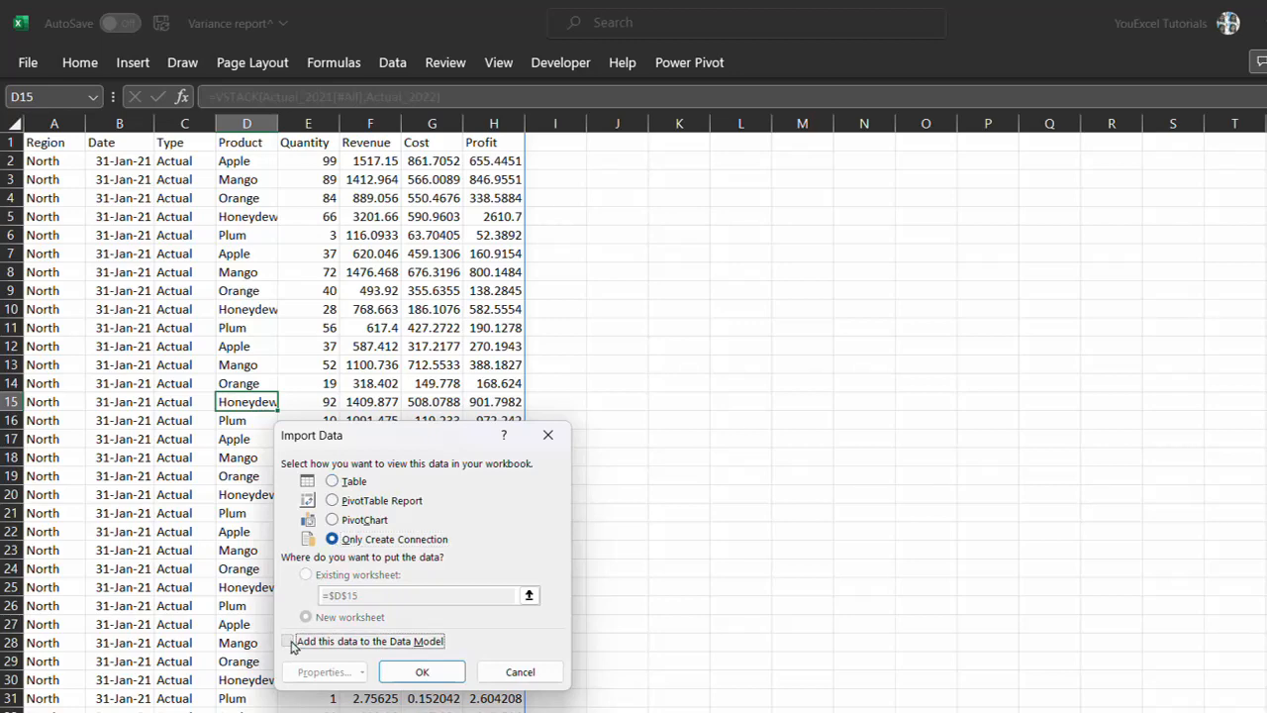
click(422, 672)
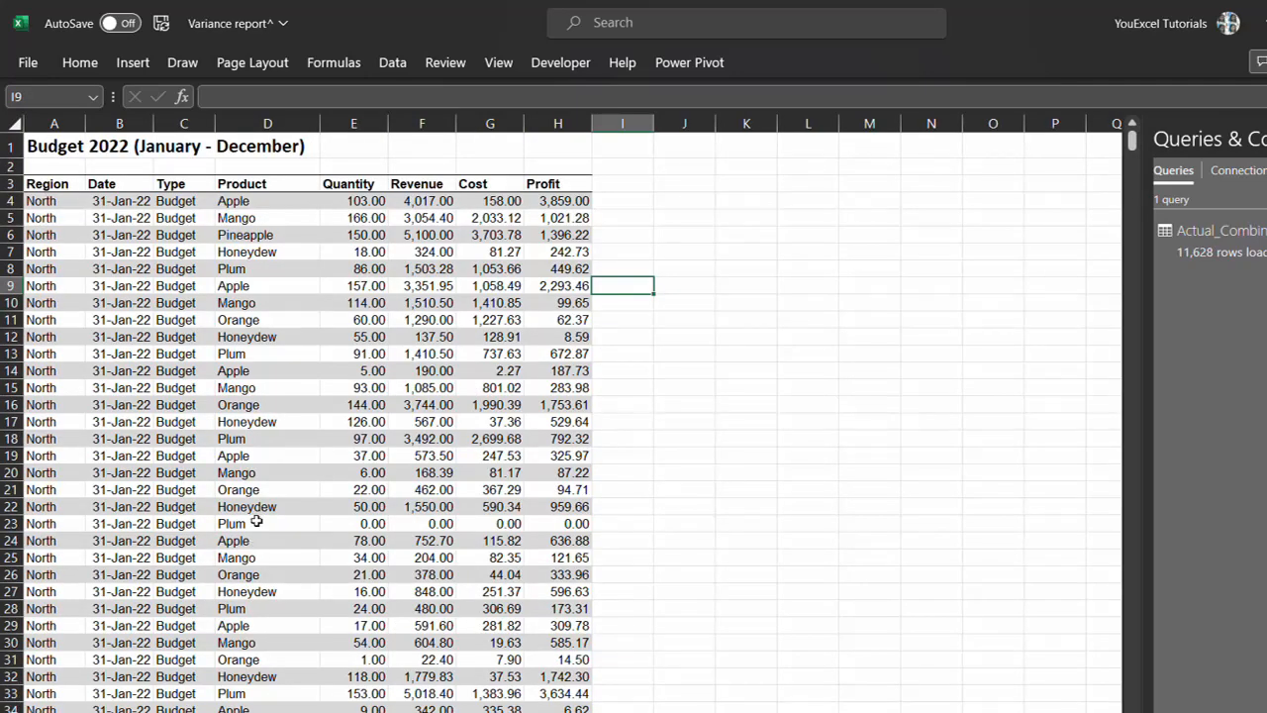
Step: Load the Budget 2022 table into Power Query and unpivot its Quantity–Profit columns
right_click(232, 522)
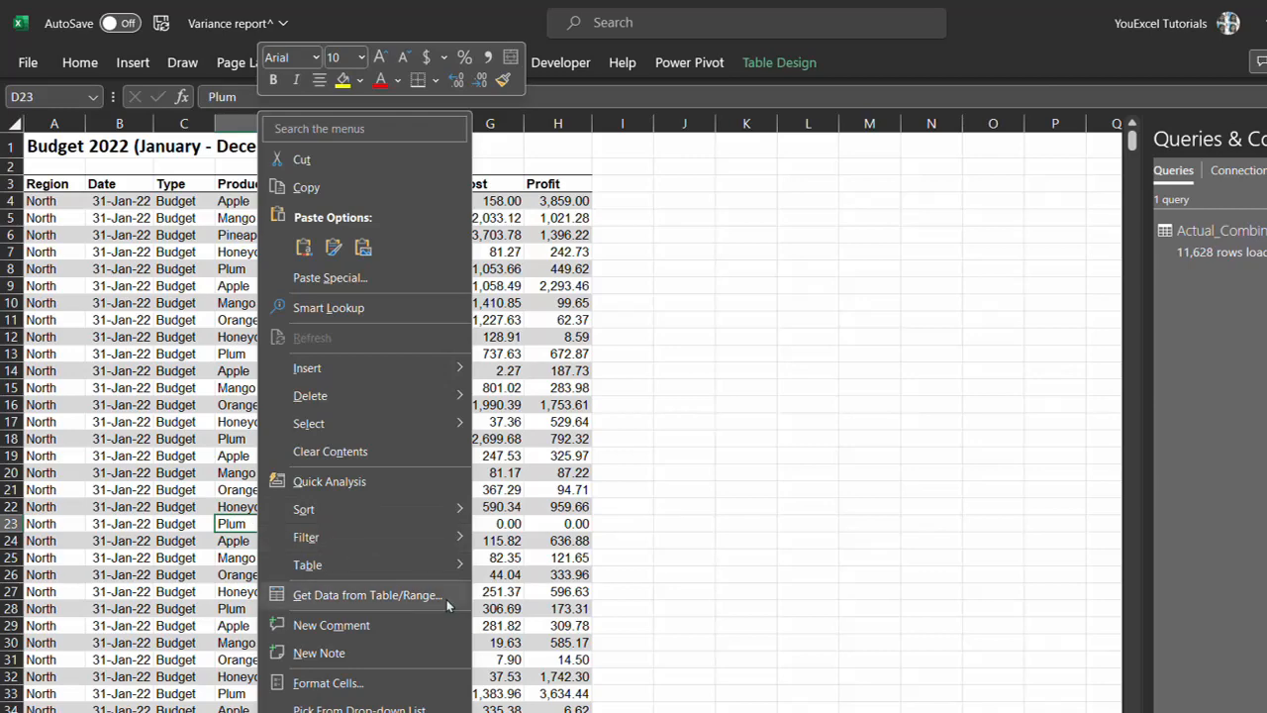
mouse_move(438, 598)
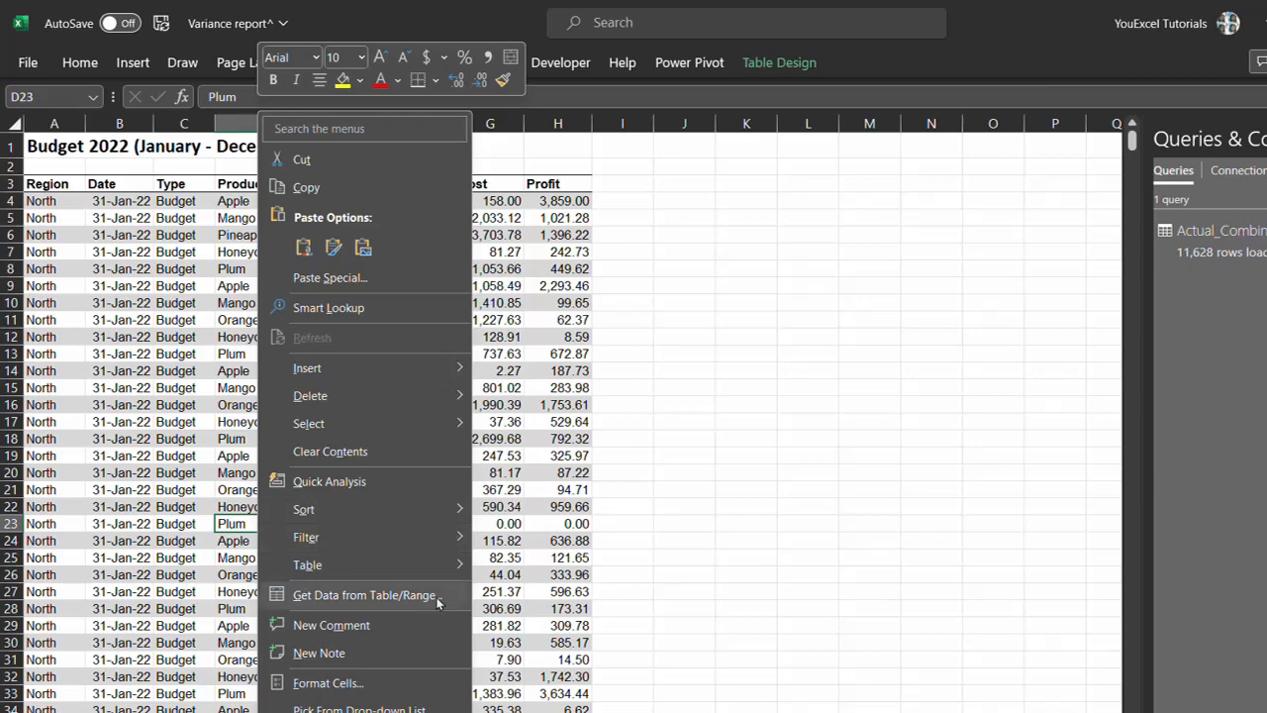
click(363, 595)
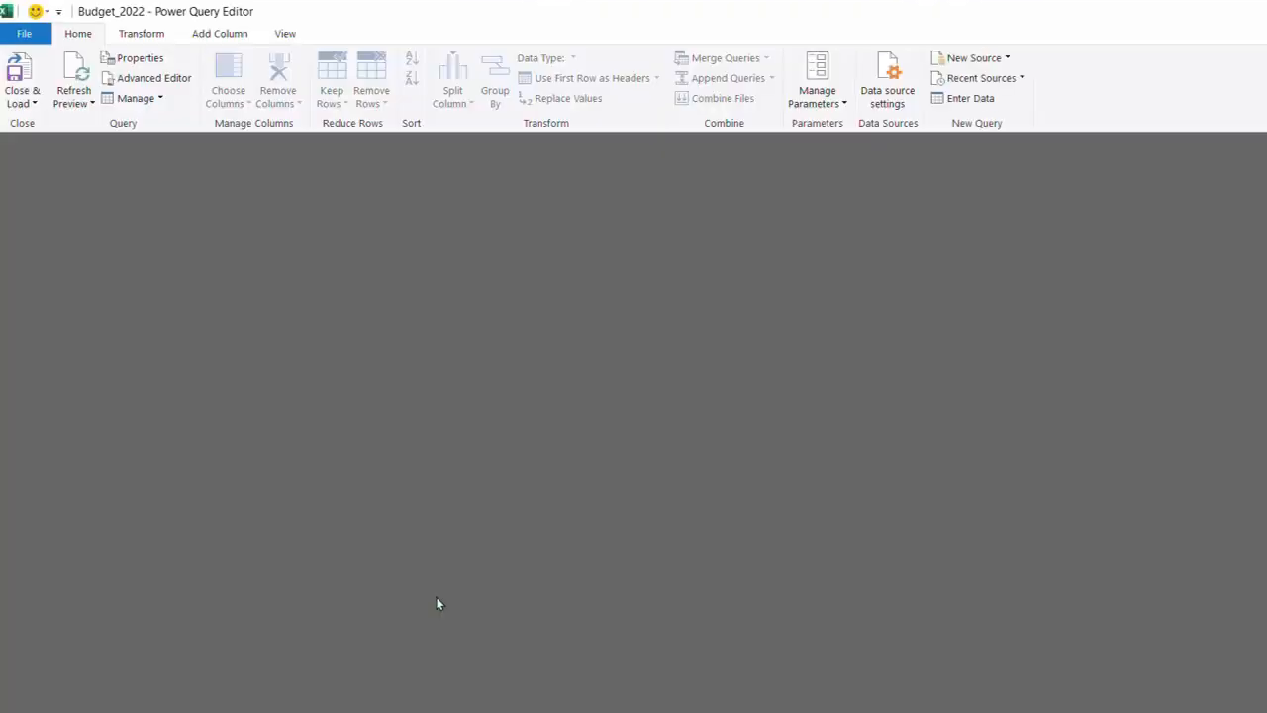
click(70, 194)
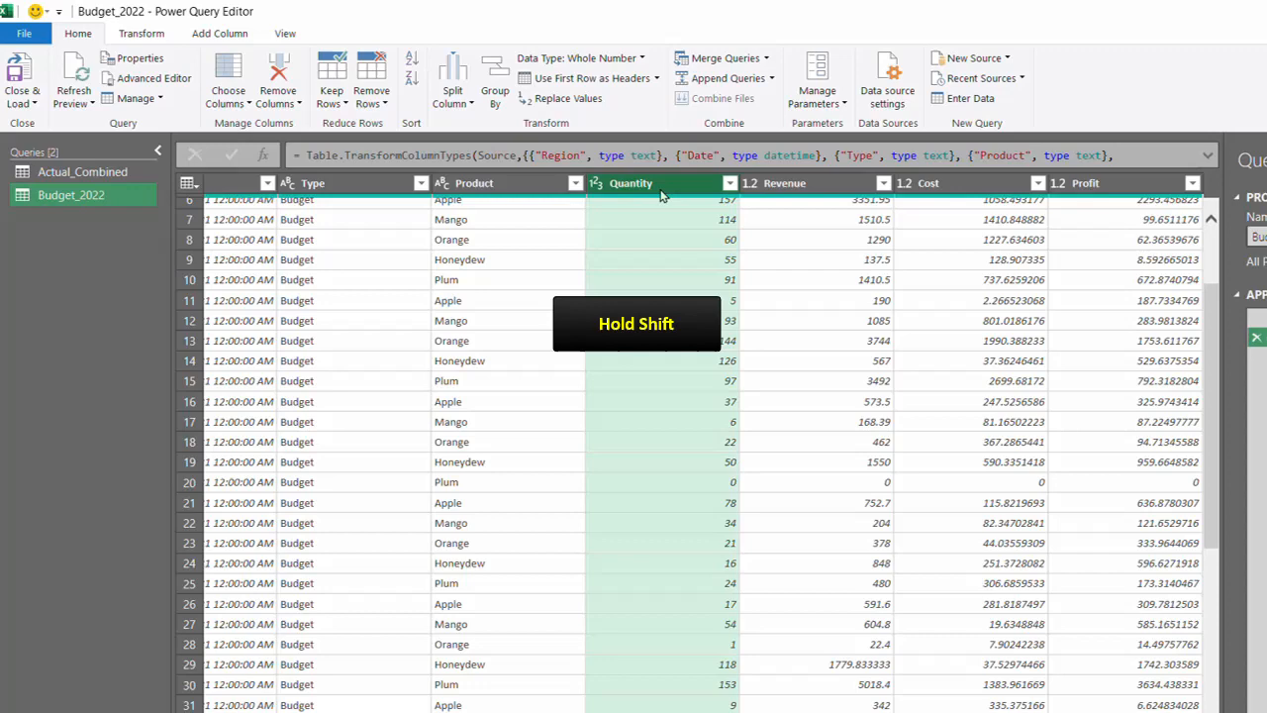
right_click(1084, 182)
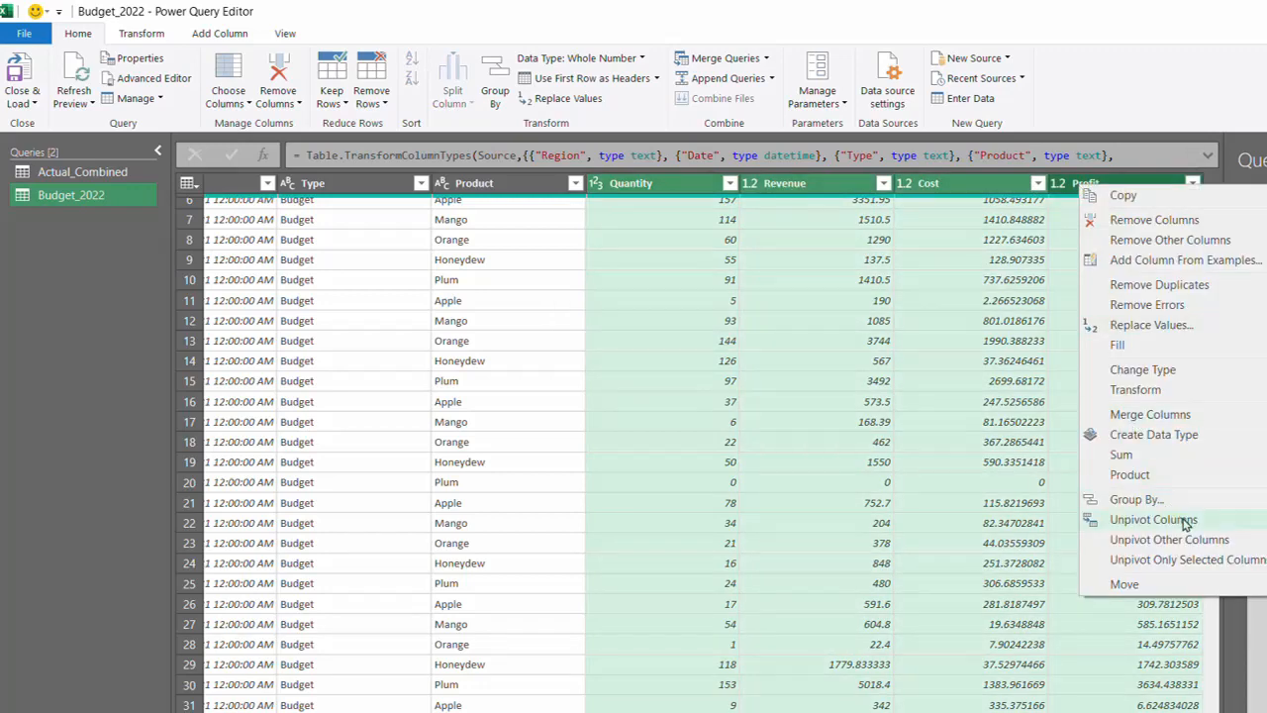
click(1169, 539)
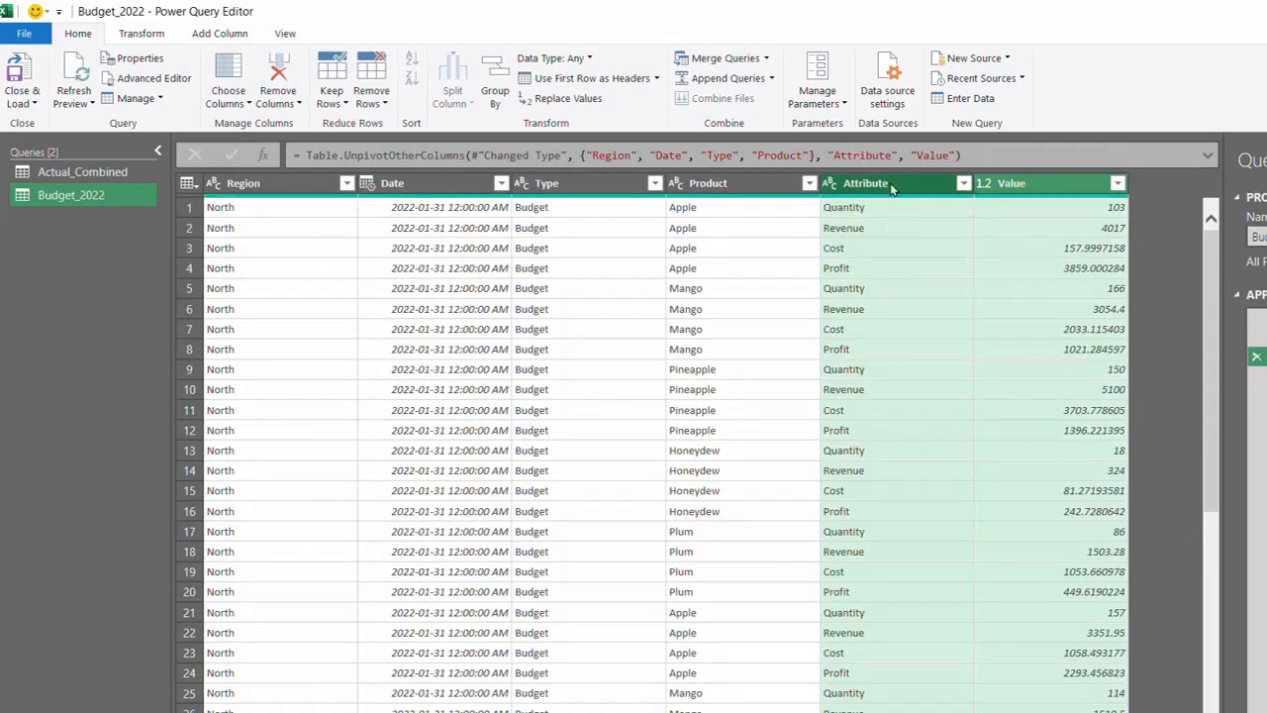
Step: Rename Attribute to Line item and load Budget_2022 as a Data Model connection
double_click(865, 182)
text(Line item)
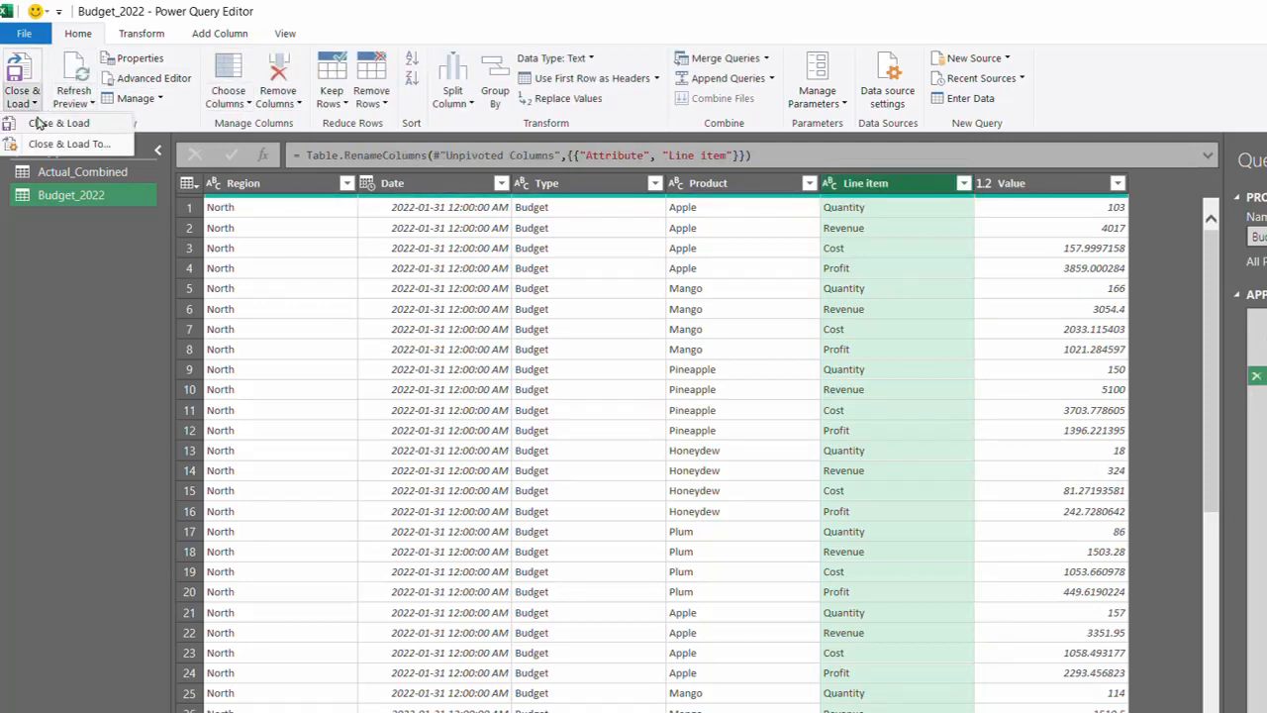
click(59, 123)
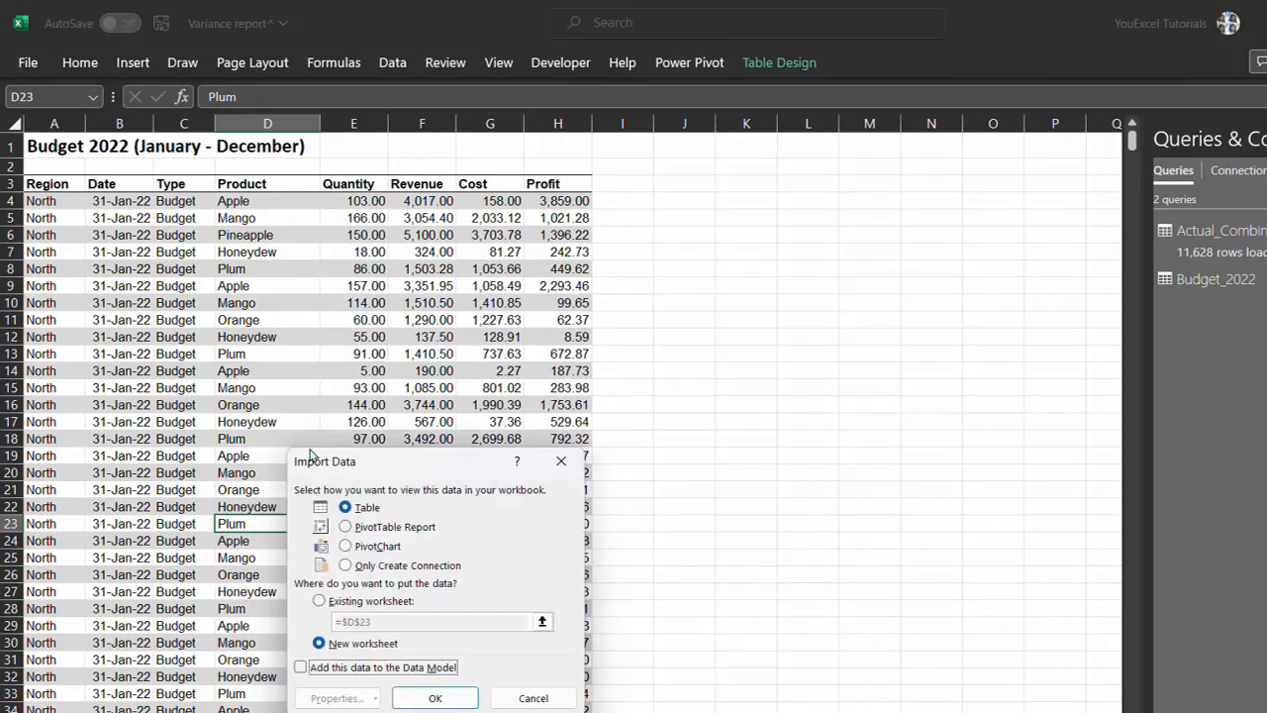
click(346, 565)
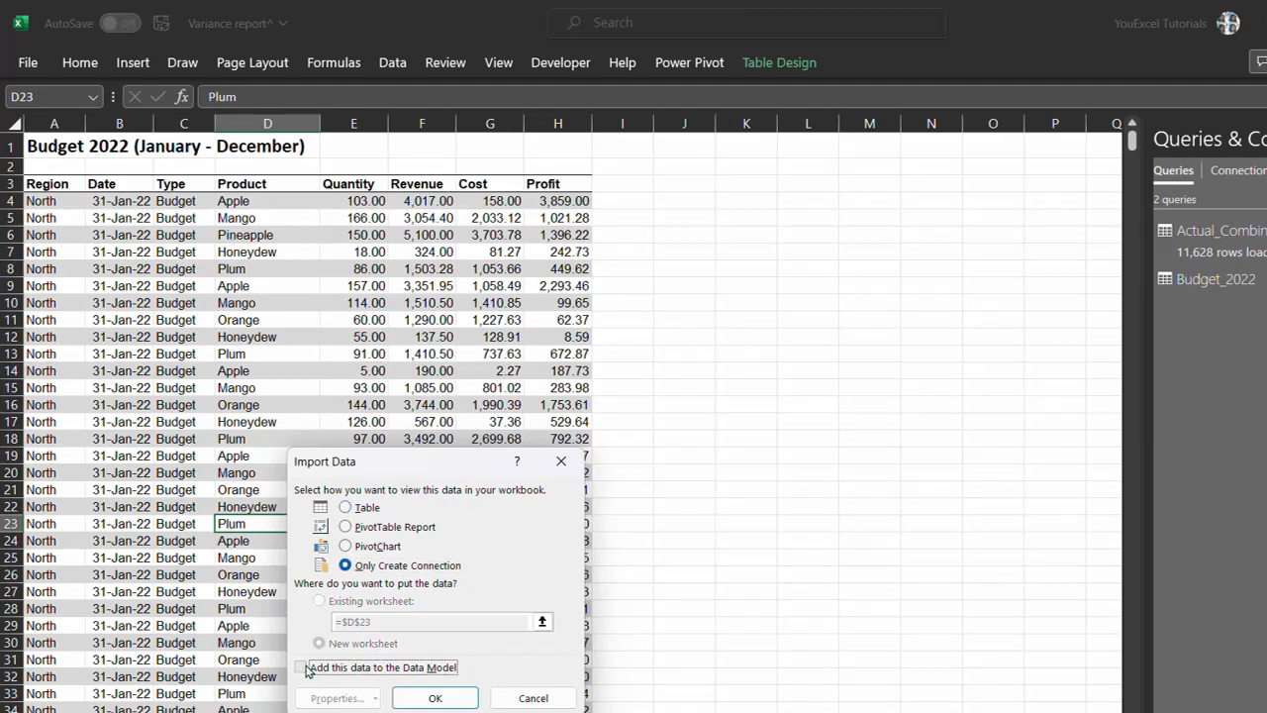
click(435, 698)
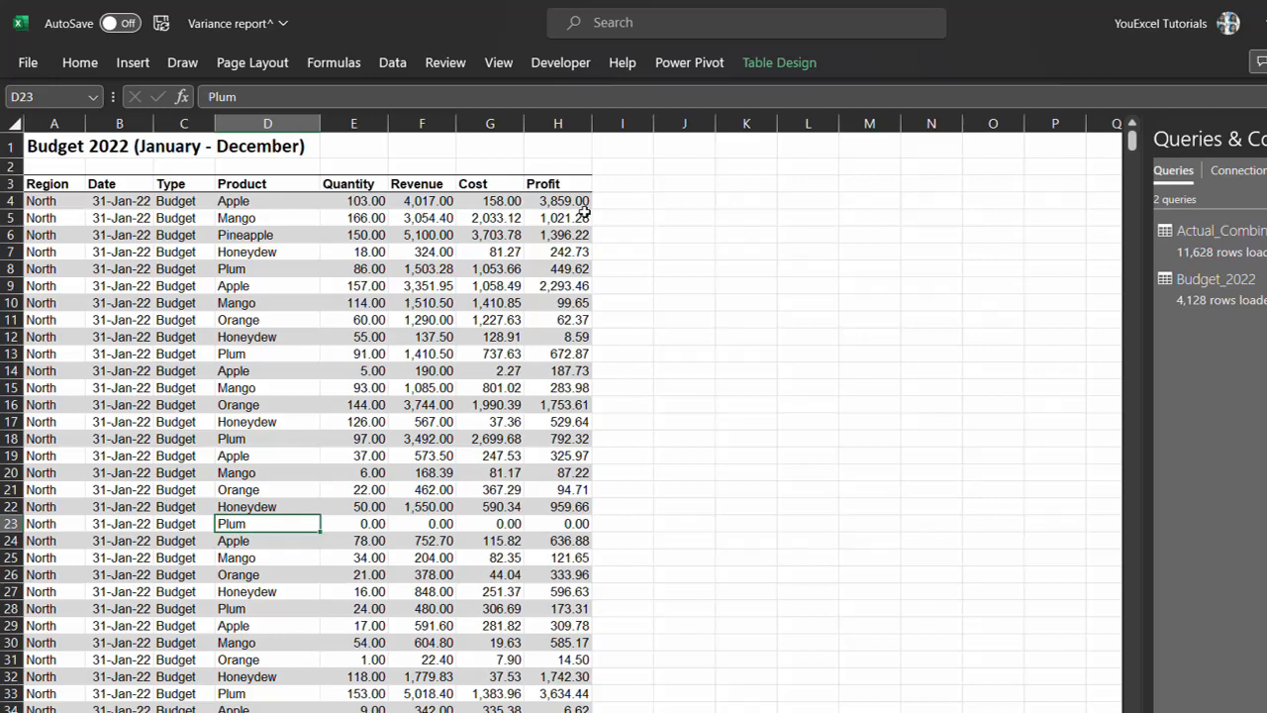
click(689, 63)
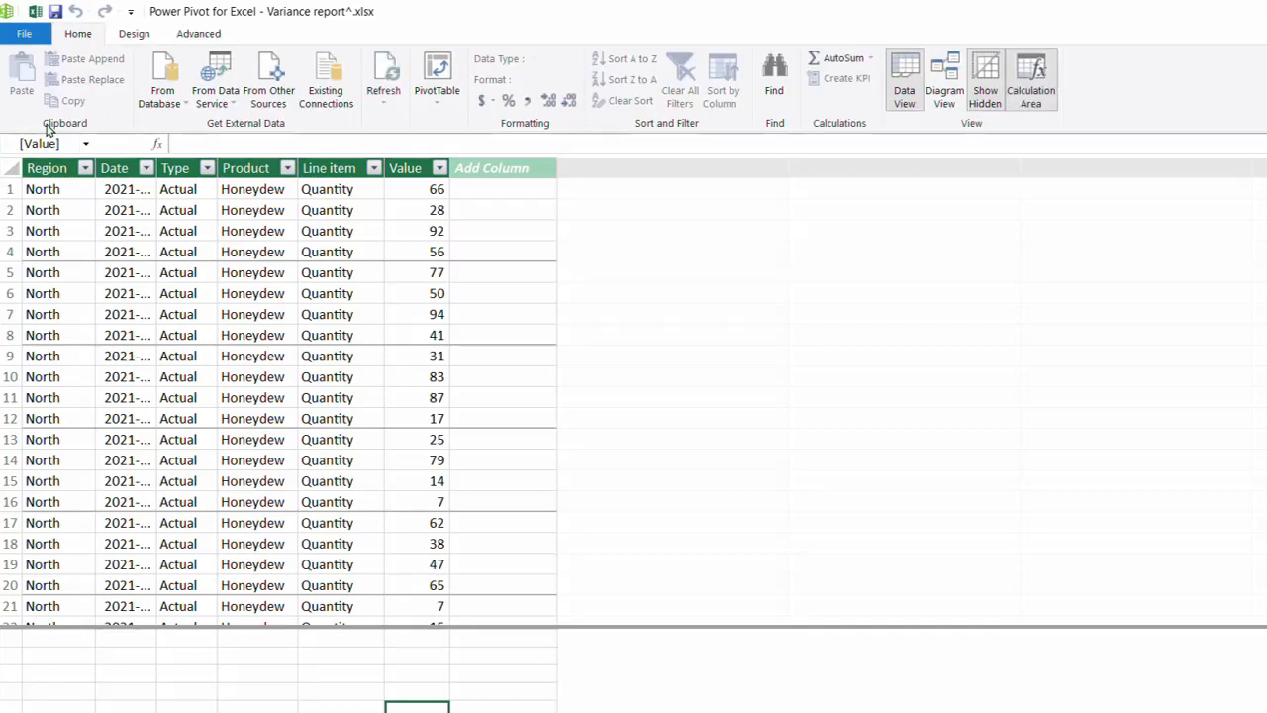
click(945, 75)
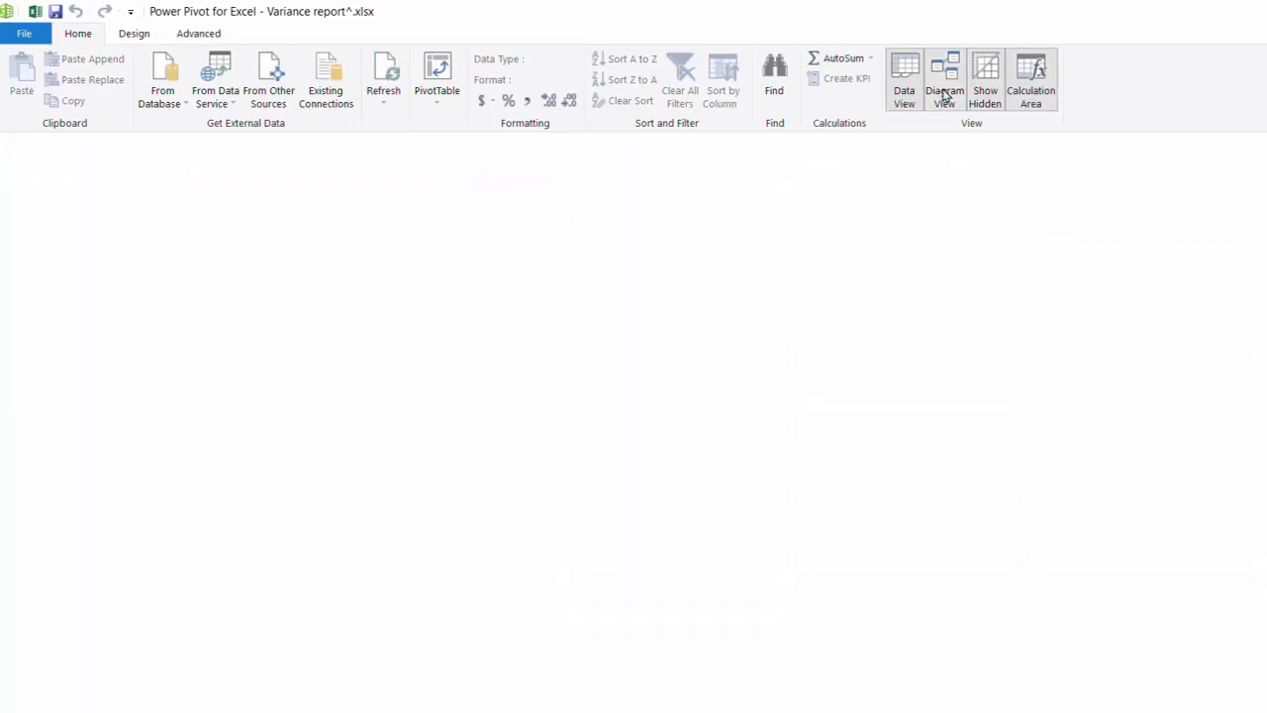
click(945, 74)
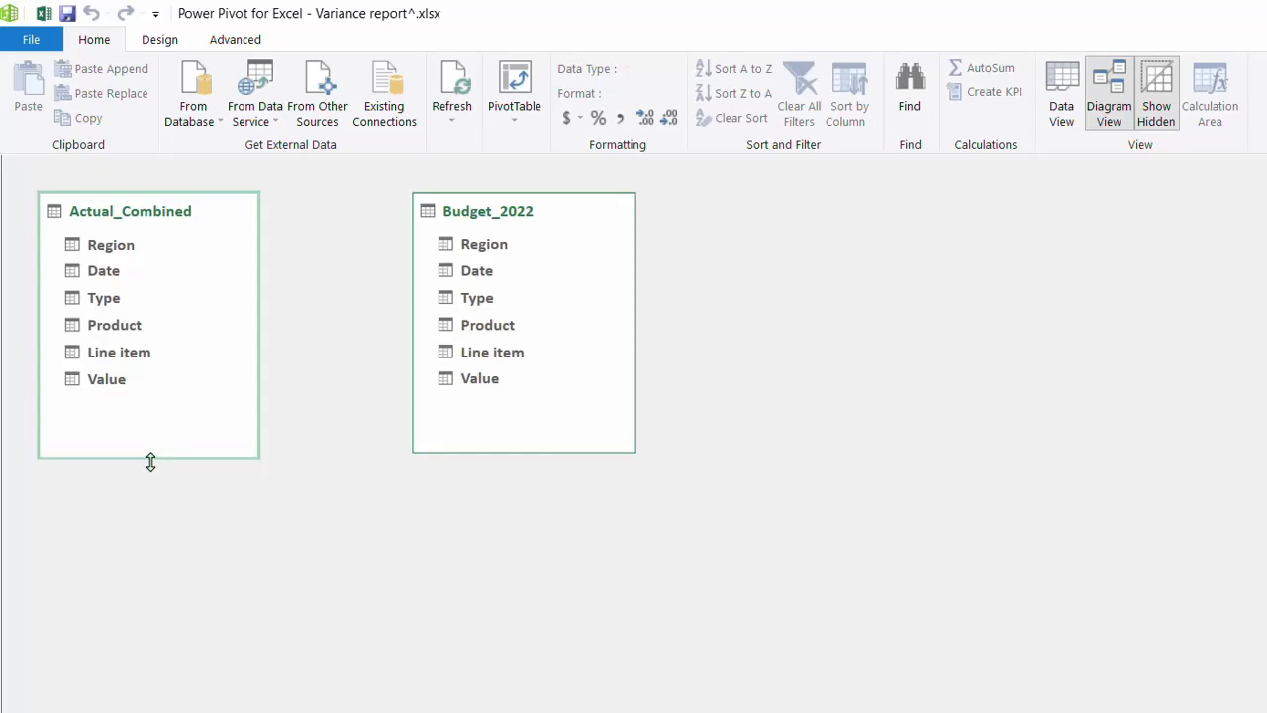
mouse_move(247, 396)
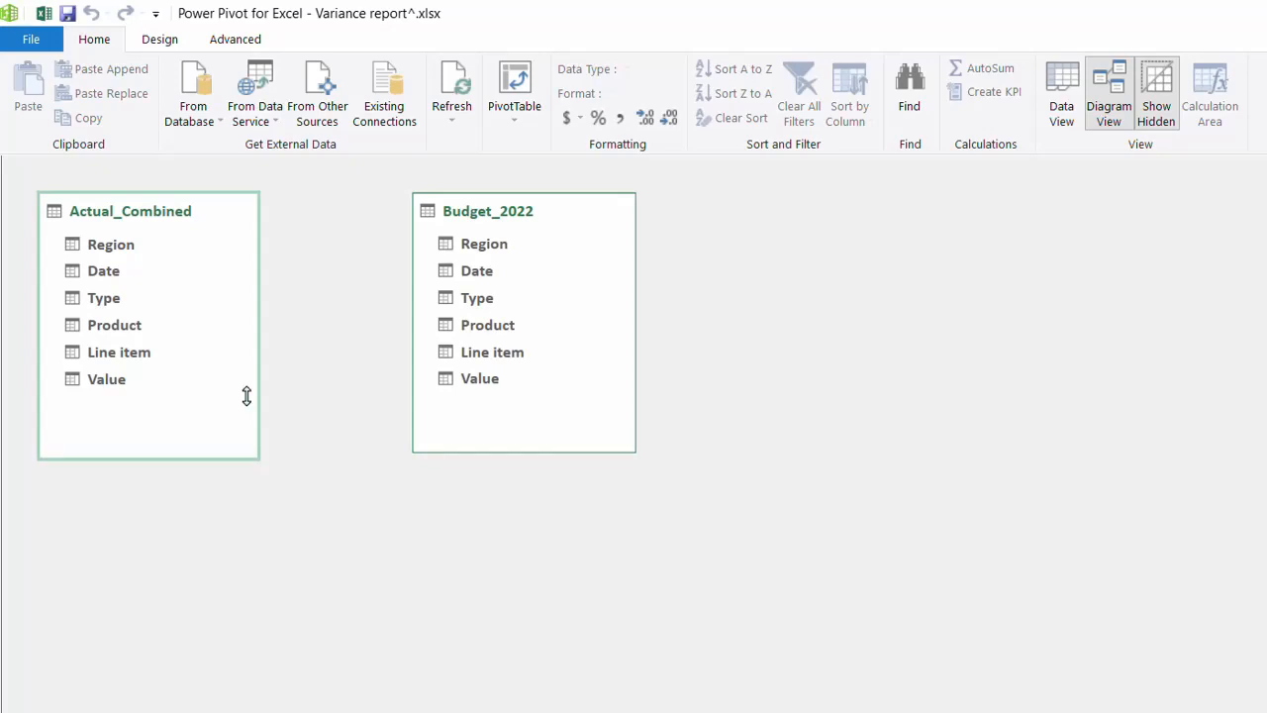
mouse_move(483, 332)
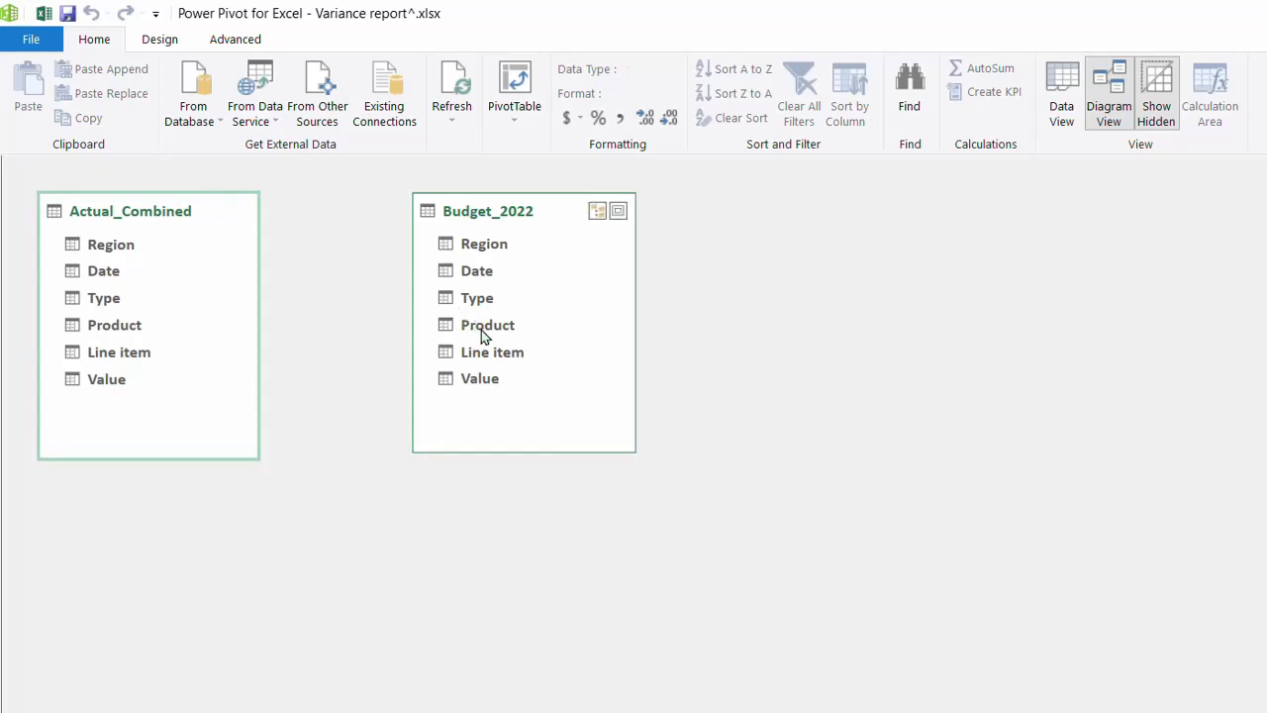
click(487, 325)
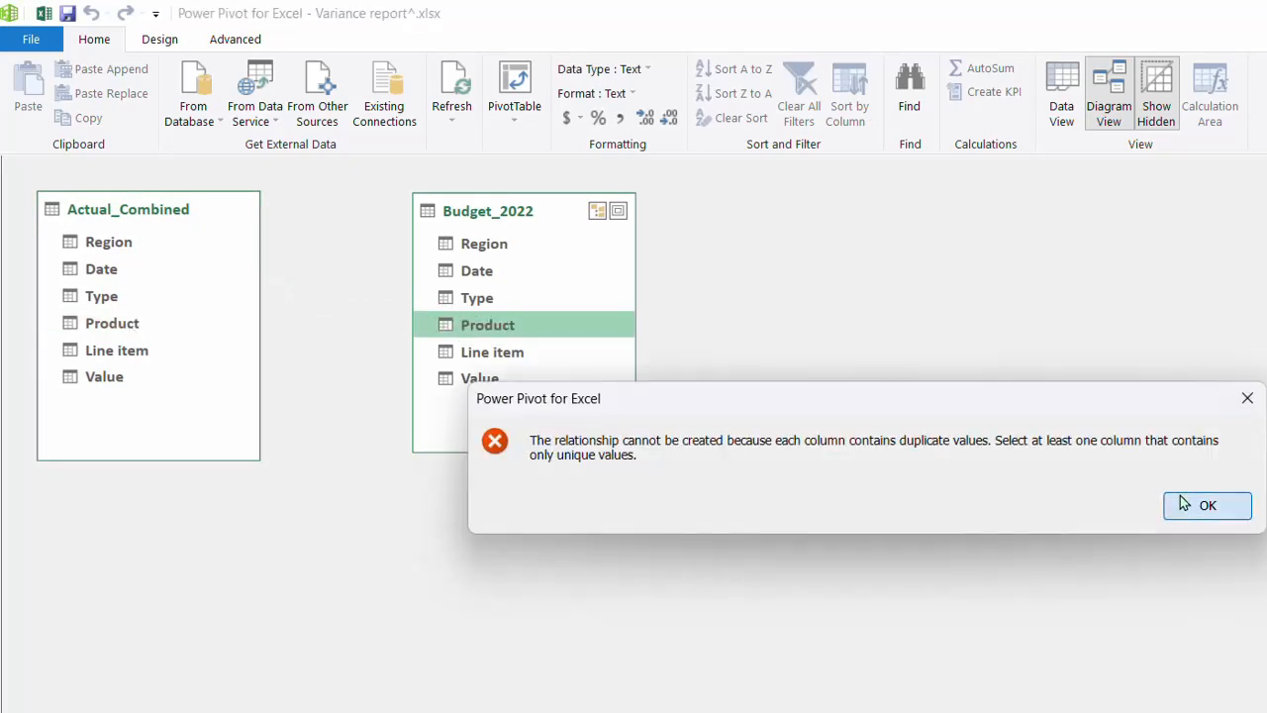
click(1208, 505)
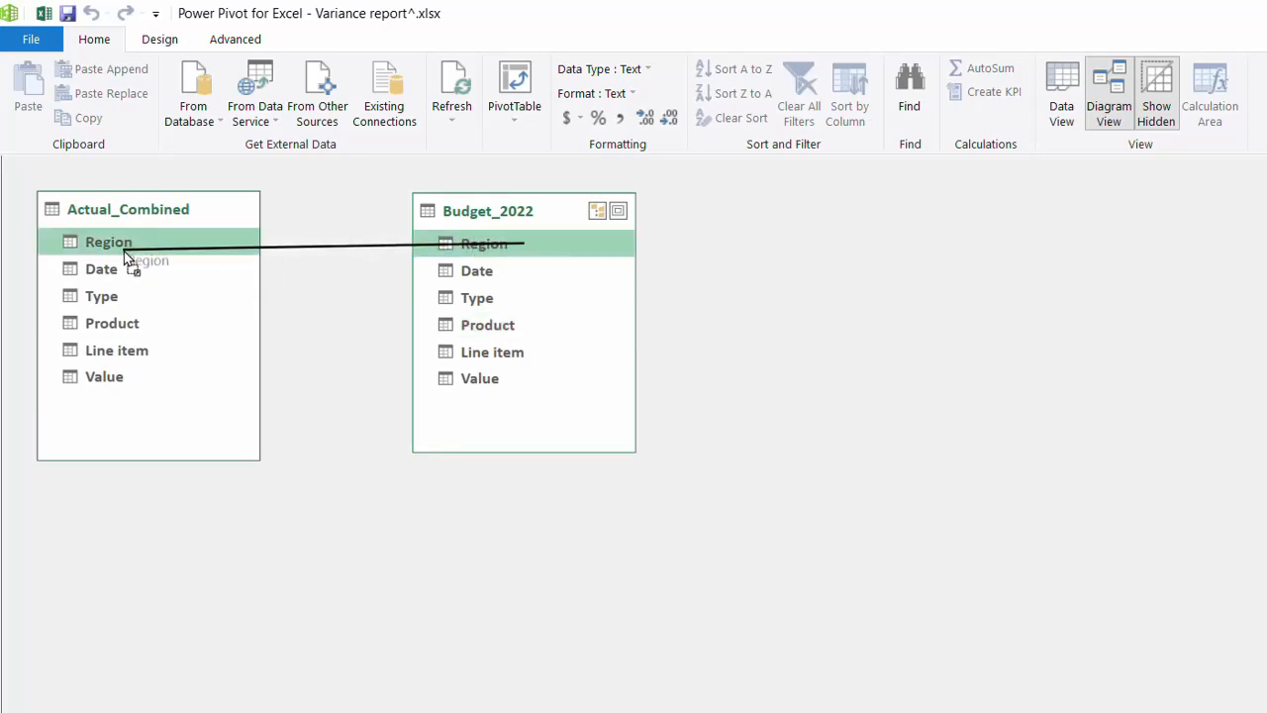
drag(108, 242, 484, 244)
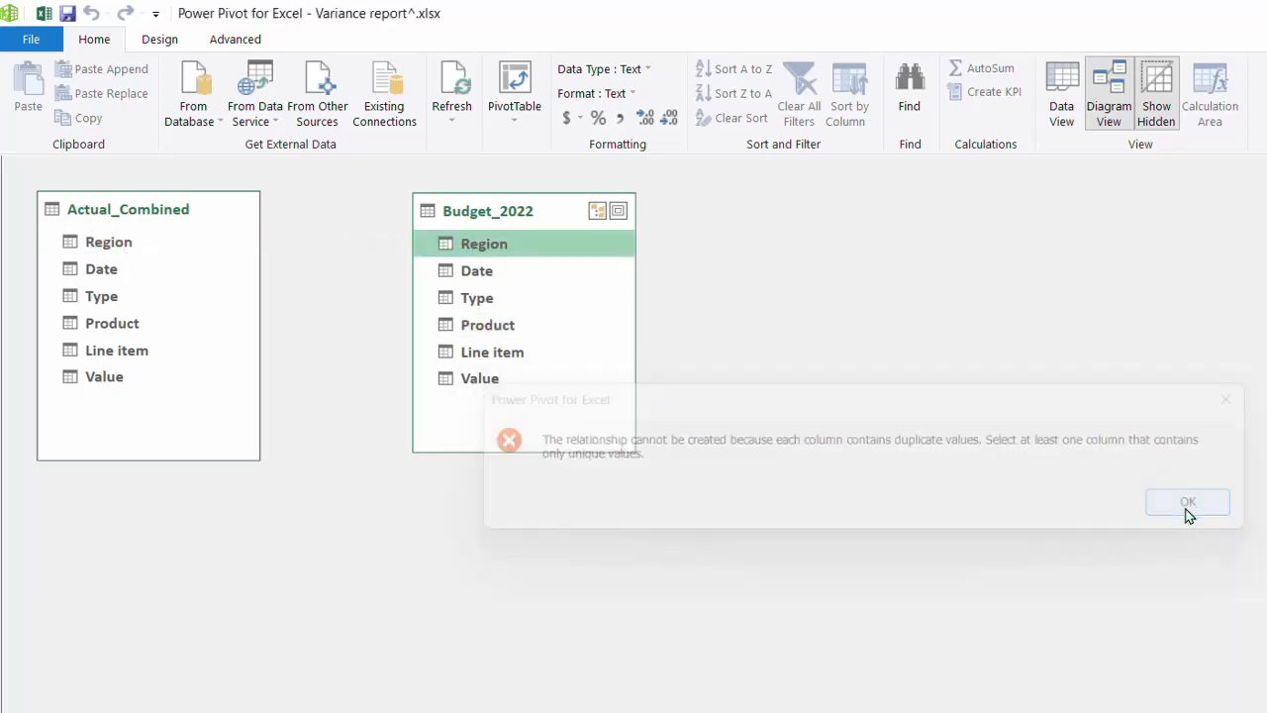
click(1188, 502)
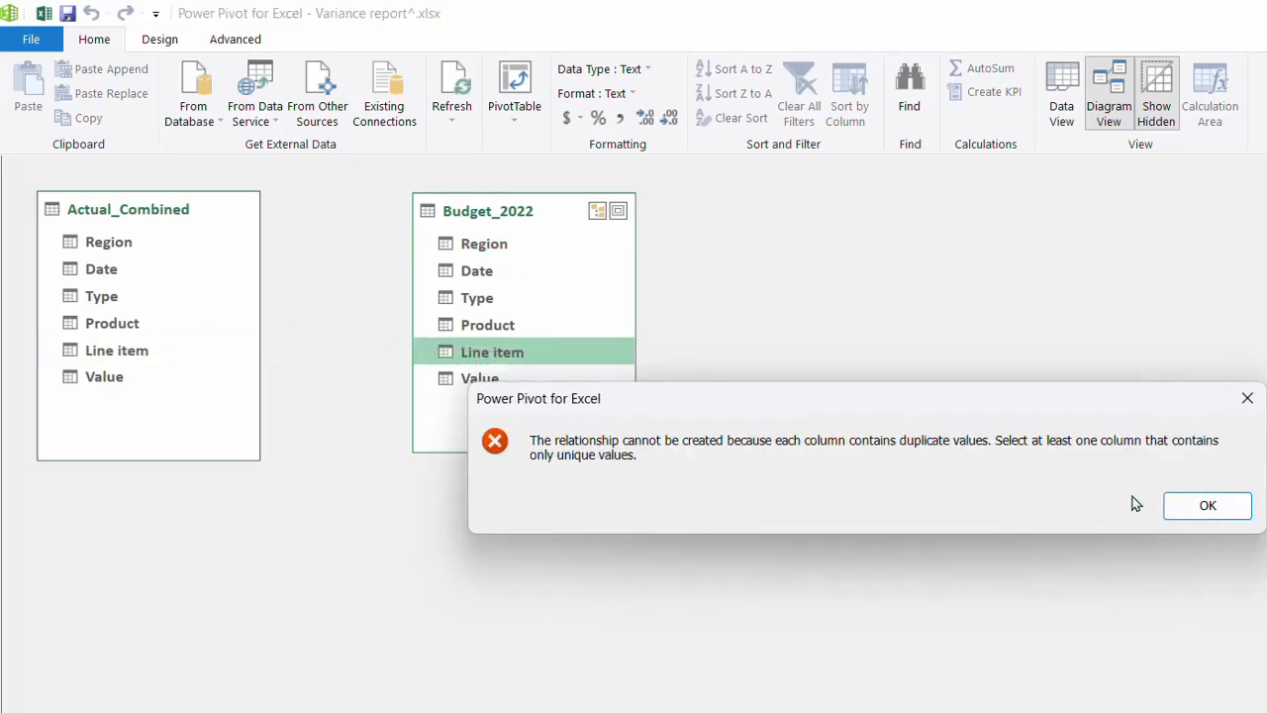
click(1208, 505)
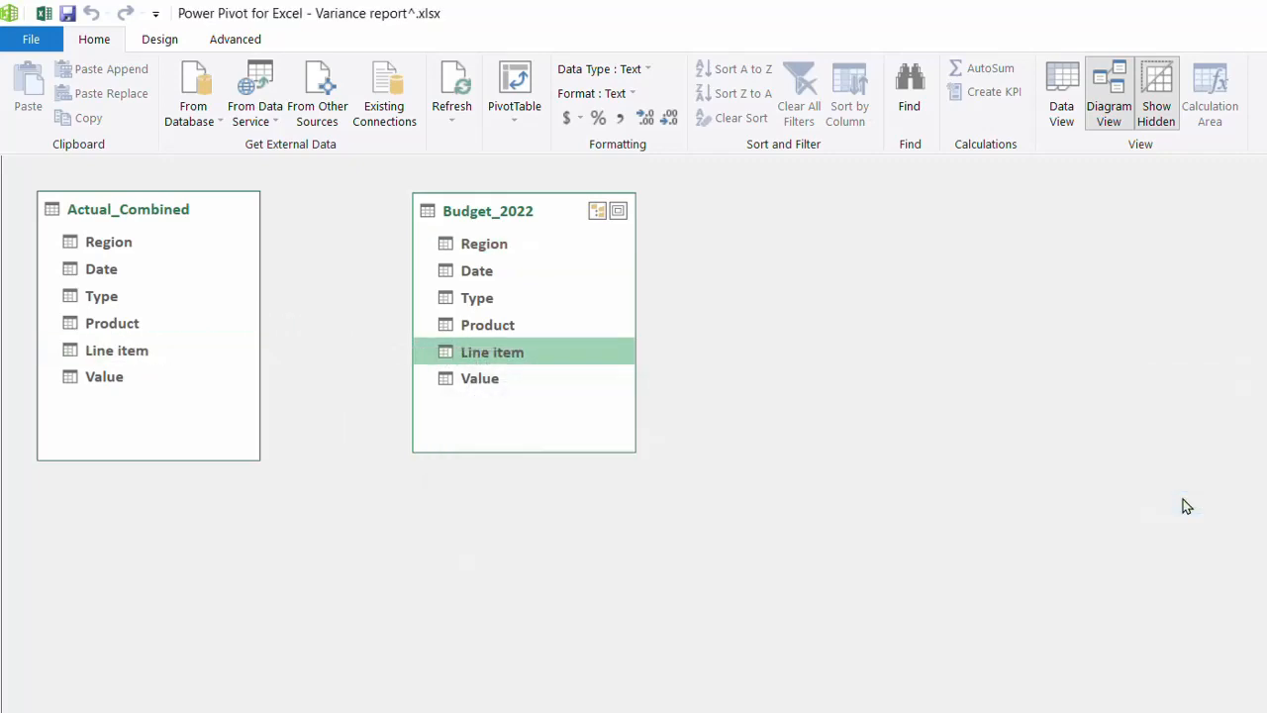
mouse_move(497, 516)
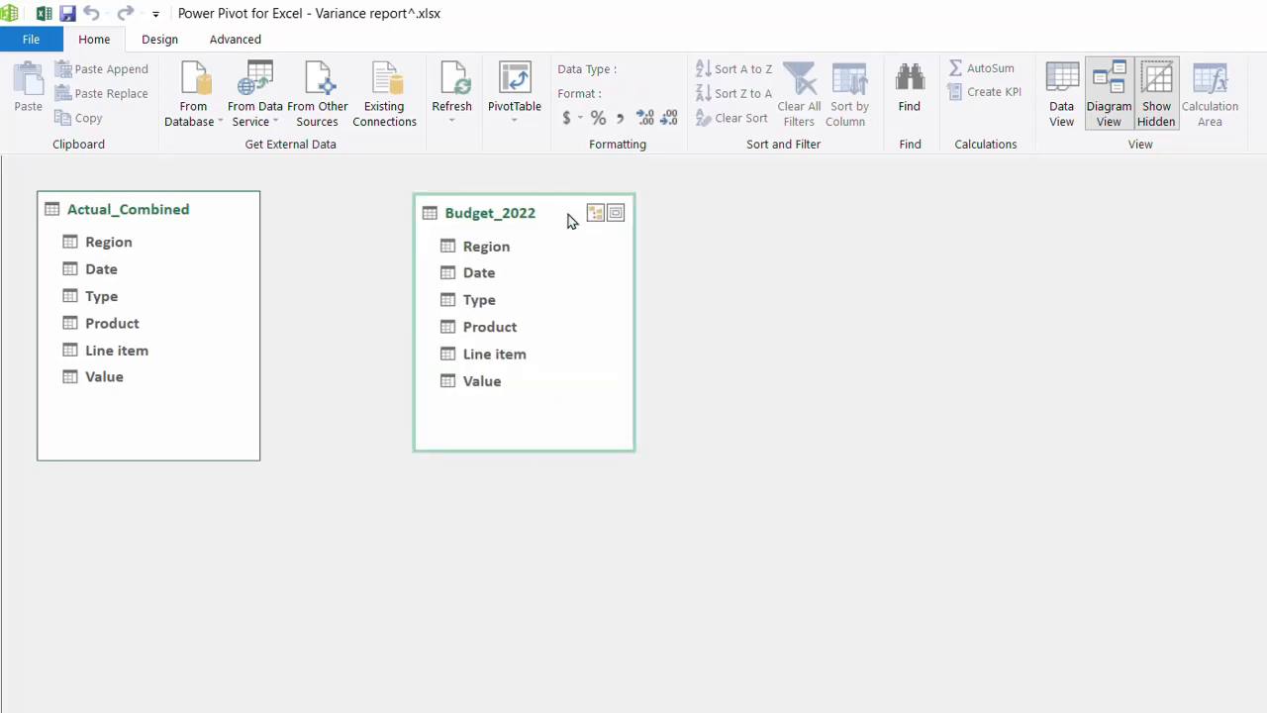
mouse_move(665, 274)
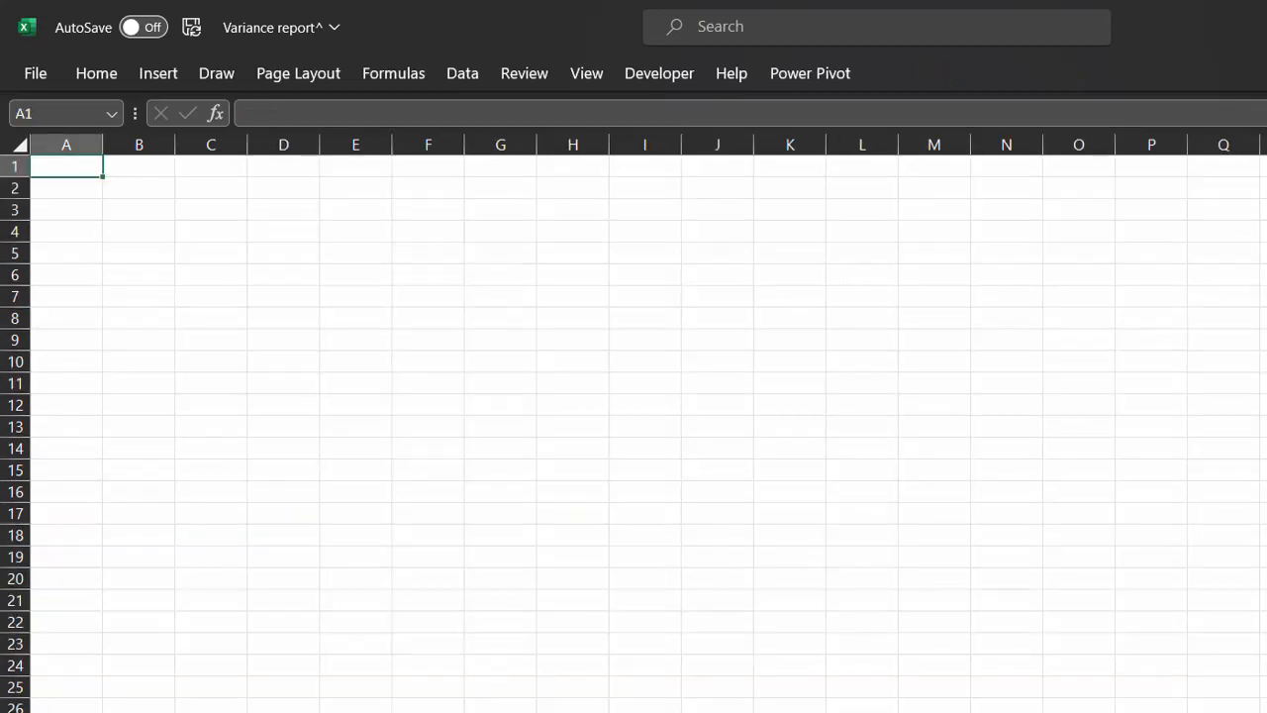
Step: Enter bold Product, Region and Line item headings in C3, E3 and G3
text(Product)
click(355, 210)
text(Region)
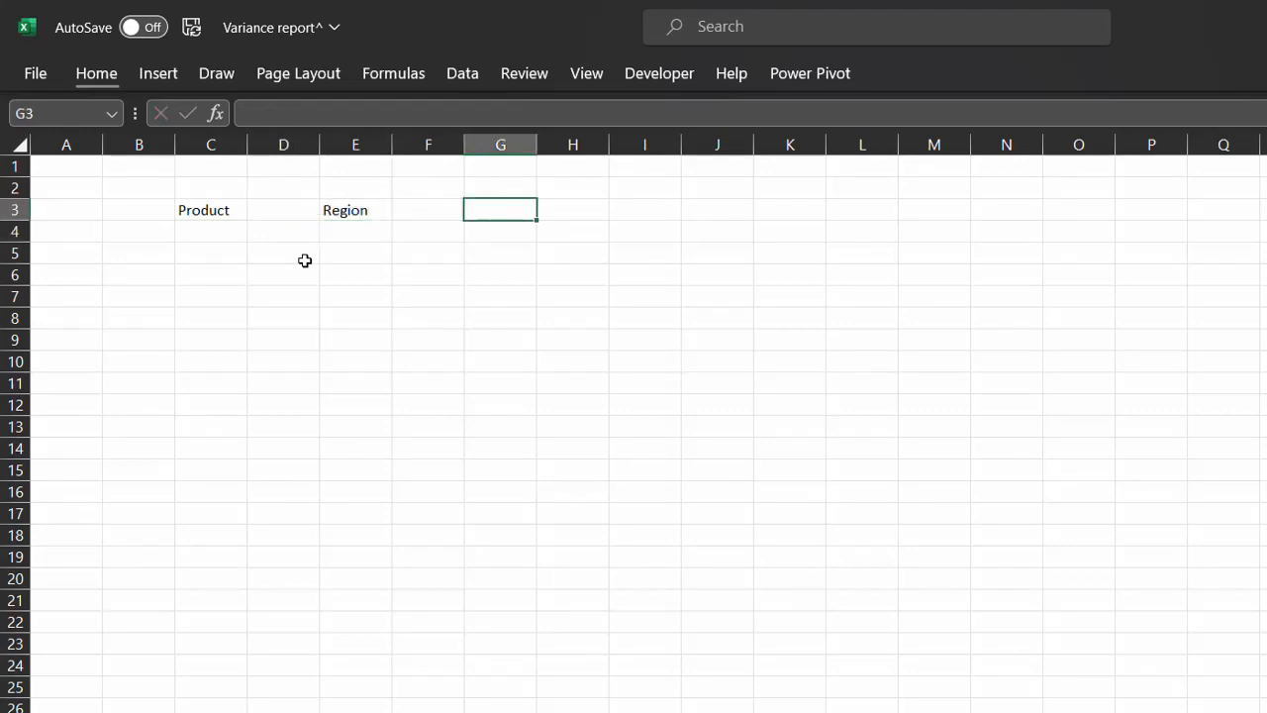
text(Line ite)
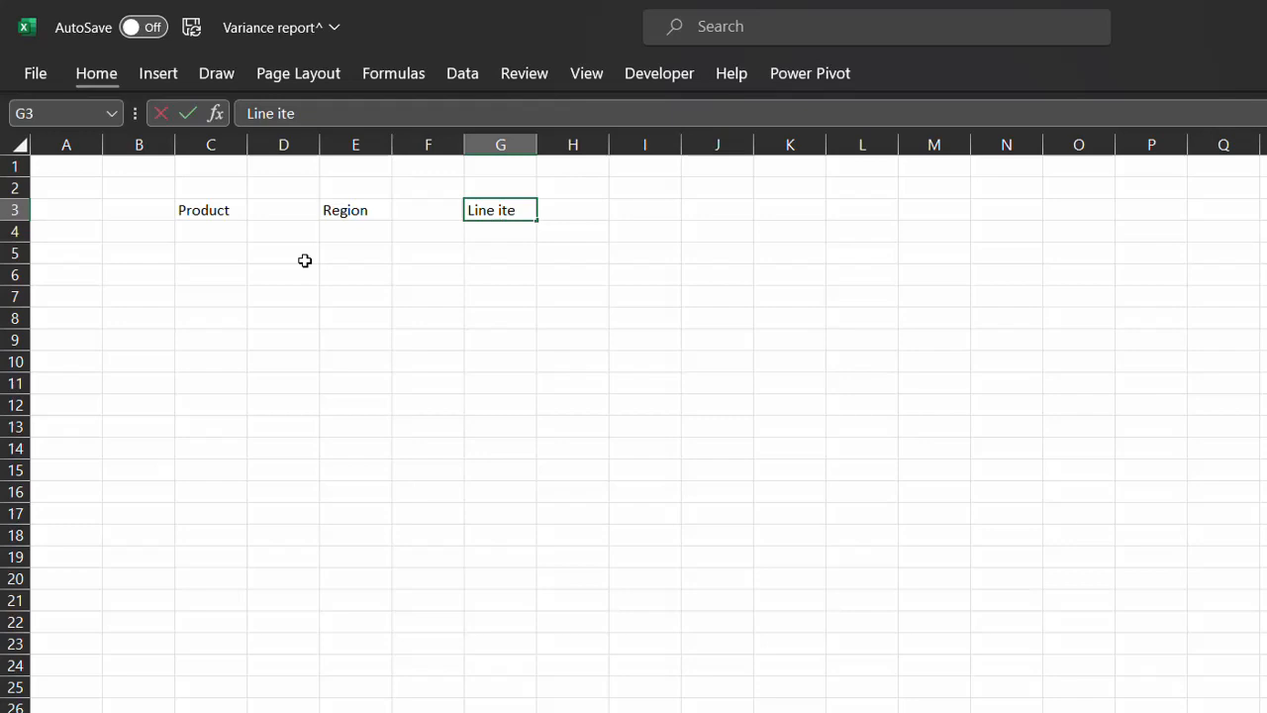
key(Enter)
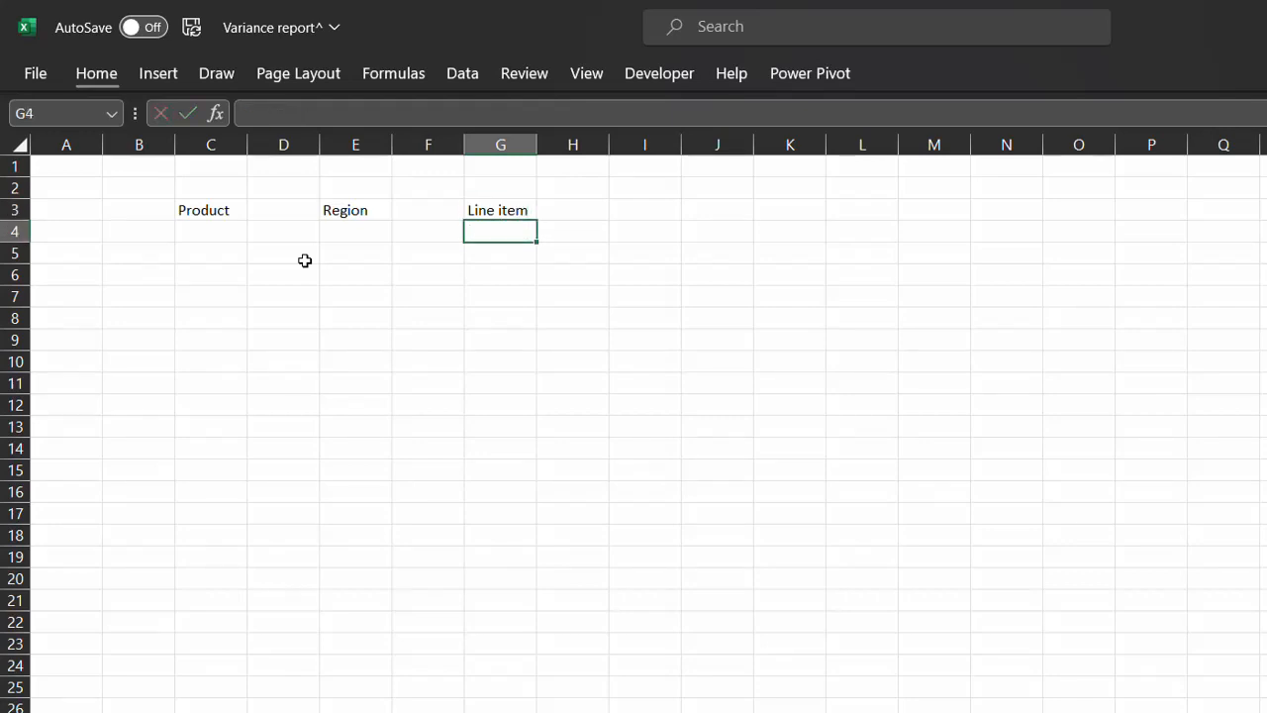
click(355, 231)
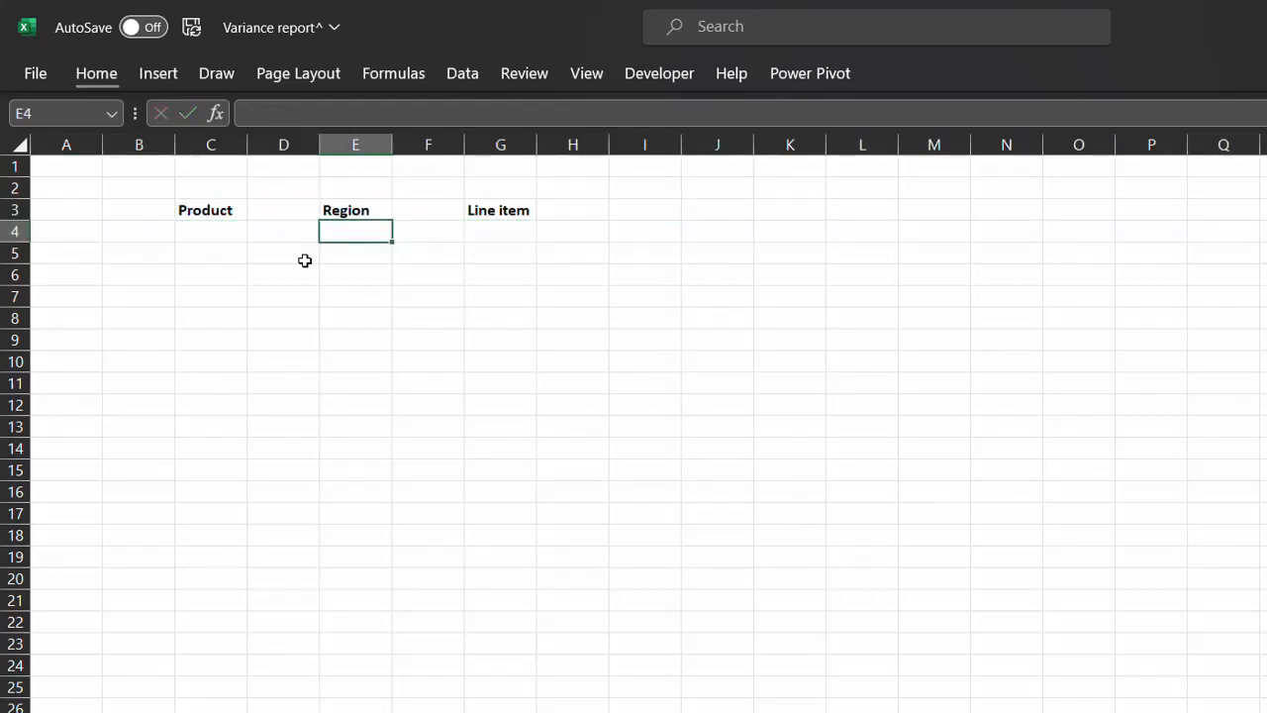
Step: List unique products and regions with =UNIQUE(VSTACK(...)) formulas, then begin a TRANSPOSE formula
text(=VSTACK('2021A'!)
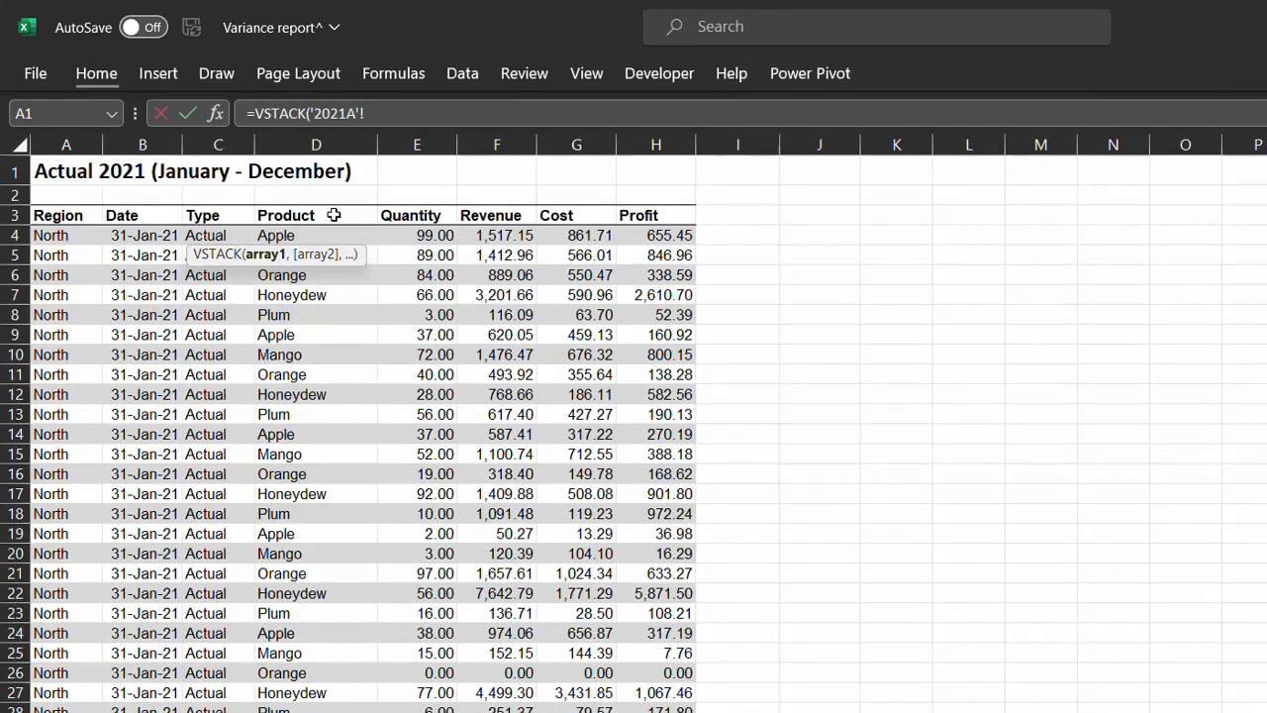
click(286, 215)
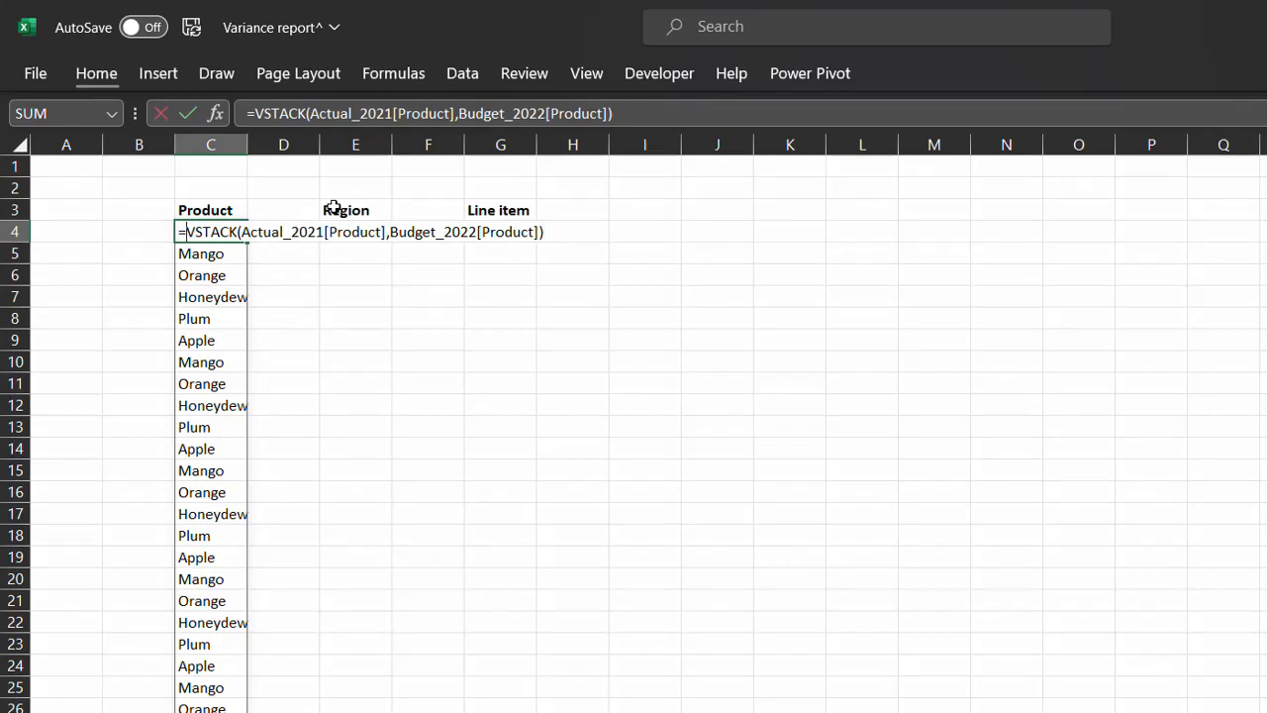
text(uni)
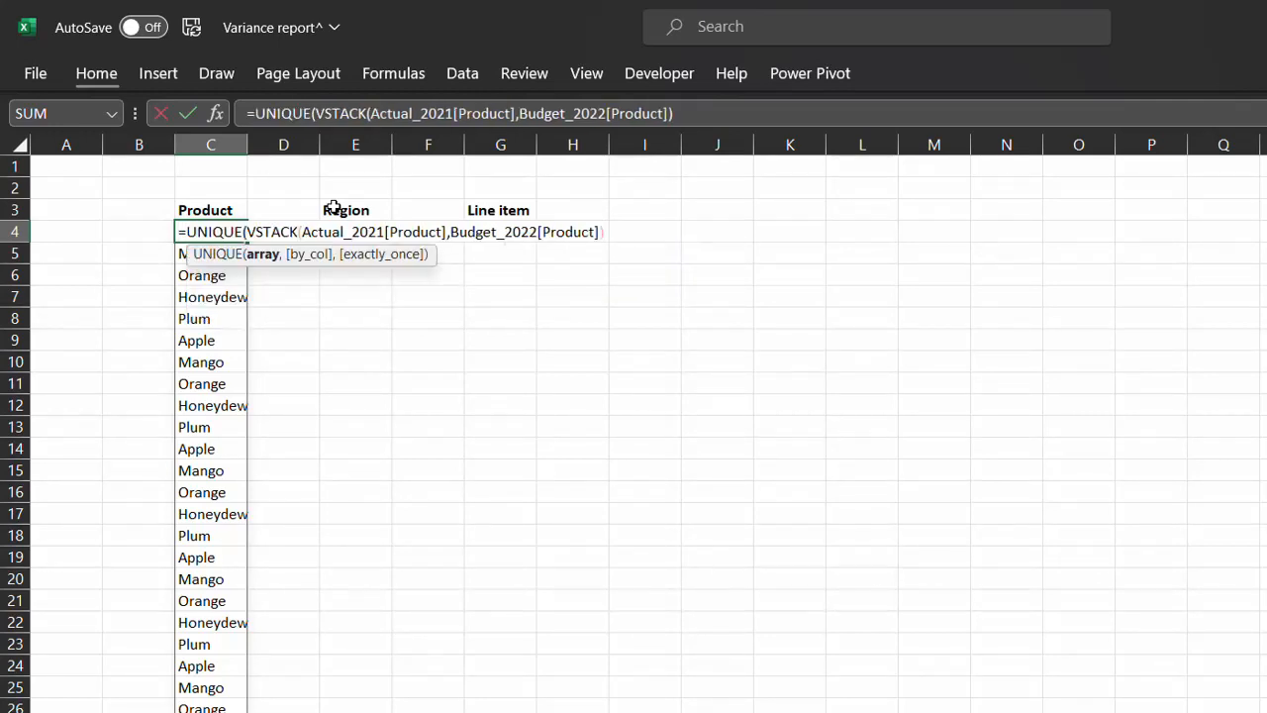
key(Enter)
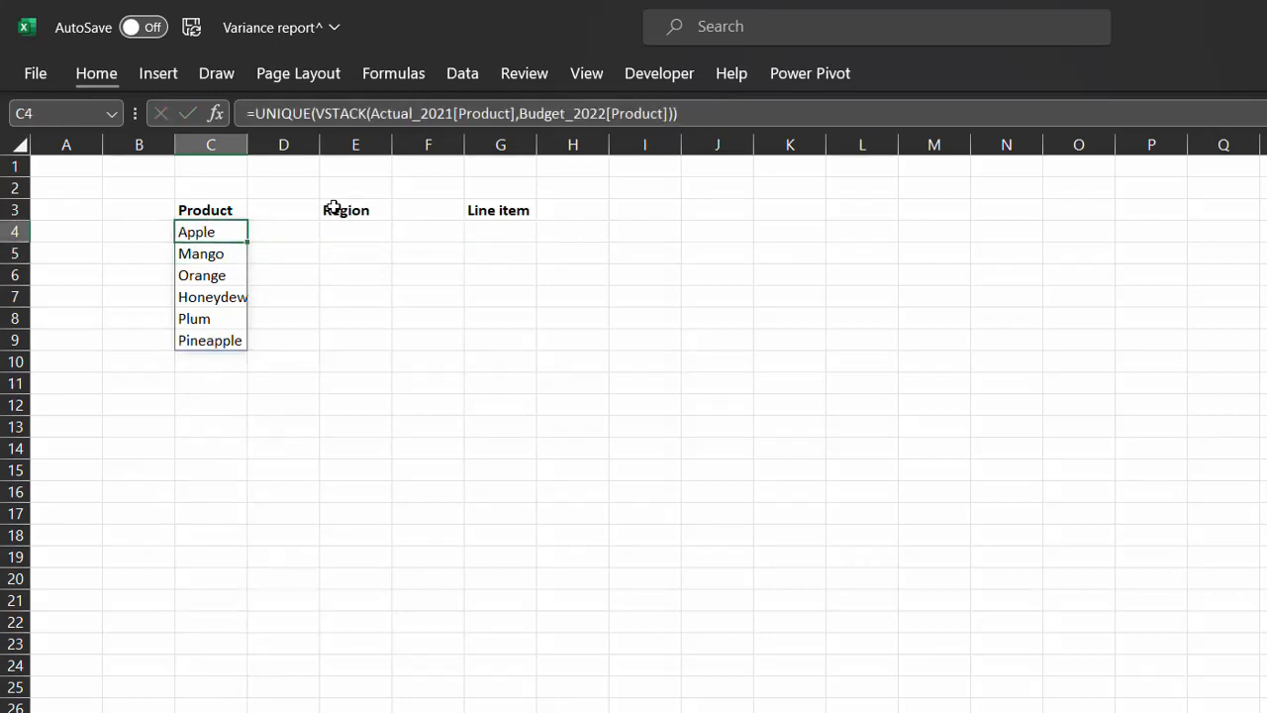
text(=VSTACK(Actual_2021[Region],Budget_2022[Region)
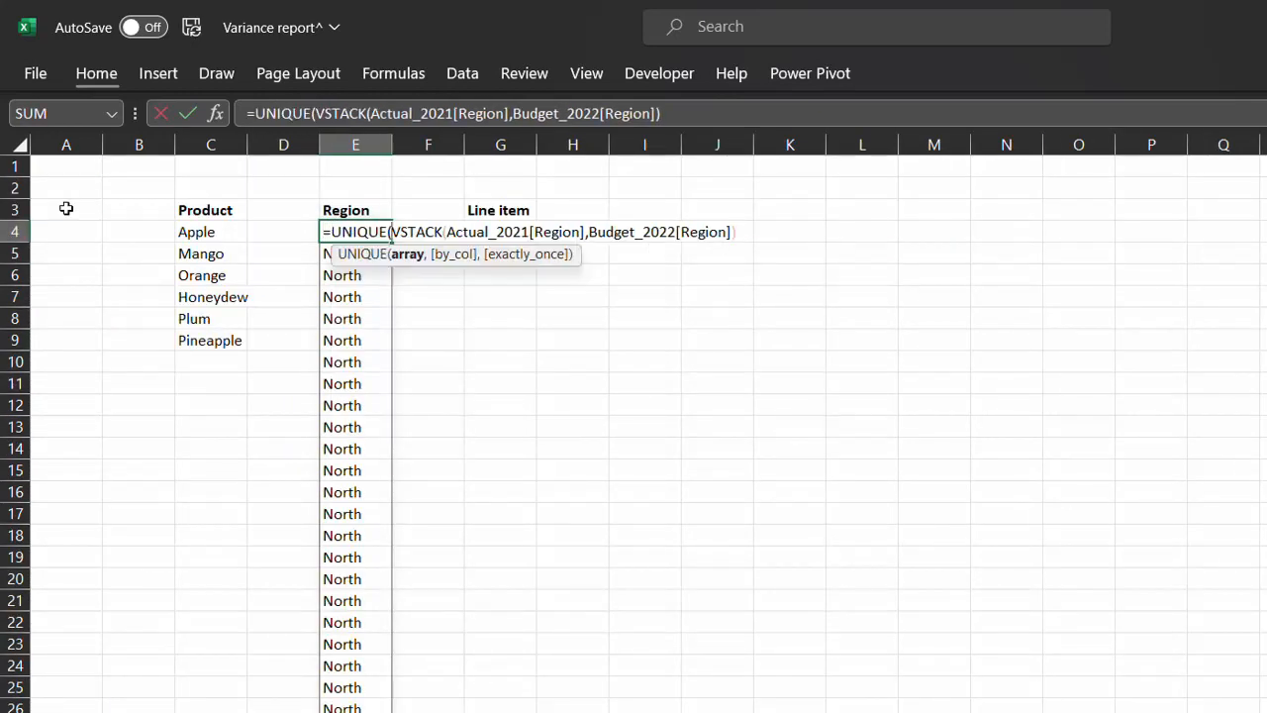
key(Enter)
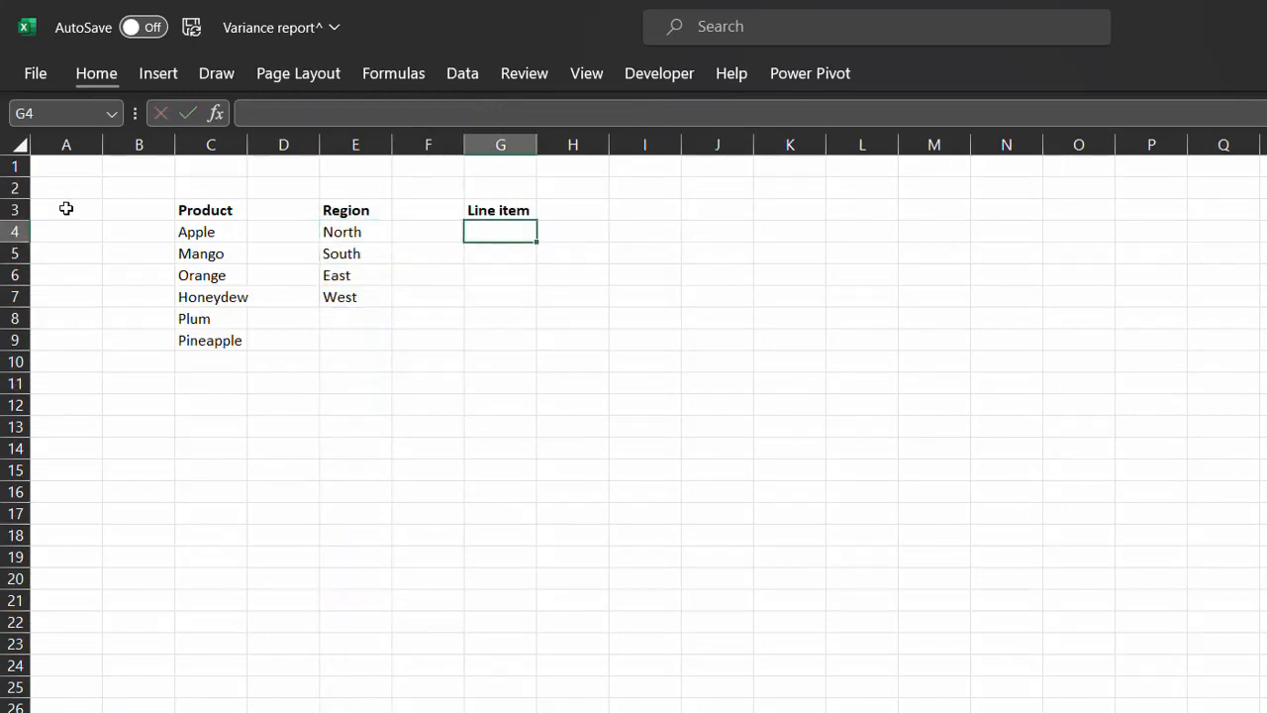
text(=TRANSPOSE()
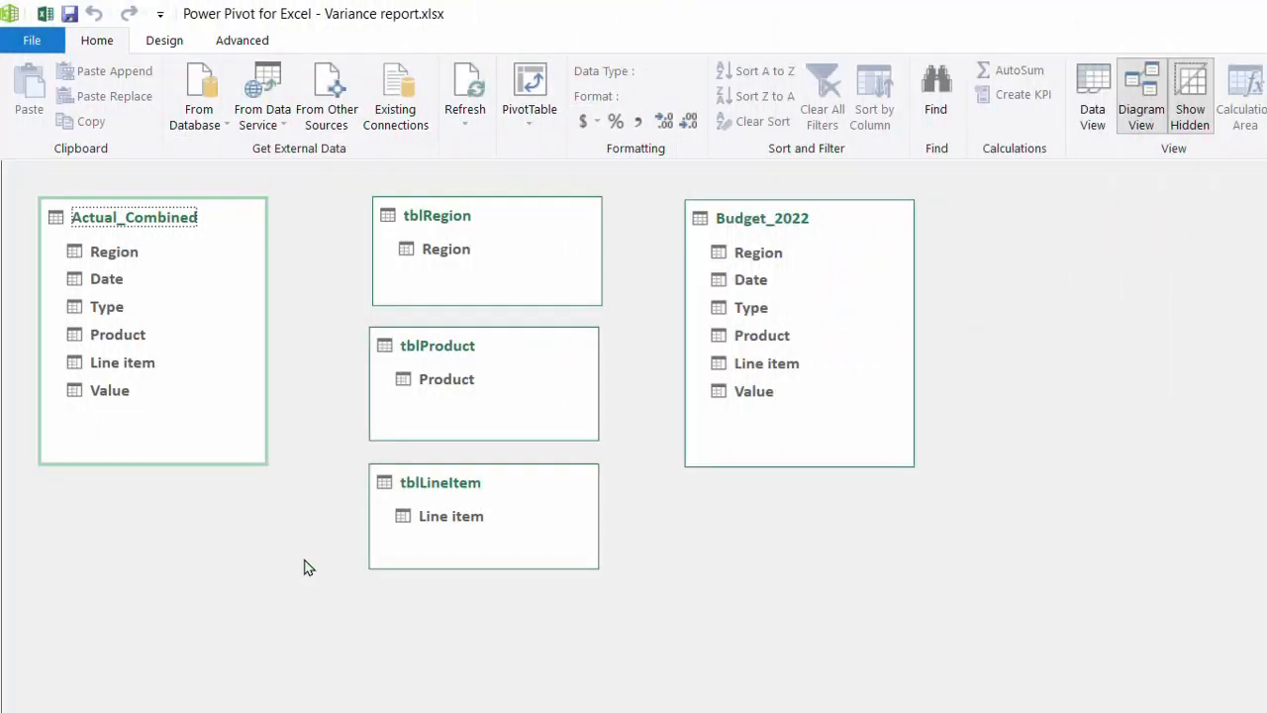
mouse_move(445, 248)
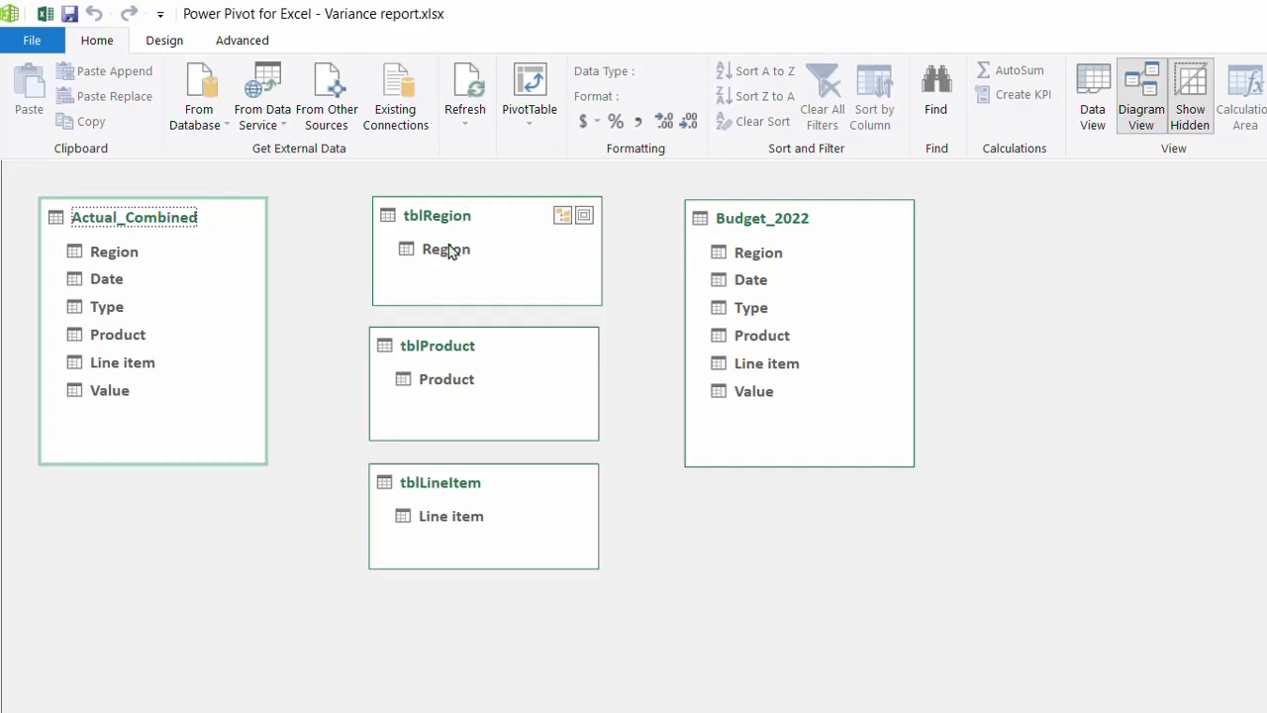
Step: Link tblRegion and tblLineItem to the data tables on Region and Line item
drag(445, 248, 758, 253)
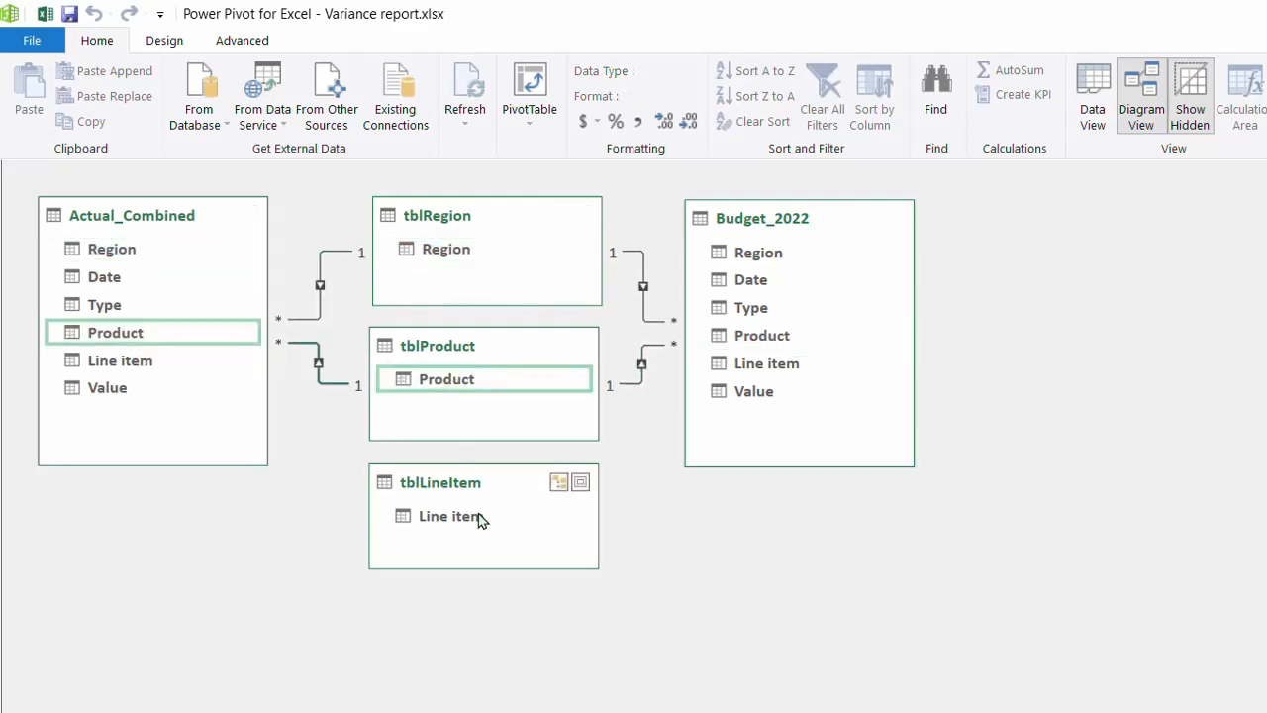
drag(450, 516, 244, 414)
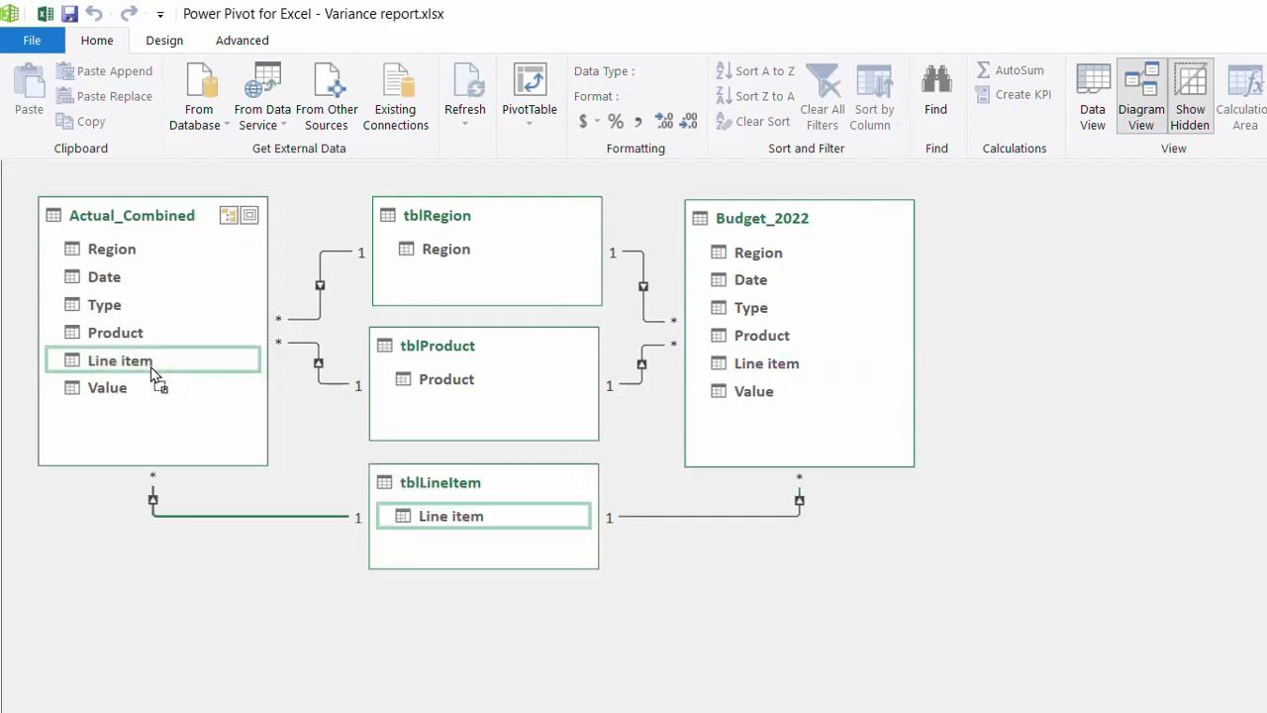
mouse_move(355, 332)
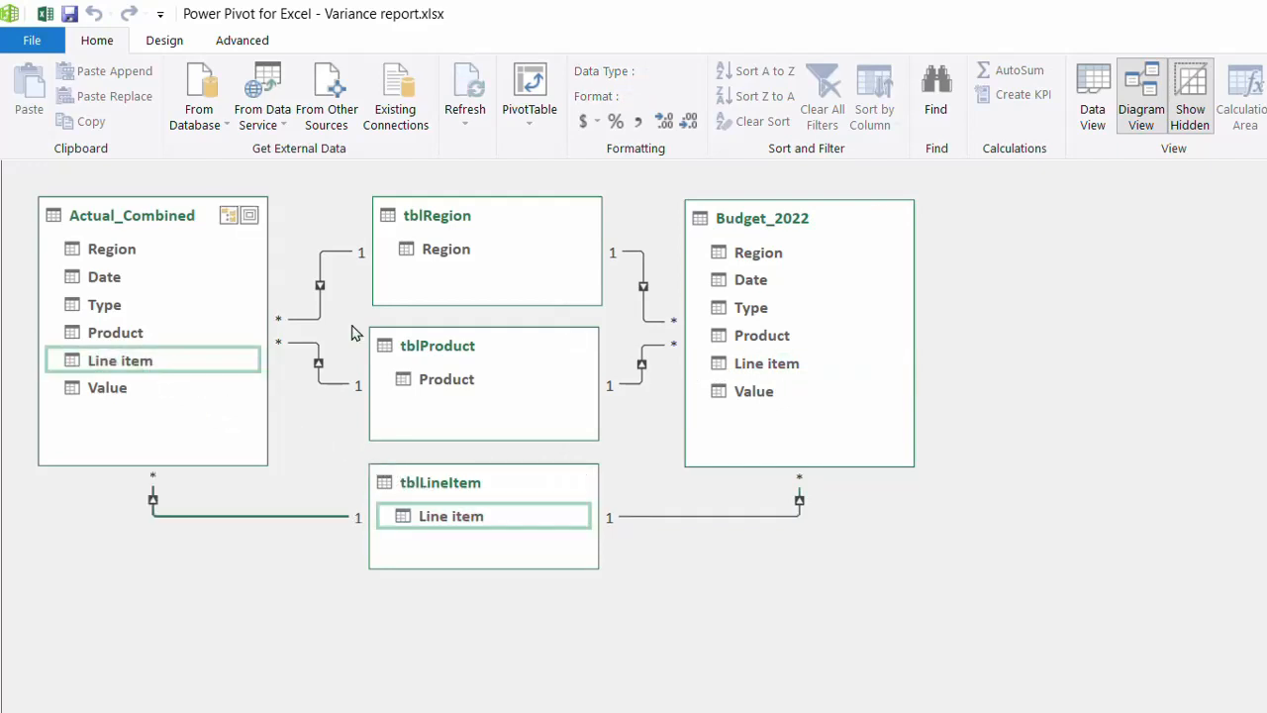
click(1092, 94)
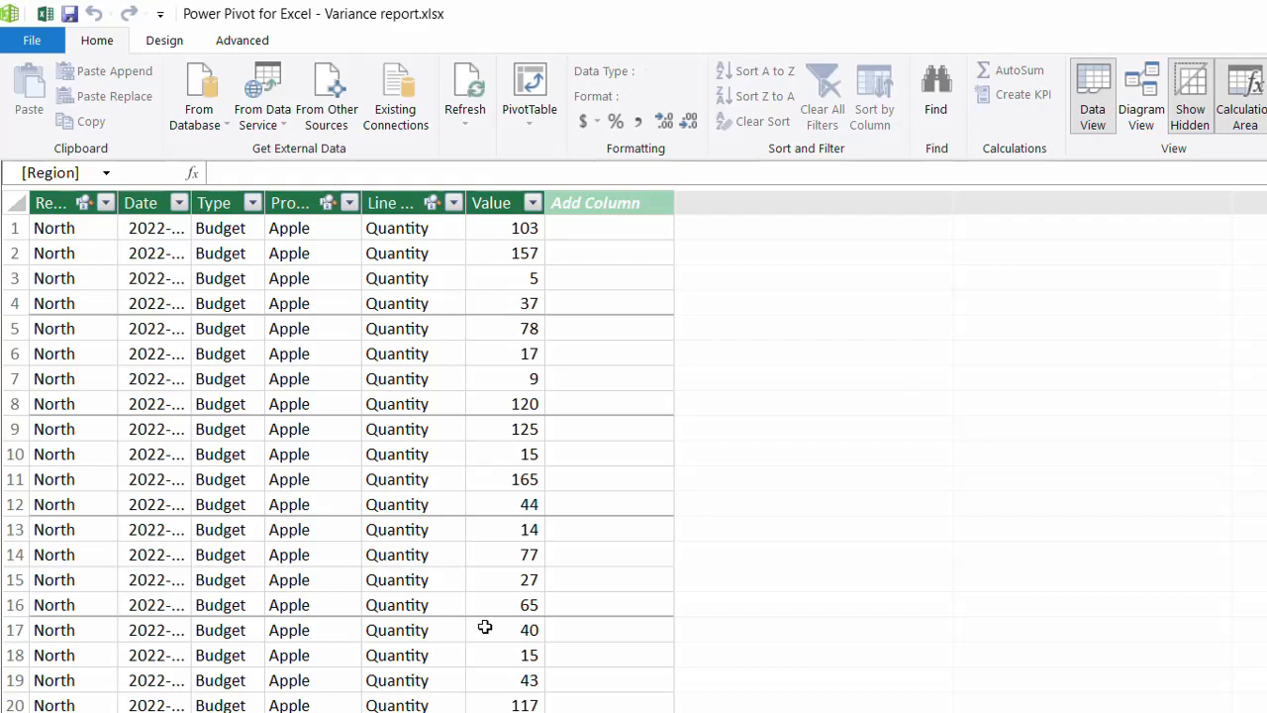
mouse_move(538, 208)
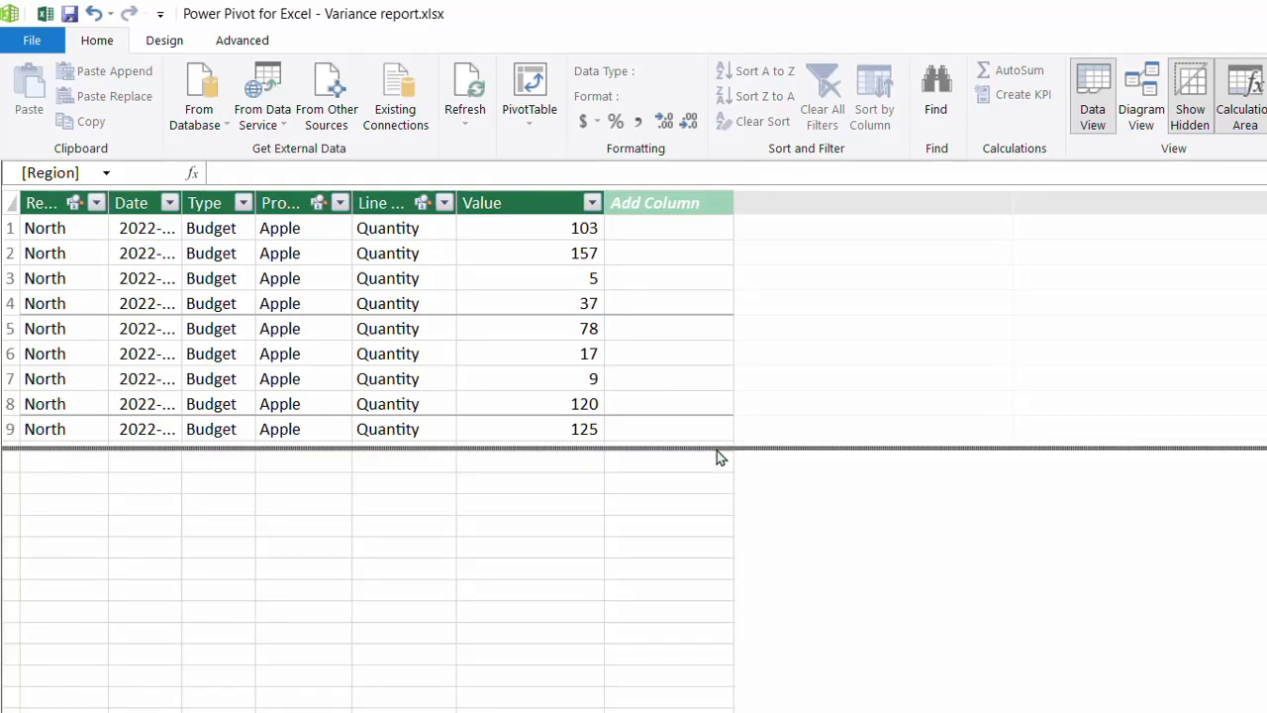
Step: Add a Budget measure summing Value to the Budget_2022 calculation area
click(529, 462)
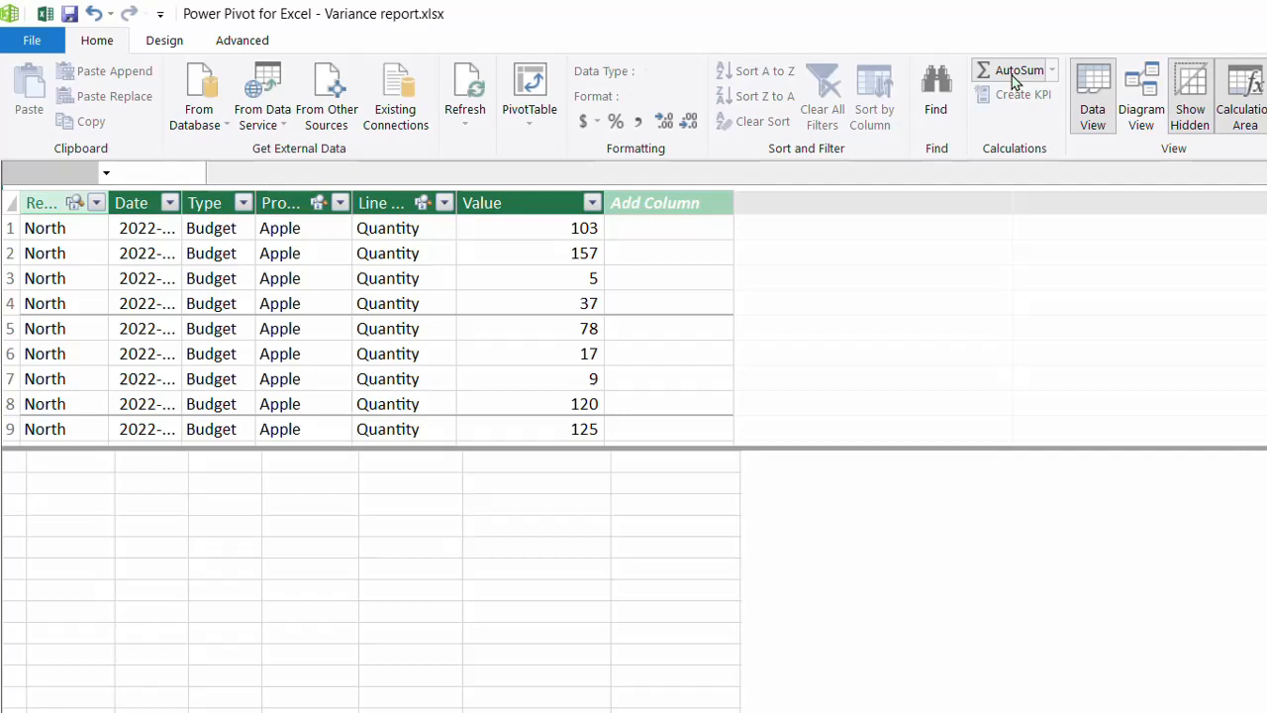
click(1015, 69)
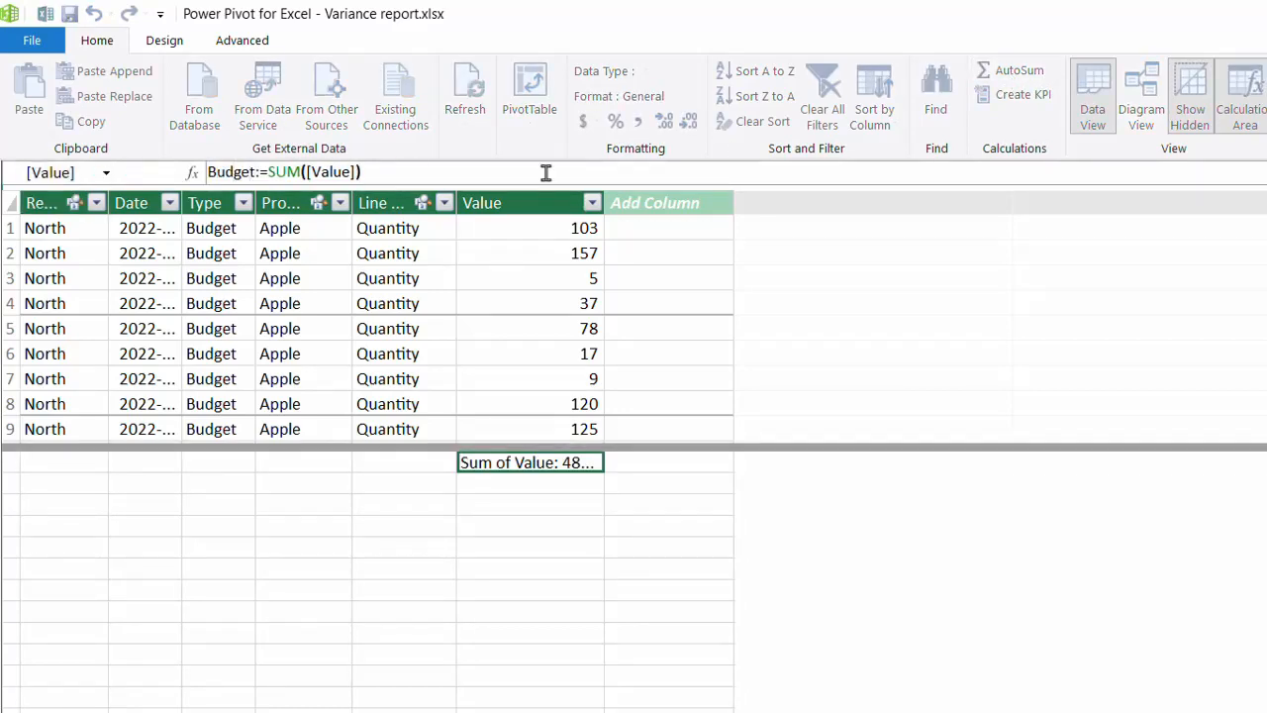
click(598, 121)
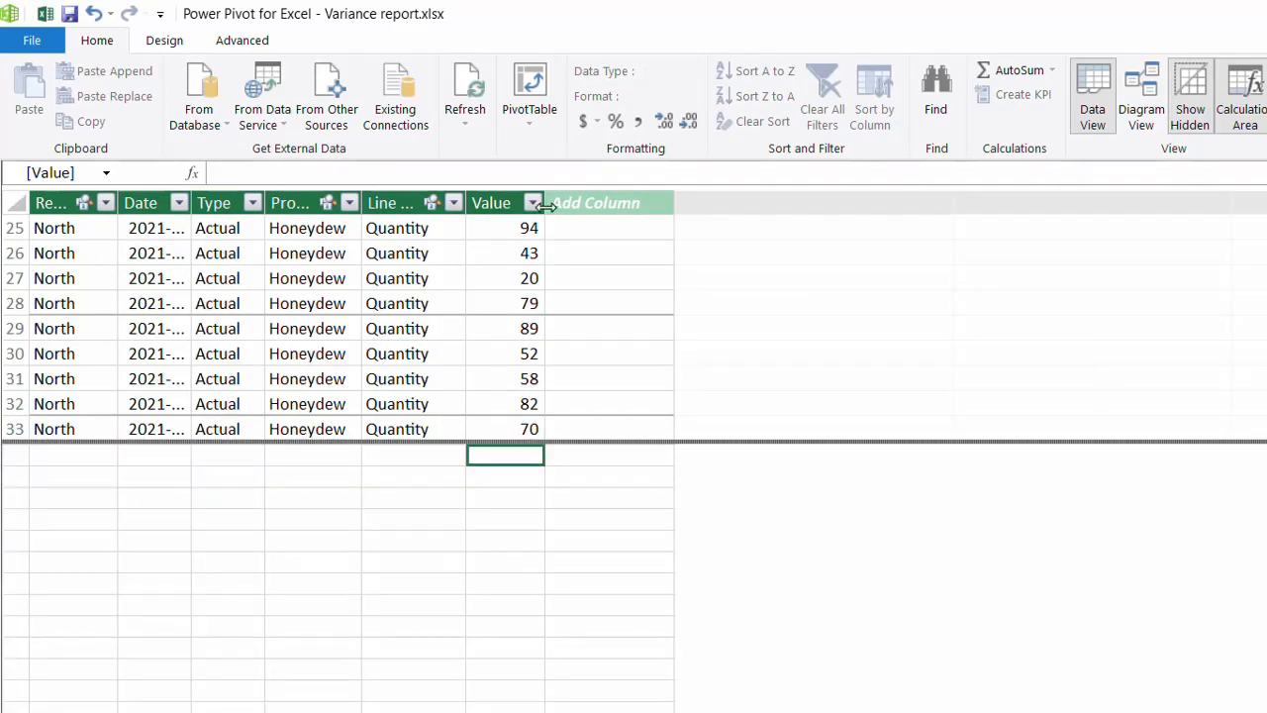
Step: Create the Actual:=SUM([Value]) measure in Actual_Combined, shown as $8,722,459.77
drag(544, 203, 663, 203)
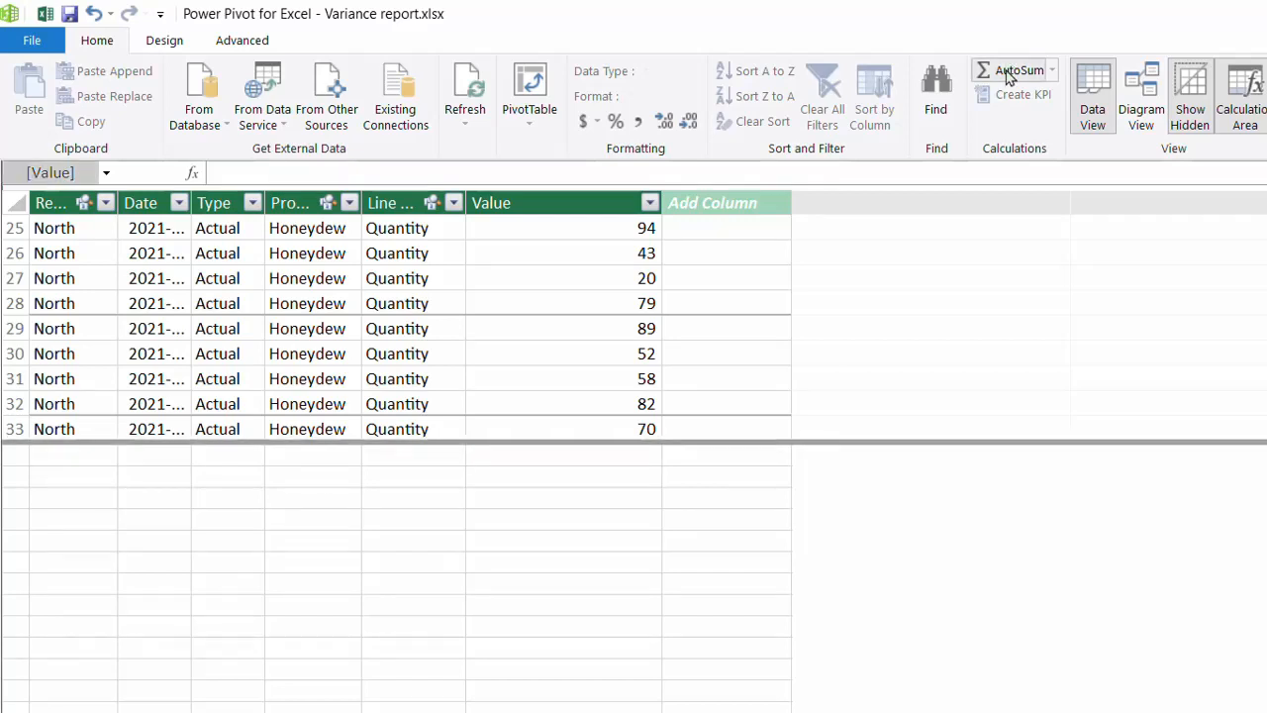
click(1012, 69)
text(Actual:=SUM([Value]))
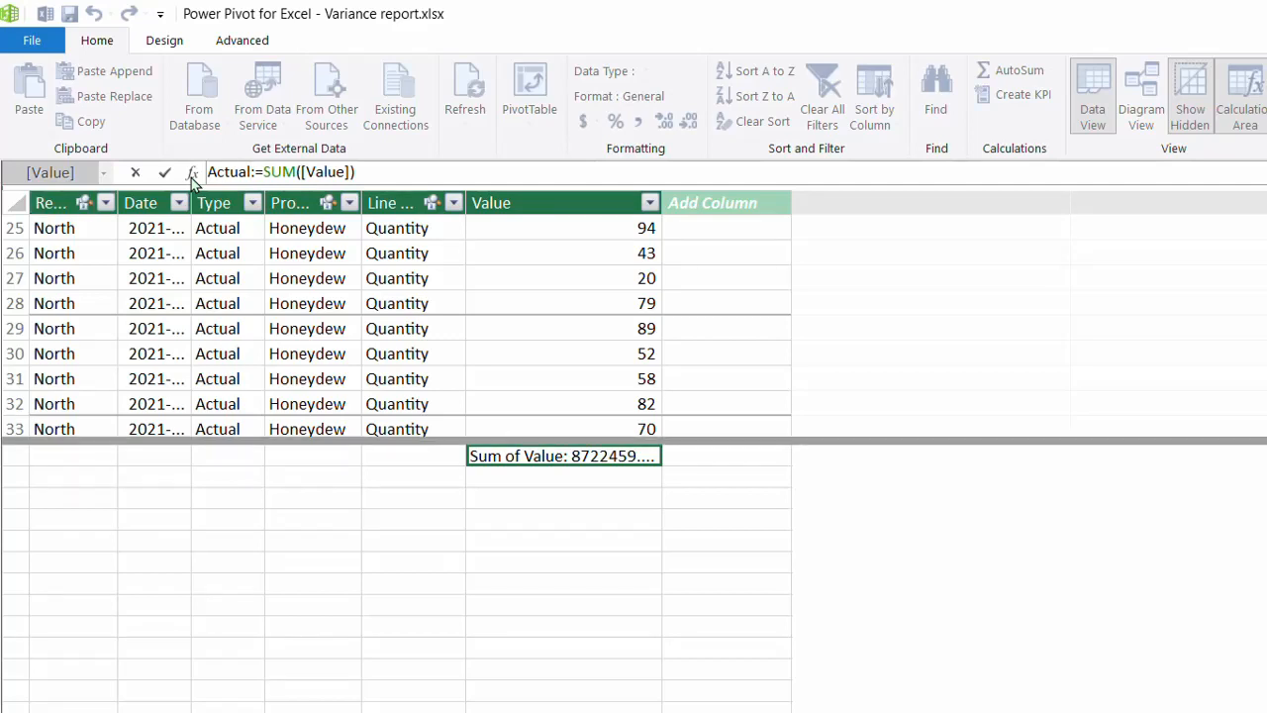
click(582, 121)
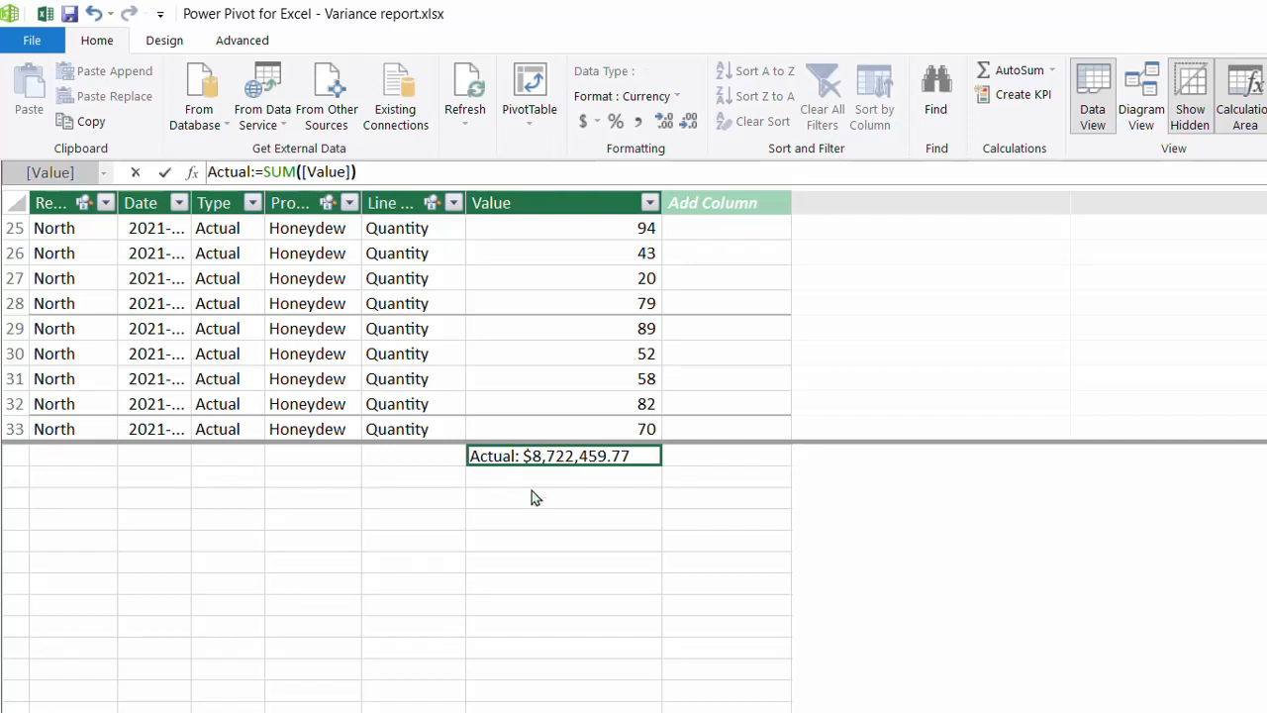
click(563, 477)
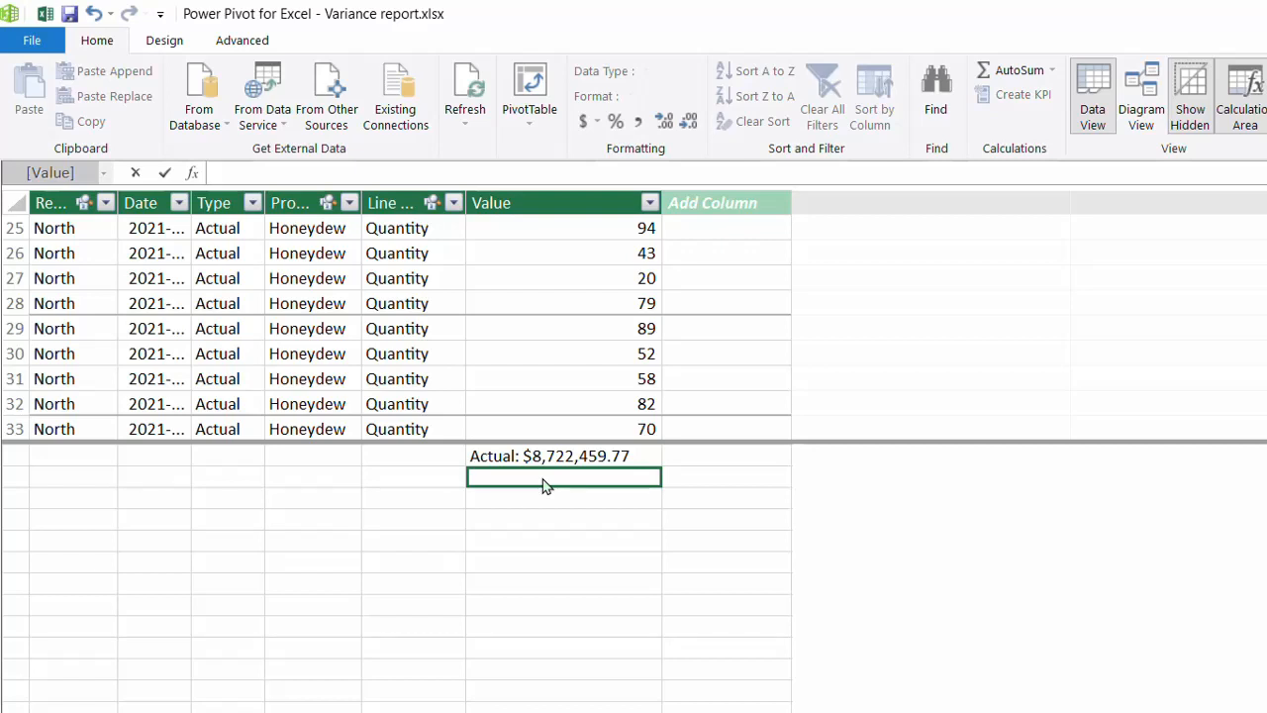
Step: Add the Variance$:=[Actual]-[Budget] measure ($3,880,147.45)
text(Variance$:=)
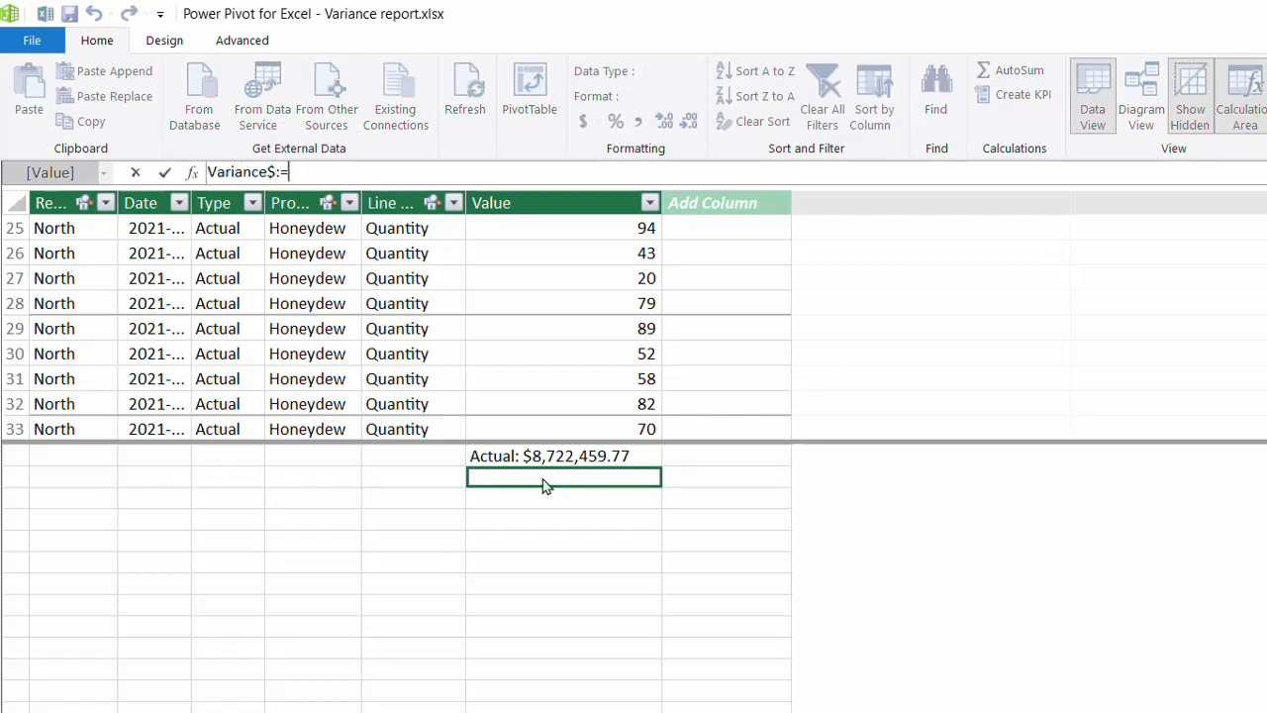
text(act)
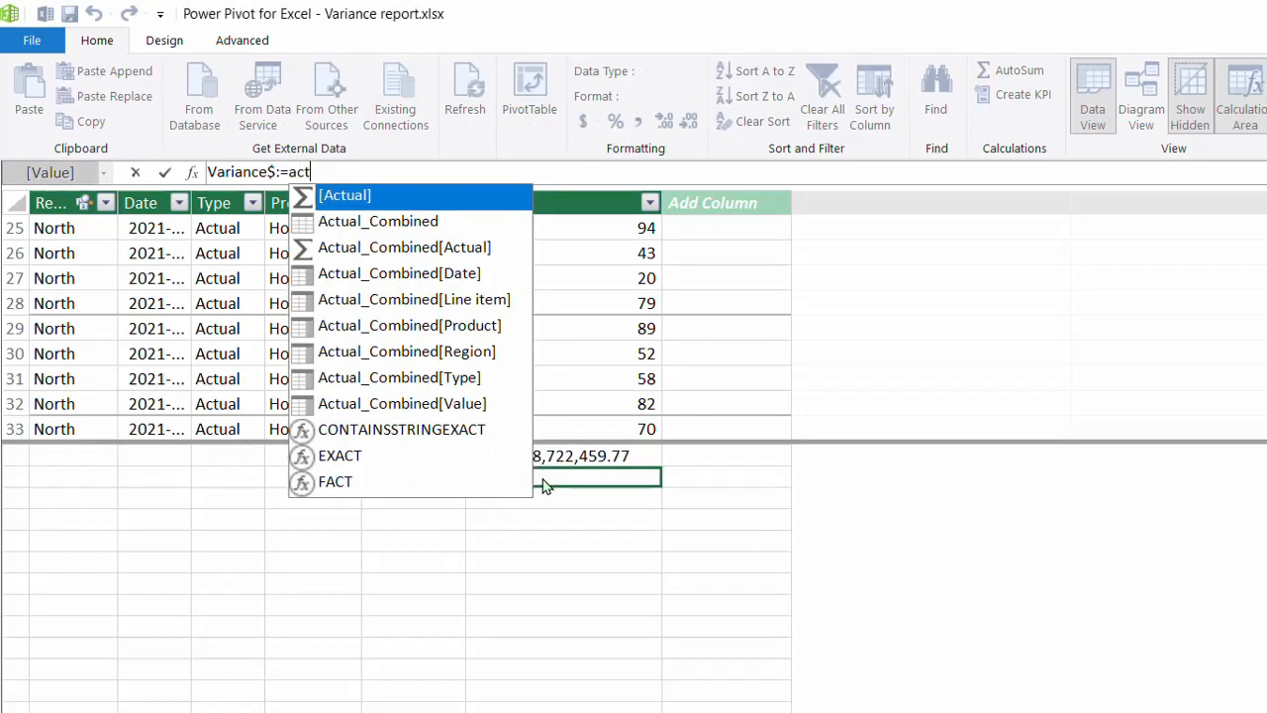
click(346, 195)
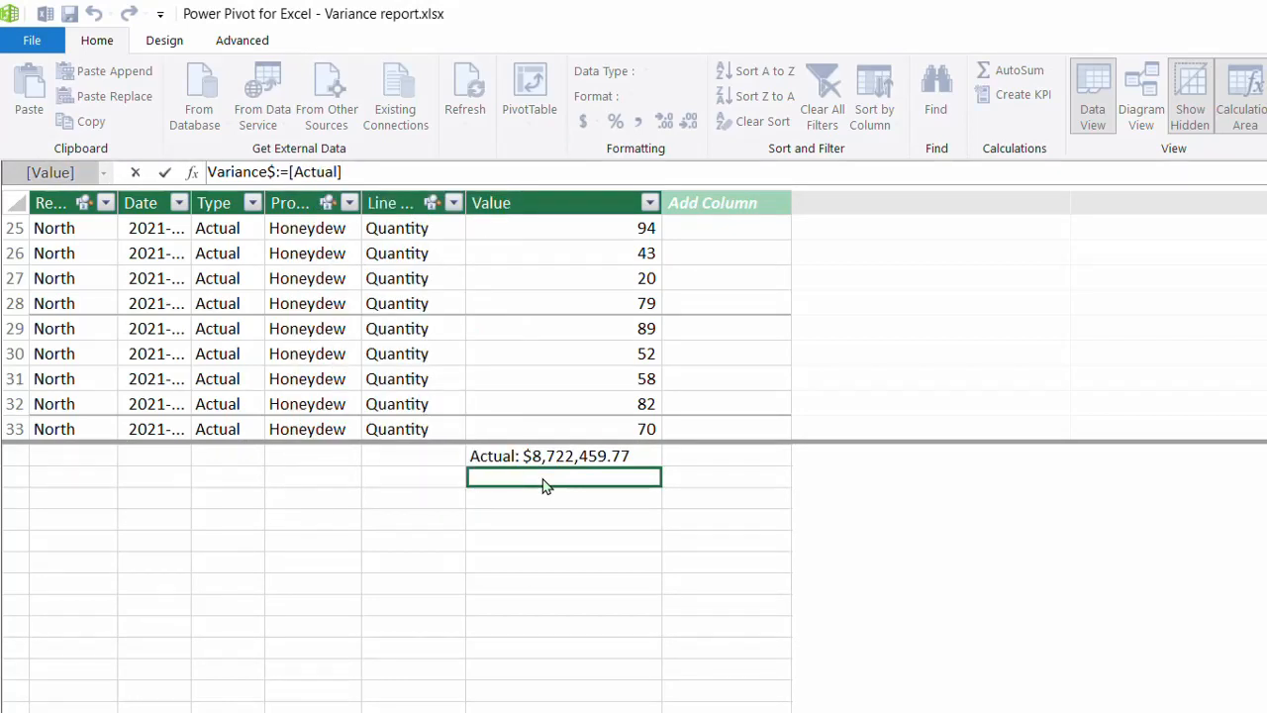
text(-bu)
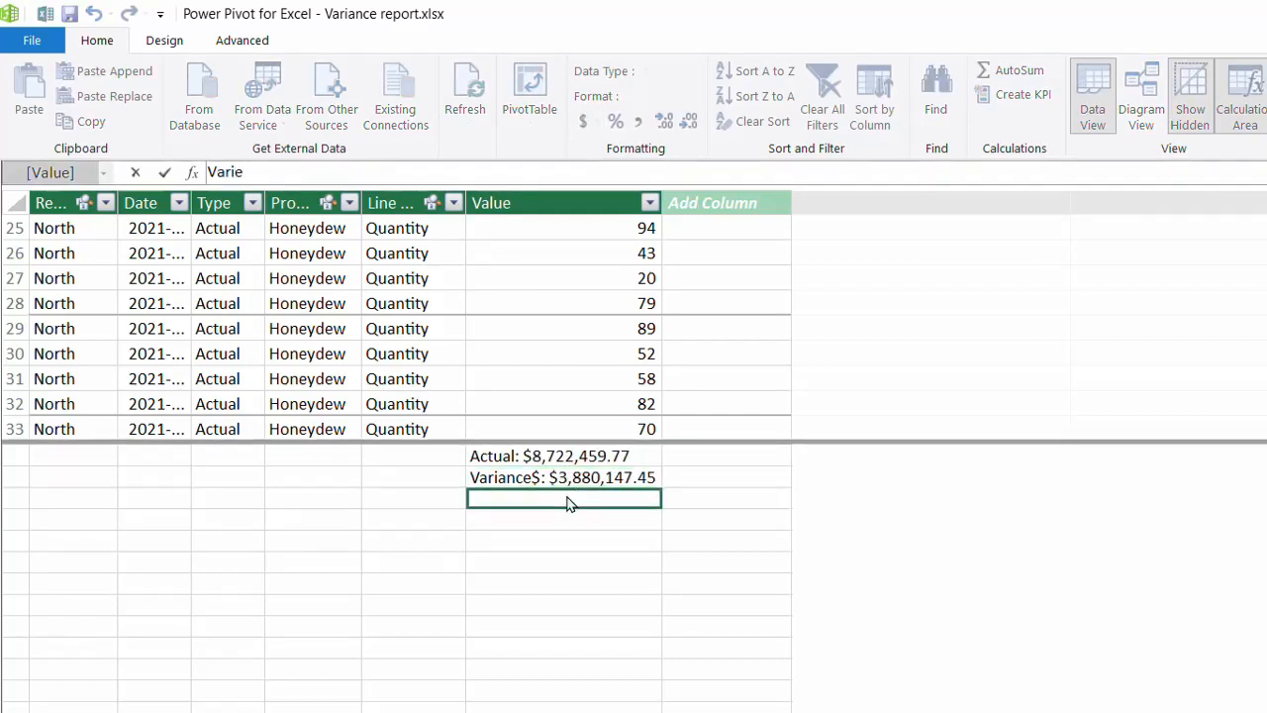
Step: Add Variance%:=DIVIDE([Variance$],[Budget]) formatted as a percentage (80.13%)
text(Variance%:=)
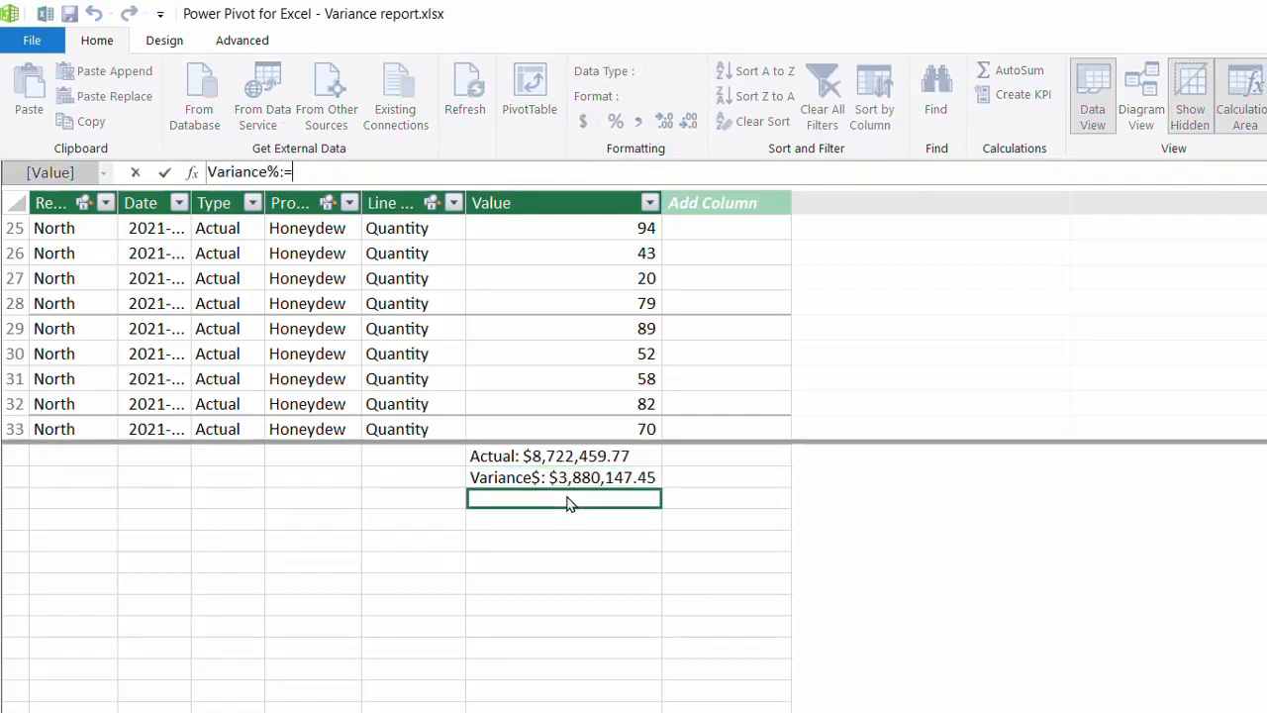
text(d)
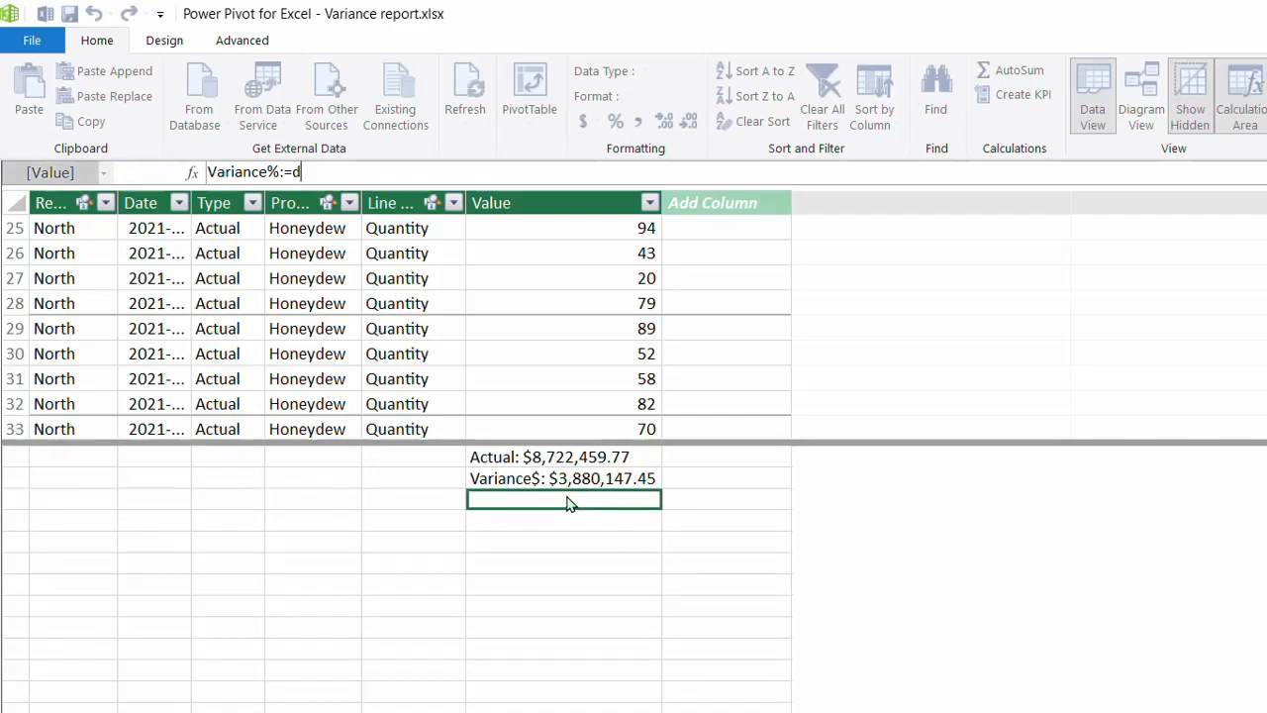
text(IVIDE()
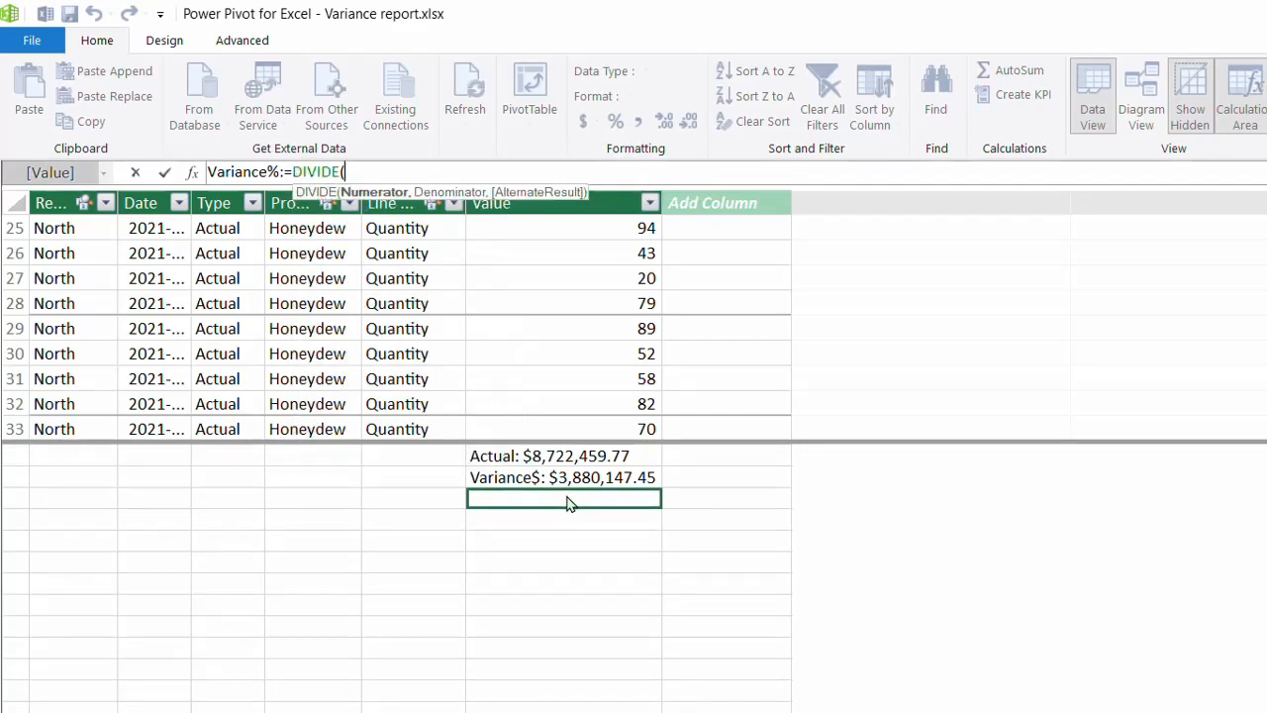
text(v)
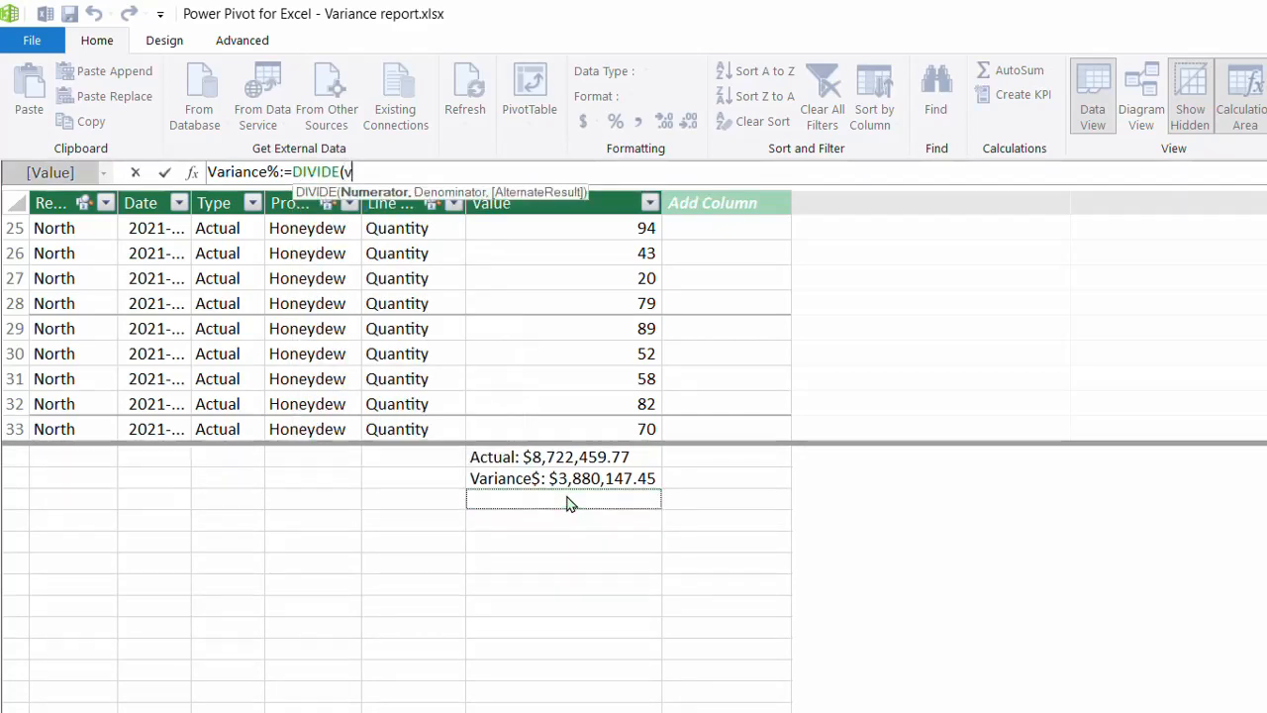
text(ariance$],[Budget])
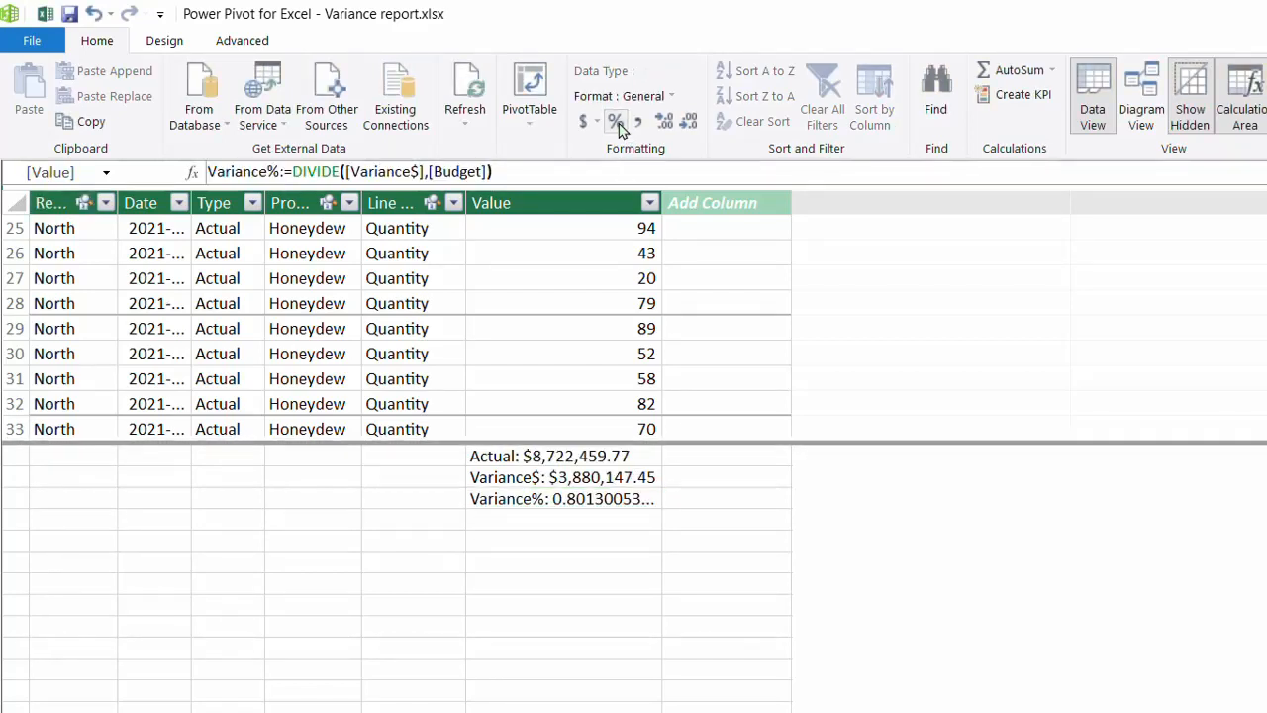
click(615, 121)
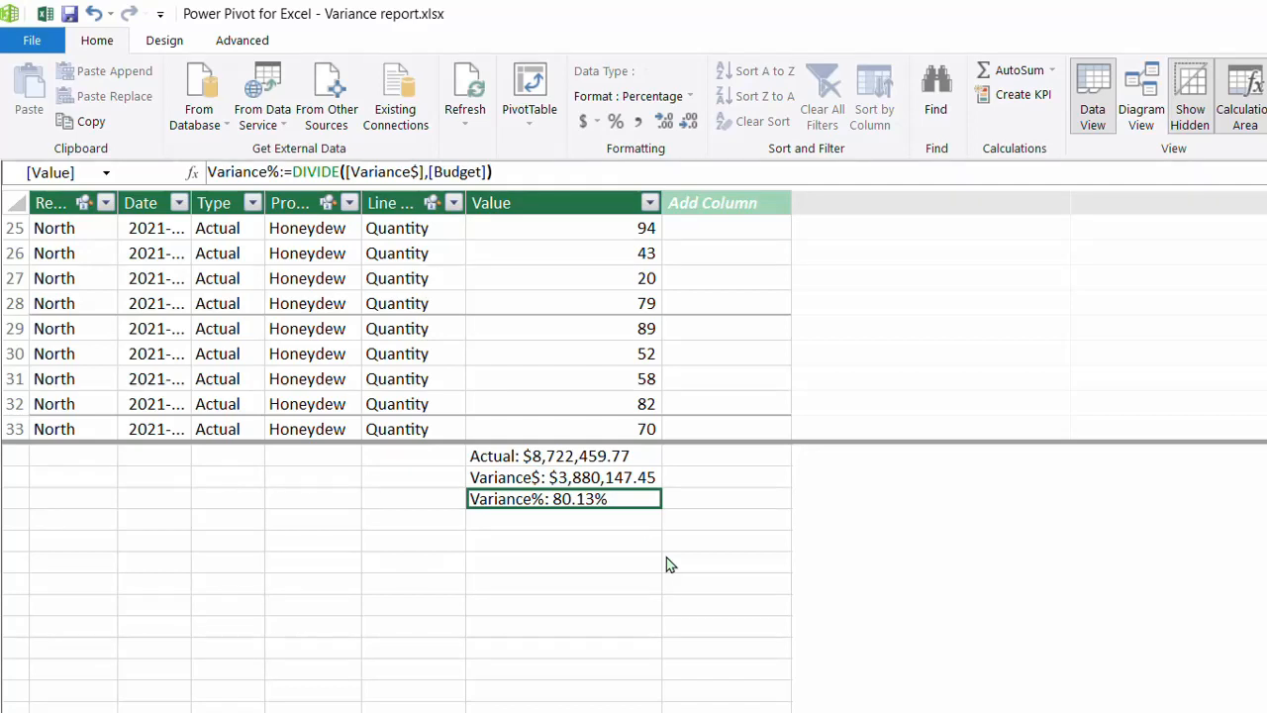
click(564, 541)
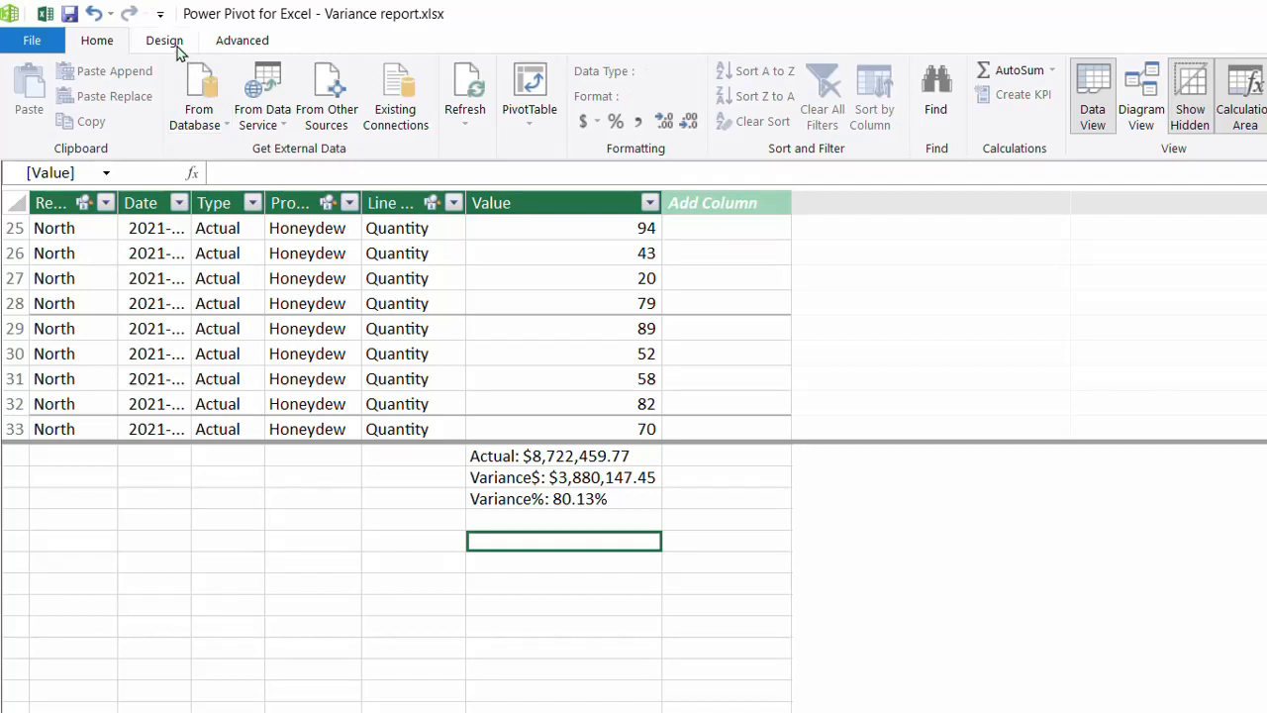
Step: Create a new Date Table and check its 2021-01-01 to 2022-12-31 range in options
click(165, 40)
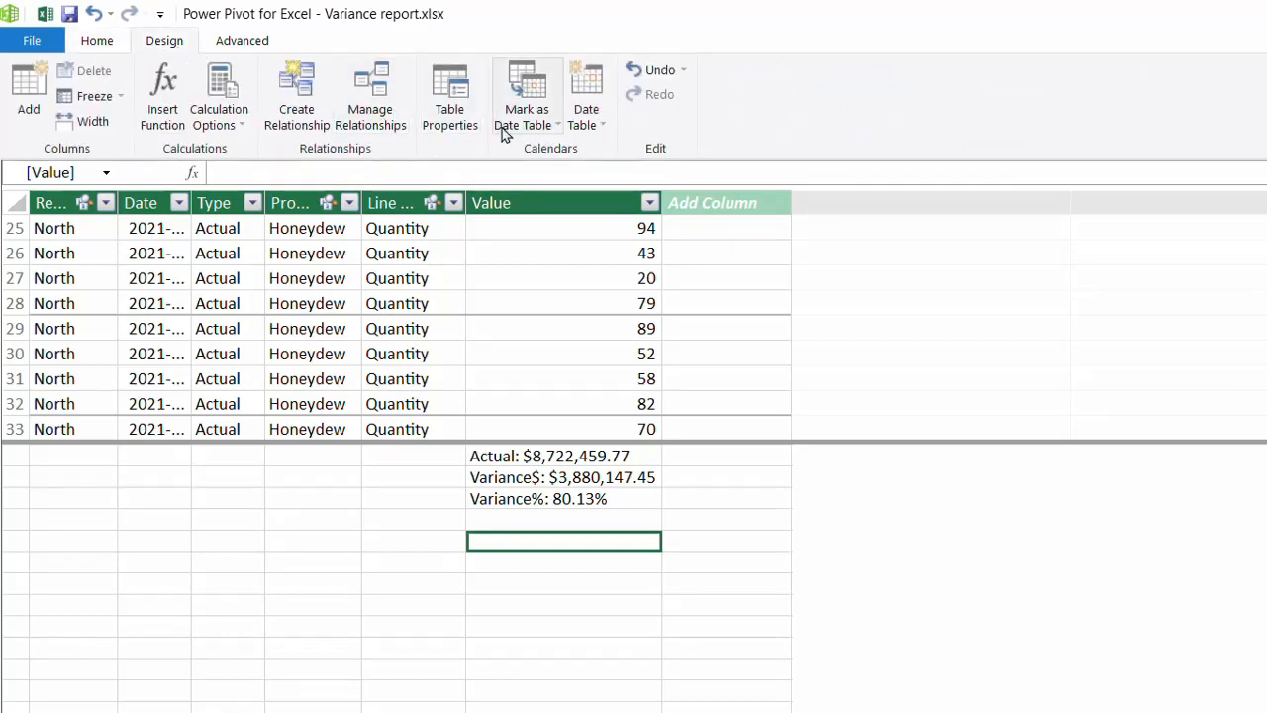
click(586, 99)
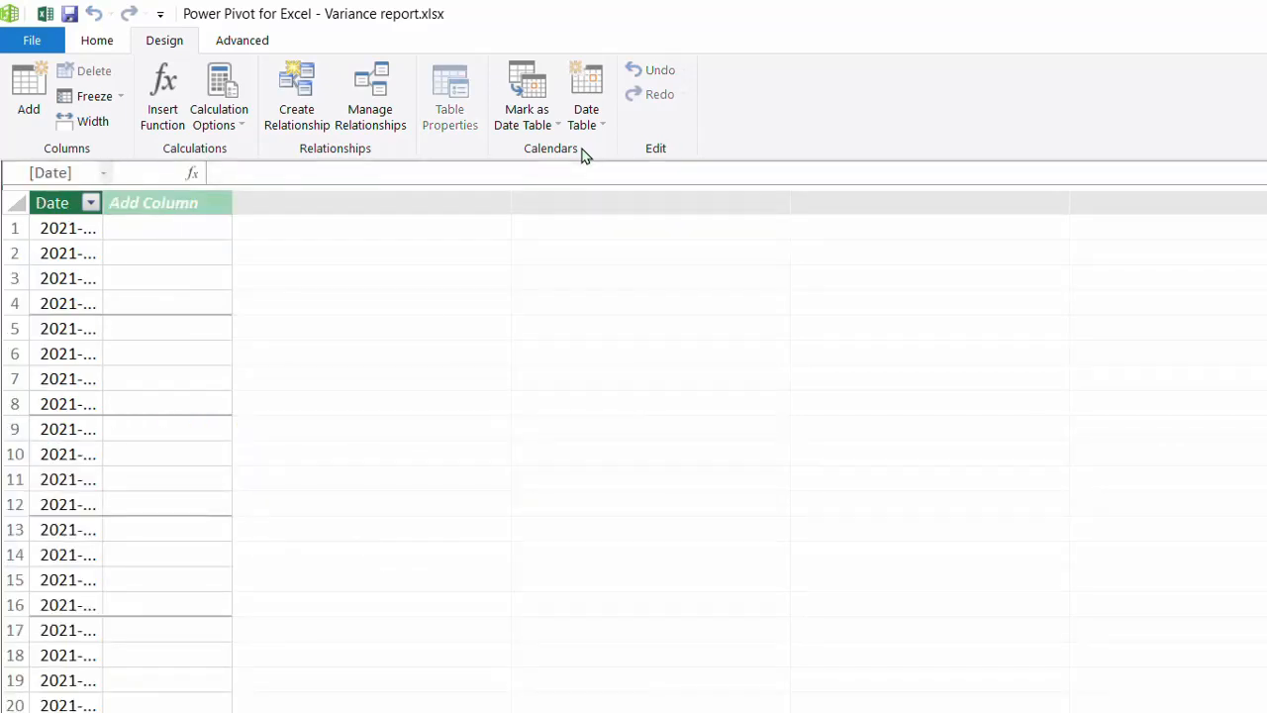
click(585, 94)
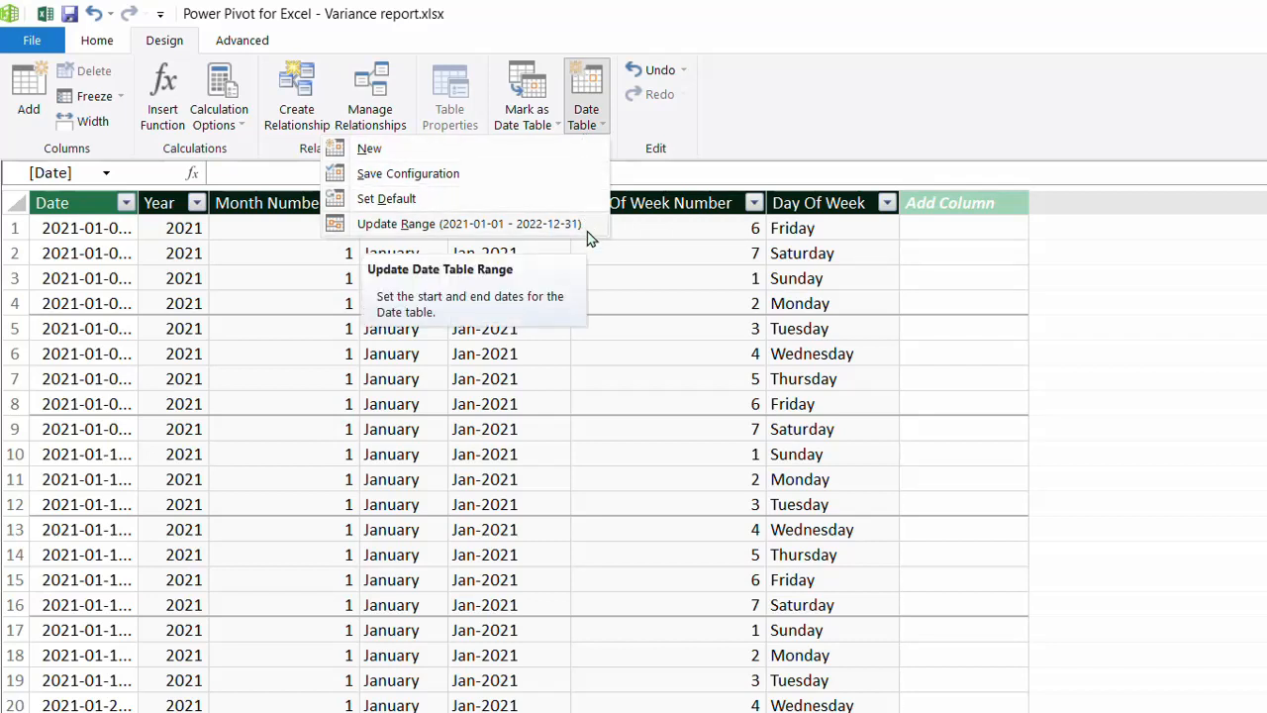
mouse_move(591, 233)
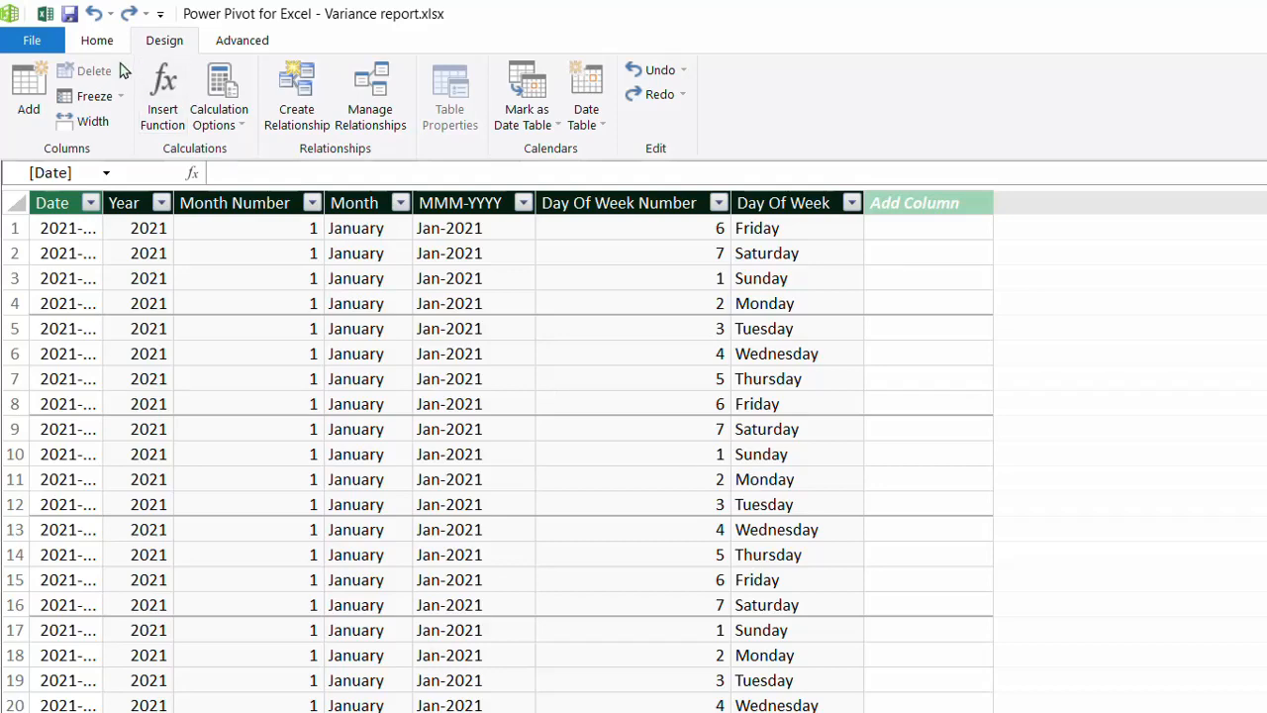
Step: In Diagram View, link Calendar[Date] to Actual_Combined[Date] and Budget_2022[Date]
click(97, 41)
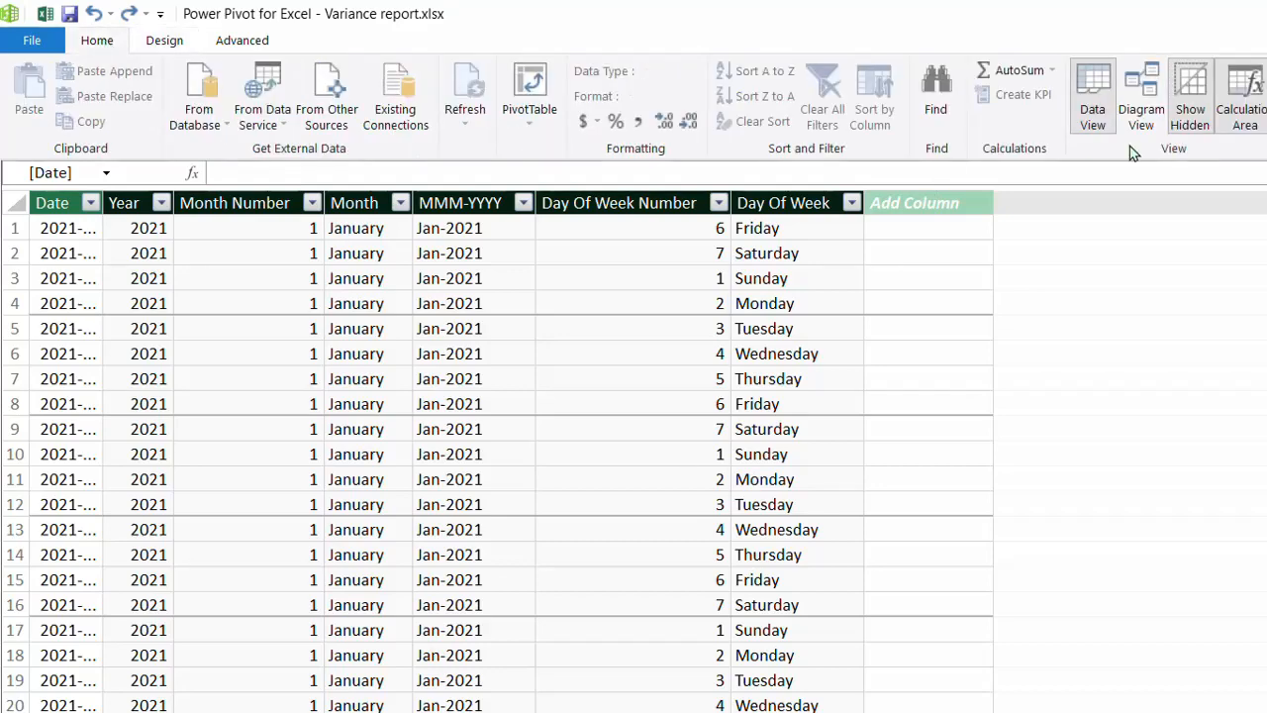
click(1141, 84)
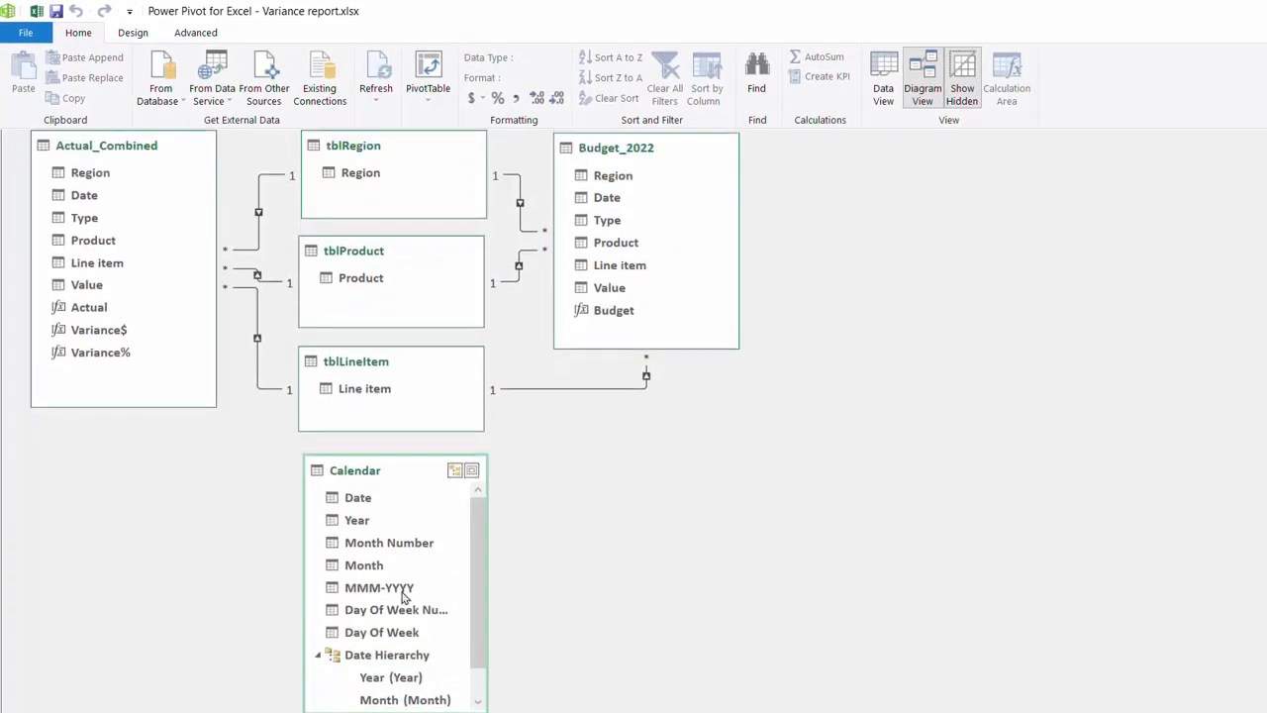
click(355, 496)
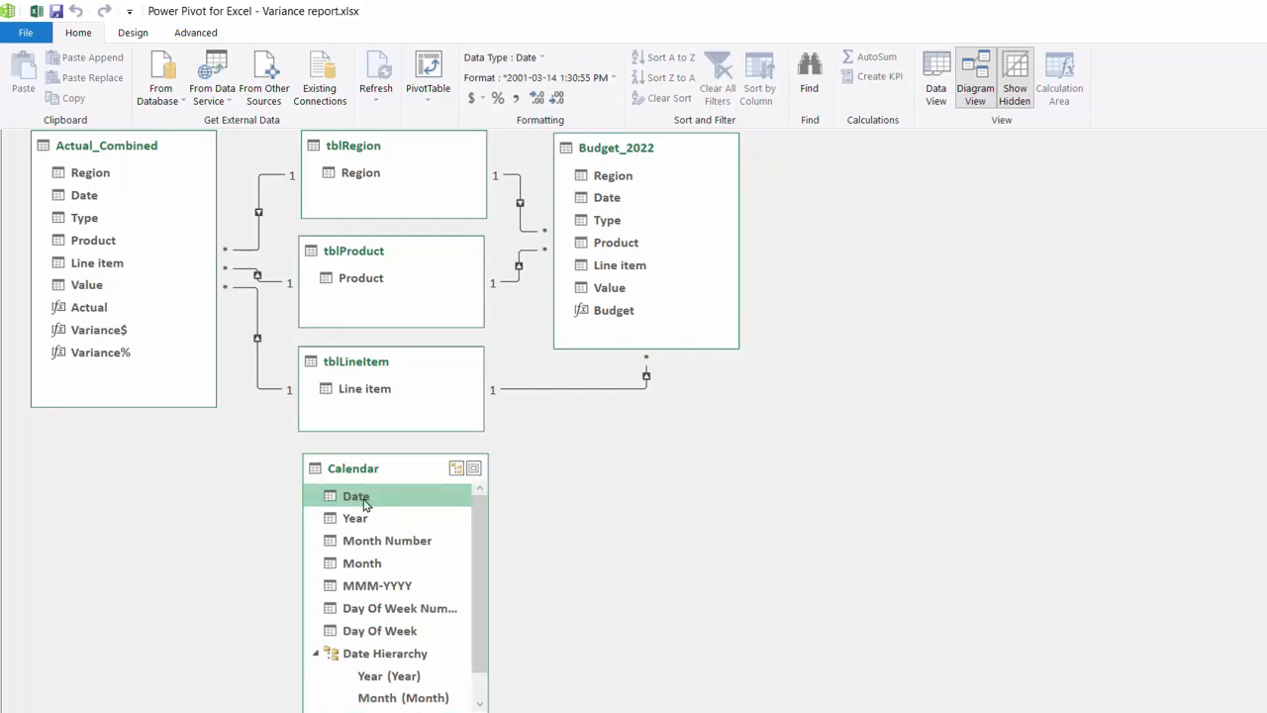
drag(356, 495, 84, 195)
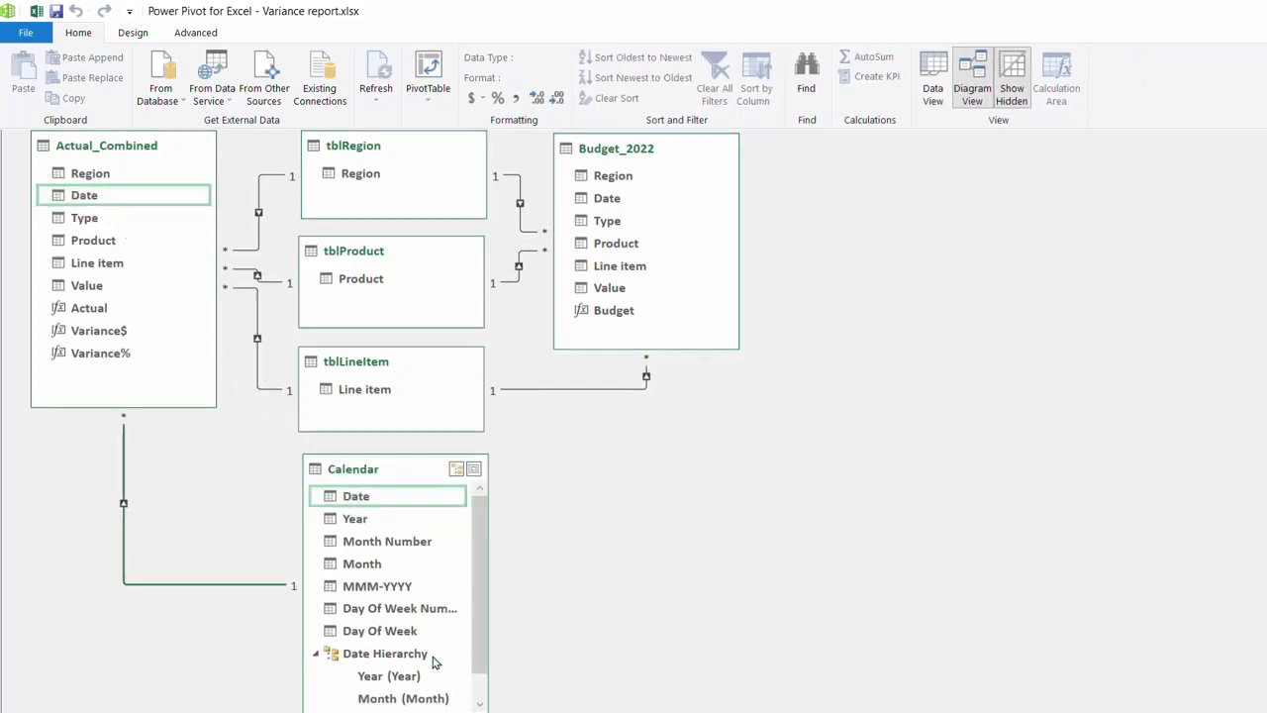
click(384, 653)
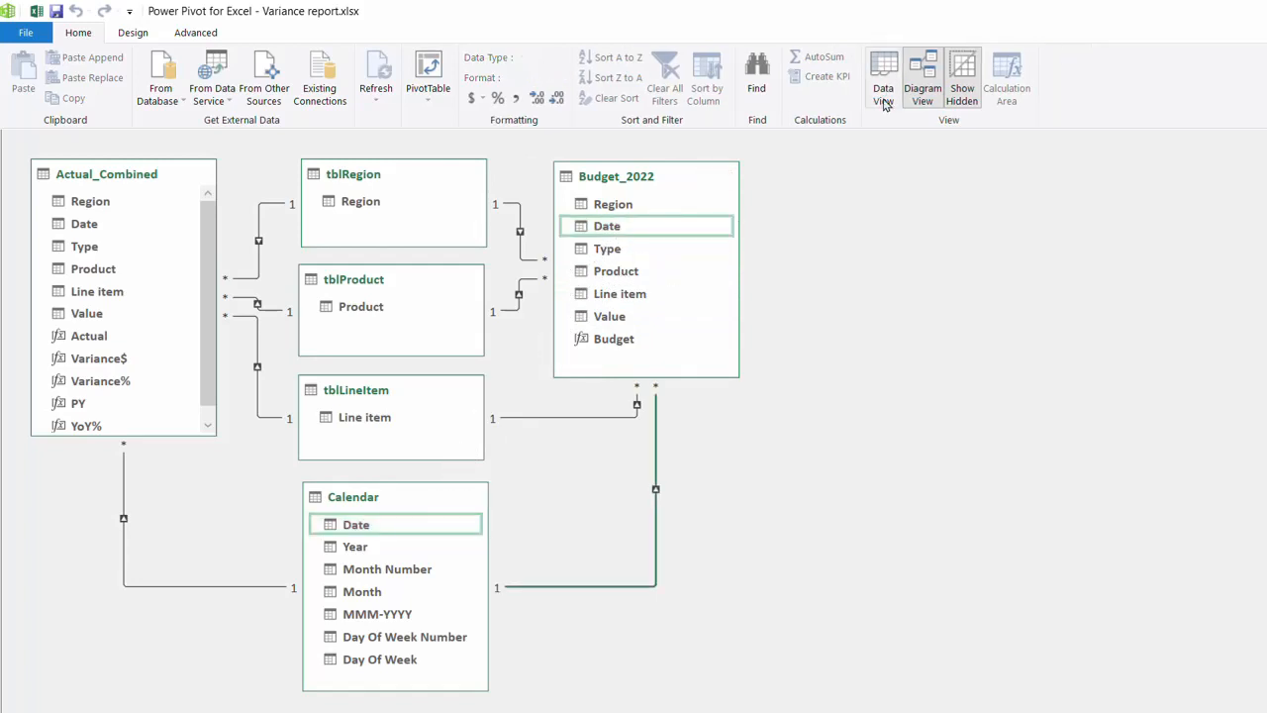
Step: Add measure PY:=CALCULATE([Actual],SAMEPERIODLASTYEAR('Calendar'[Date])), shown as currency $3,866,998.10
click(882, 80)
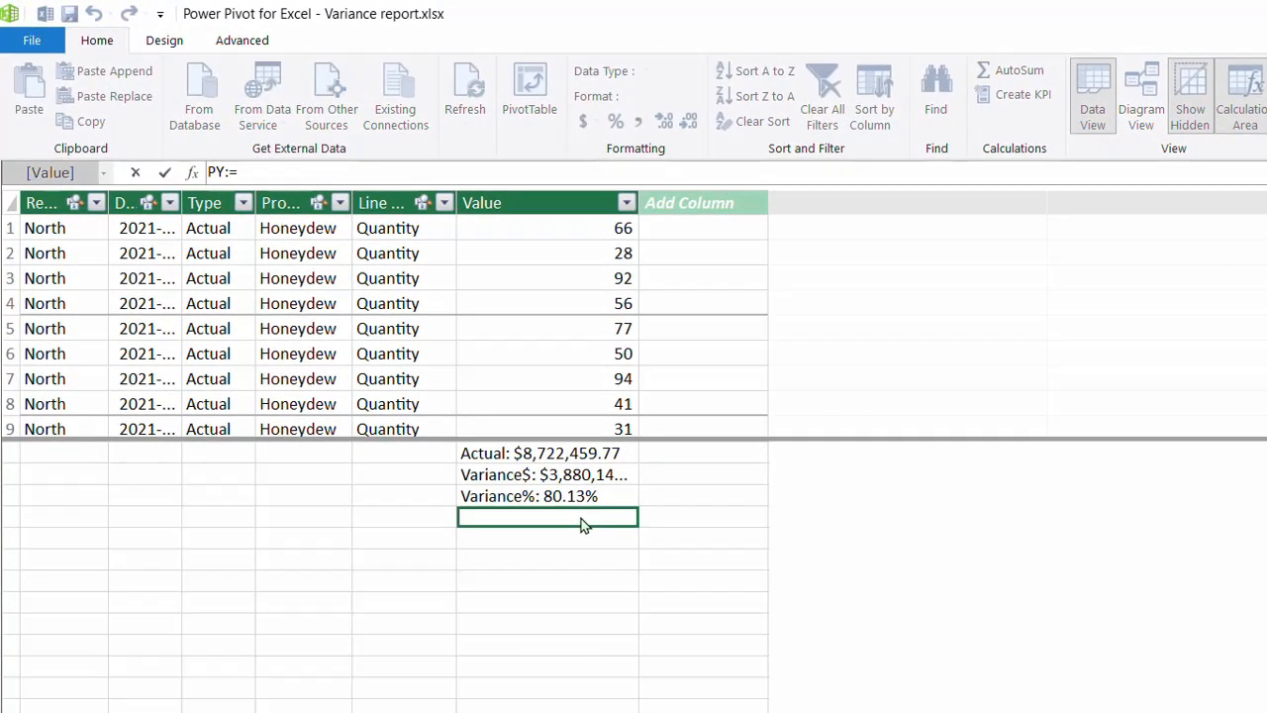
text(CALCULATE()
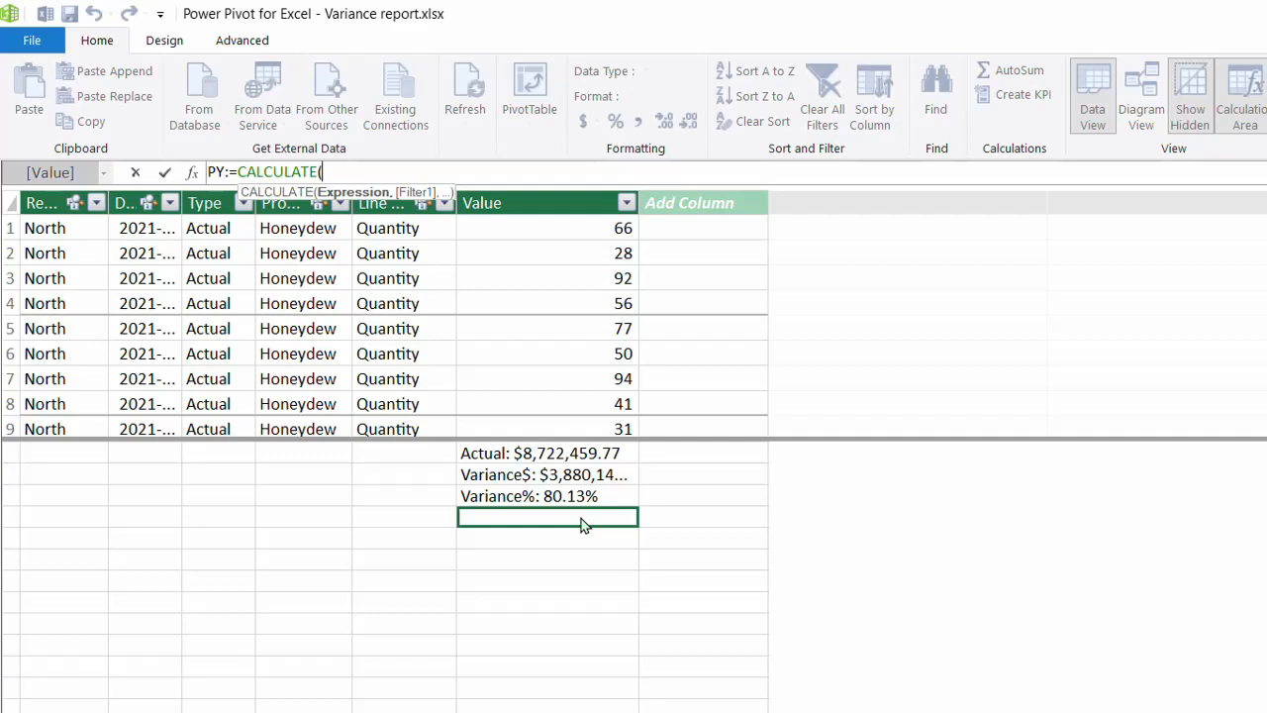
text([Actual])
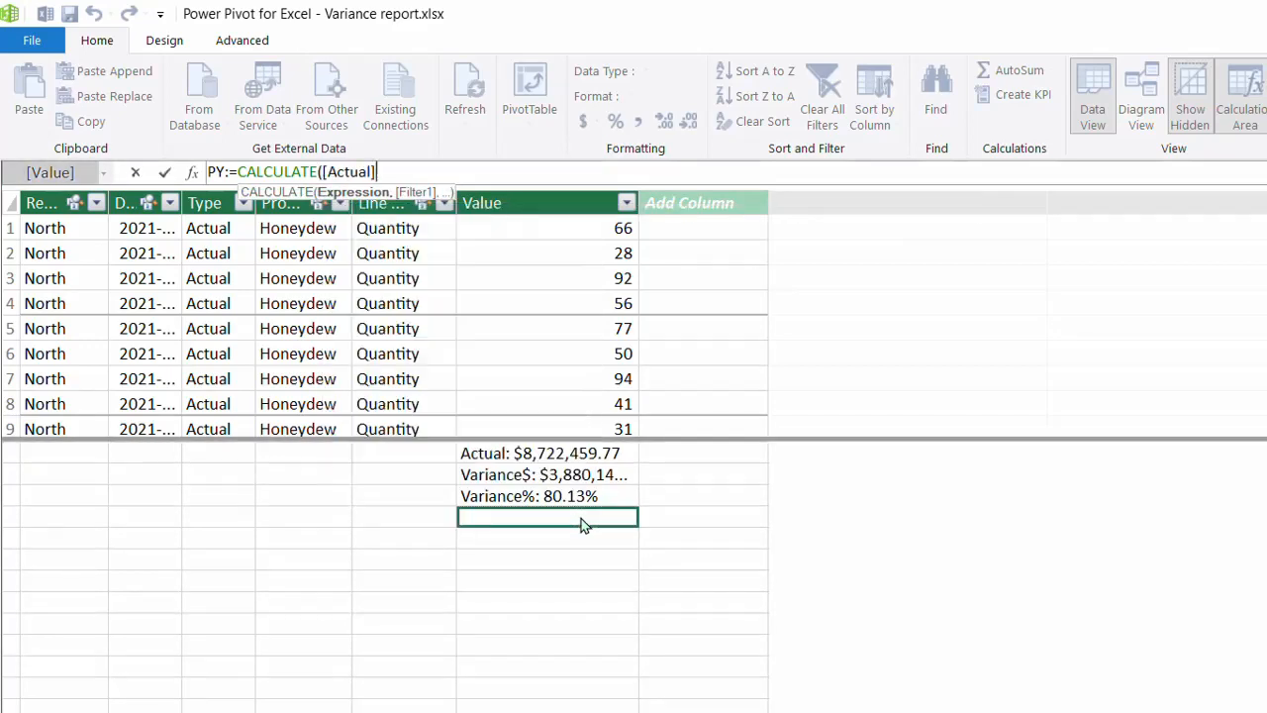
text(,)
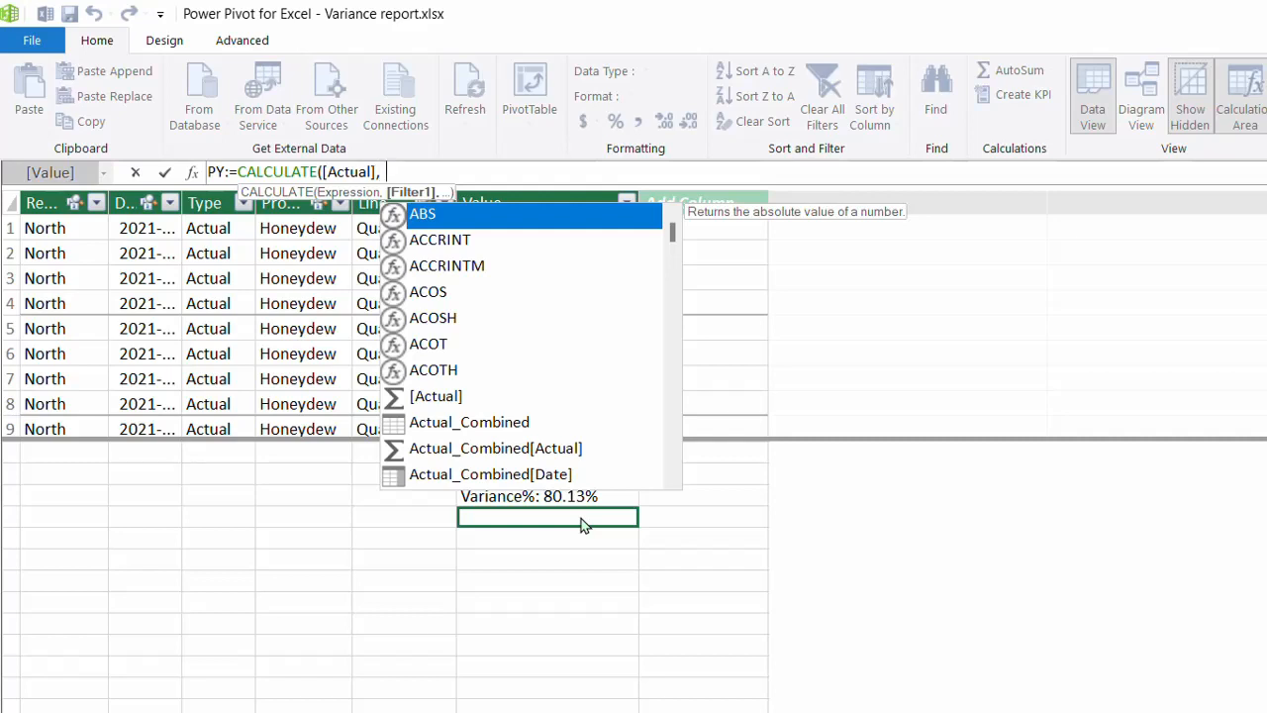
text(sa)
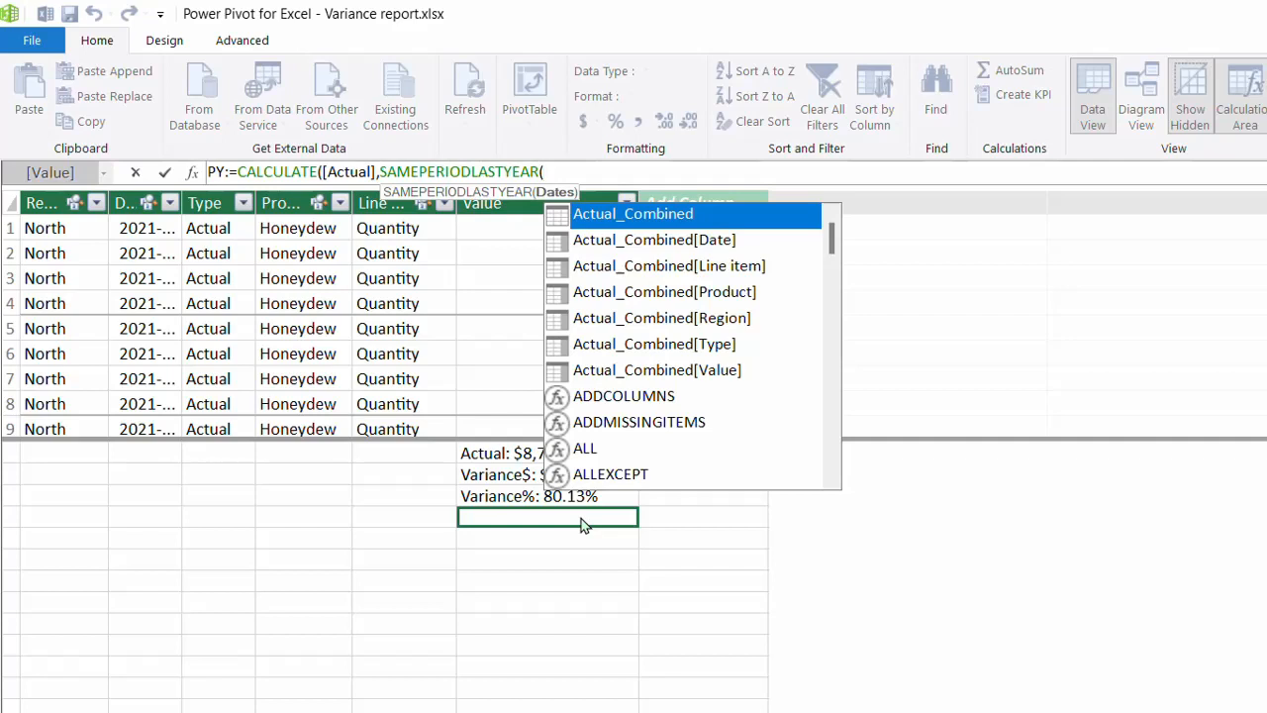
text(dat)
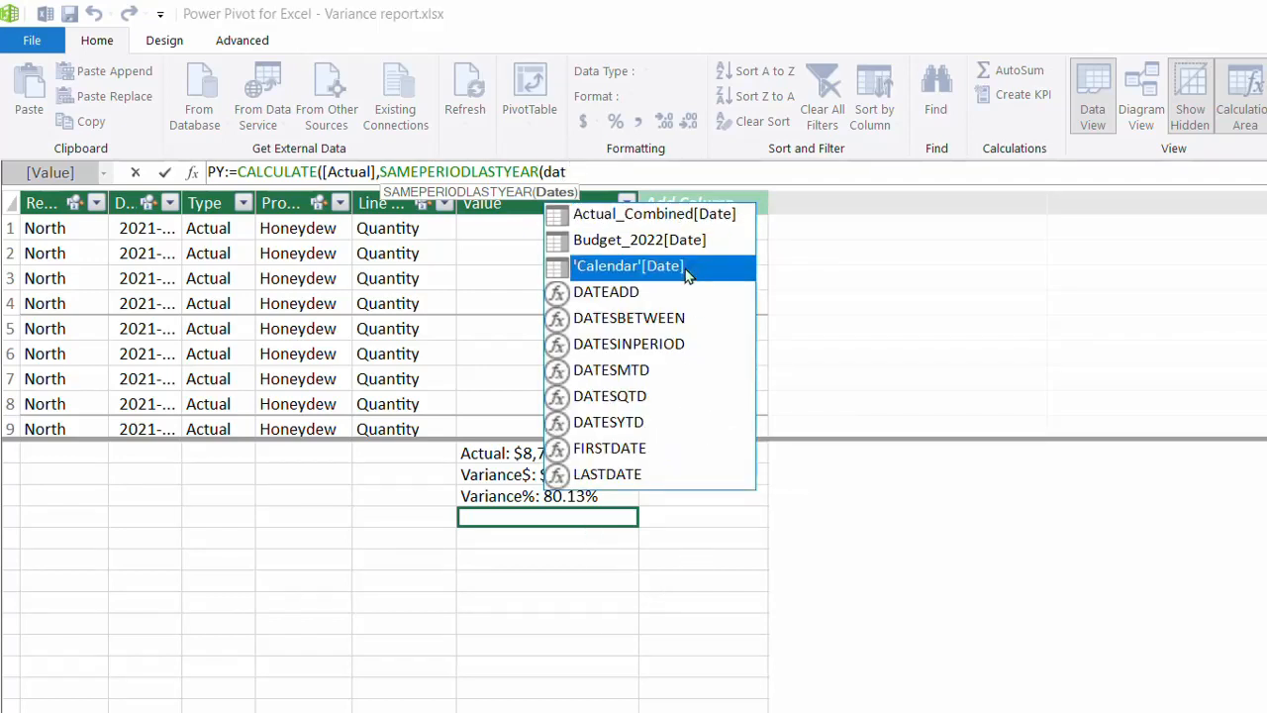
click(629, 265)
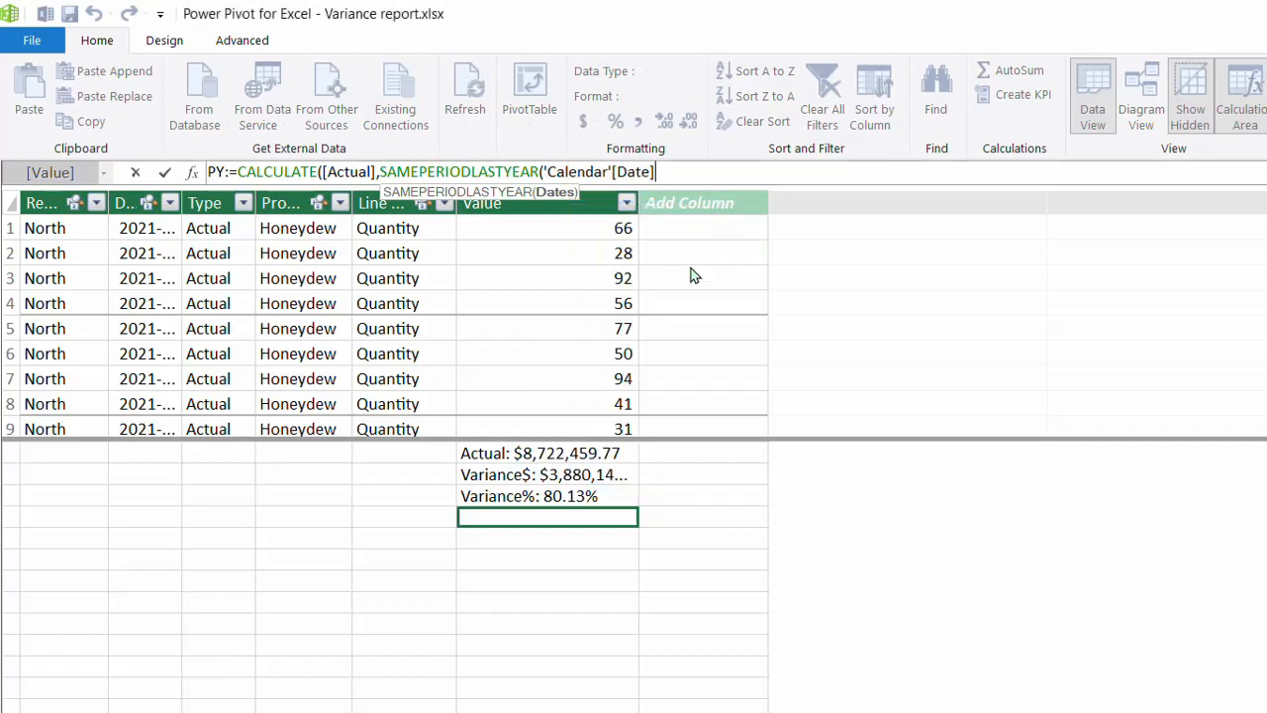
key(Enter)
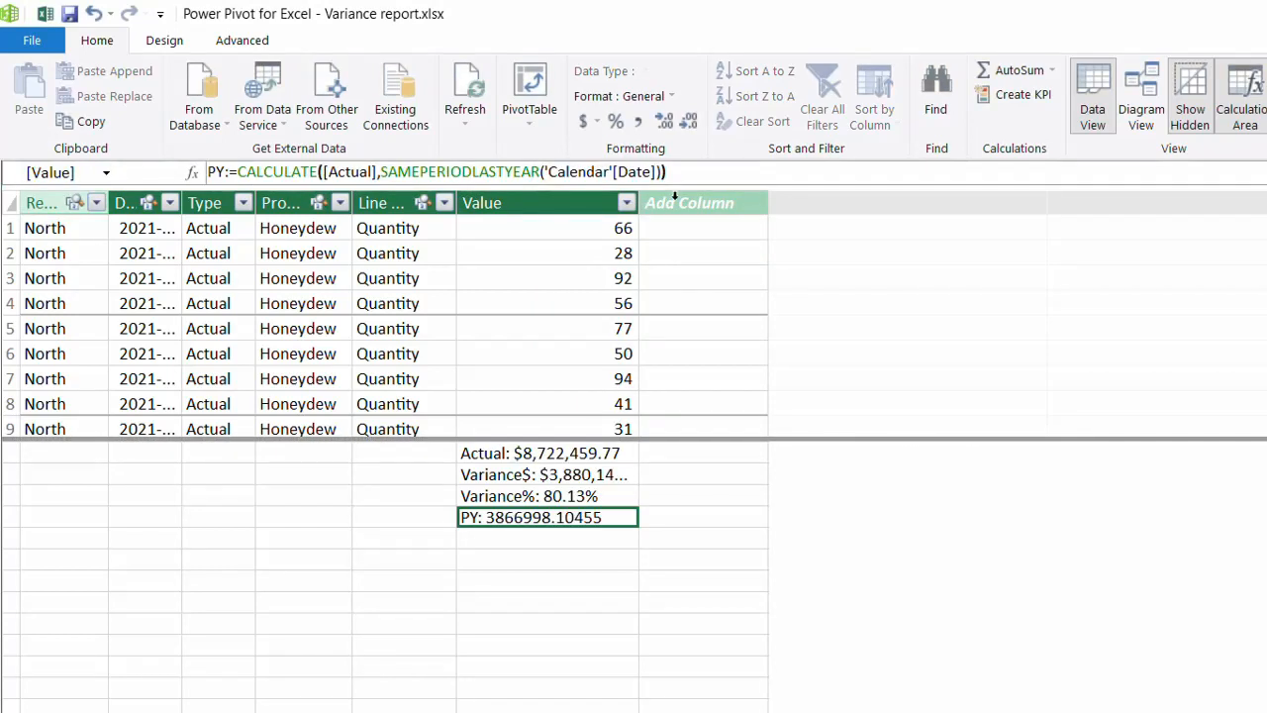
click(588, 120)
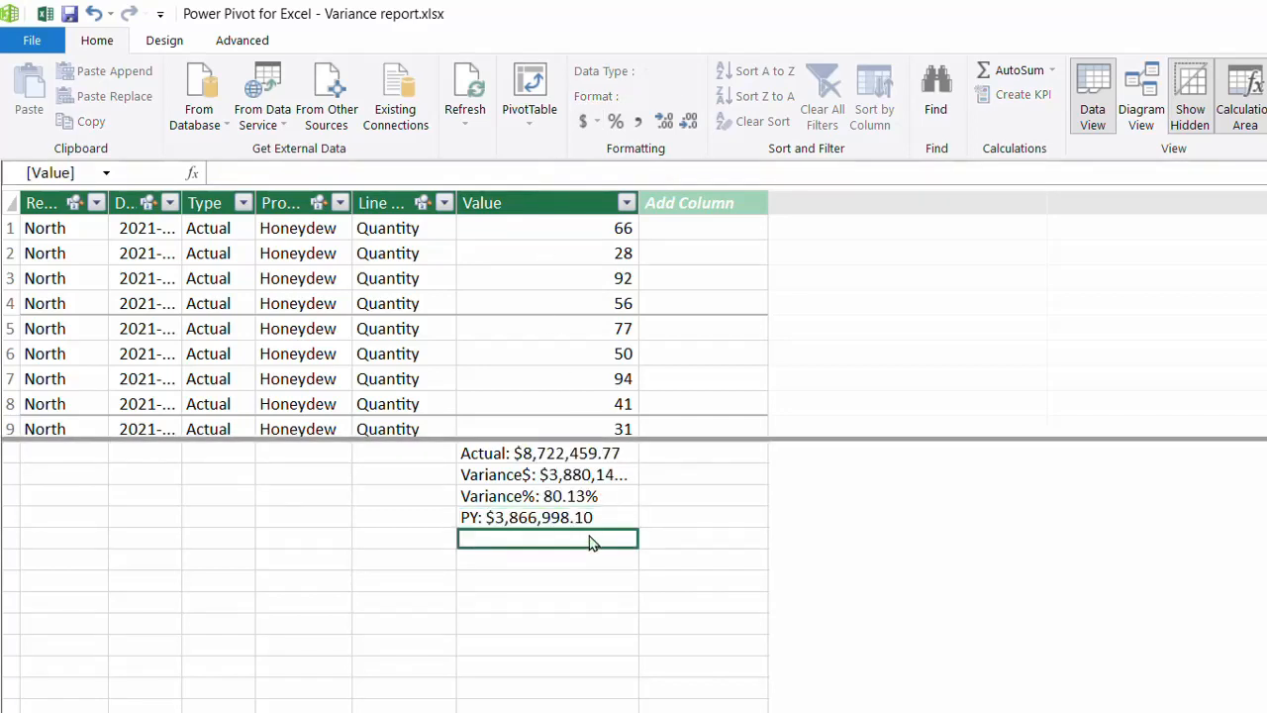
Step: Add measure YoY%:=DIVIDE([Actual]-[PY],[PY]), formatted as a percentage showing 125.56%
text(YoY)
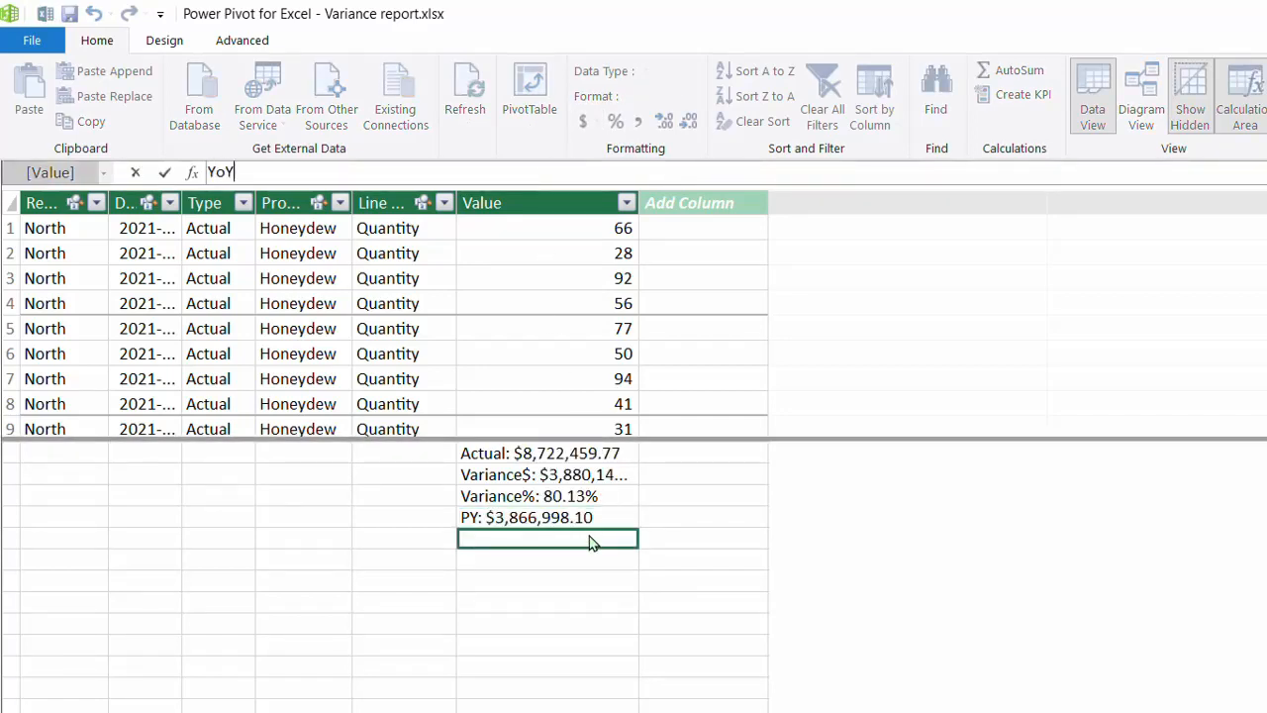
text(%:=)
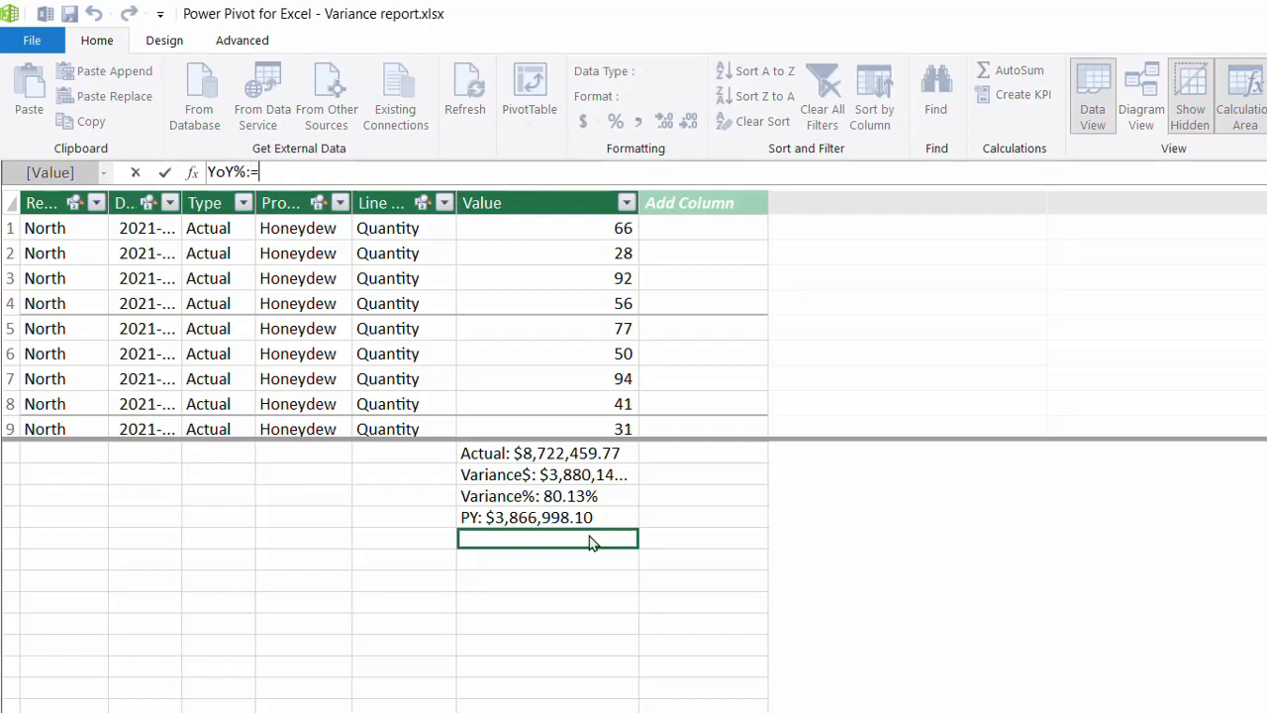
text(DIVIDE()
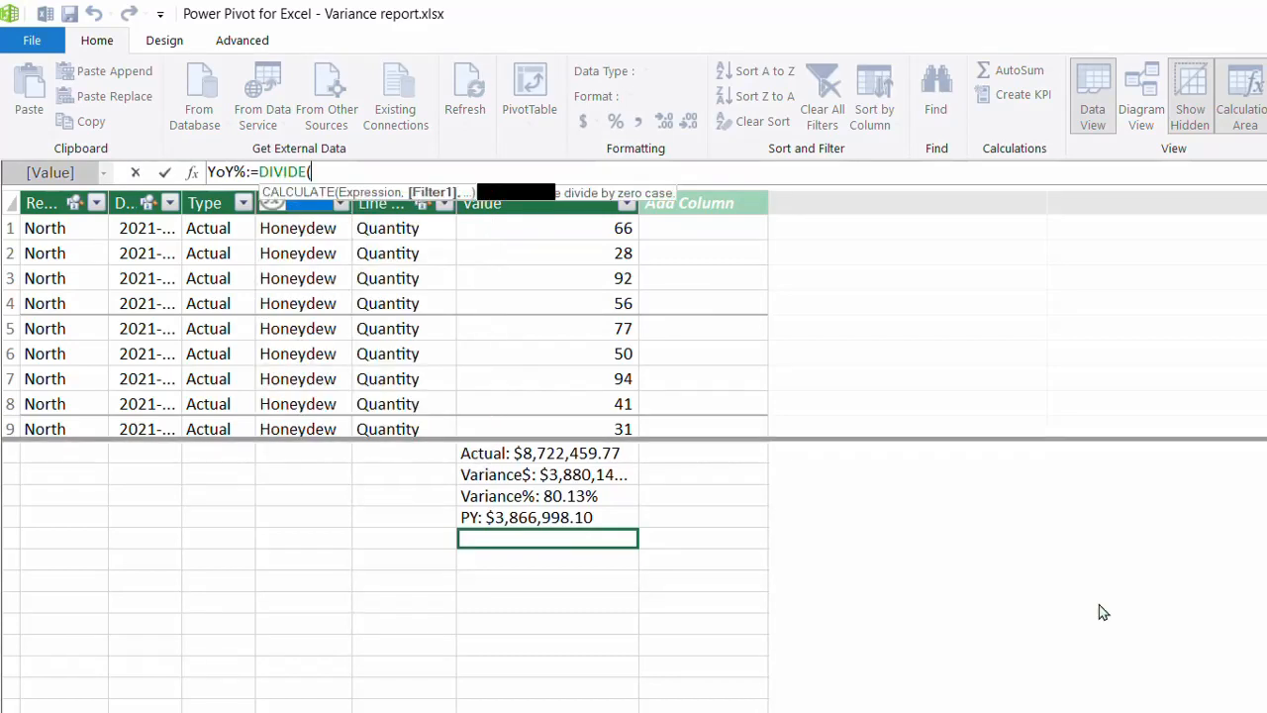
text([Actual])
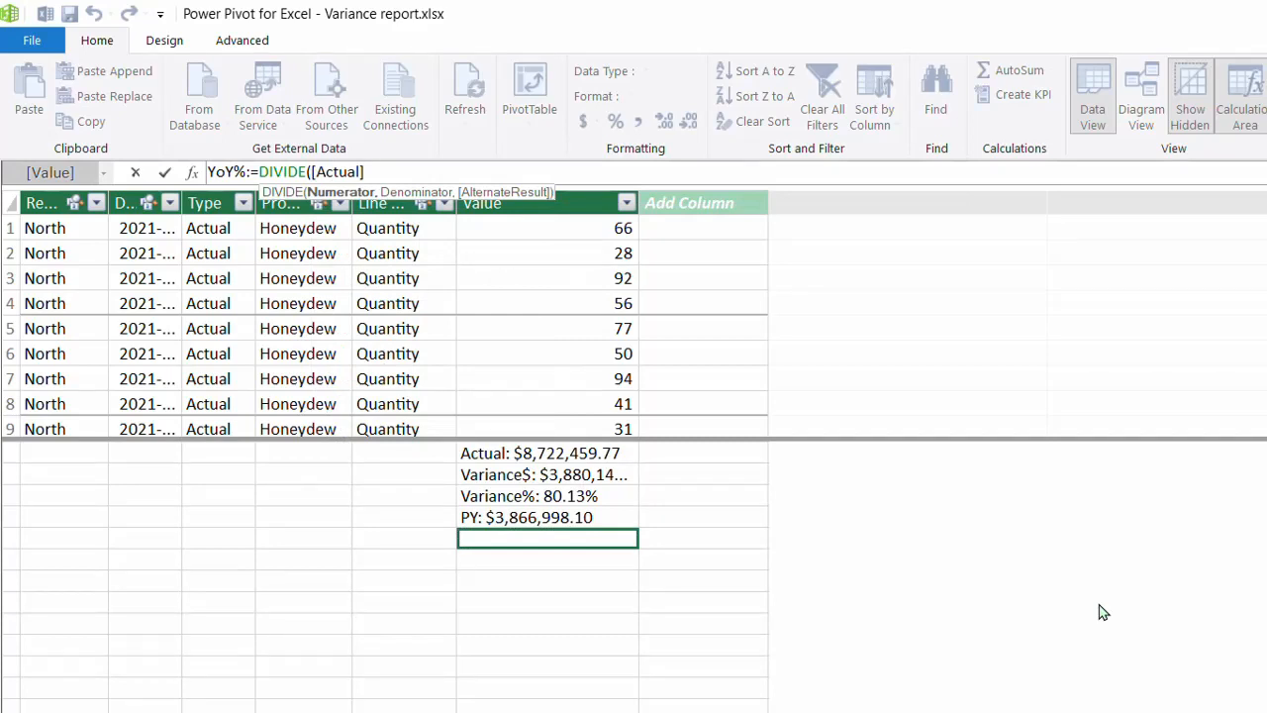
text(-[PY],)
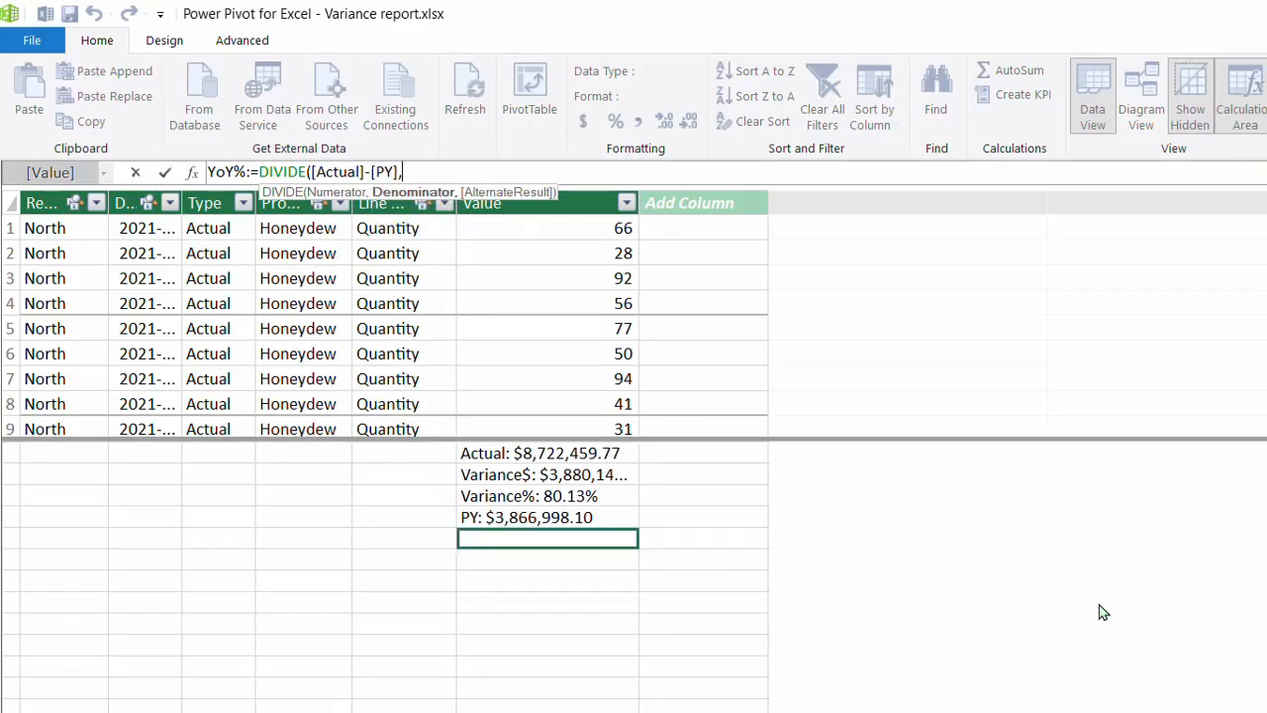
text([PY])
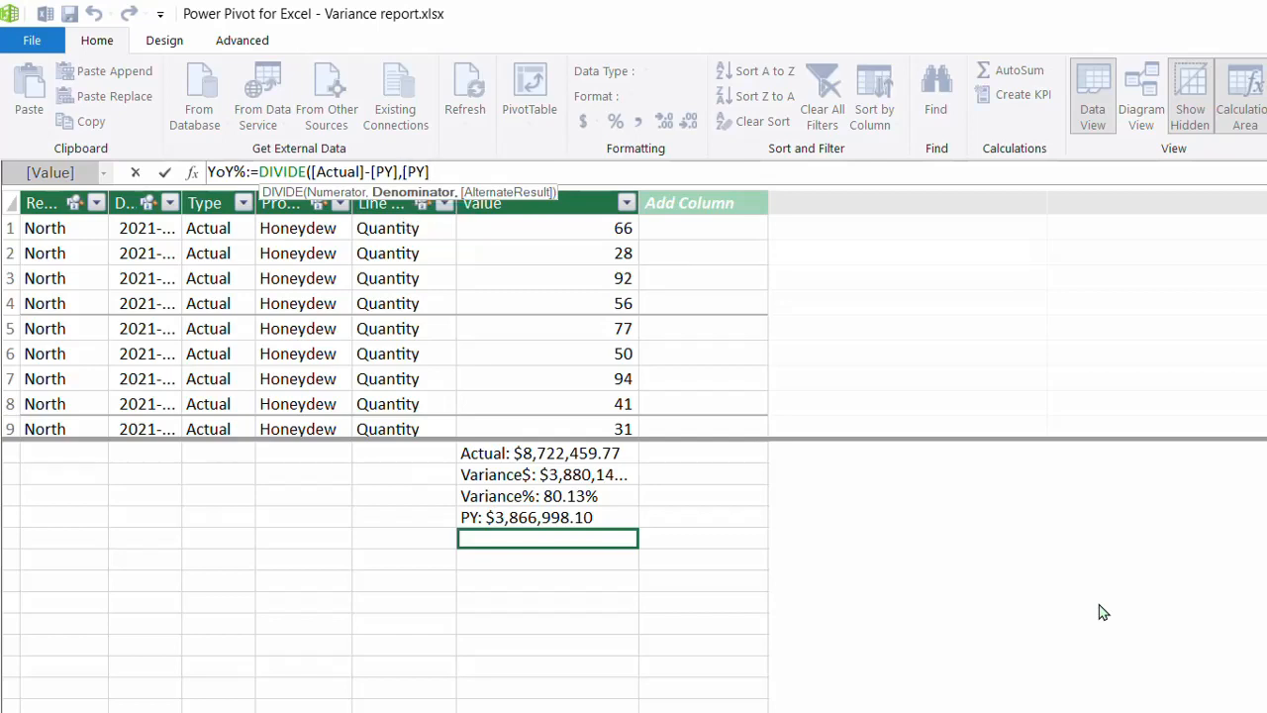
key(Enter)
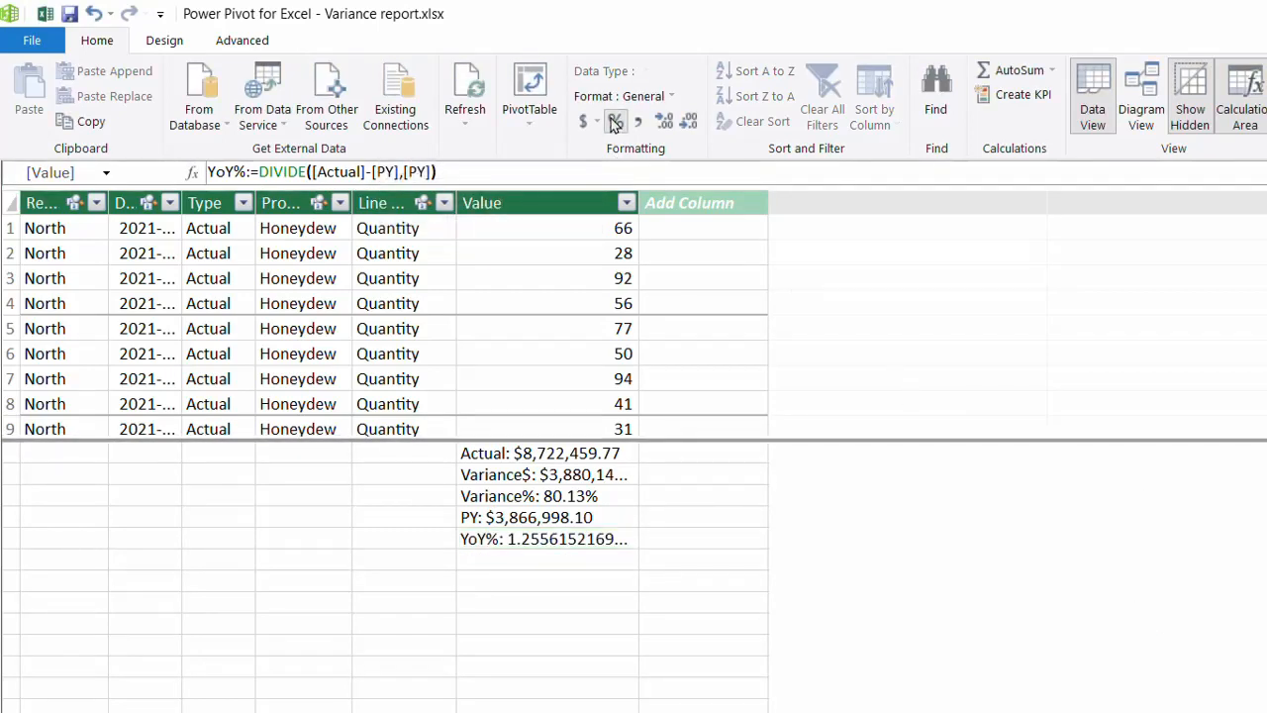
click(615, 121)
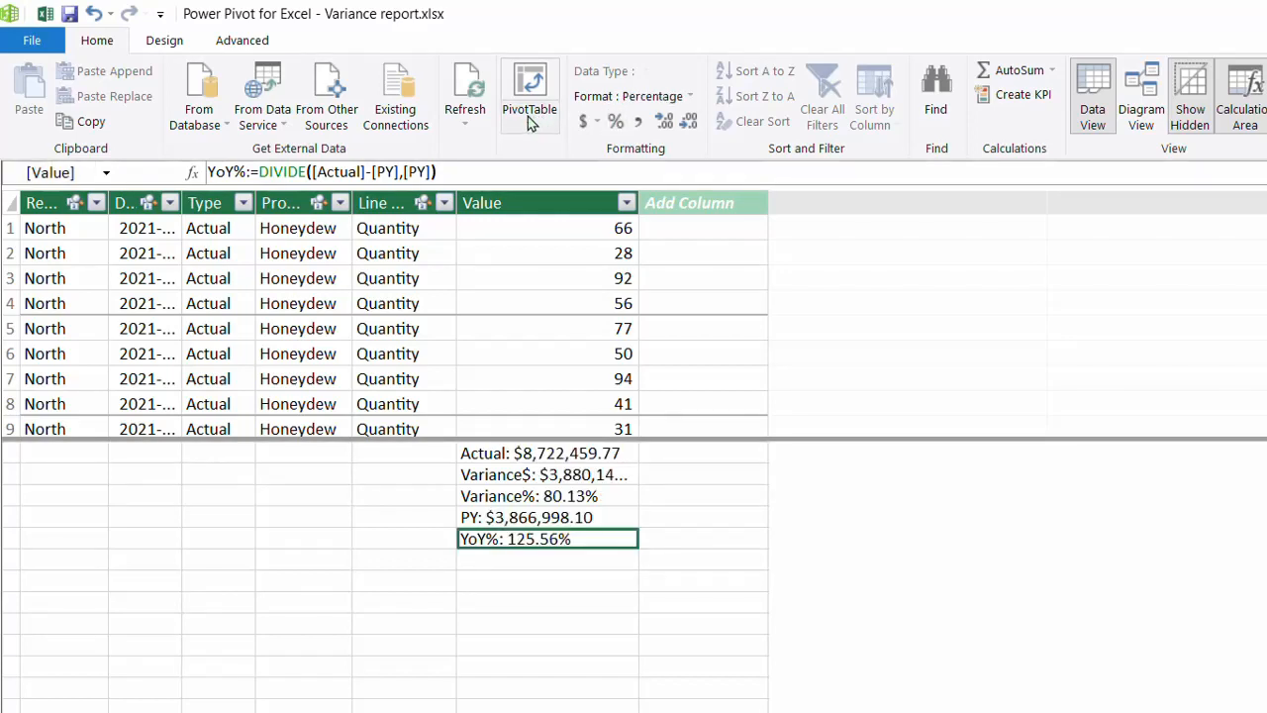
click(528, 94)
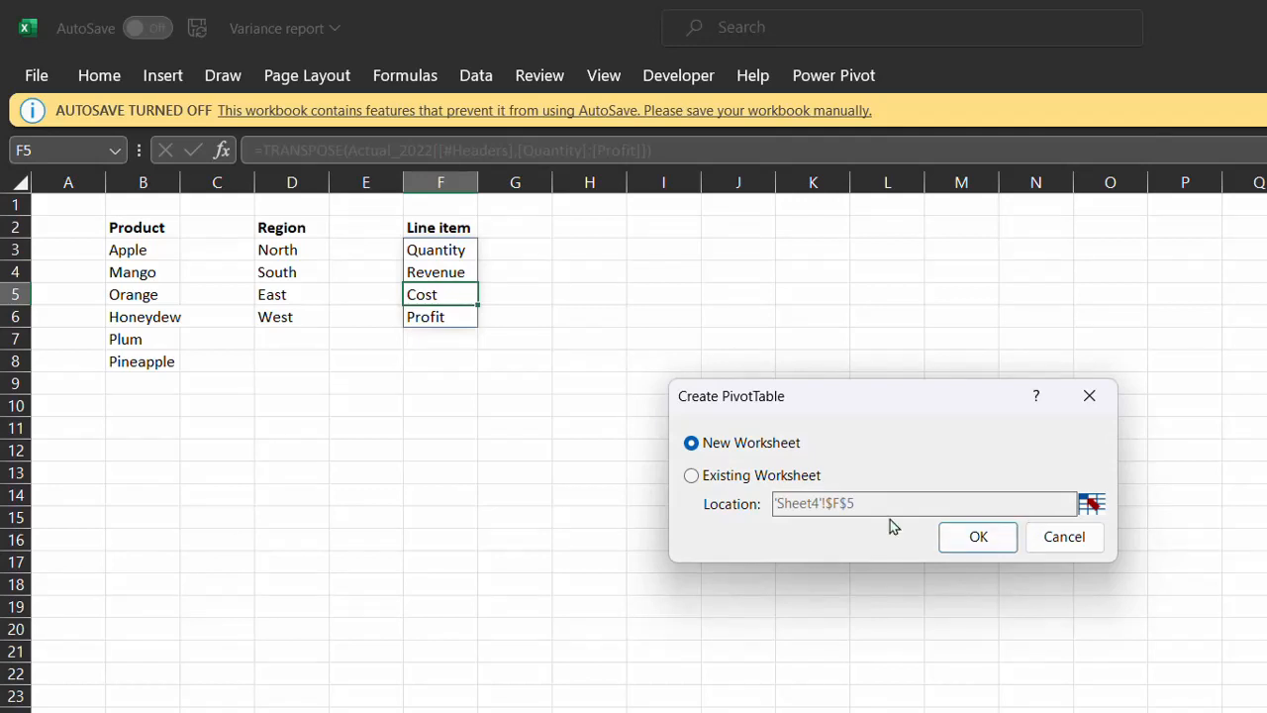
Step: Build a new-sheet PivotTable totalling Actual, Budget, Variance$, Variance% and YoY% (125.56%)
click(977, 537)
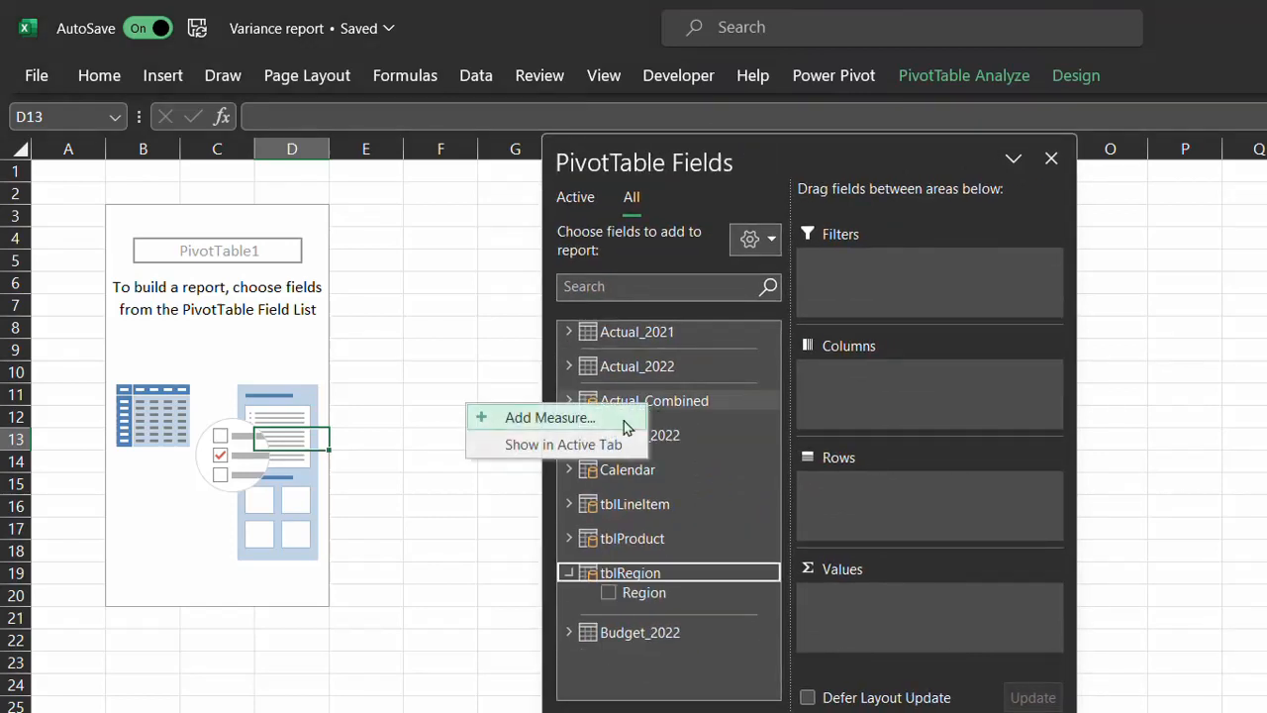
click(575, 196)
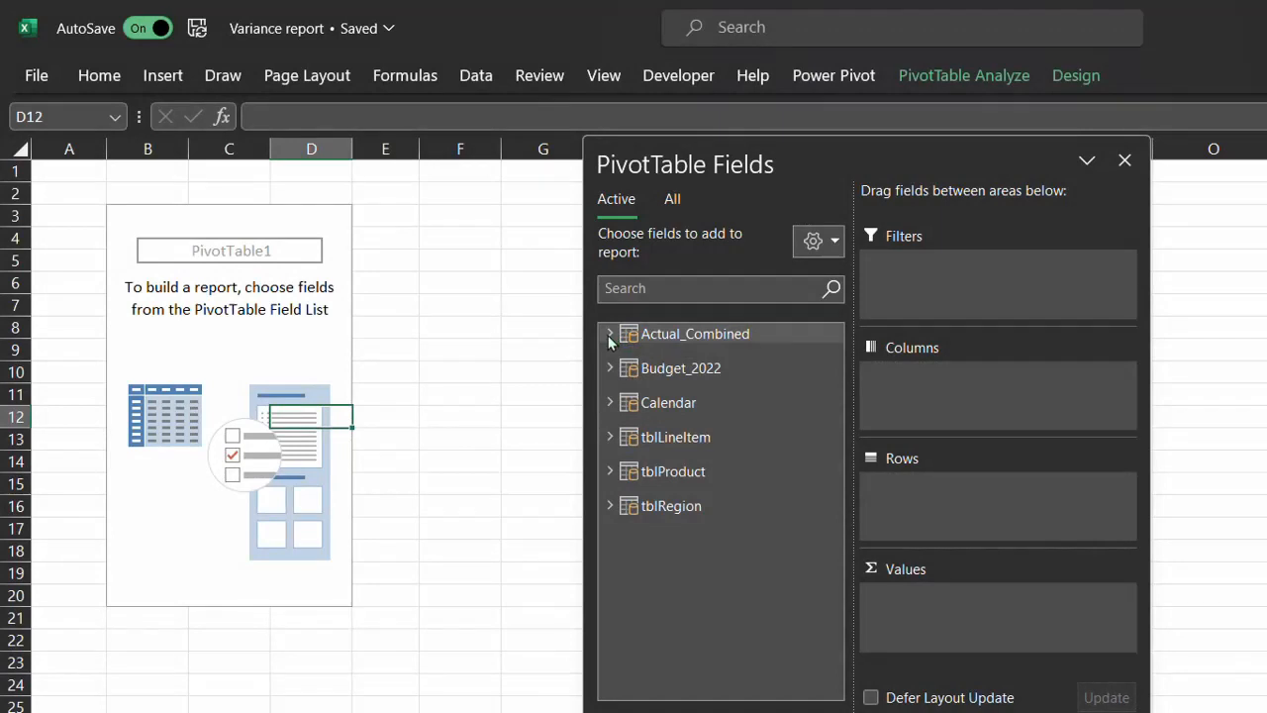
click(610, 334)
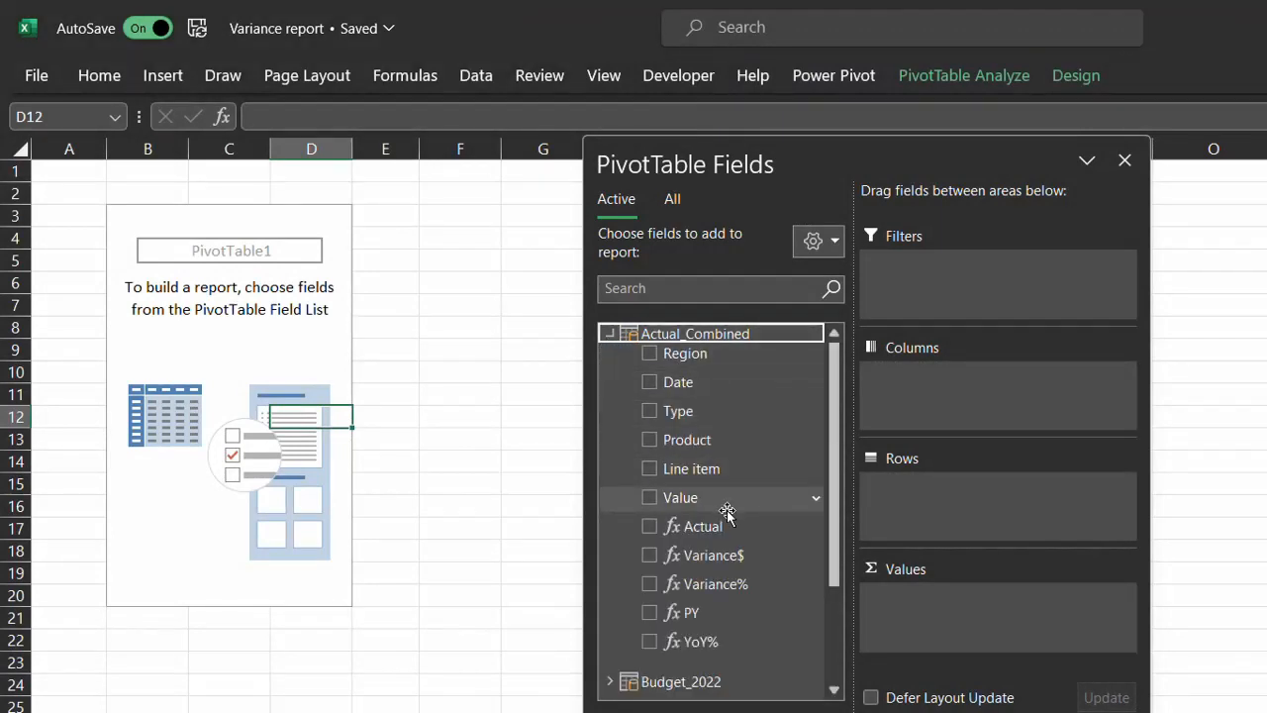
click(650, 526)
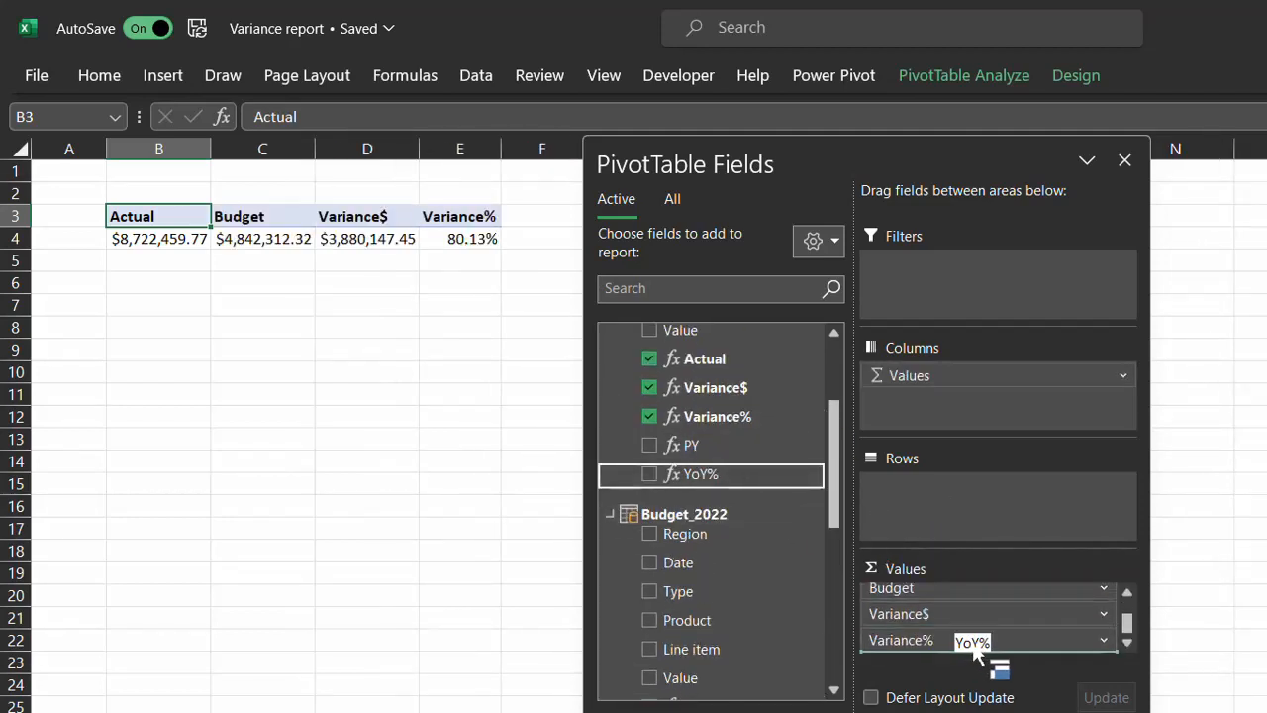
click(650, 474)
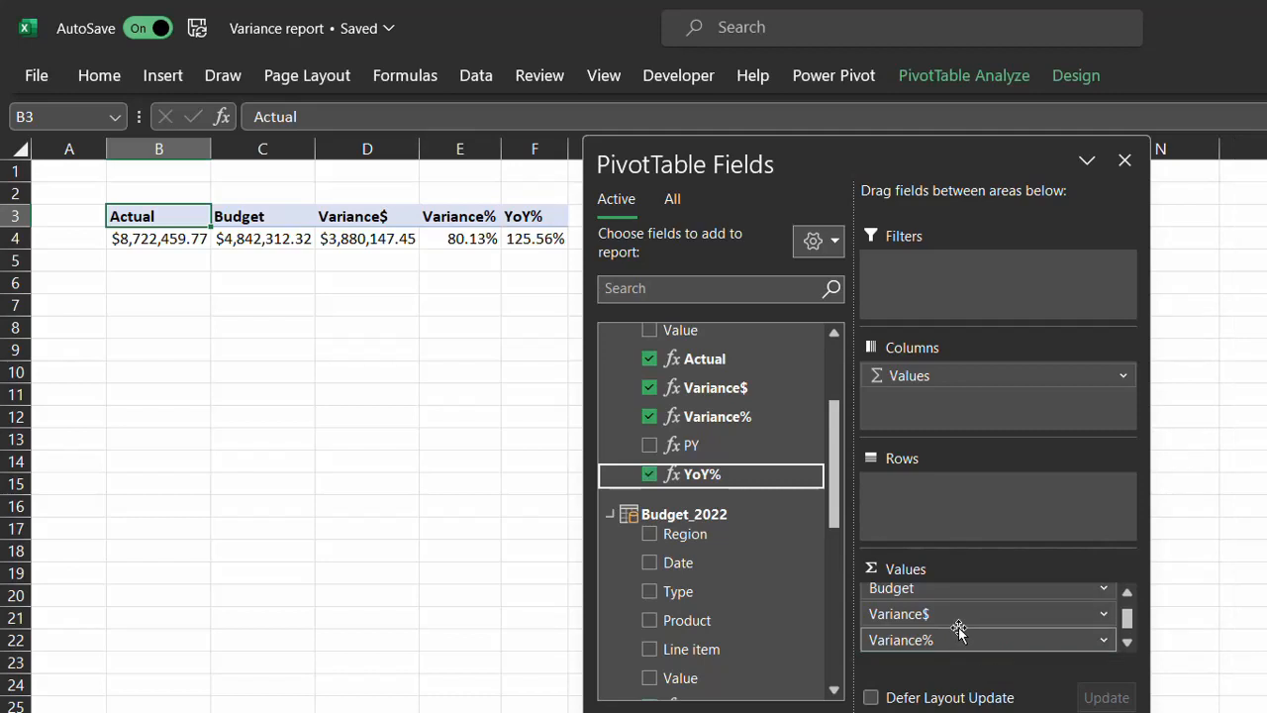
mouse_move(693, 591)
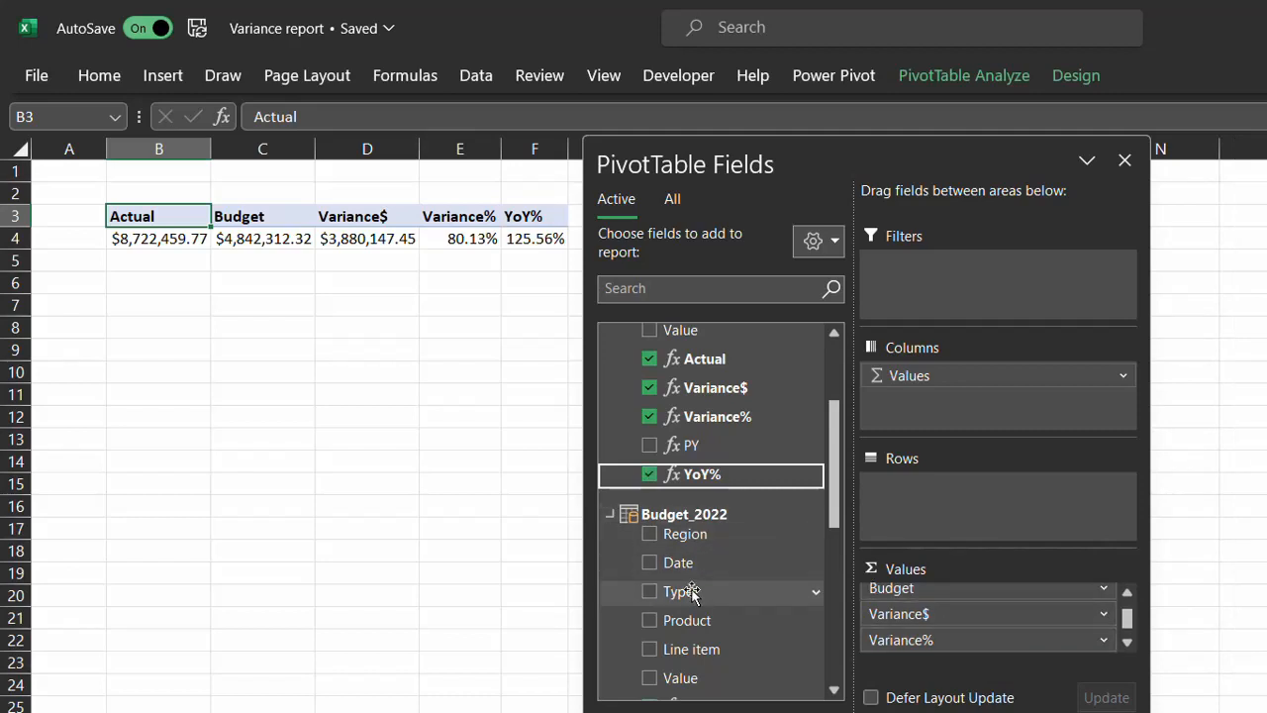
Step: Split the PivotTable measures by Calendar Year and turn grand totals off for rows and columns
scroll(down, 3)
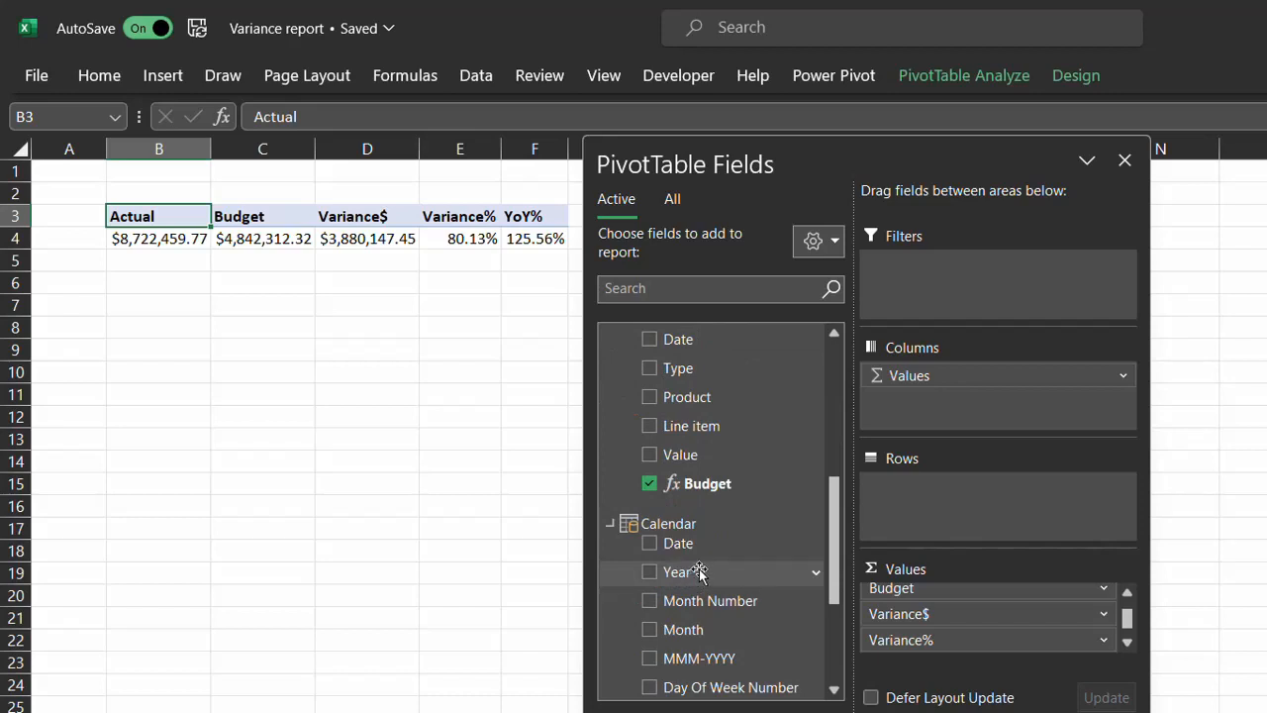
click(649, 573)
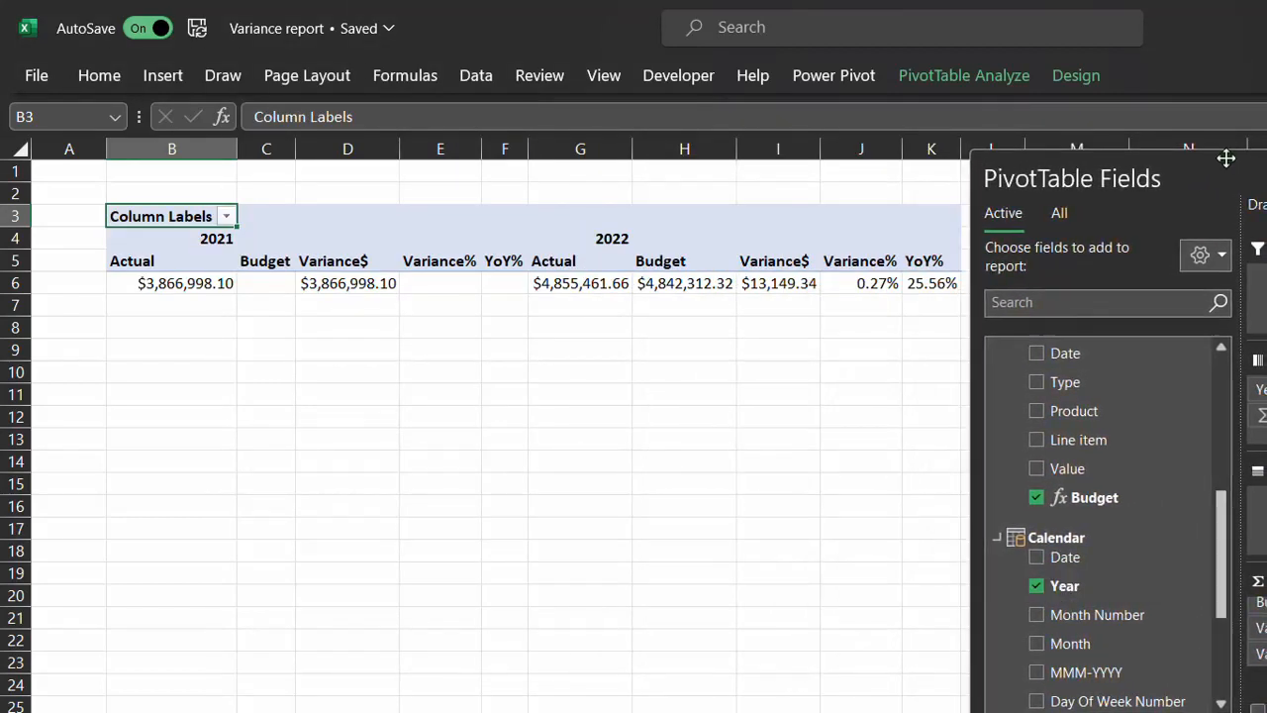
click(113, 138)
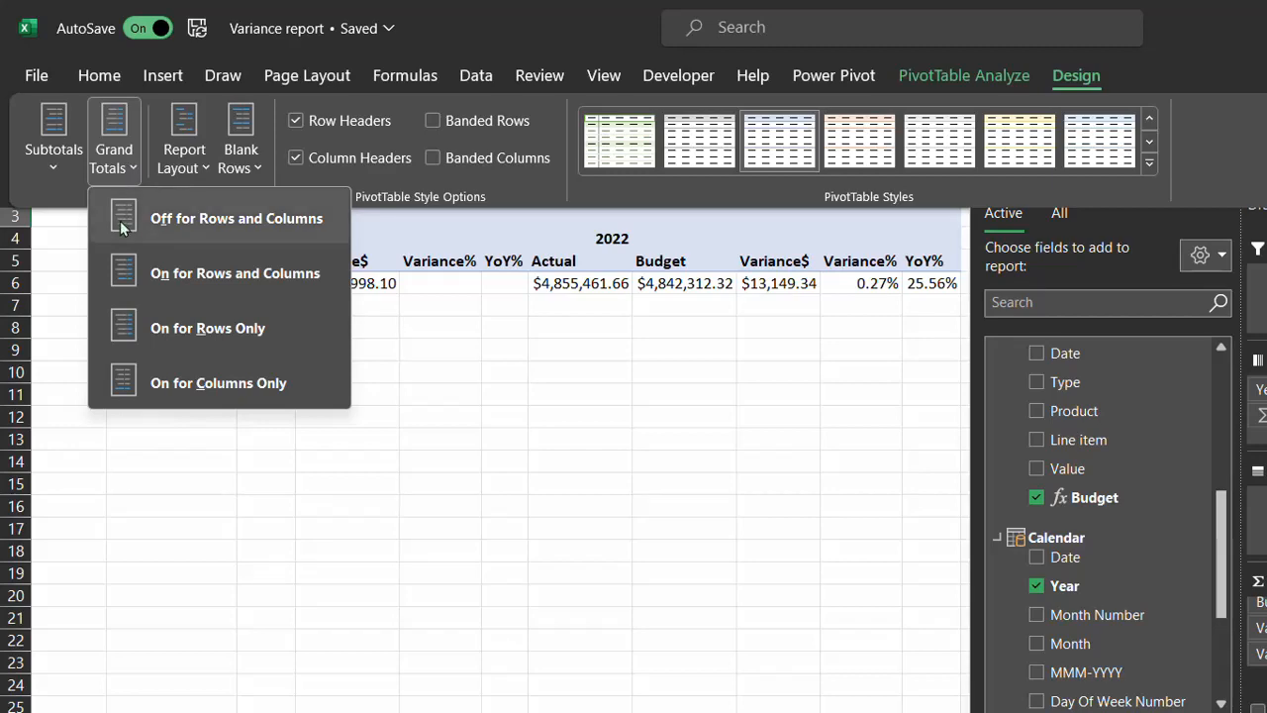
click(236, 218)
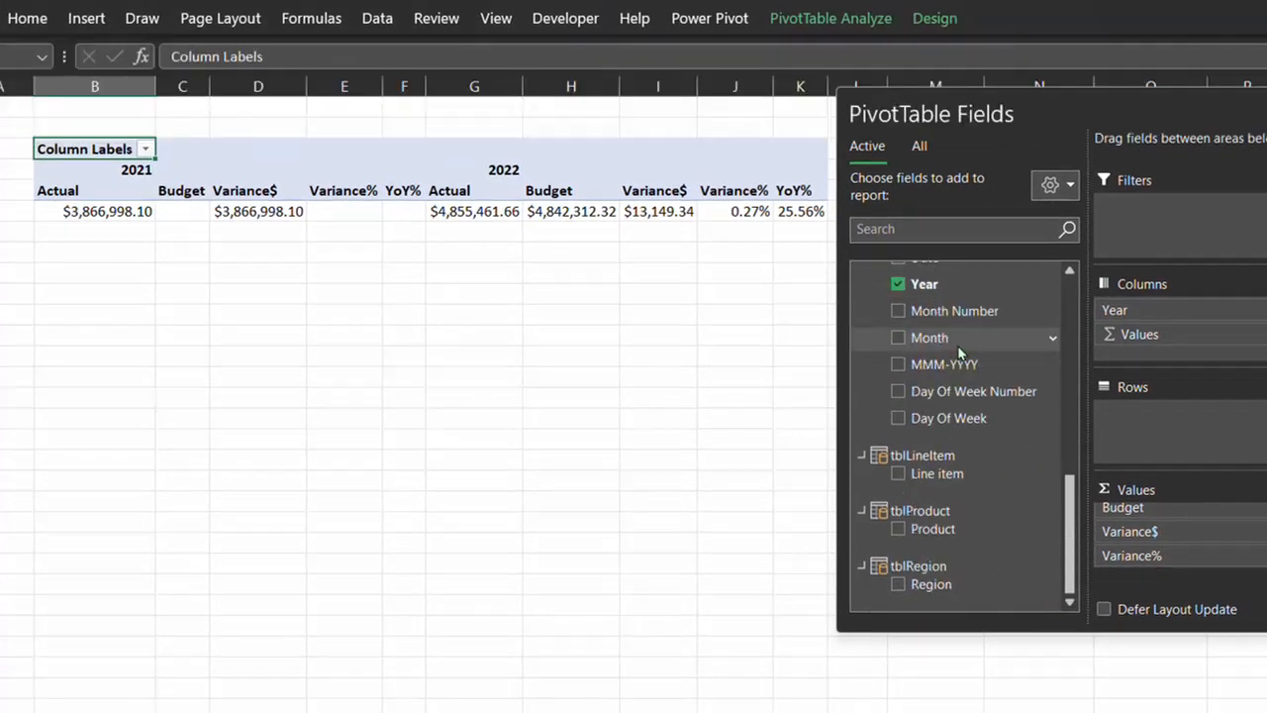
Step: Add tblRegion Region, tblLineItem Line item and Budget_2022 Region to the PivotTable rows
click(898, 585)
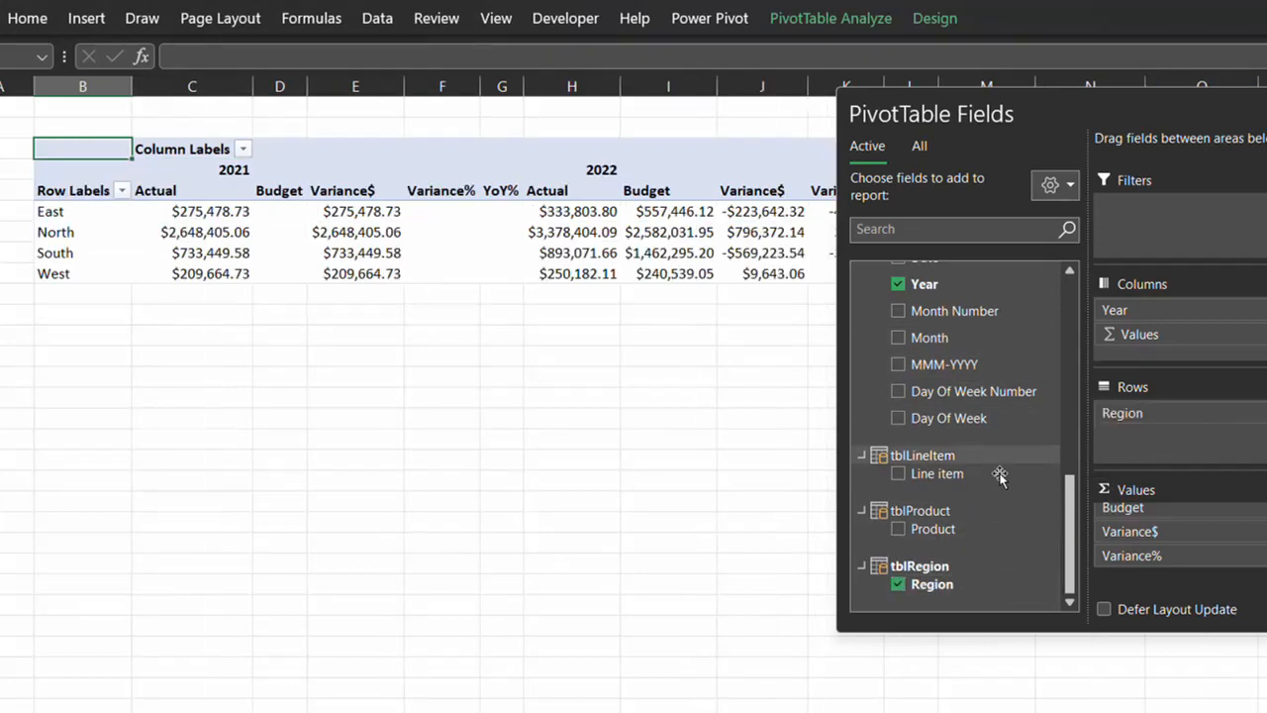
click(898, 473)
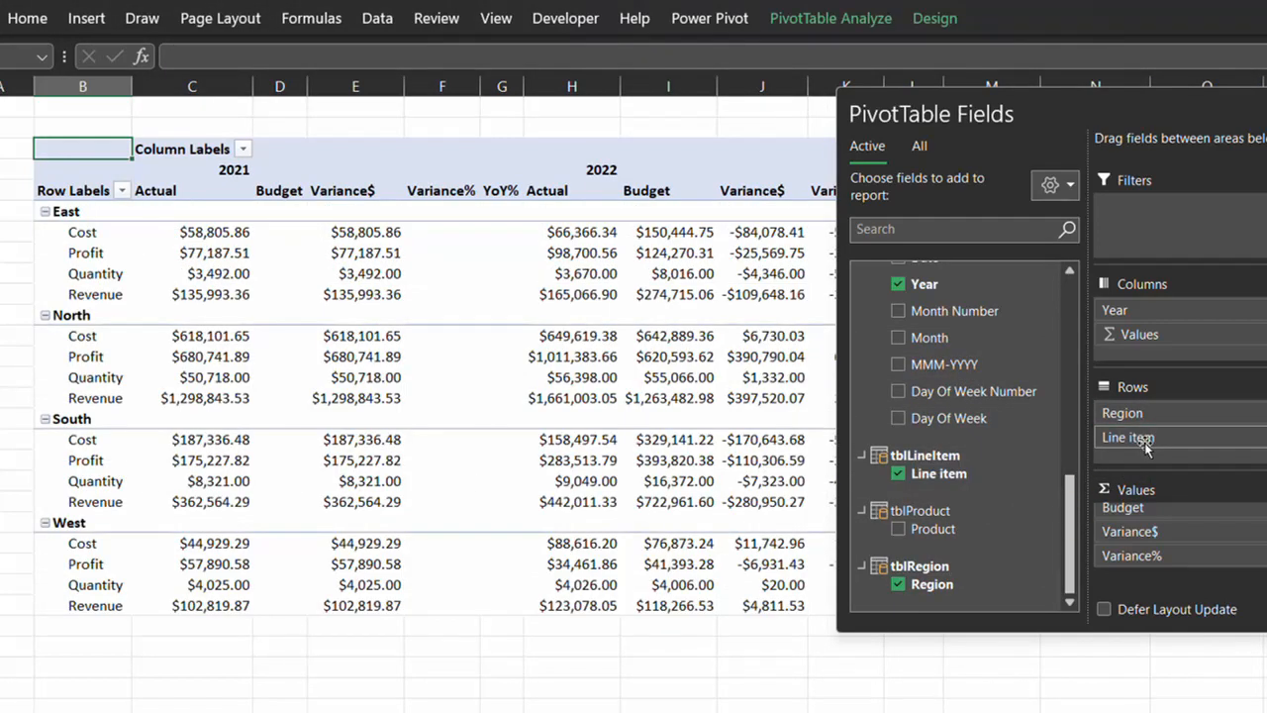
mouse_move(1135, 447)
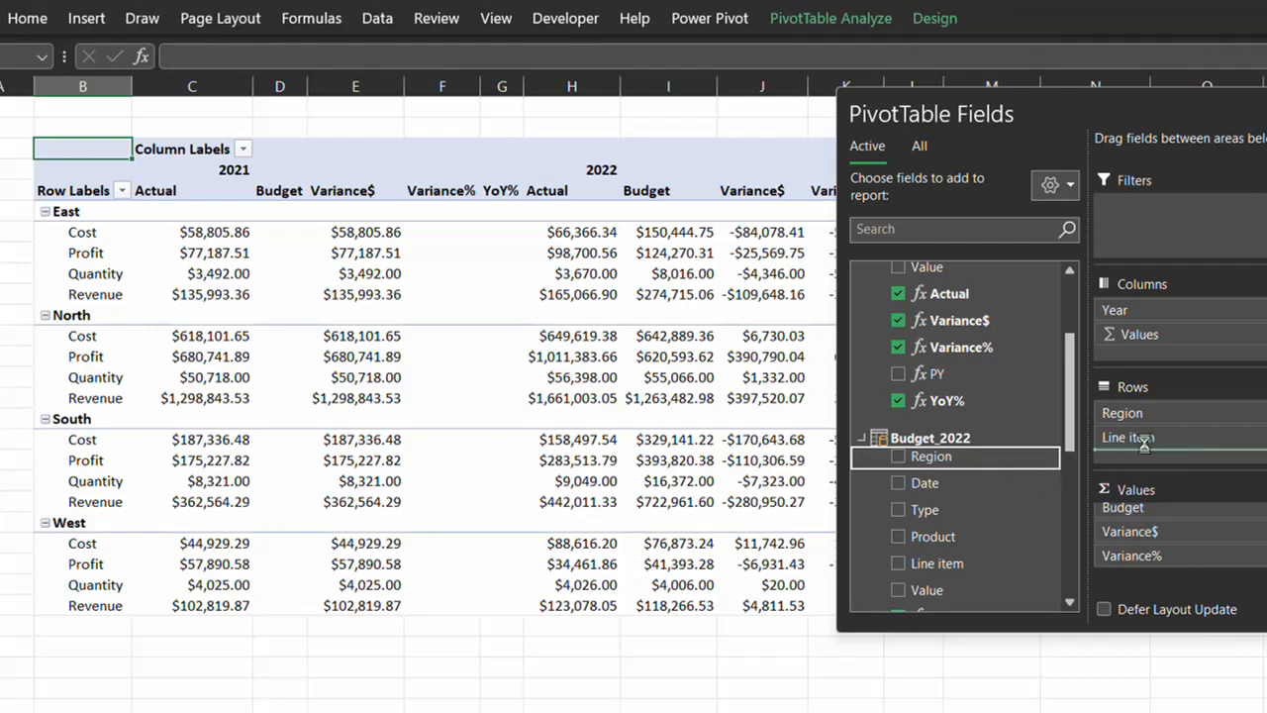
click(899, 457)
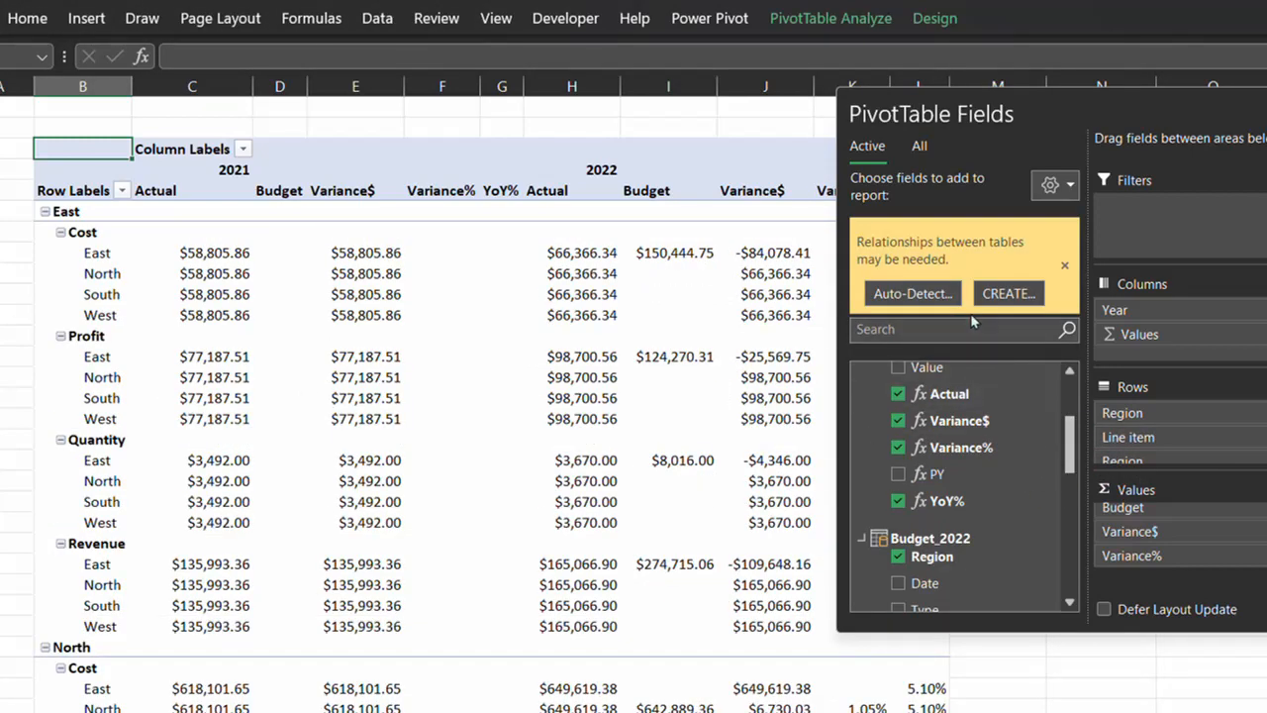
mouse_move(1016, 292)
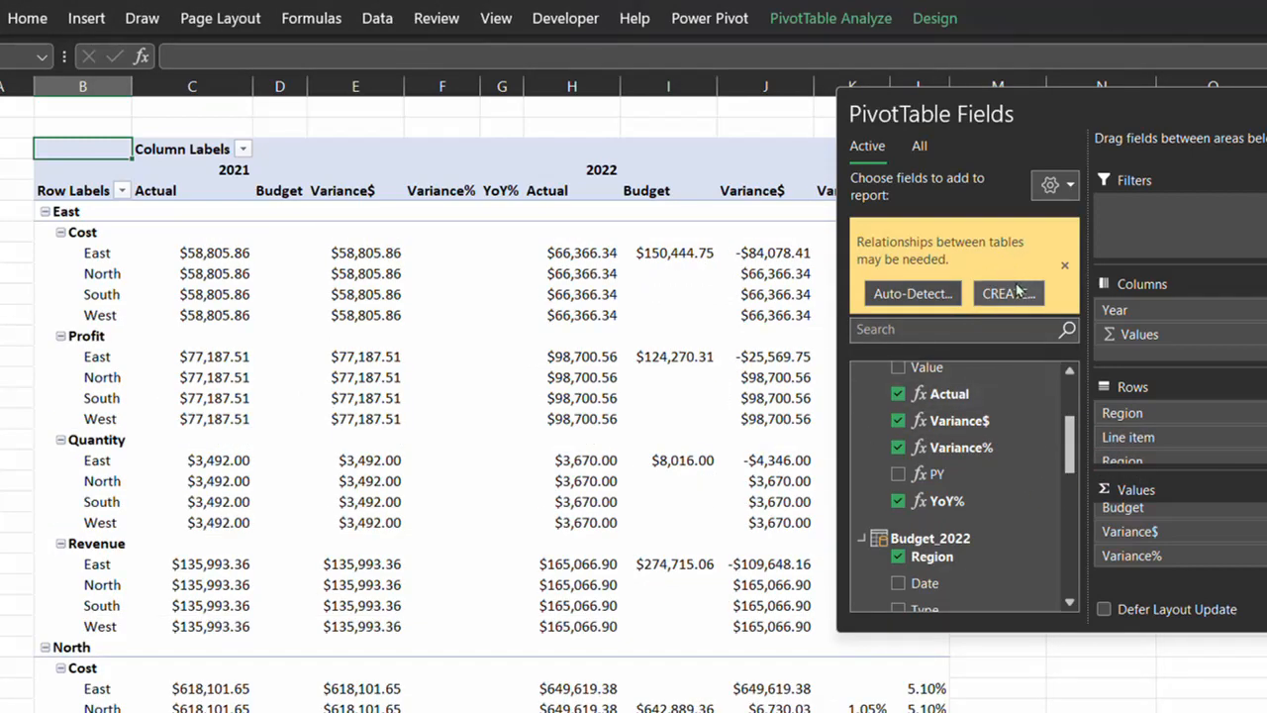
mouse_move(1161, 461)
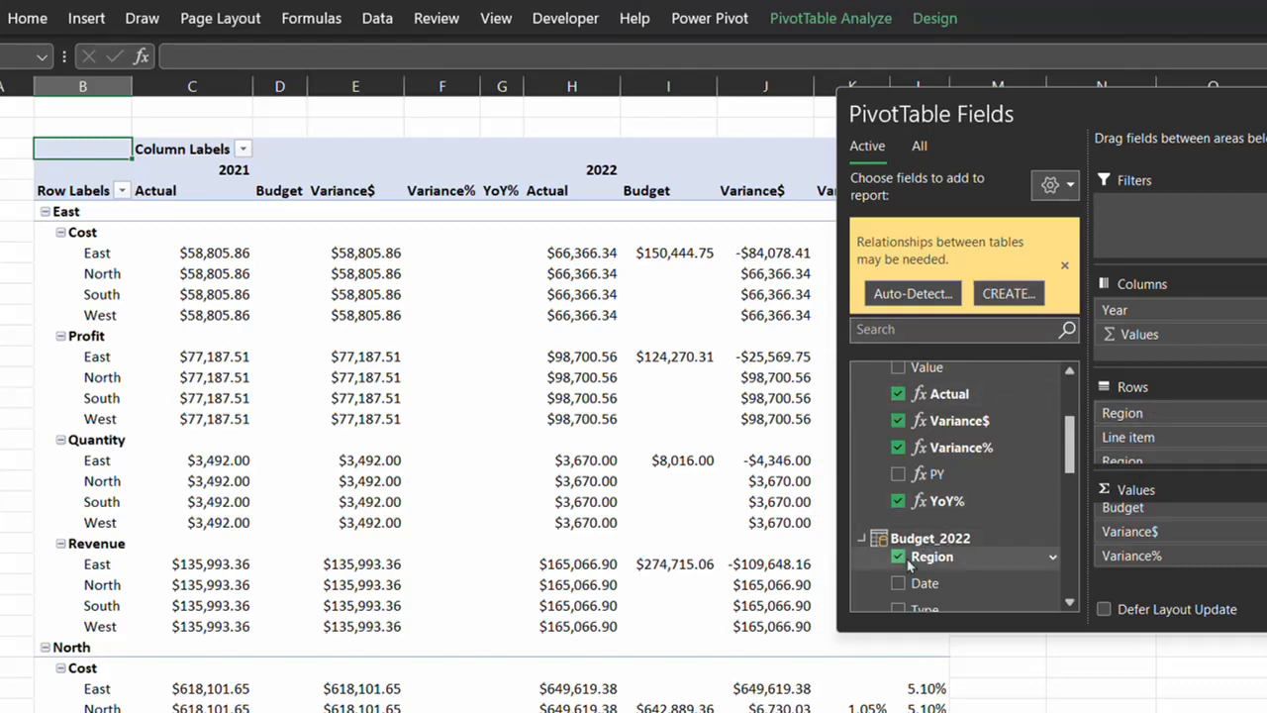
Step: Remove the Budget_2022 Region field from the PivotTable rows
click(709, 18)
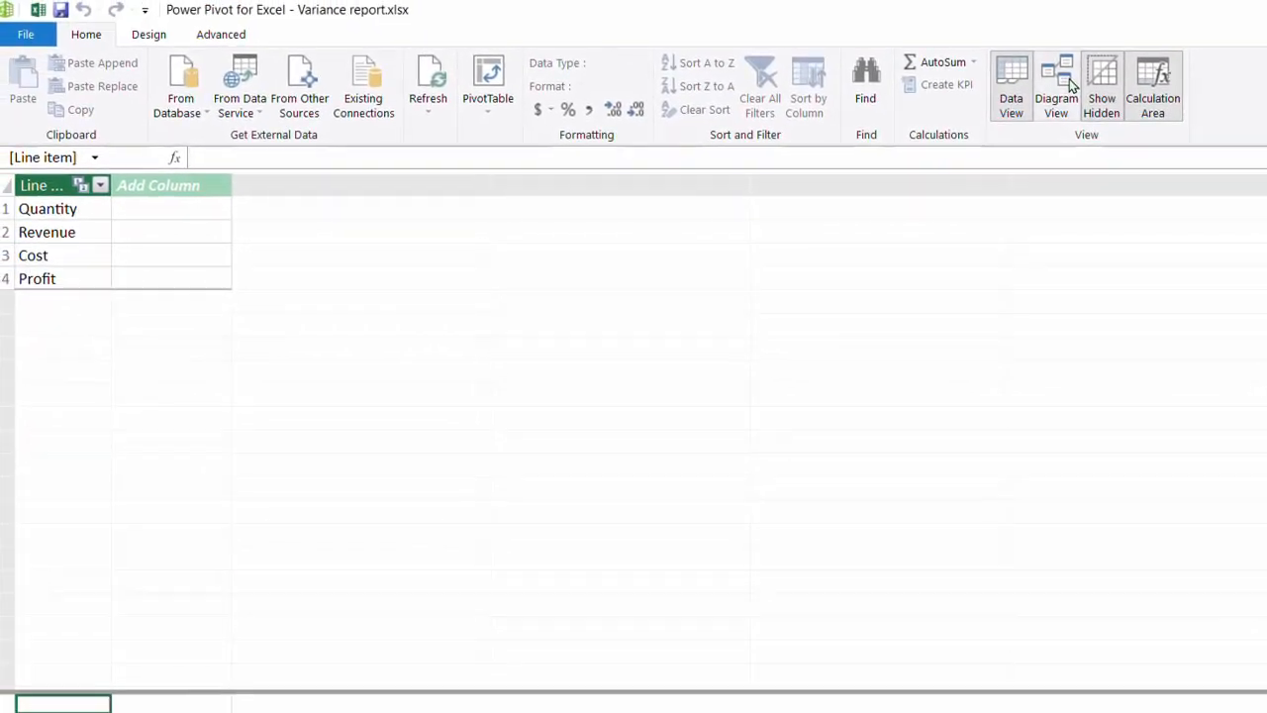
Step: Hide Region, Date, Product and Line item in Budget_2022 and Actual_Combined from client tools
click(1056, 80)
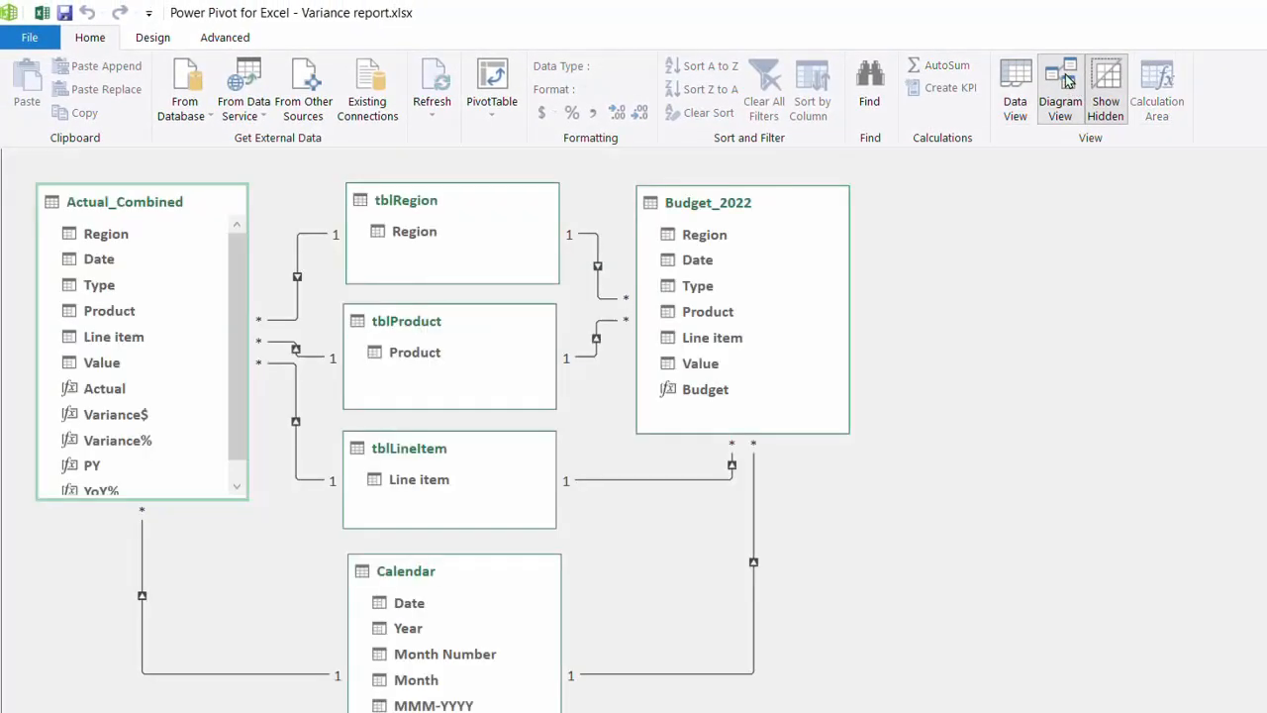
click(698, 259)
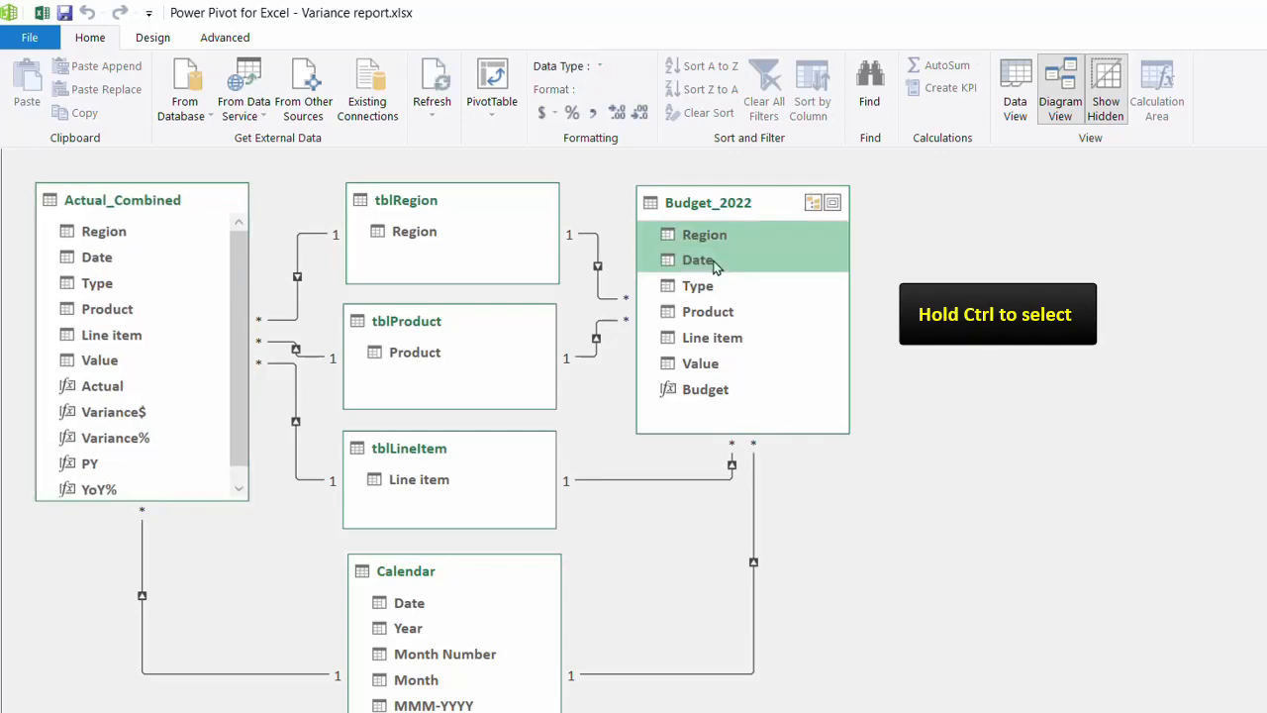
click(104, 231)
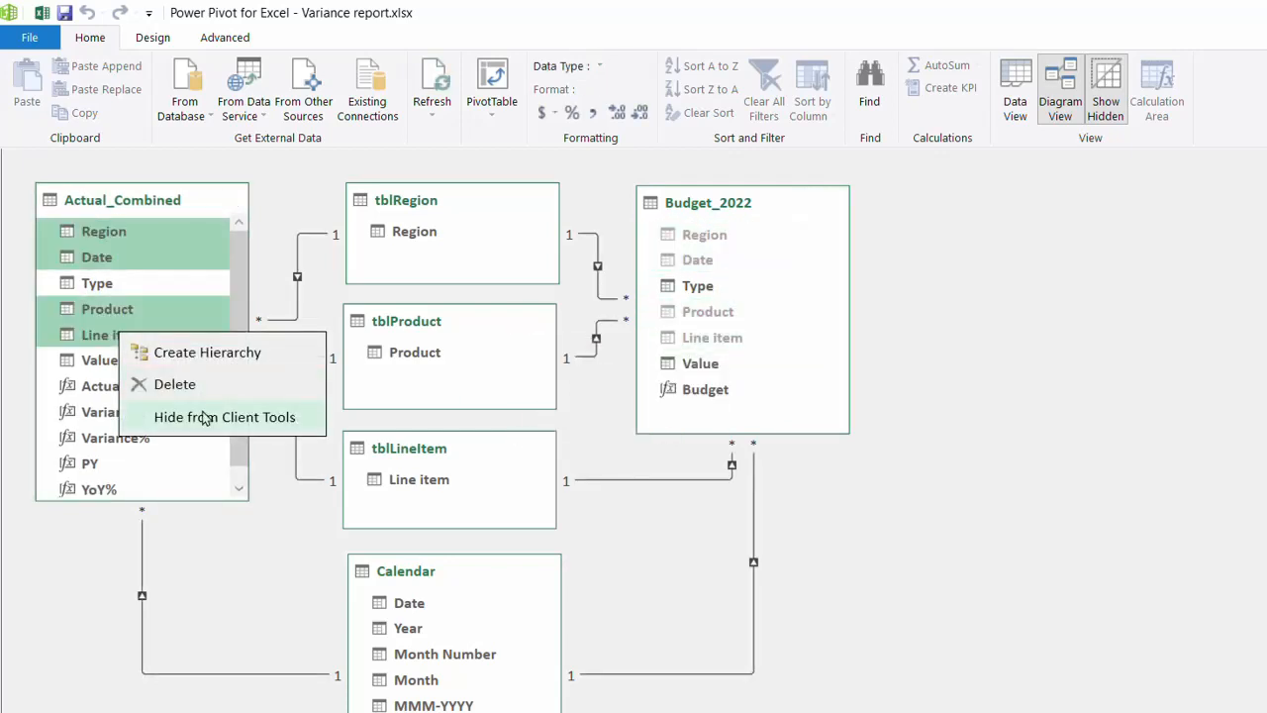
click(224, 417)
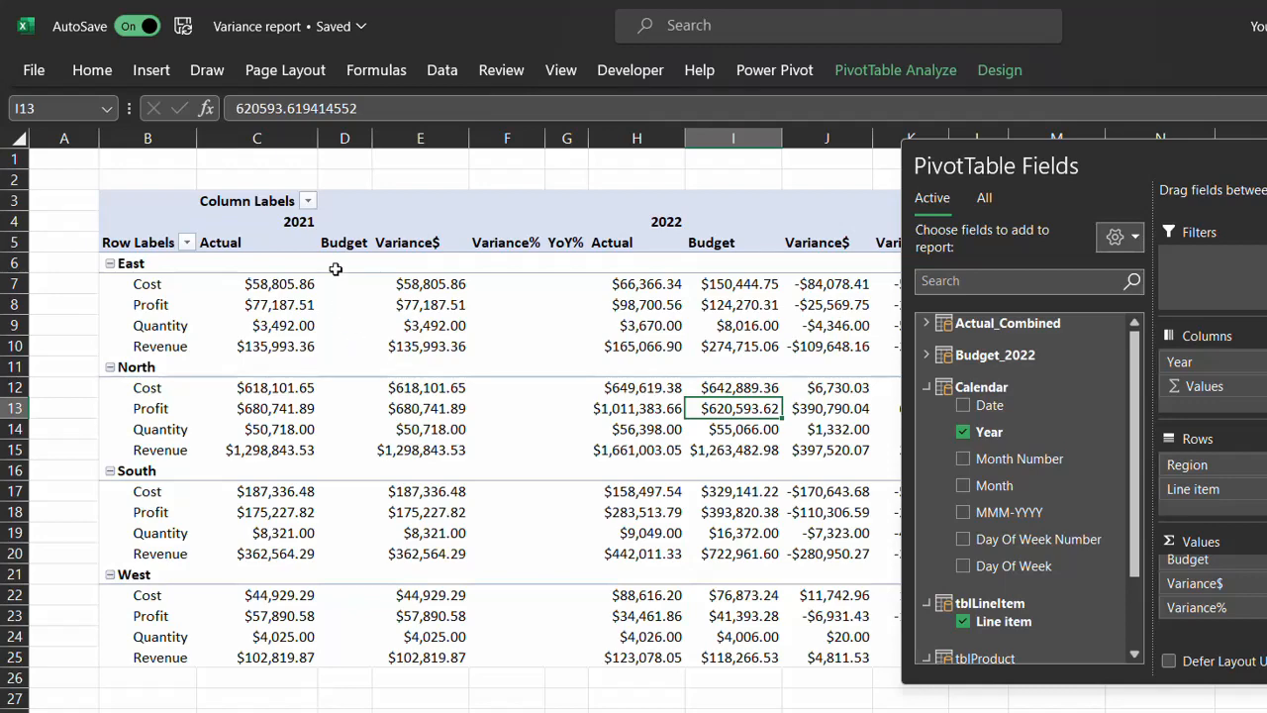
Step: Filter the PivotTable's Year columns to exclude 2021, keeping only 2022
click(308, 200)
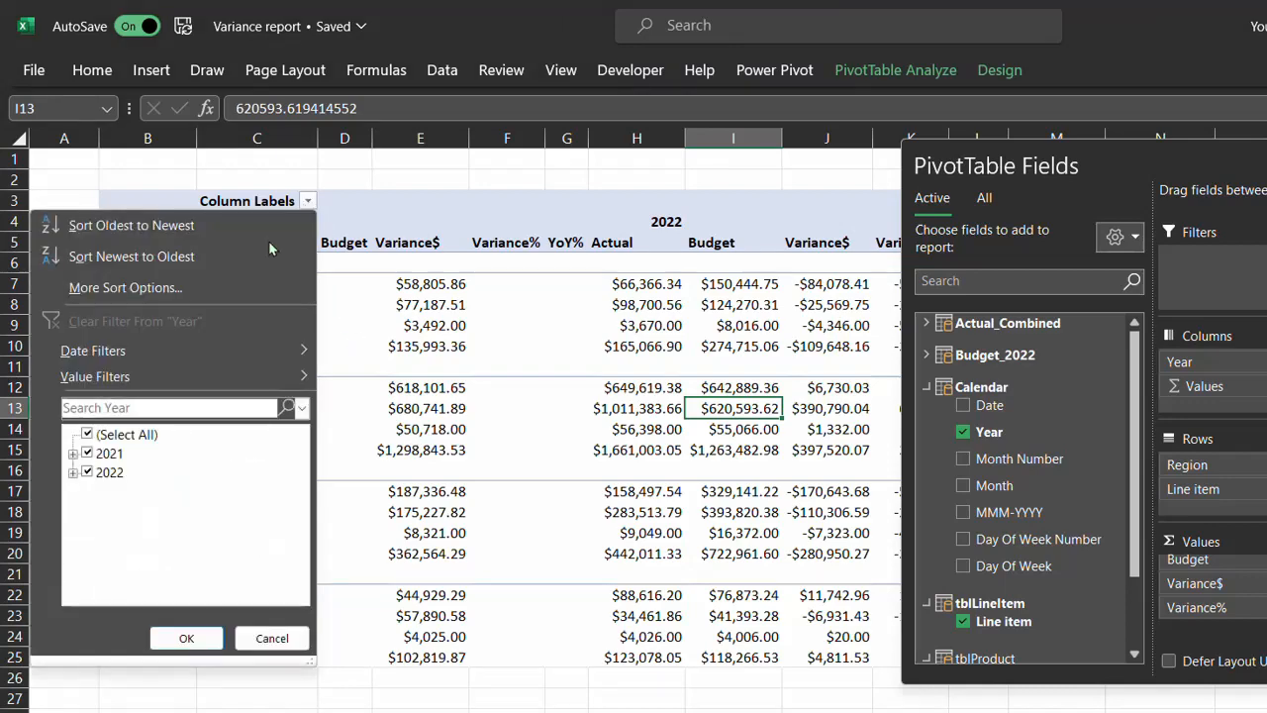
click(87, 453)
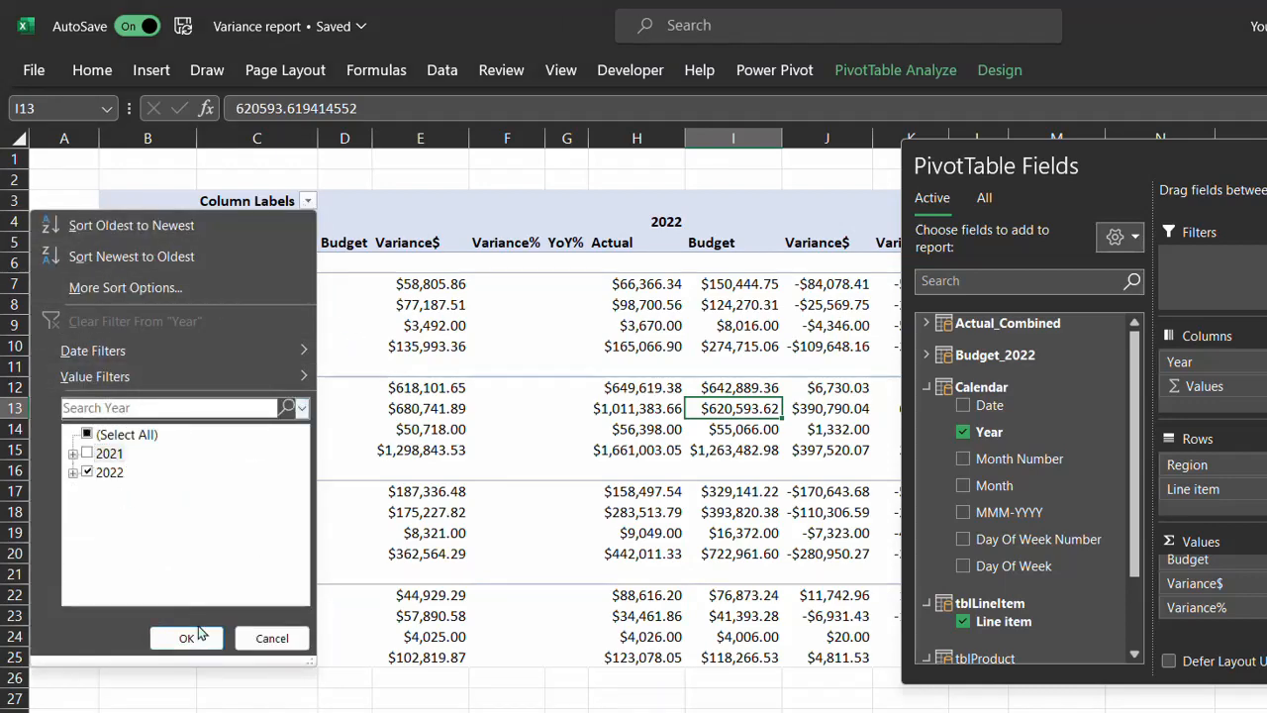
click(187, 638)
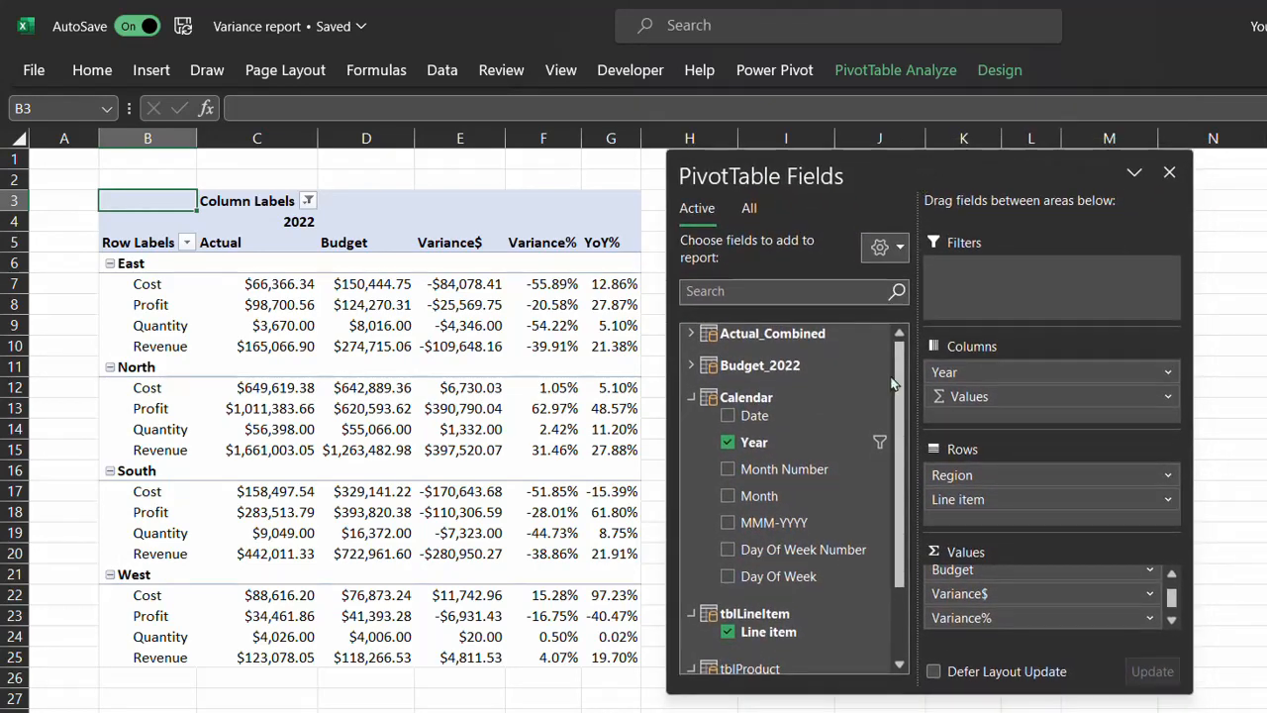
Step: Add a Month slicer (January–December) beside the 2022 variance PivotTable
right_click(763, 496)
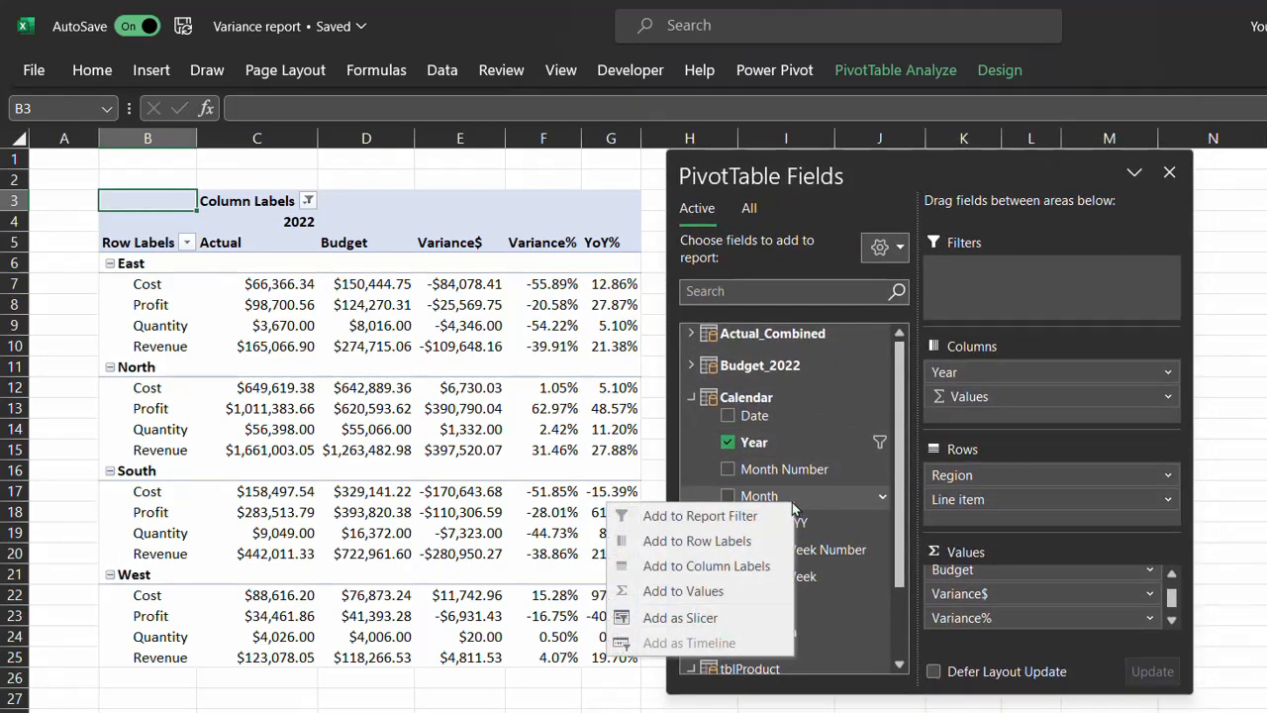
mouse_move(683, 590)
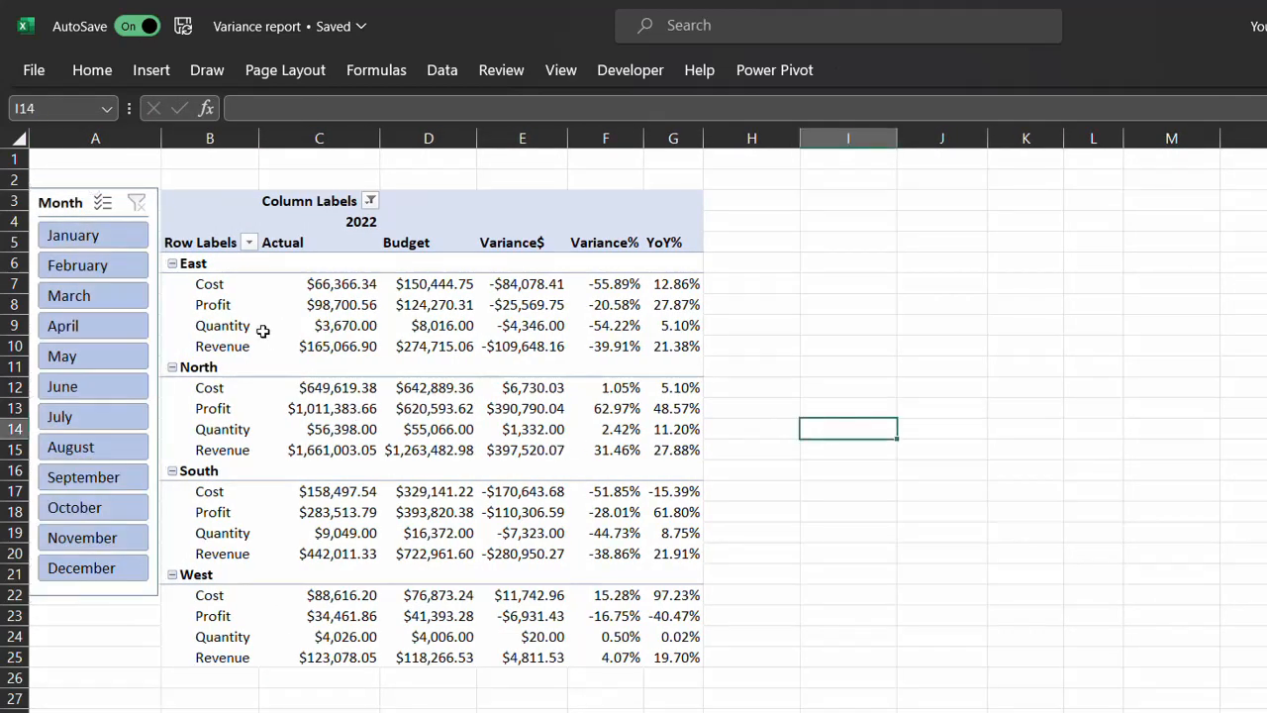
click(212, 304)
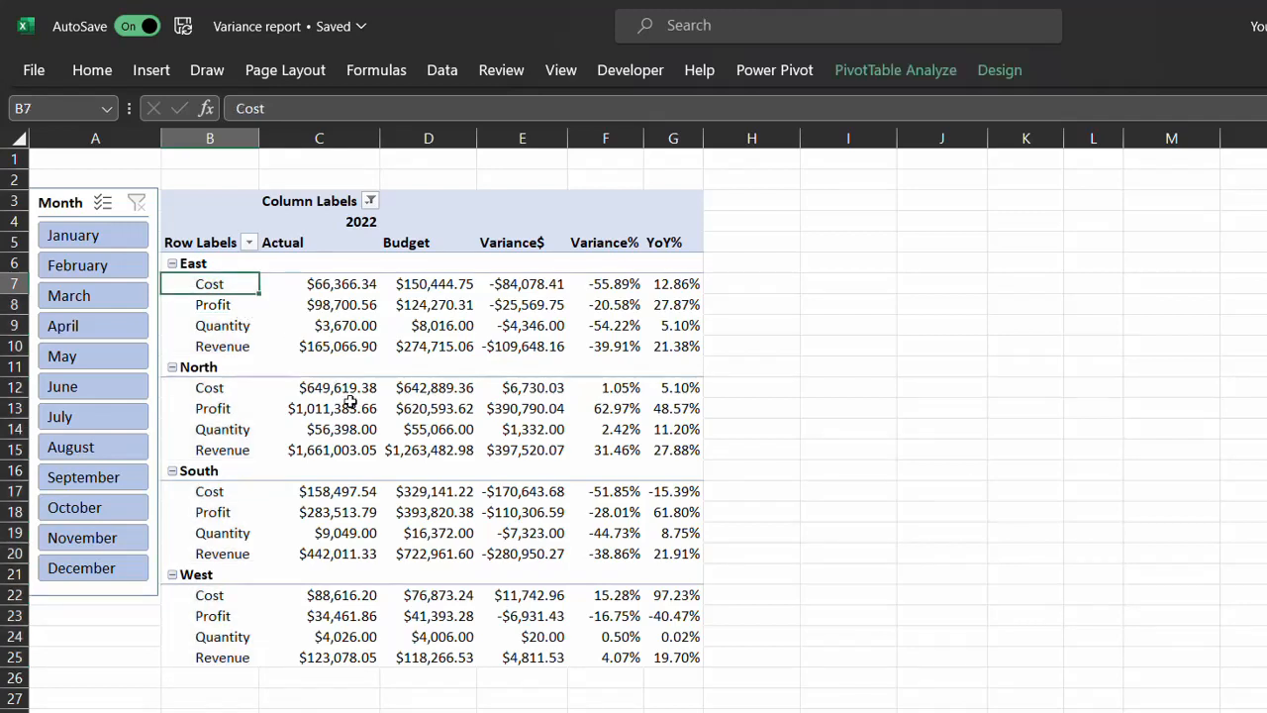
mouse_move(379, 450)
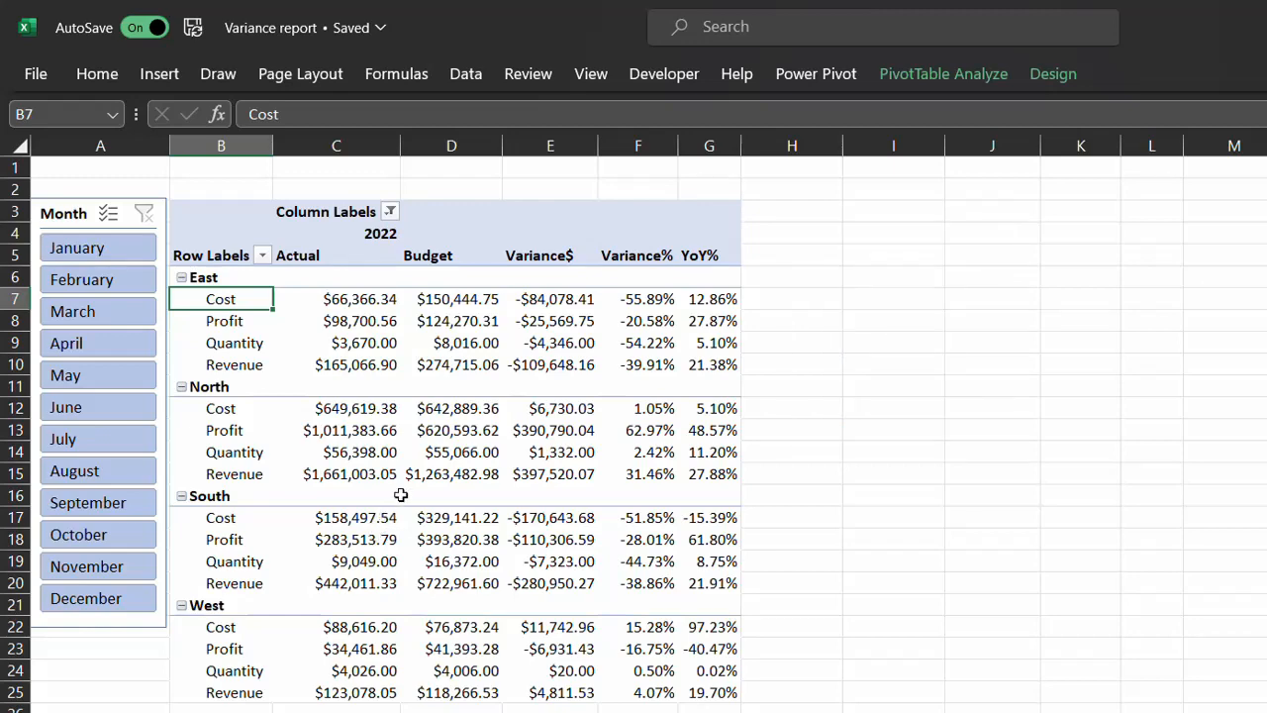
Step: Launch the Power Query Editor on the tblLineItem query from the Data tab
click(465, 73)
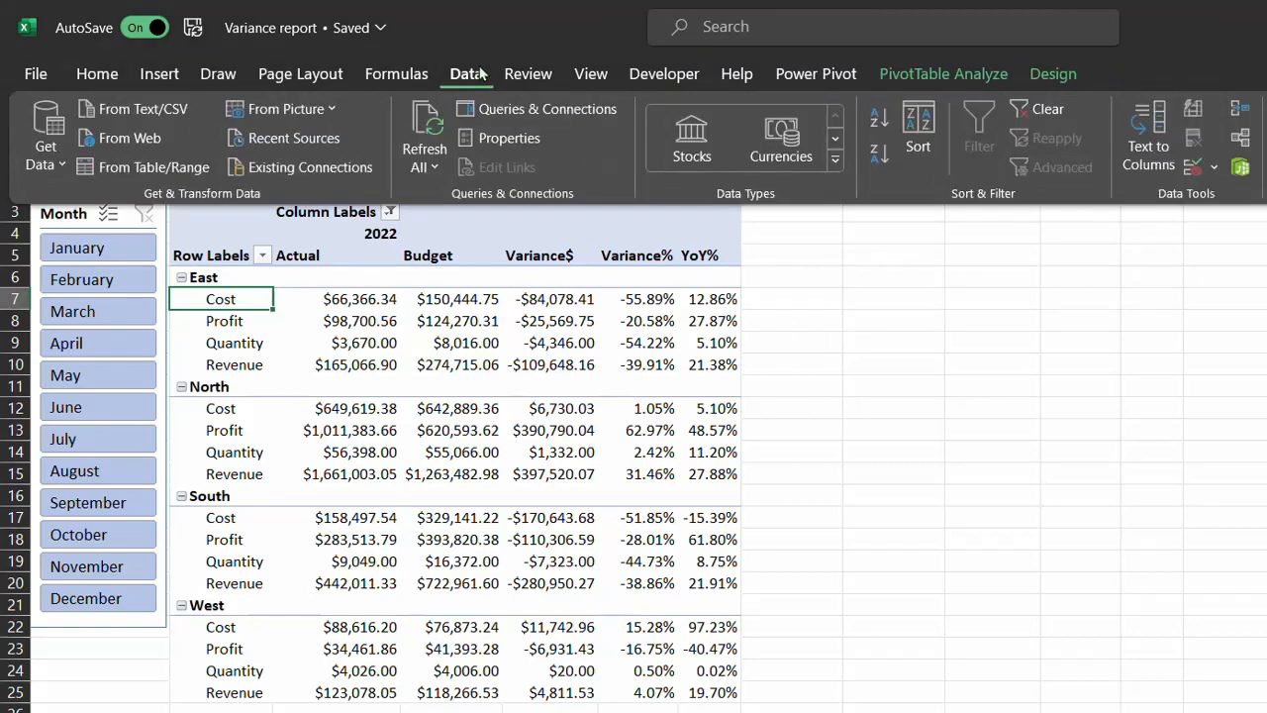
click(465, 73)
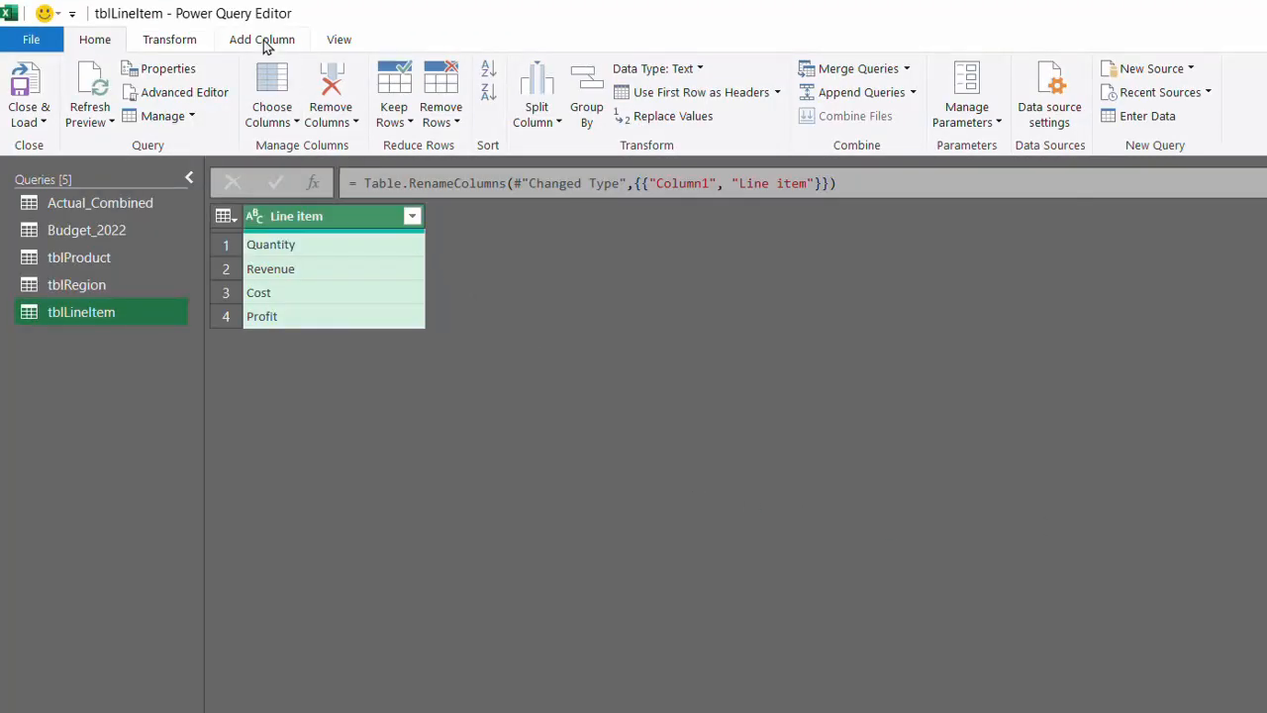
Step: Add an Index column from 1 numbering Quantity, Revenue, Cost, Profit, then Close & Load
click(261, 40)
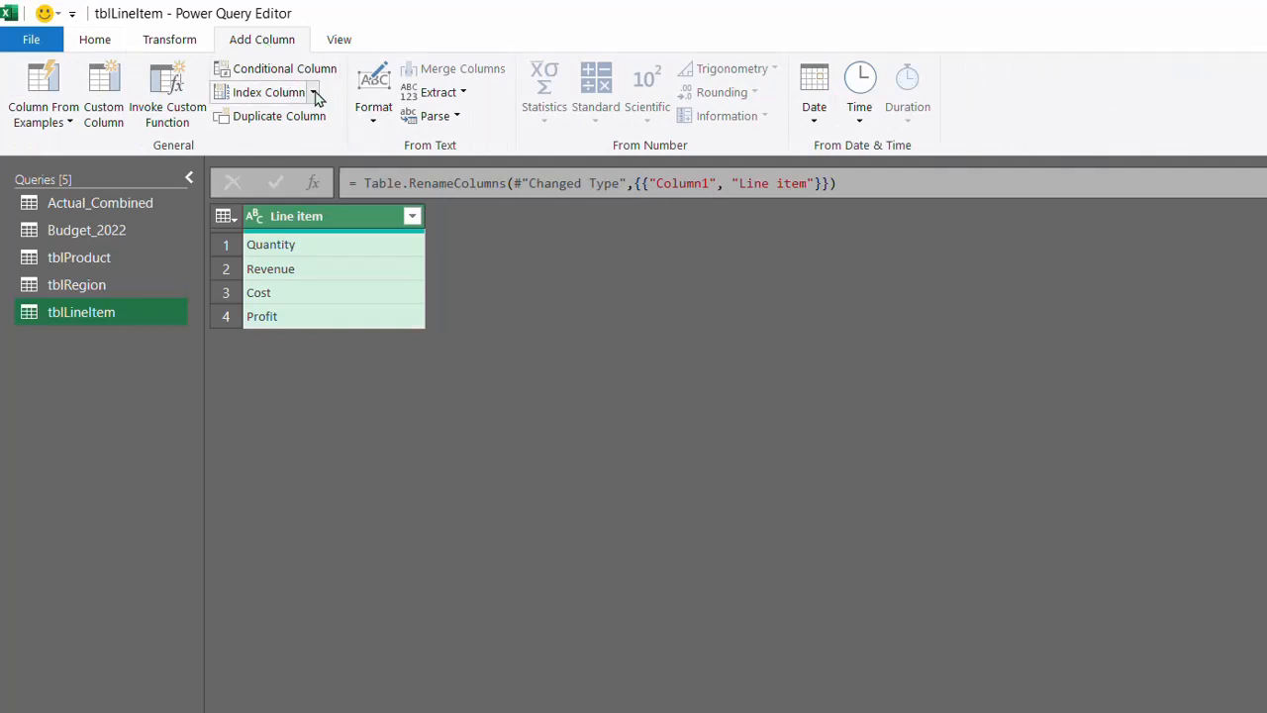
click(314, 92)
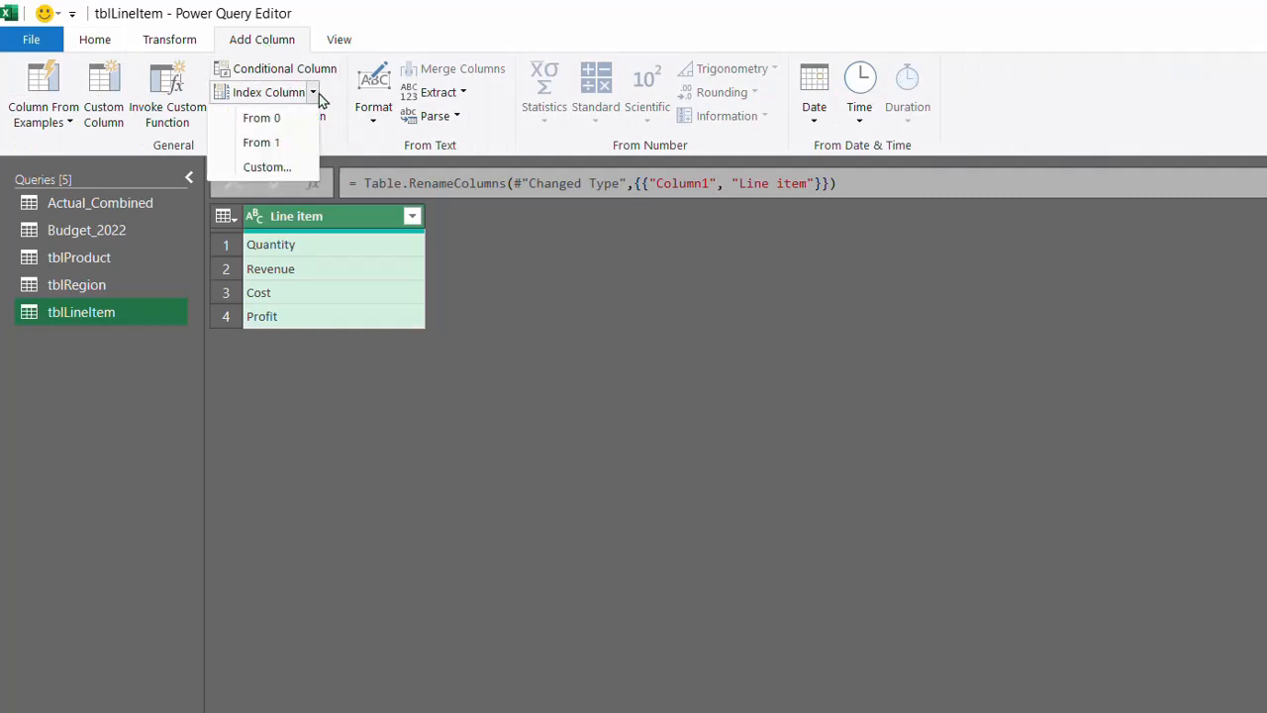
mouse_move(292, 146)
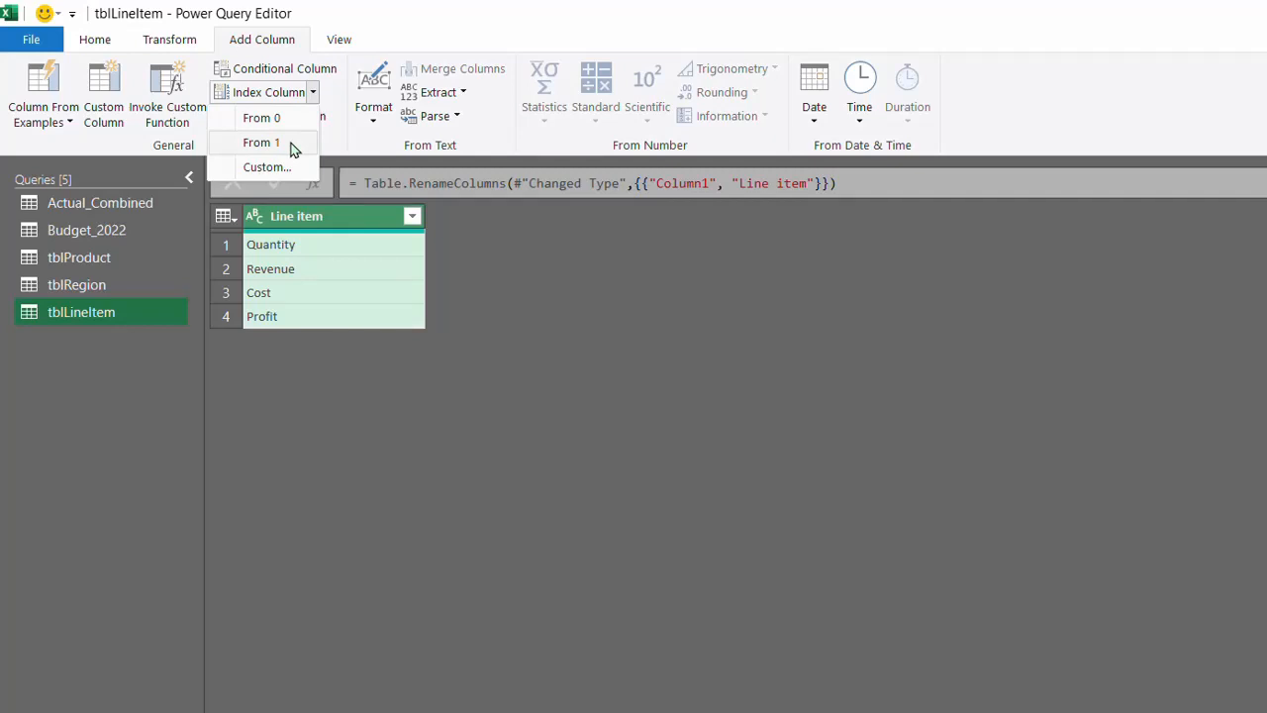
click(260, 141)
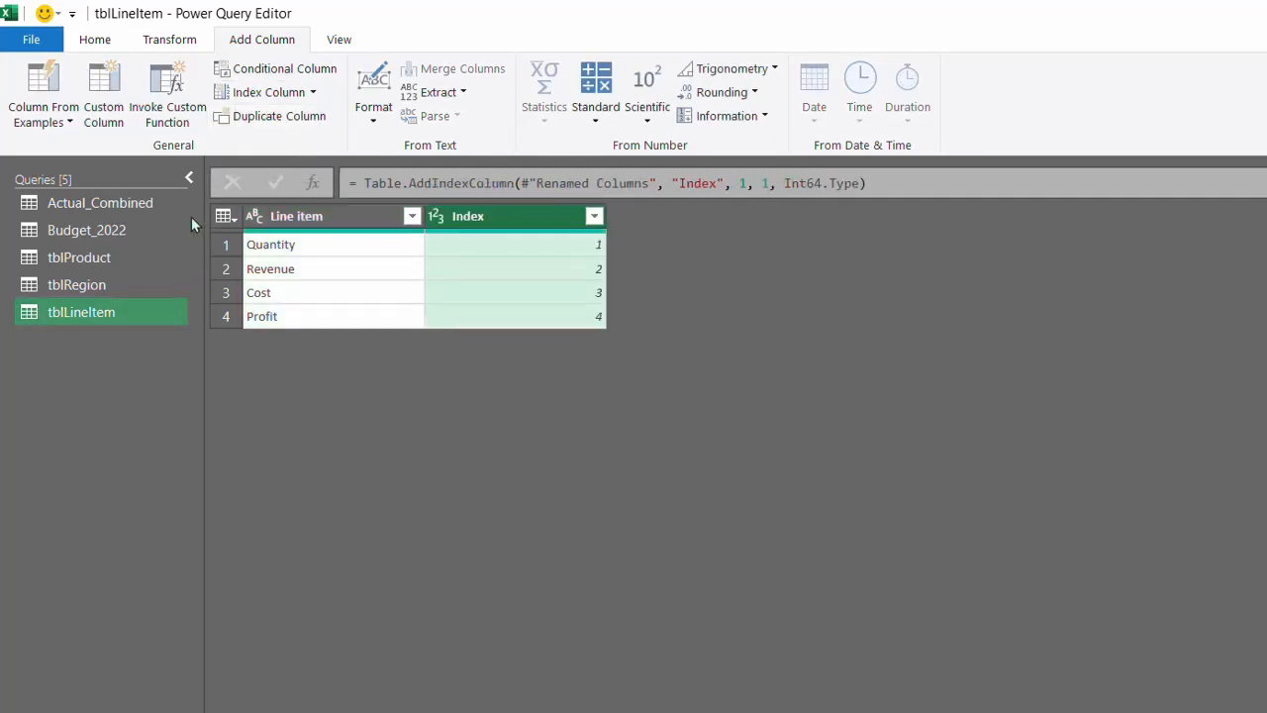
click(96, 40)
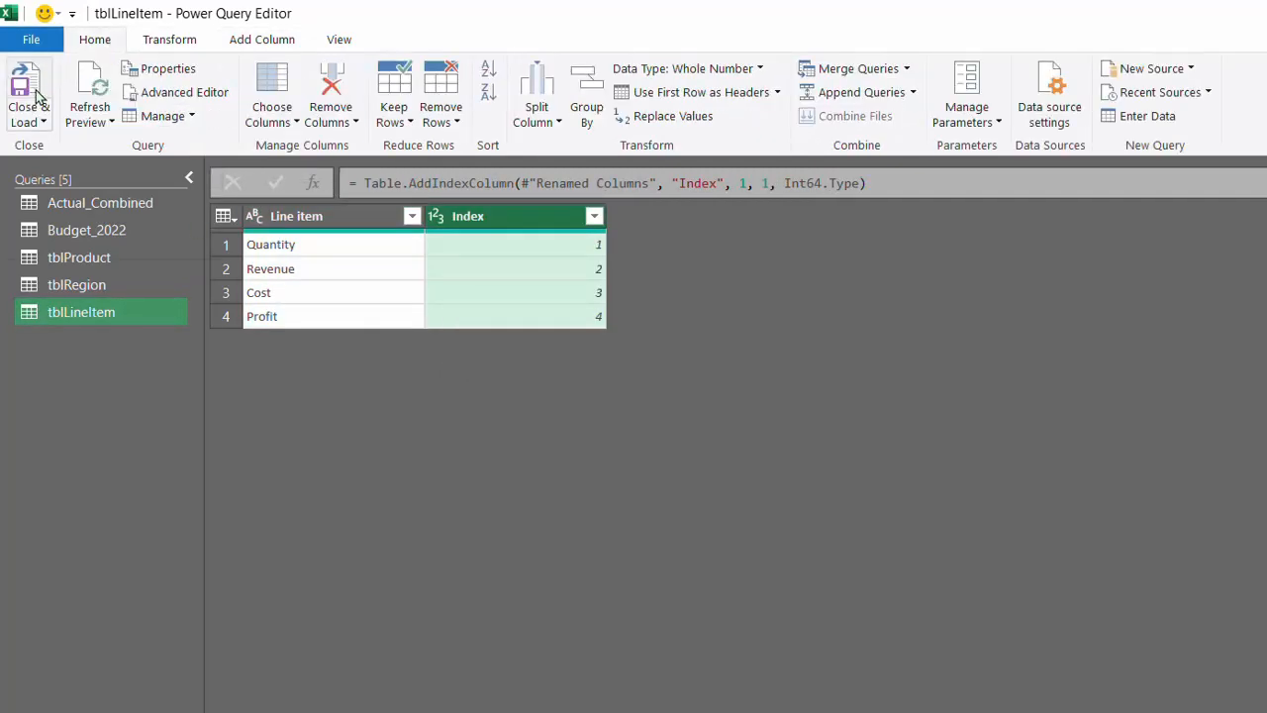
click(22, 87)
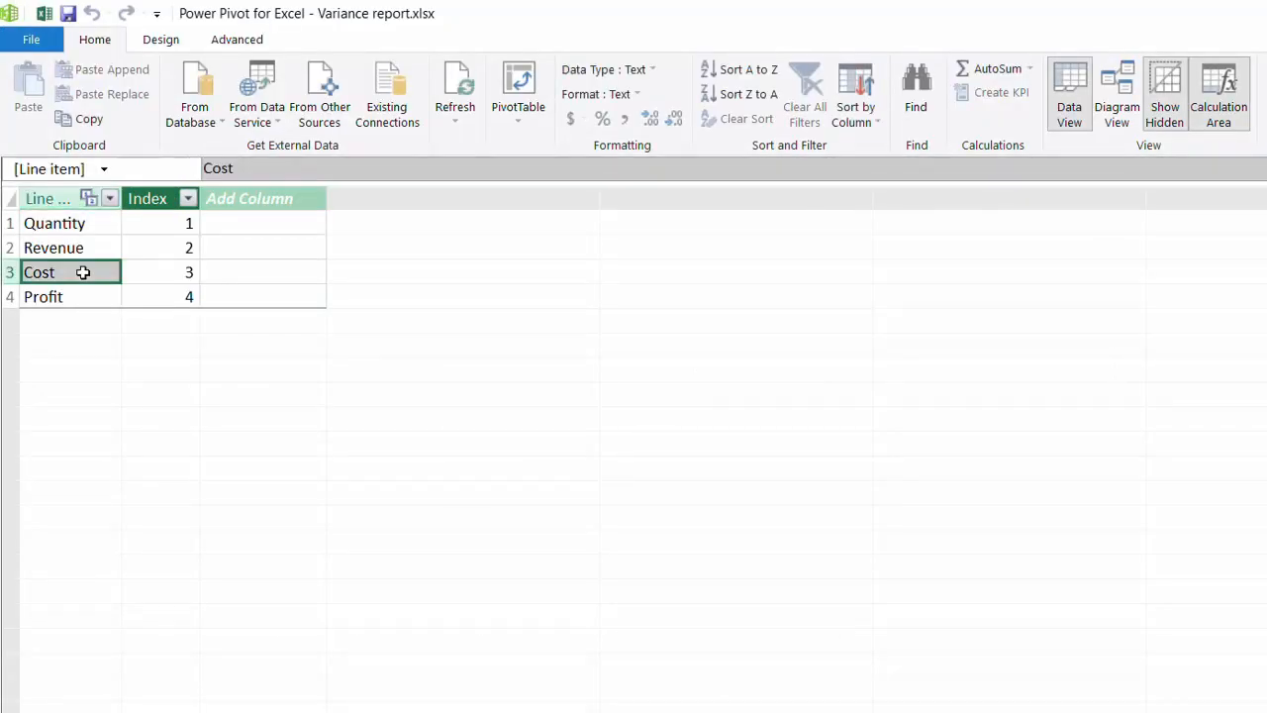
Step: Sort the Line item column by Index in Power Pivot, then return to the workbook
click(856, 99)
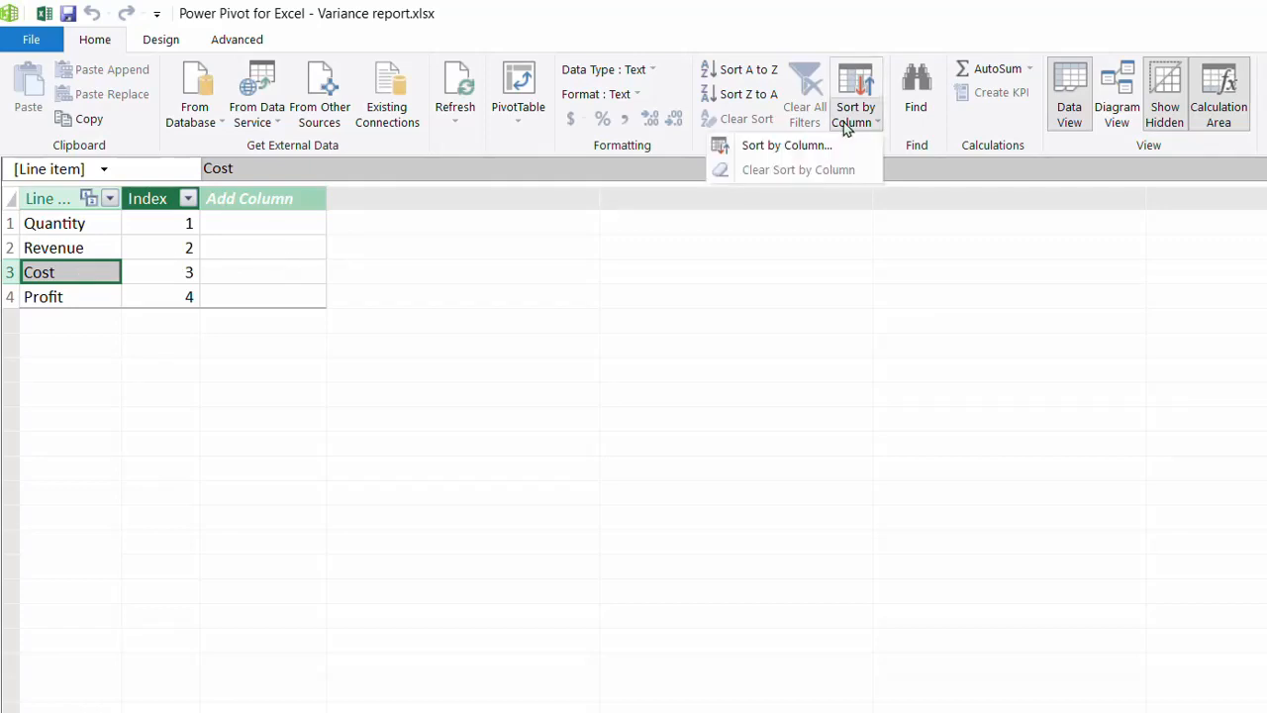
click(786, 146)
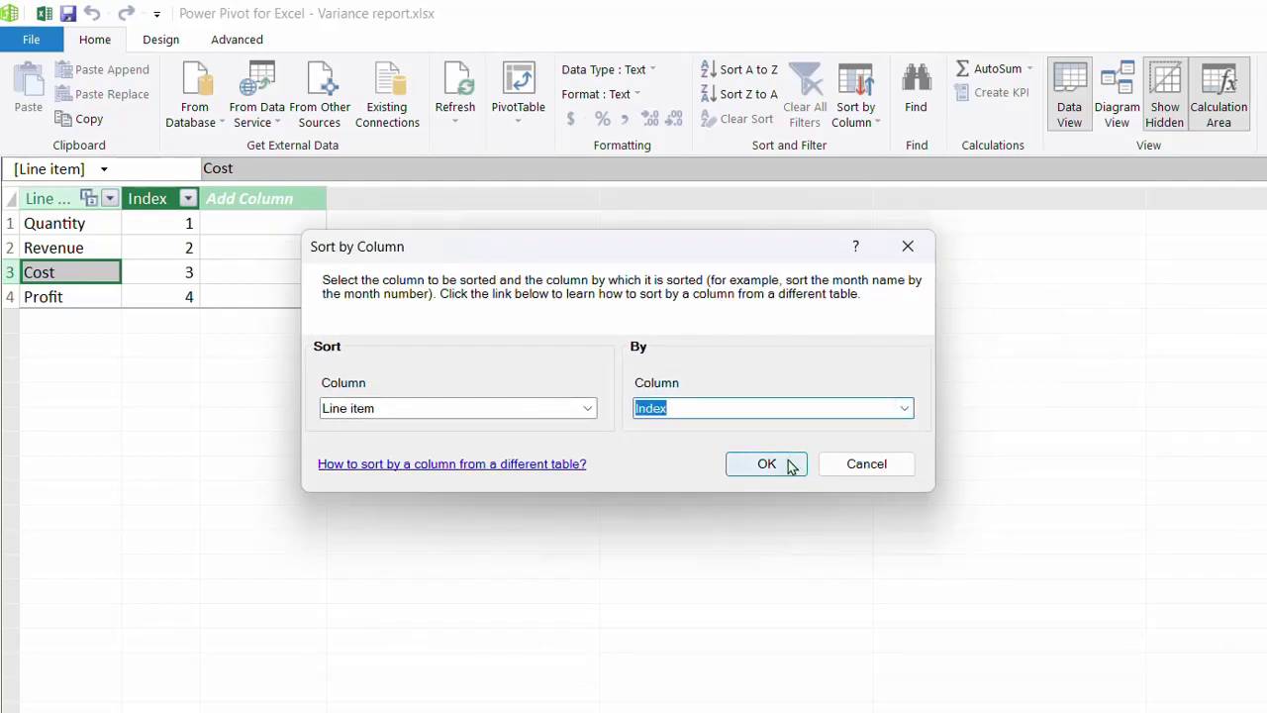
click(767, 463)
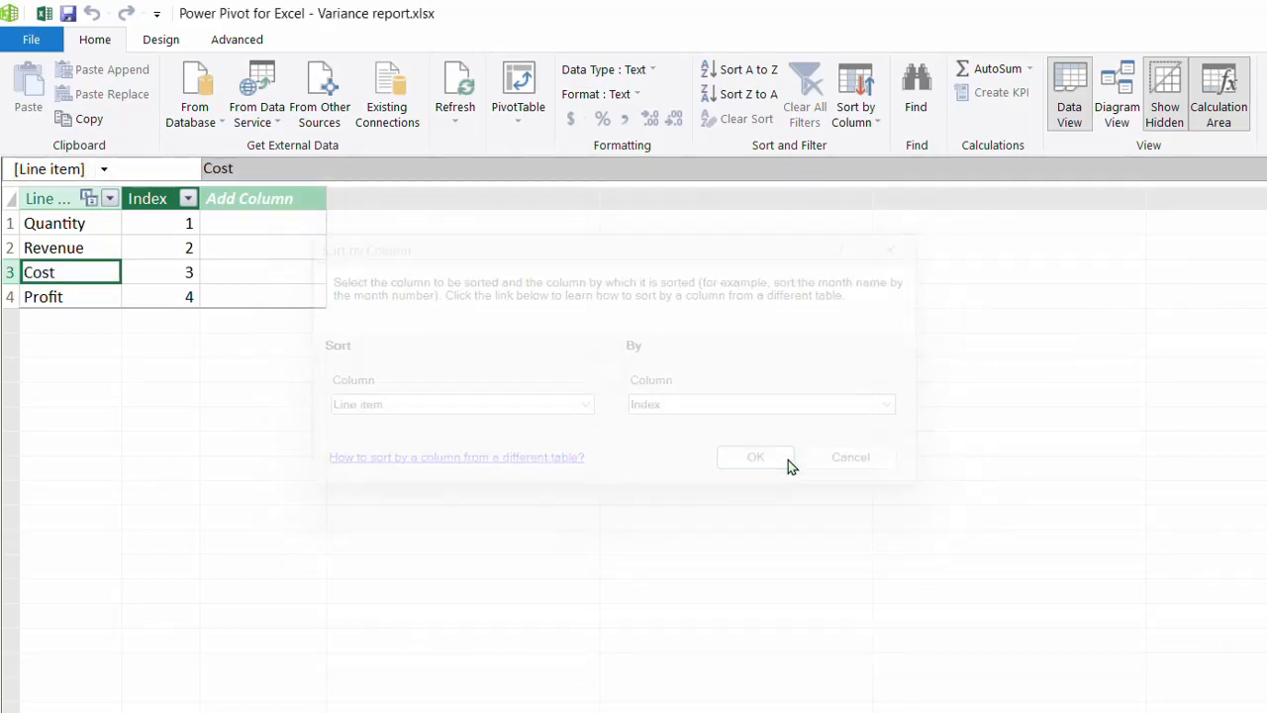
click(755, 457)
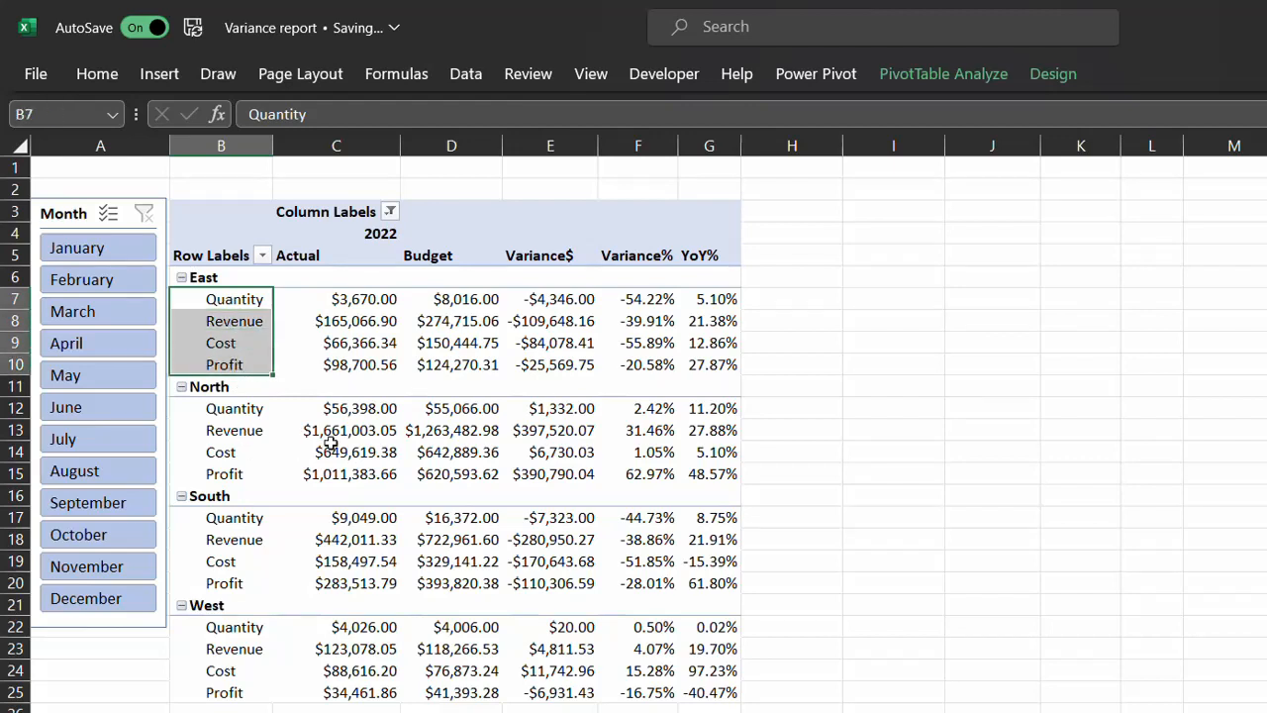
mouse_move(777, 465)
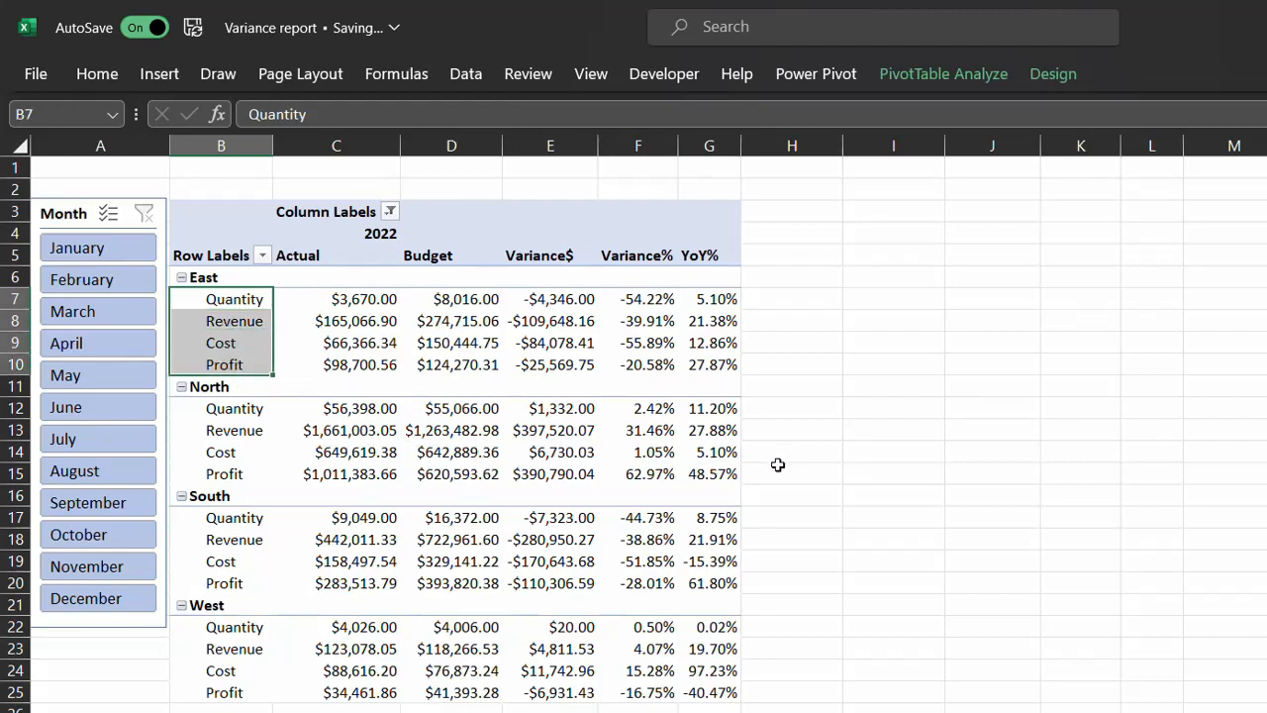
Step: Deselect the row labels to check the Quantity, Revenue, Cost, Profit order
click(790, 474)
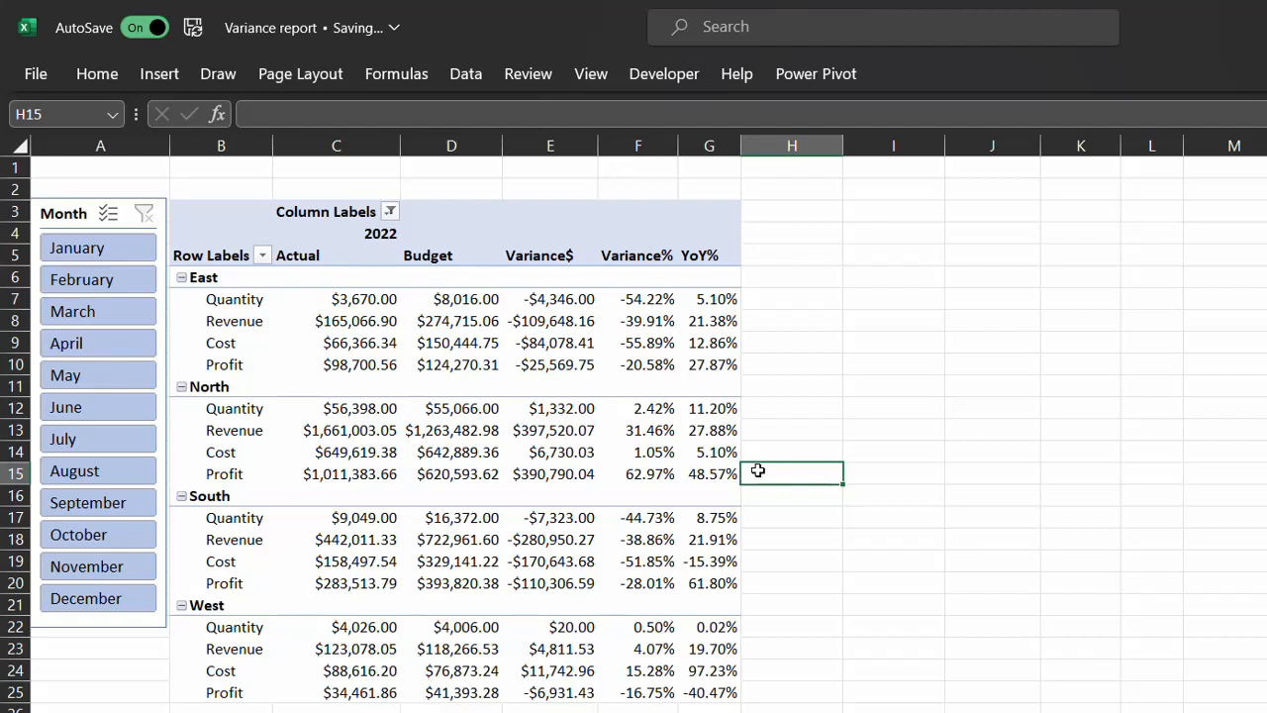
mouse_move(760, 466)
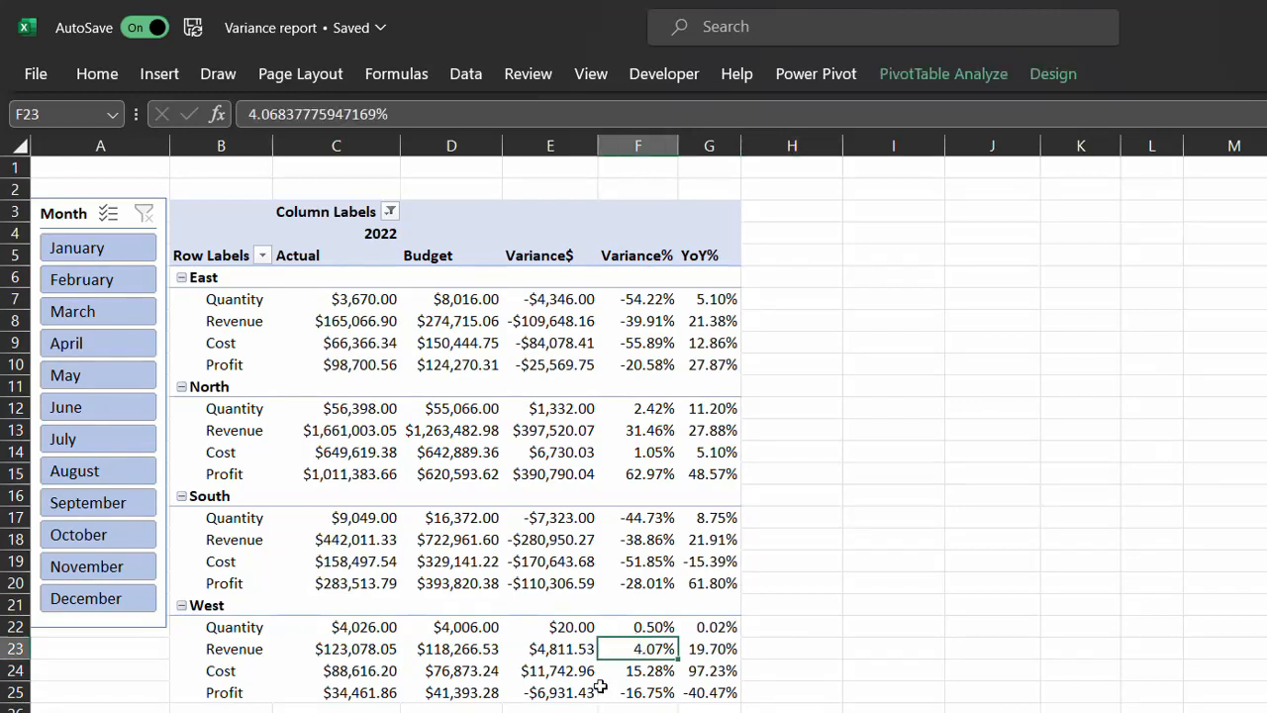
mouse_move(624, 661)
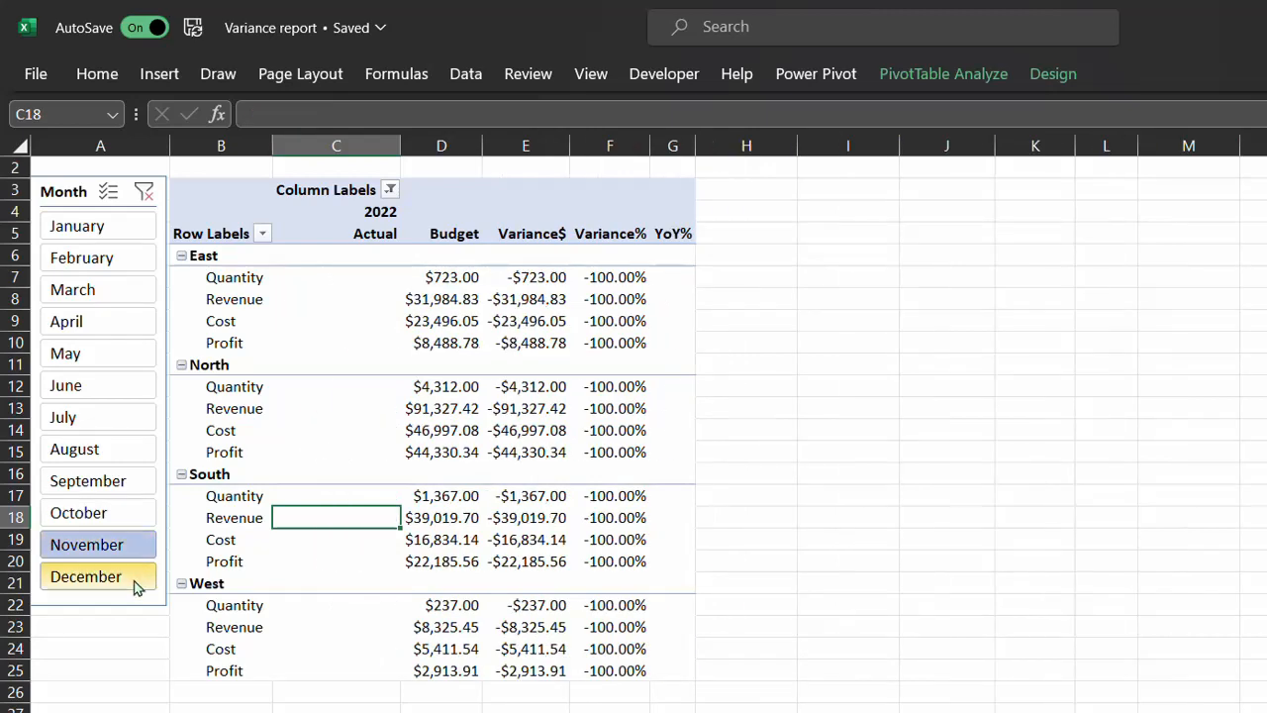
mouse_move(138, 547)
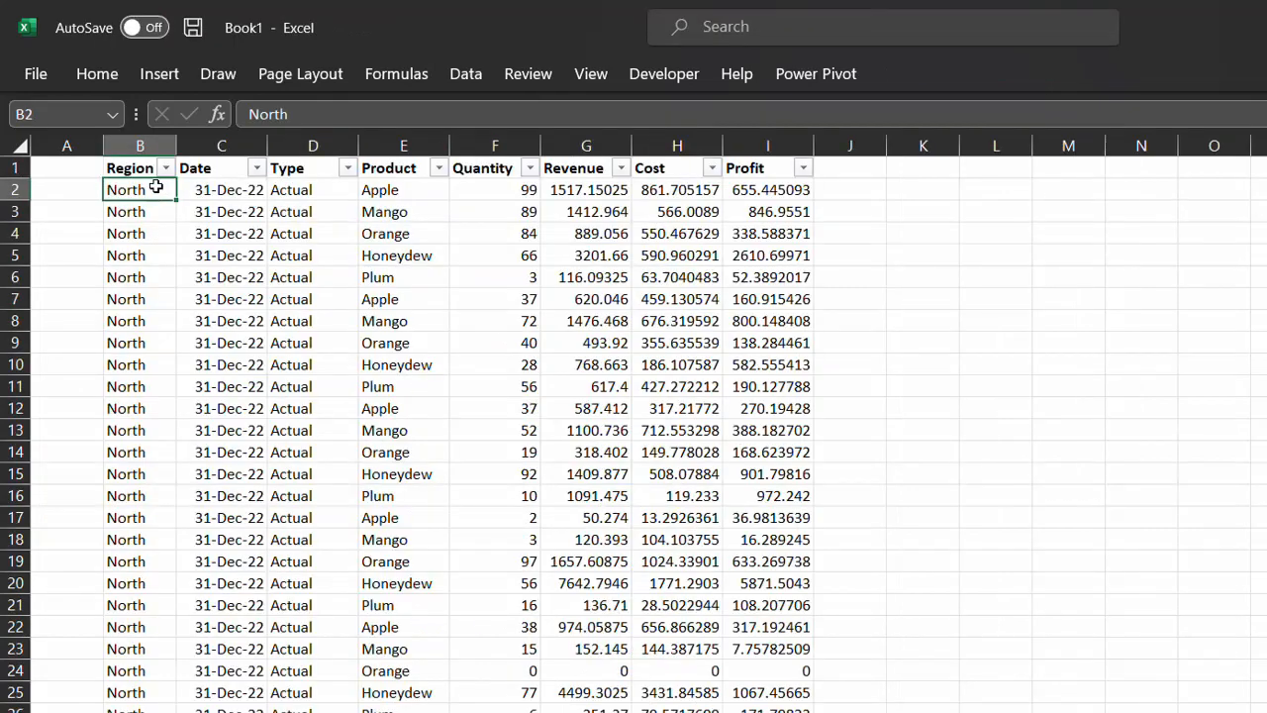
Step: Check the stacked 31-Dec-22 actual rows, then return to the PivotTable sheet
scroll(down, 3)
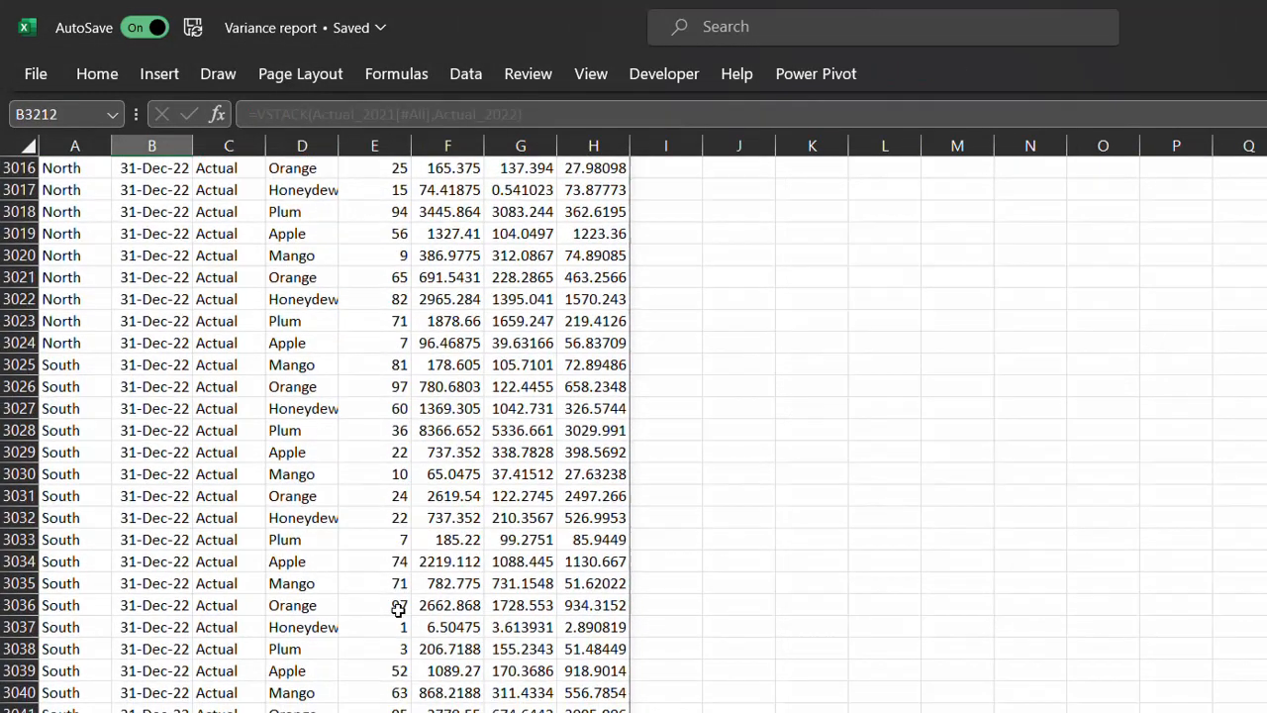
scroll(up, 3)
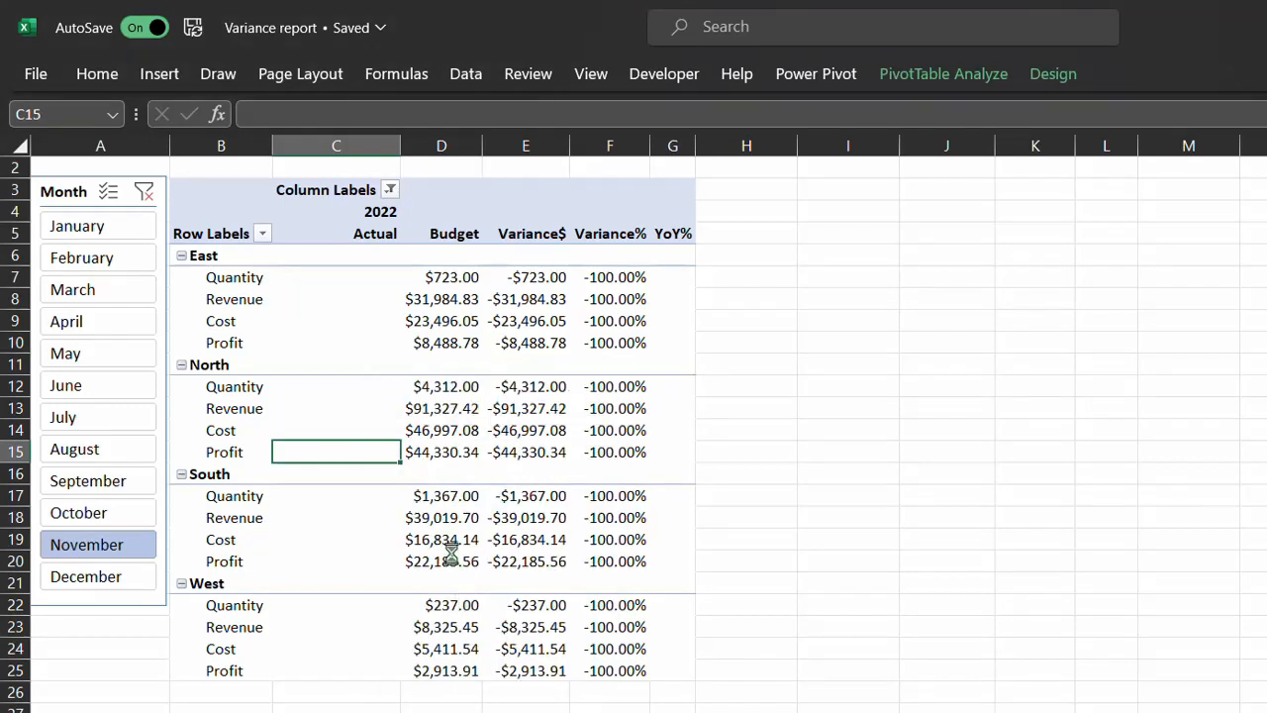
click(88, 576)
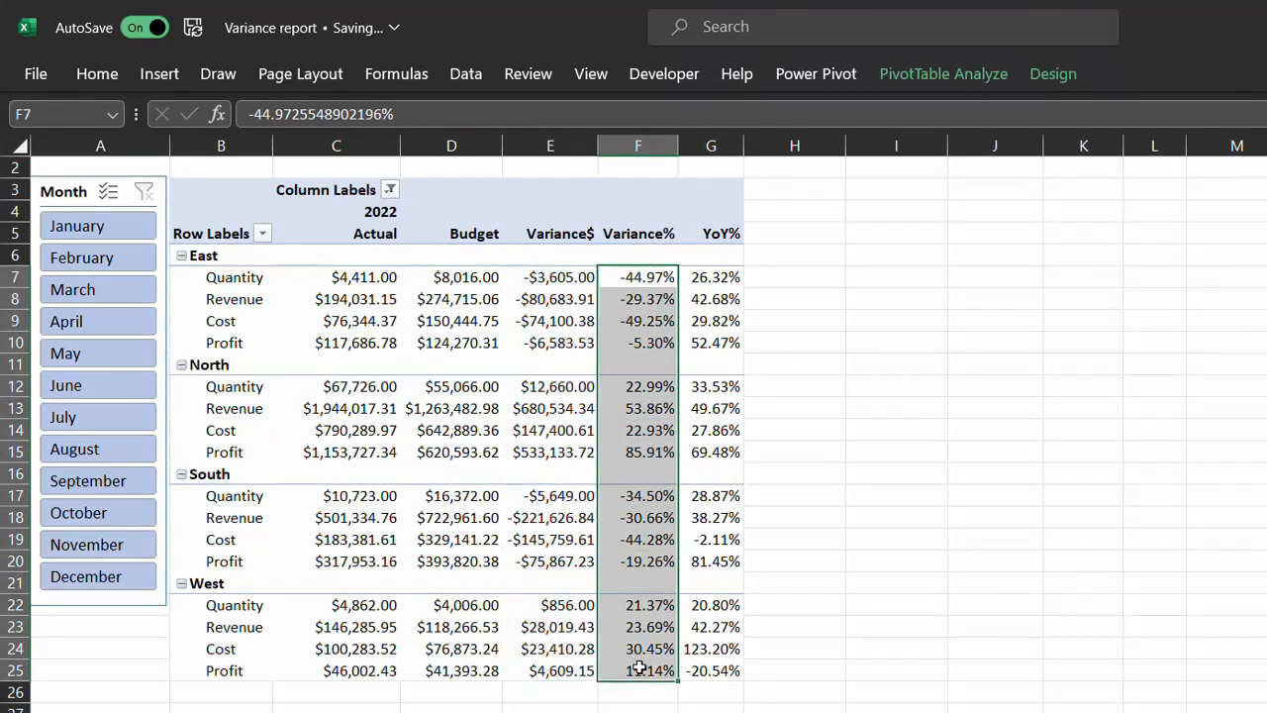
Step: View Conditional Formatting options for the Variance% column without adding a rule, then deselect it
click(1017, 136)
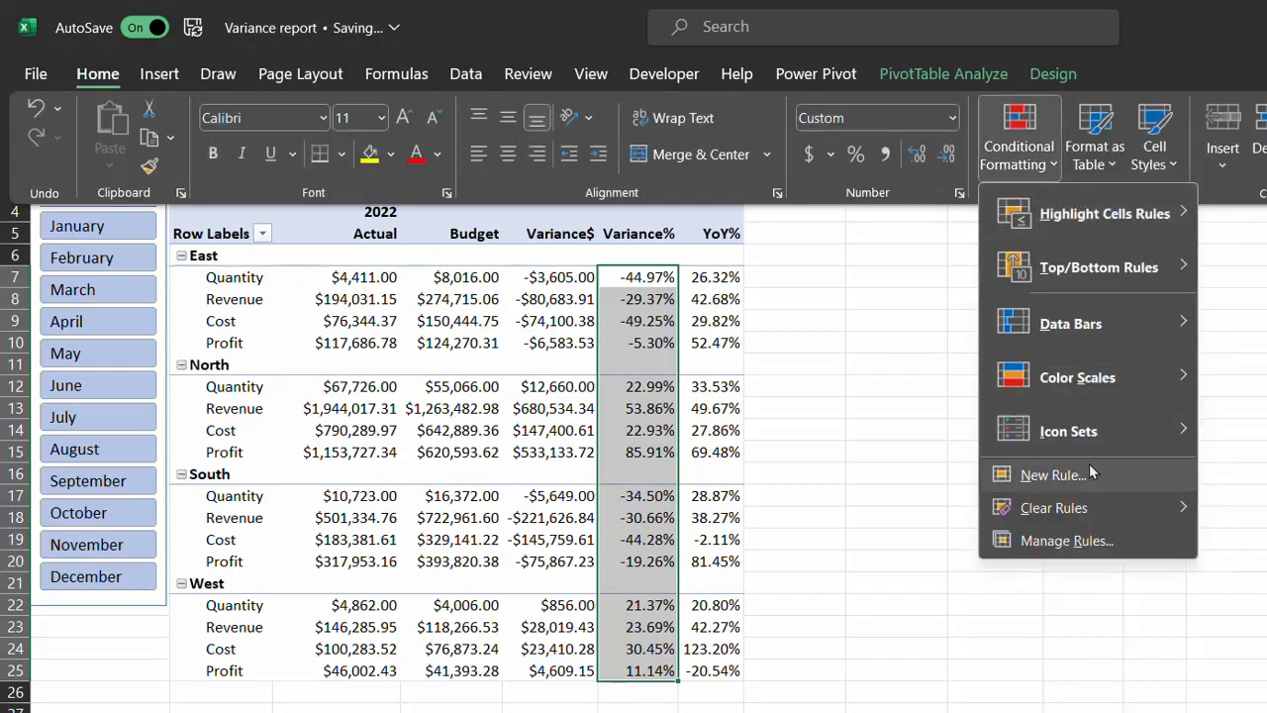
click(1068, 430)
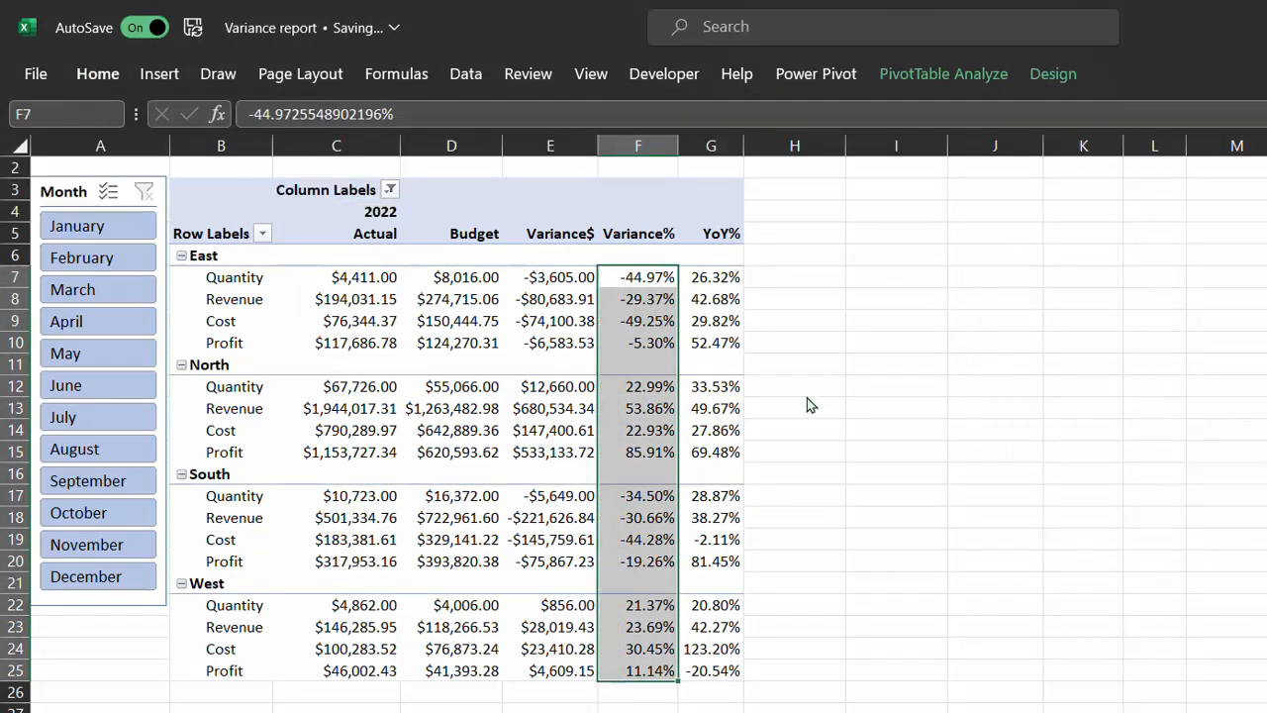
click(795, 452)
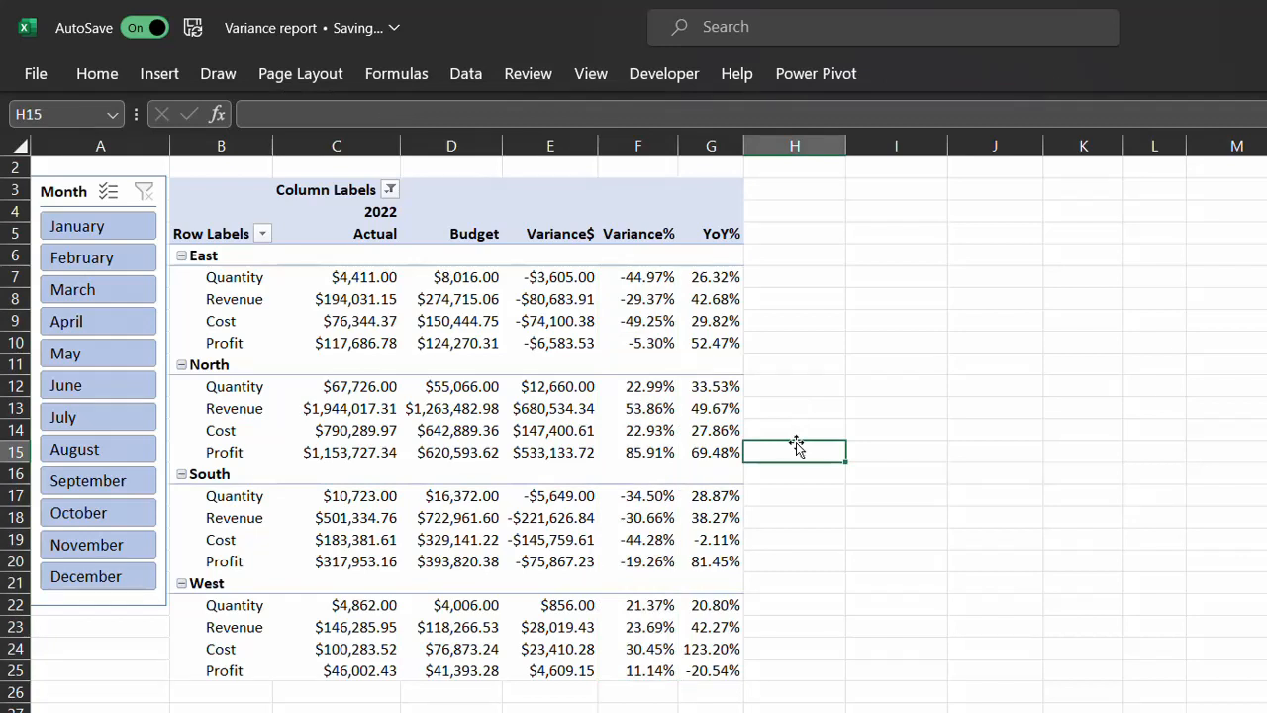